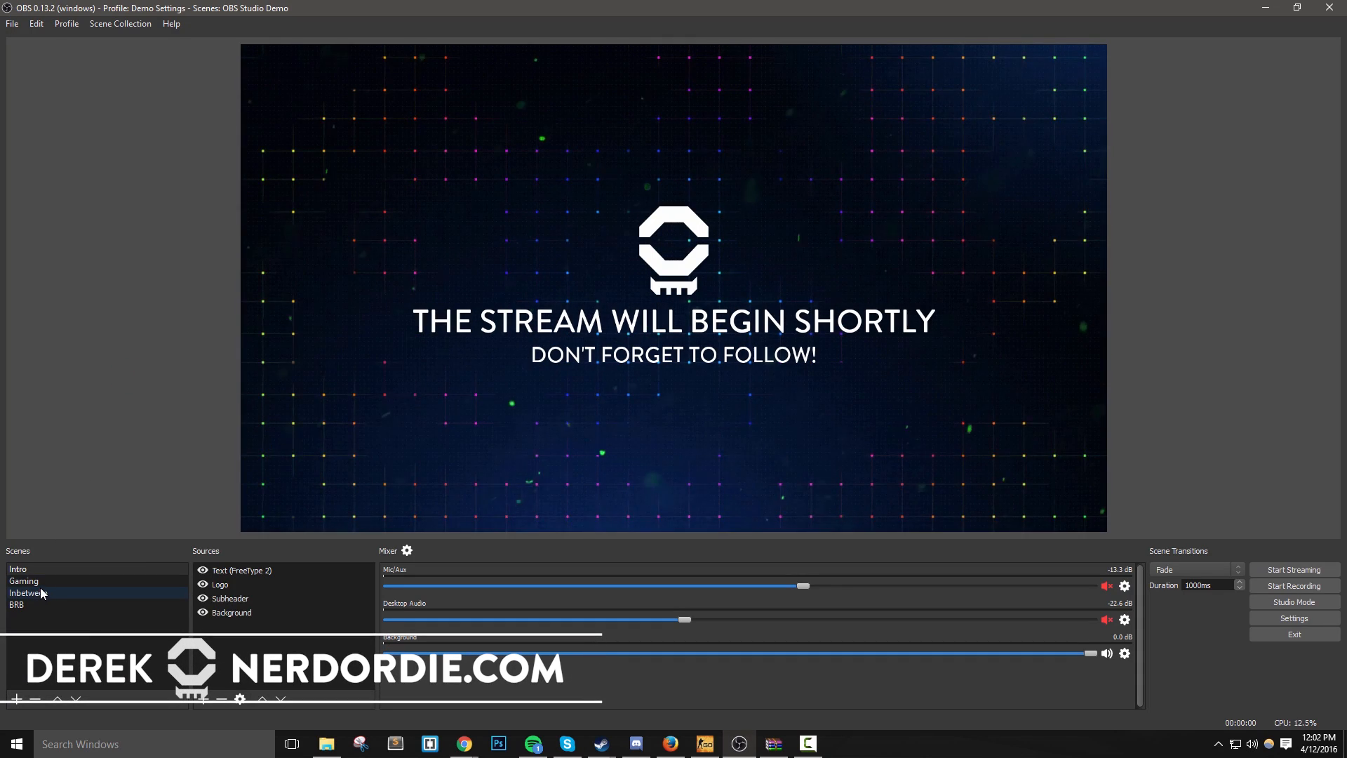
# Preview the Gaming, BRB and Inbetween scenes from the Scenes list in turn.
pyautogui.click(24, 581)
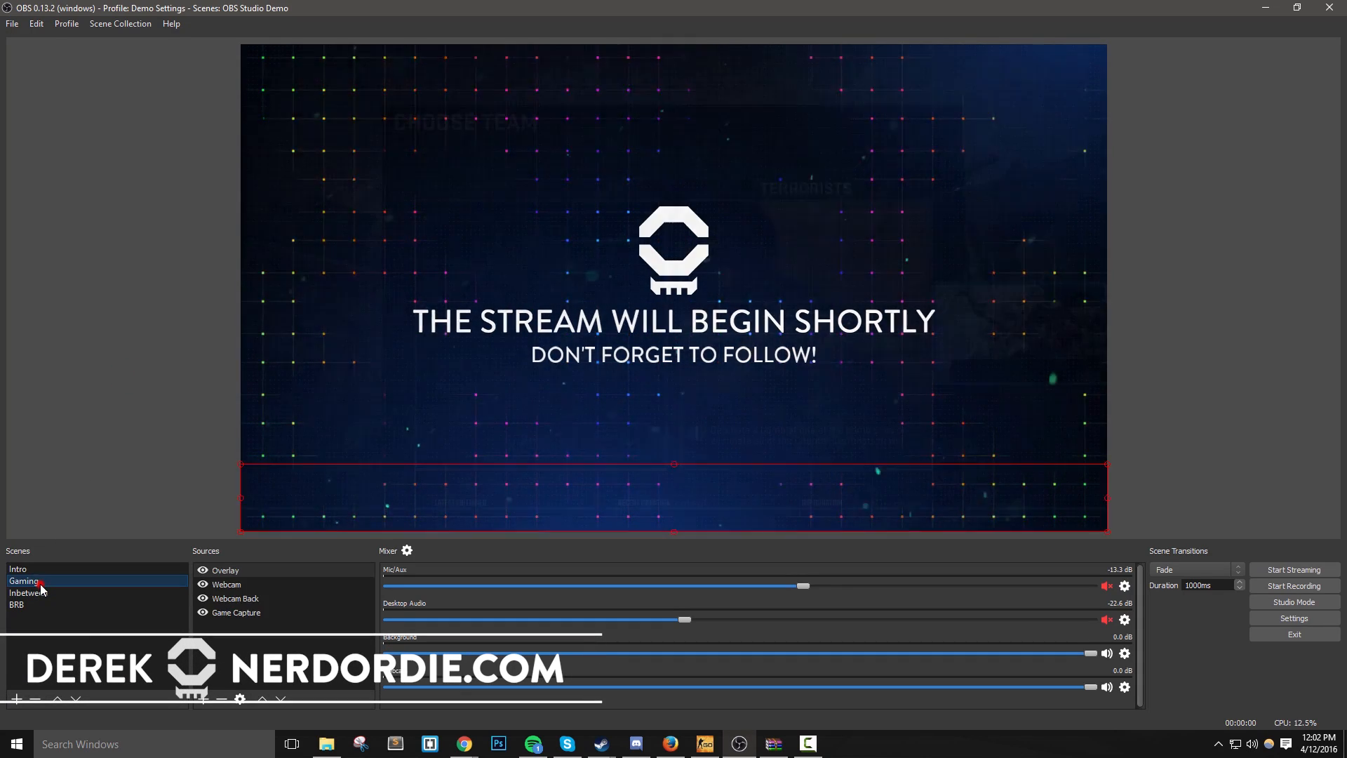
pyautogui.click(24, 581)
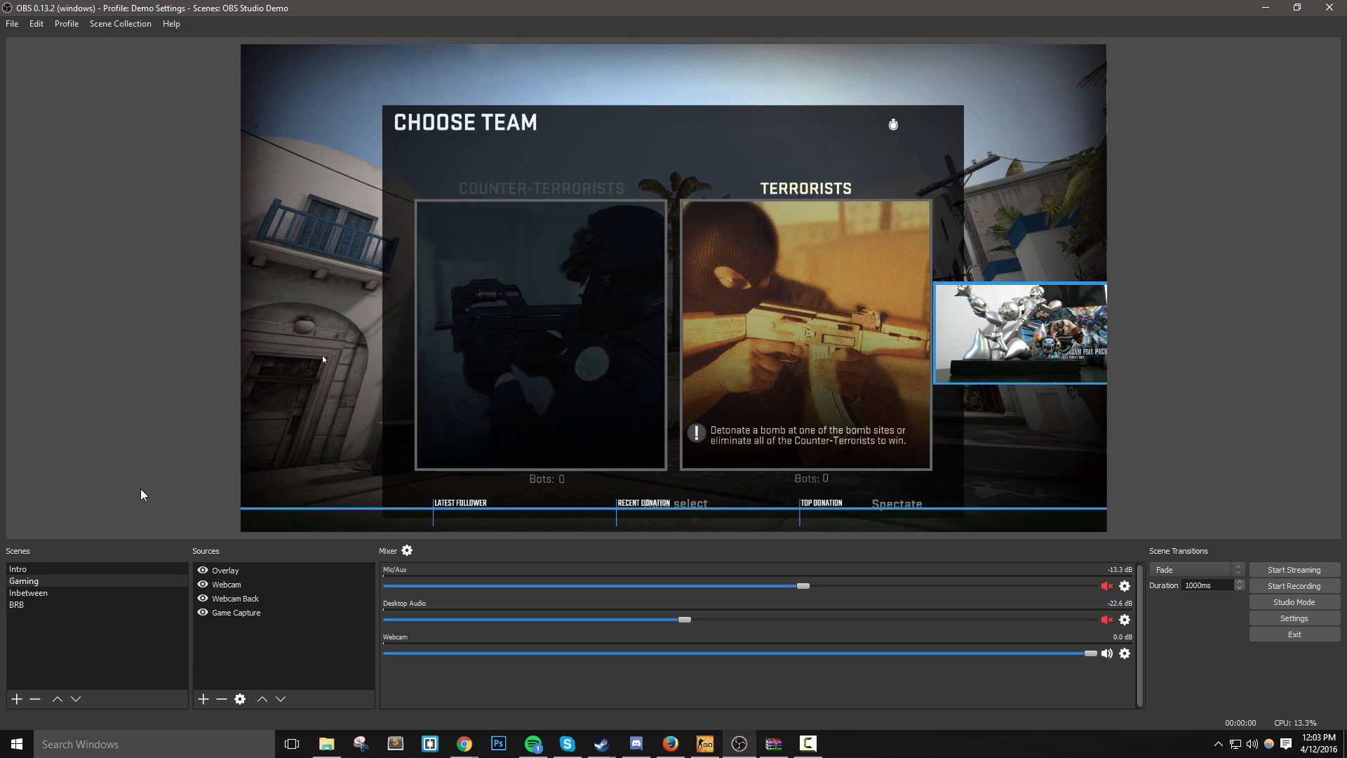
pyautogui.click(15, 603)
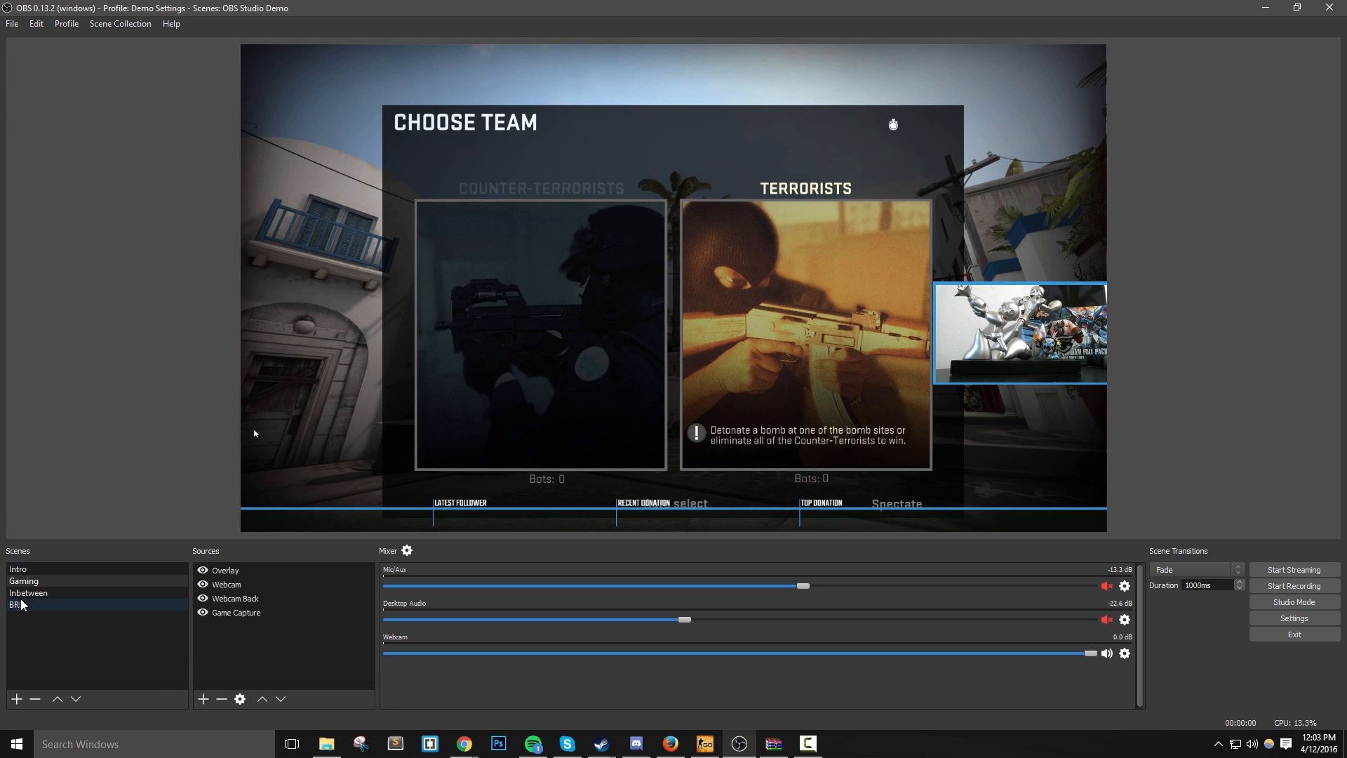
pyautogui.click(28, 592)
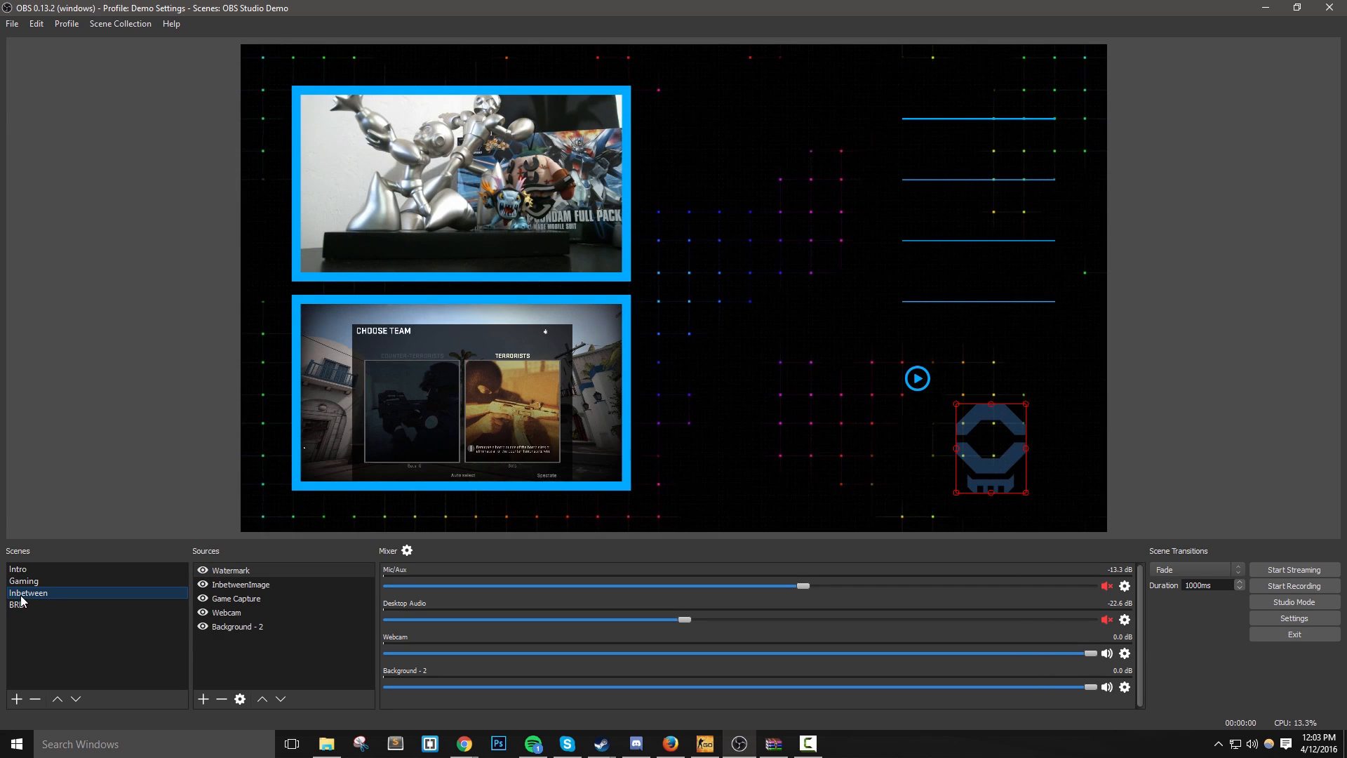
pyautogui.click(16, 568)
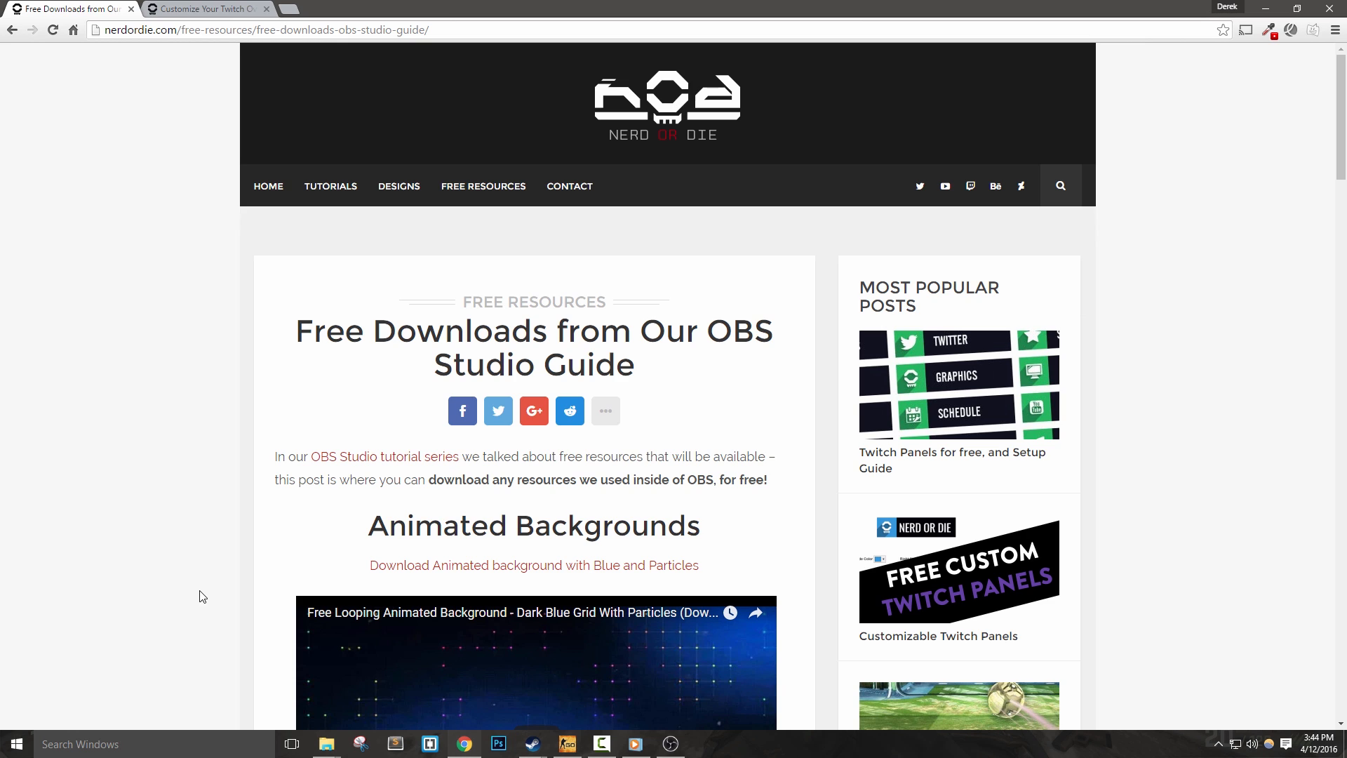
# Download the grid backgrounds and the Basic Overlay images zip from the Nerd or Die free downloads page.
pyautogui.click(263, 30)
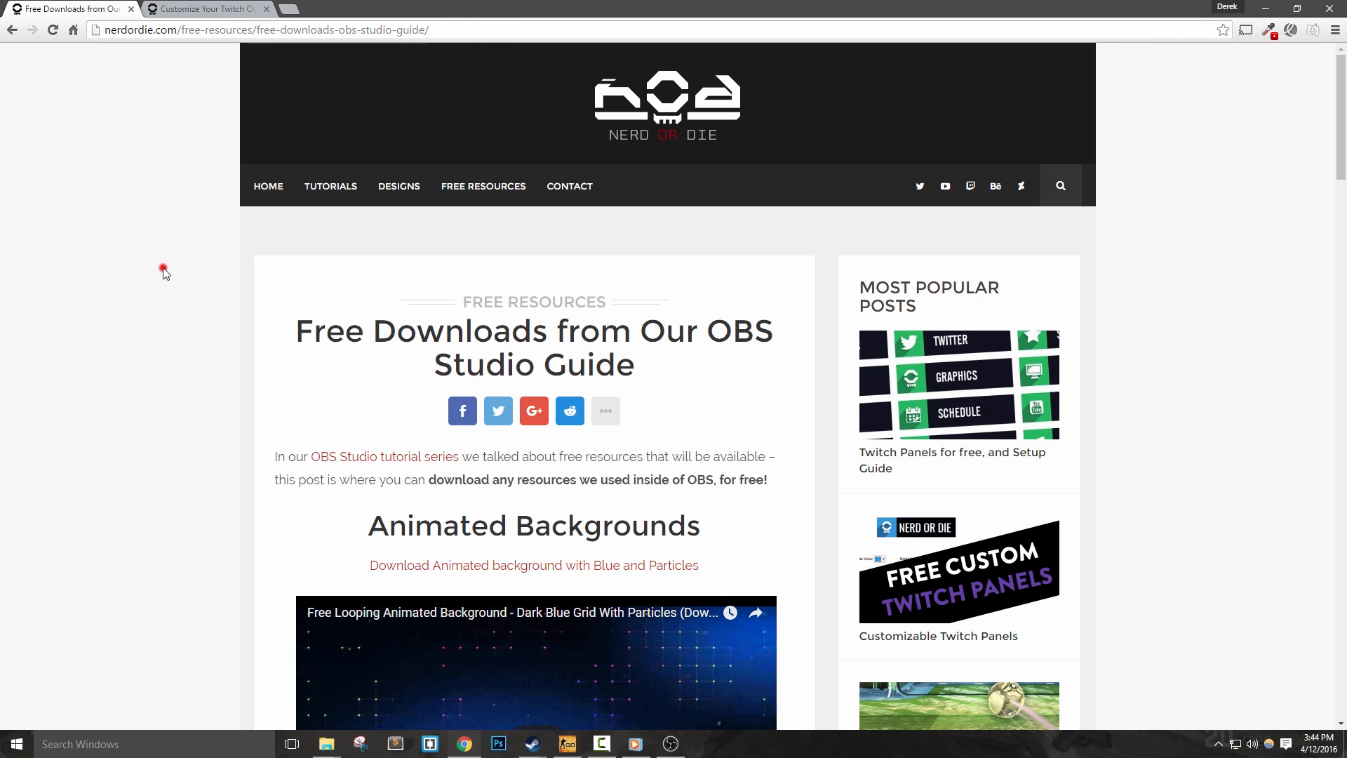
pyautogui.scroll(-3)
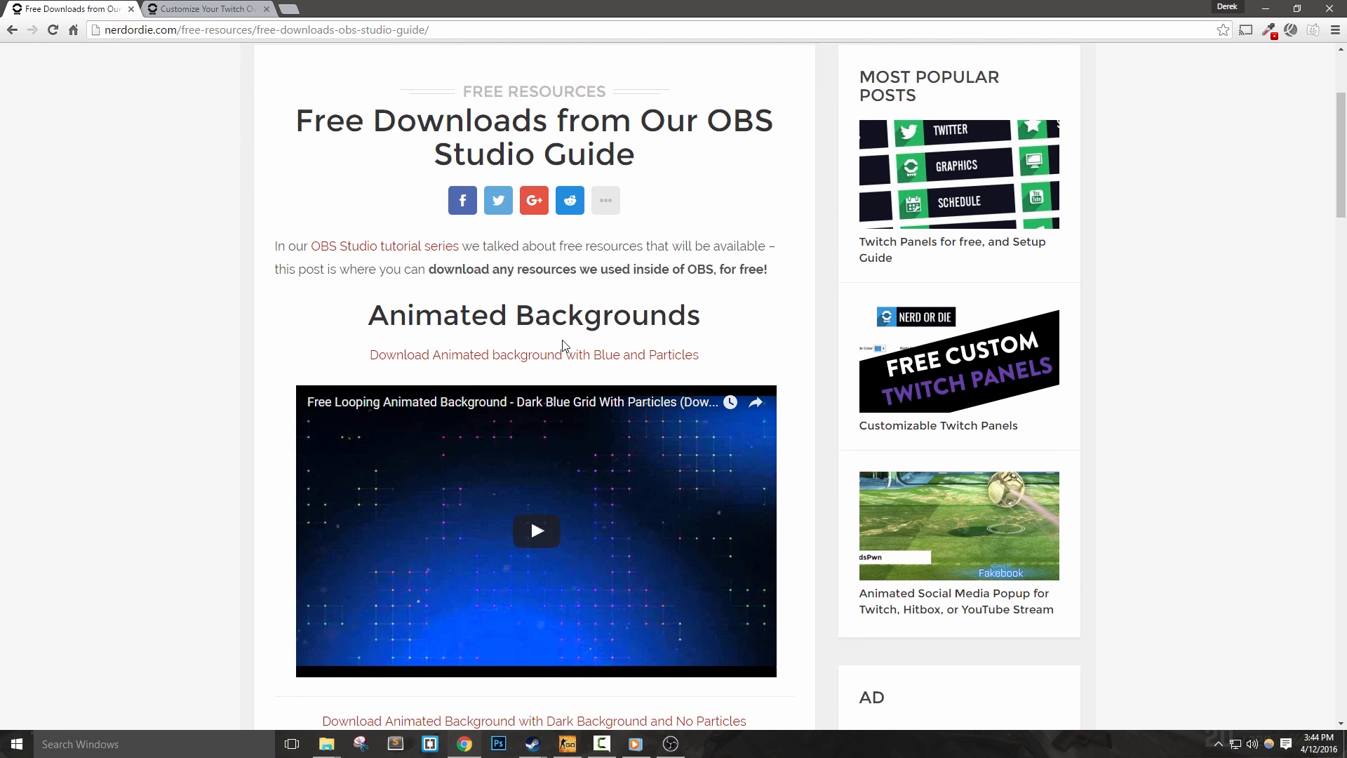
pyautogui.scroll(-3)
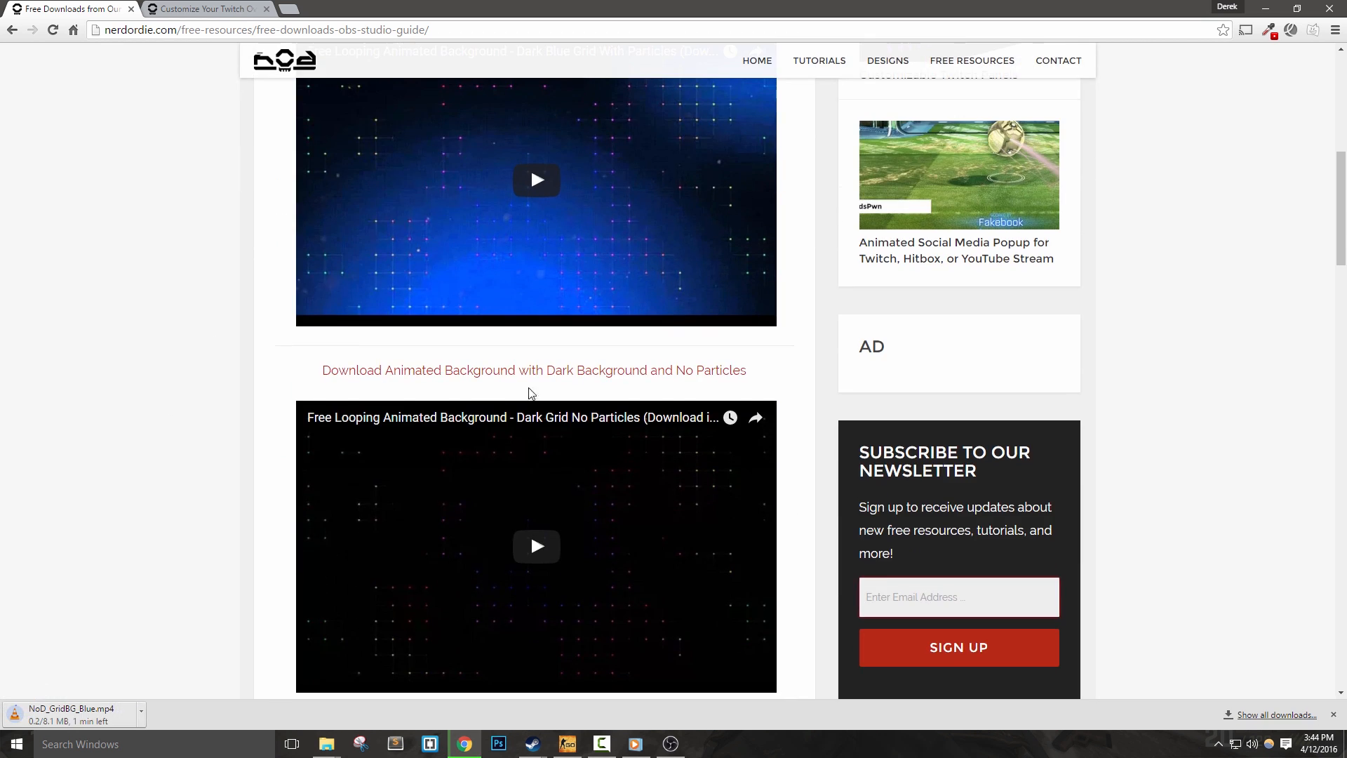
pyautogui.scroll(3)
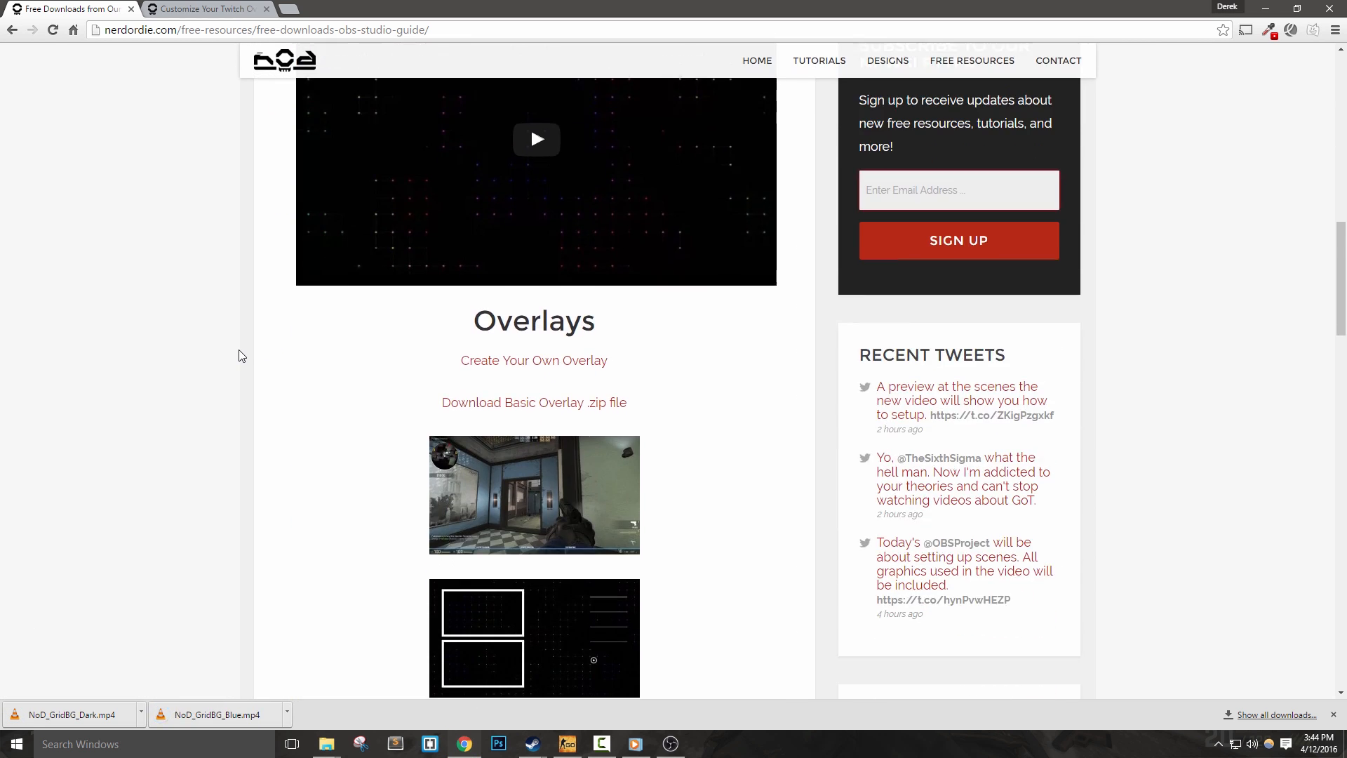
pyautogui.click(533, 396)
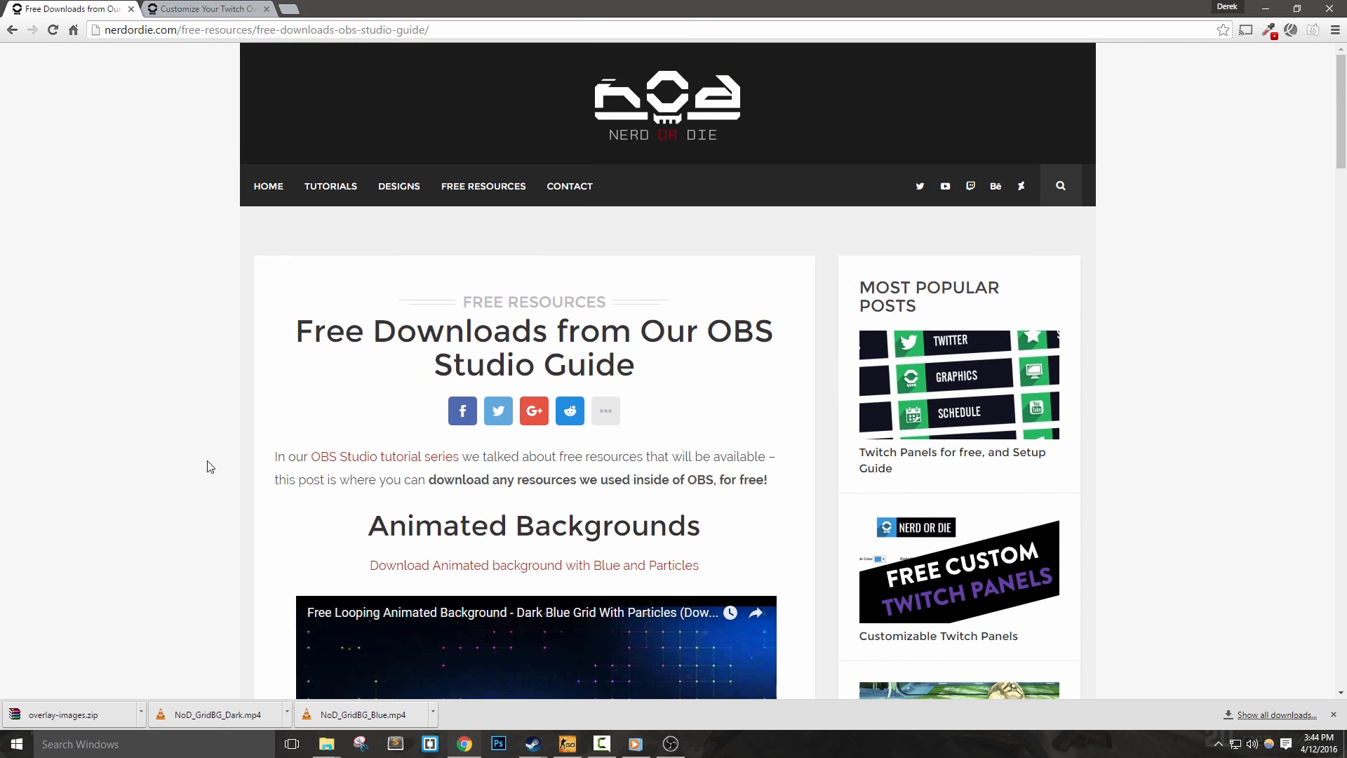
pyautogui.click(670, 744)
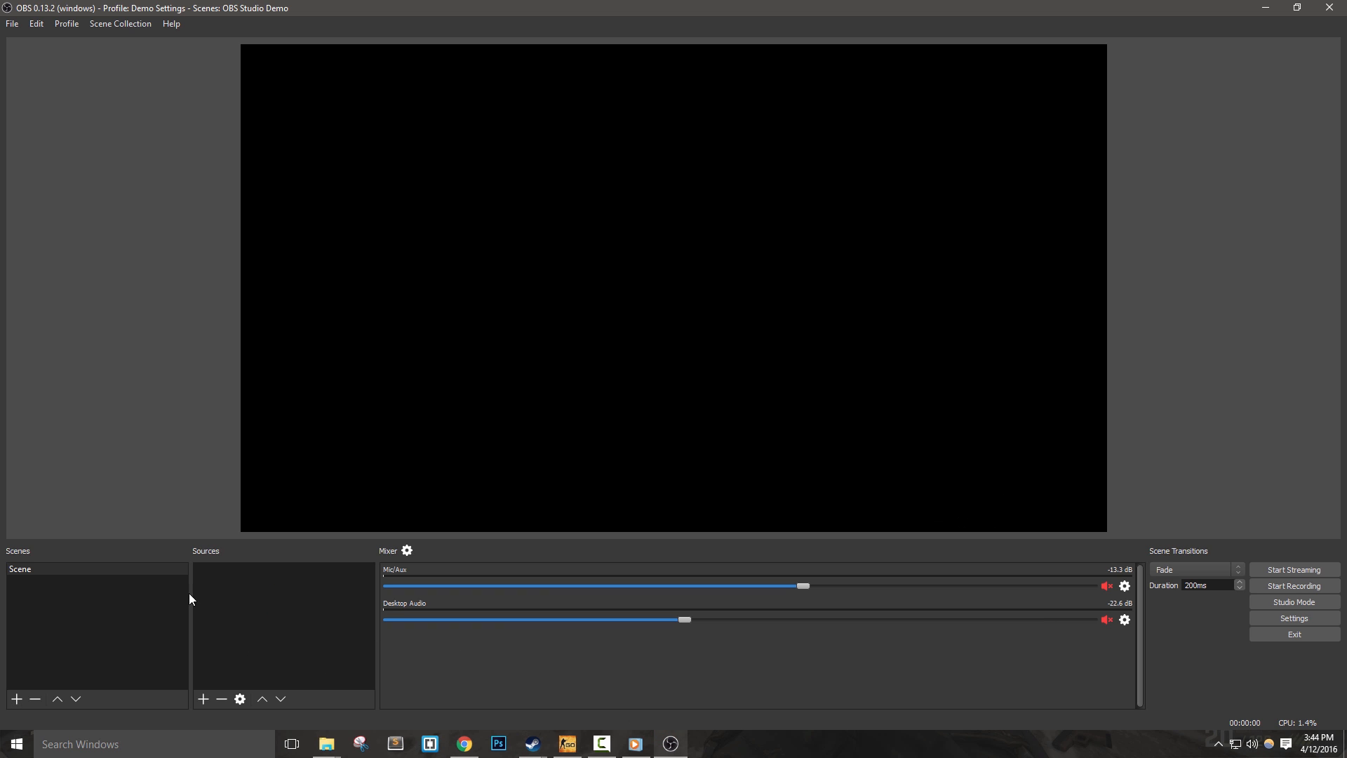
pyautogui.moveTo(244, 637)
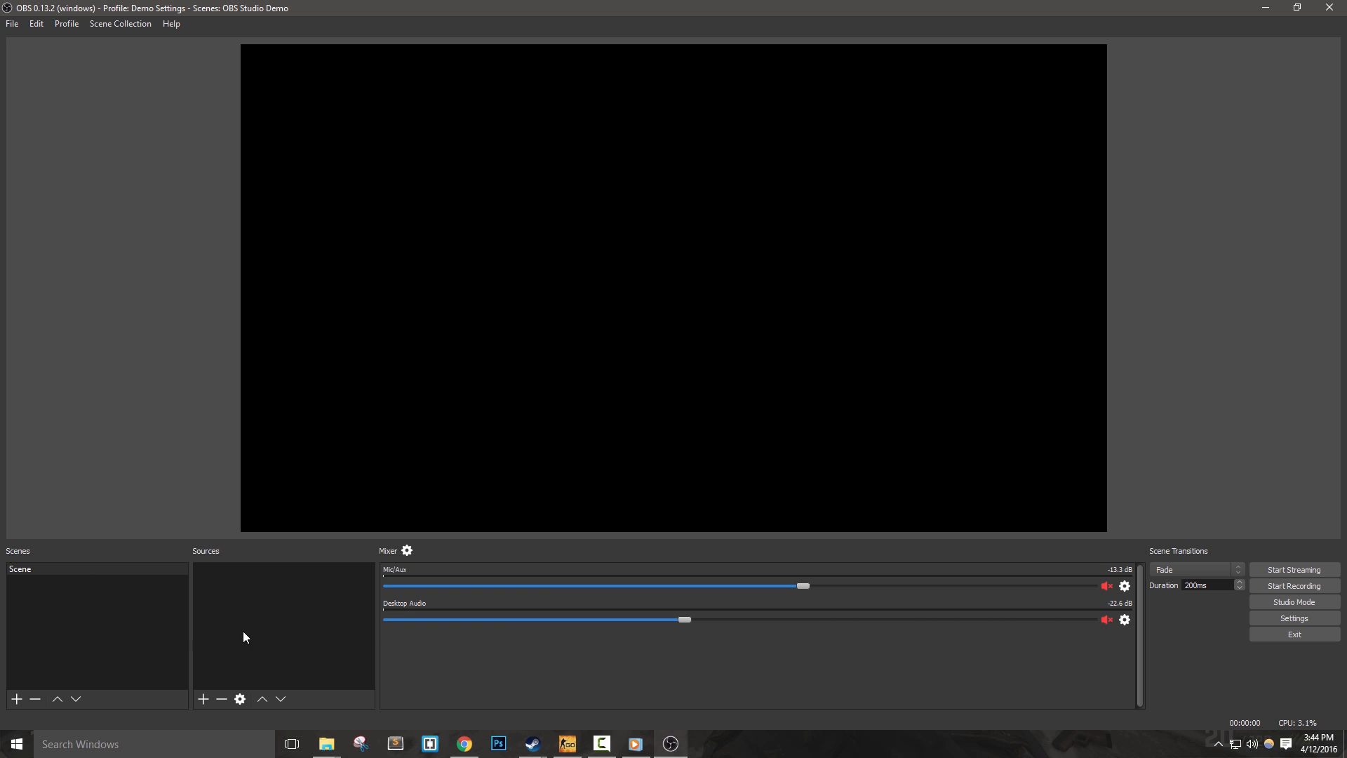
pyautogui.moveTo(461, 678)
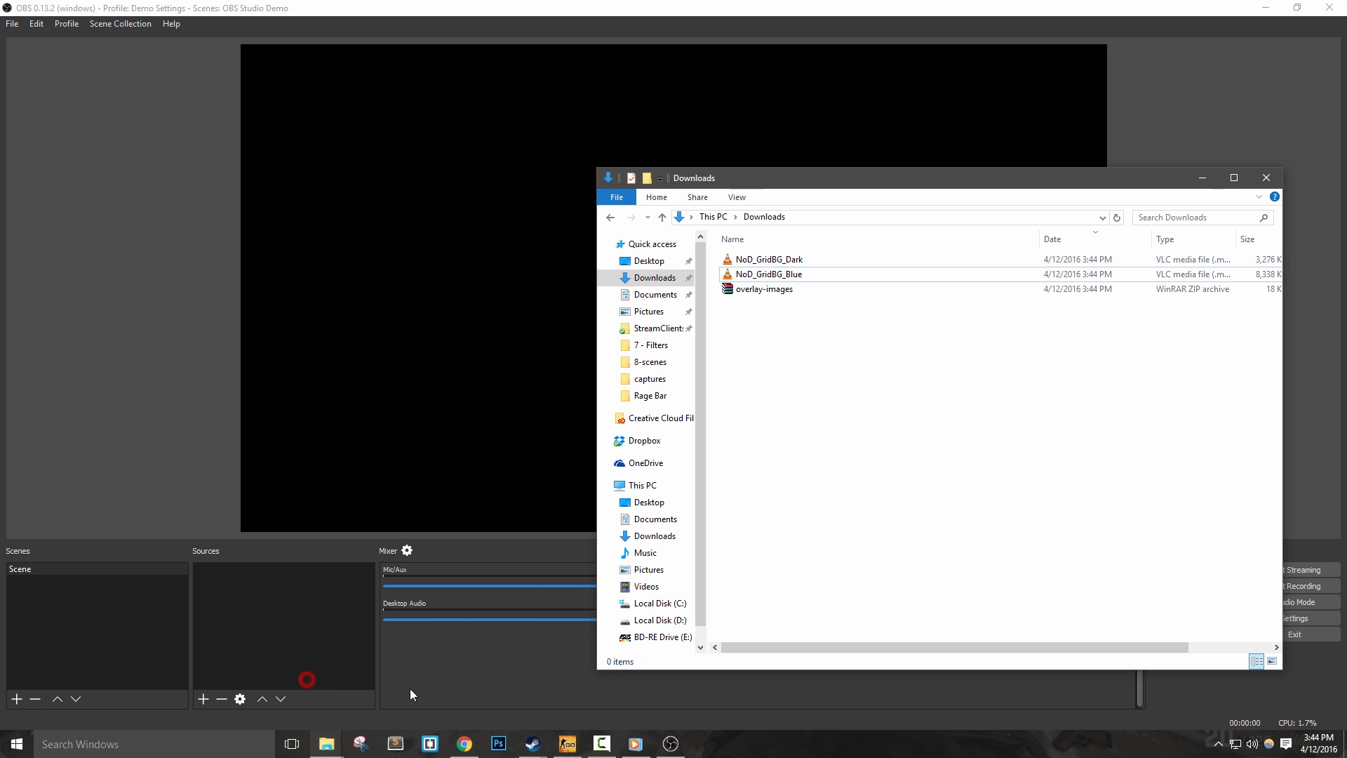
# Open the downloaded overlay-images.zip archive from the Downloads folder.
pyautogui.click(764, 289)
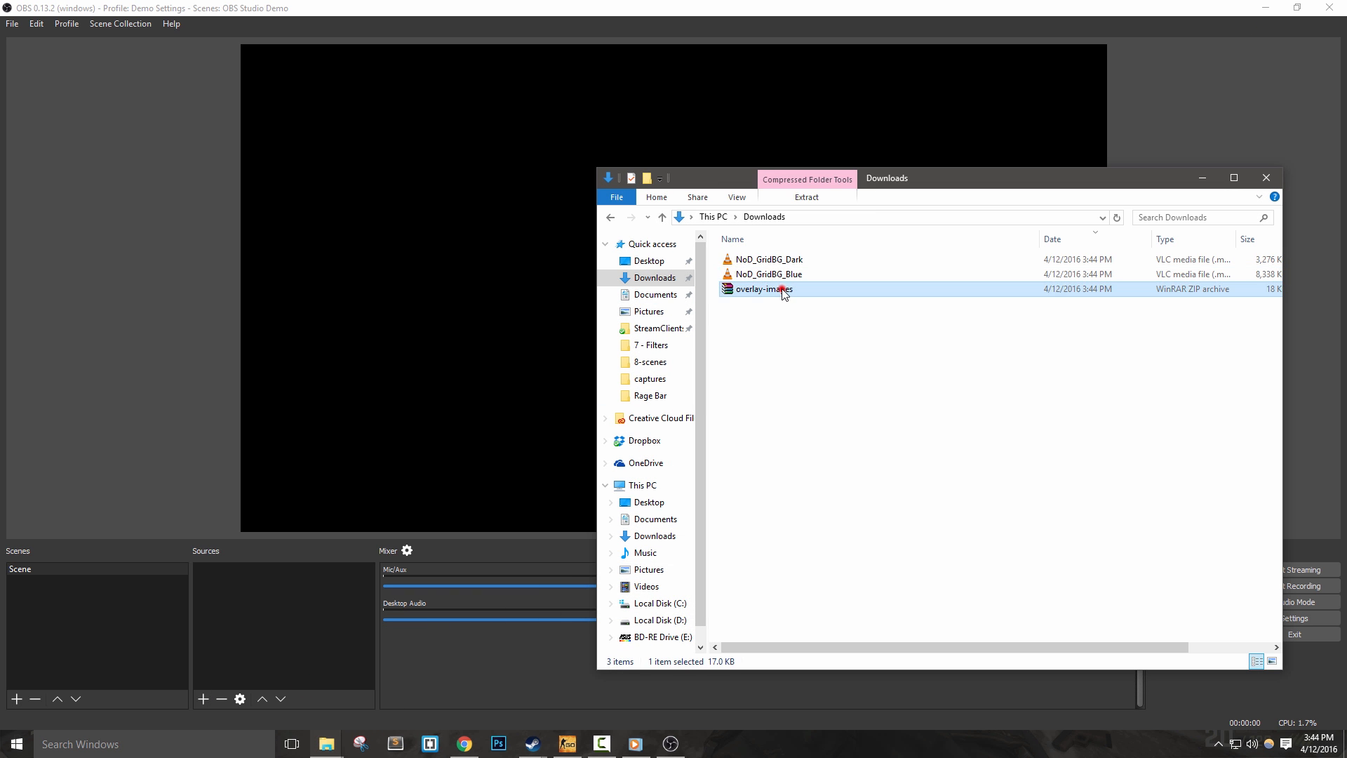
pyautogui.doubleClick(764, 289)
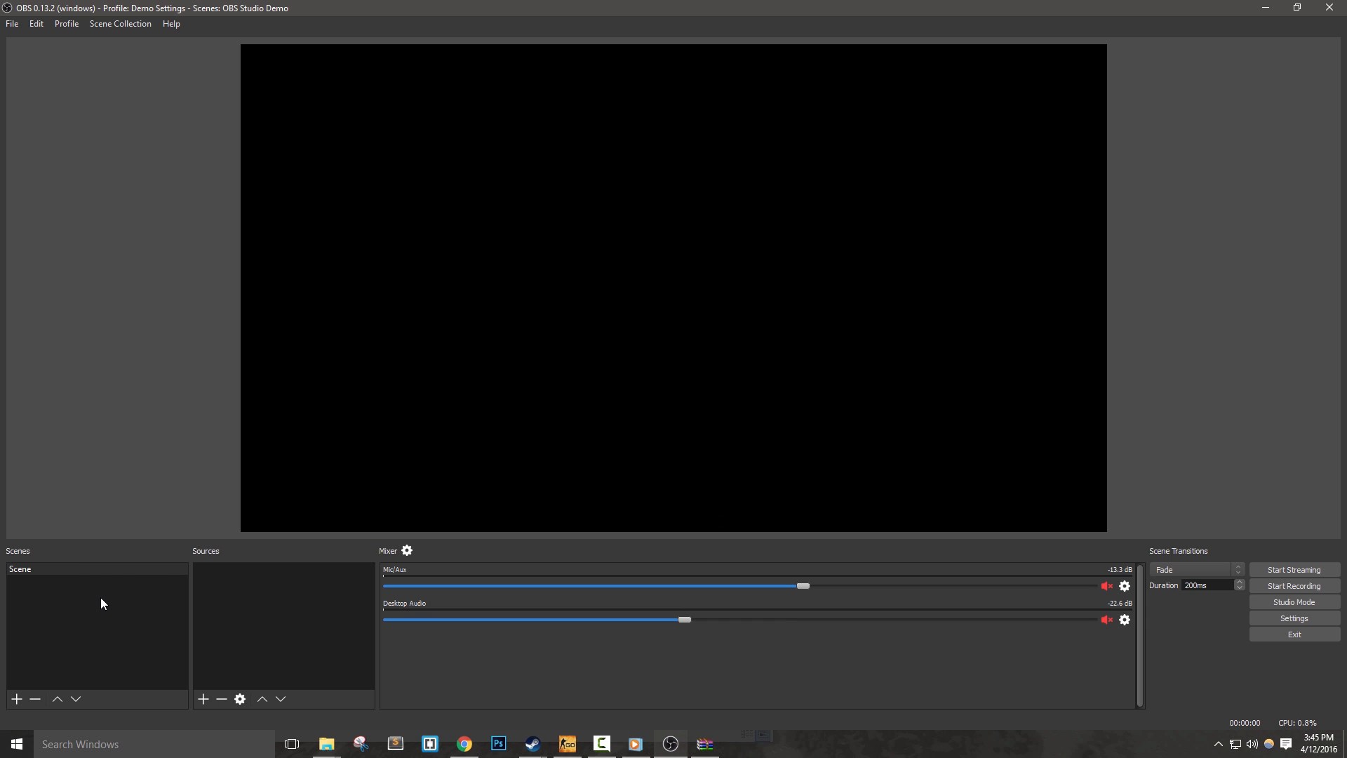
# Check the Video settings show a 1920x1080 base canvas resolution for the scene named Scene.
pyautogui.click(18, 568)
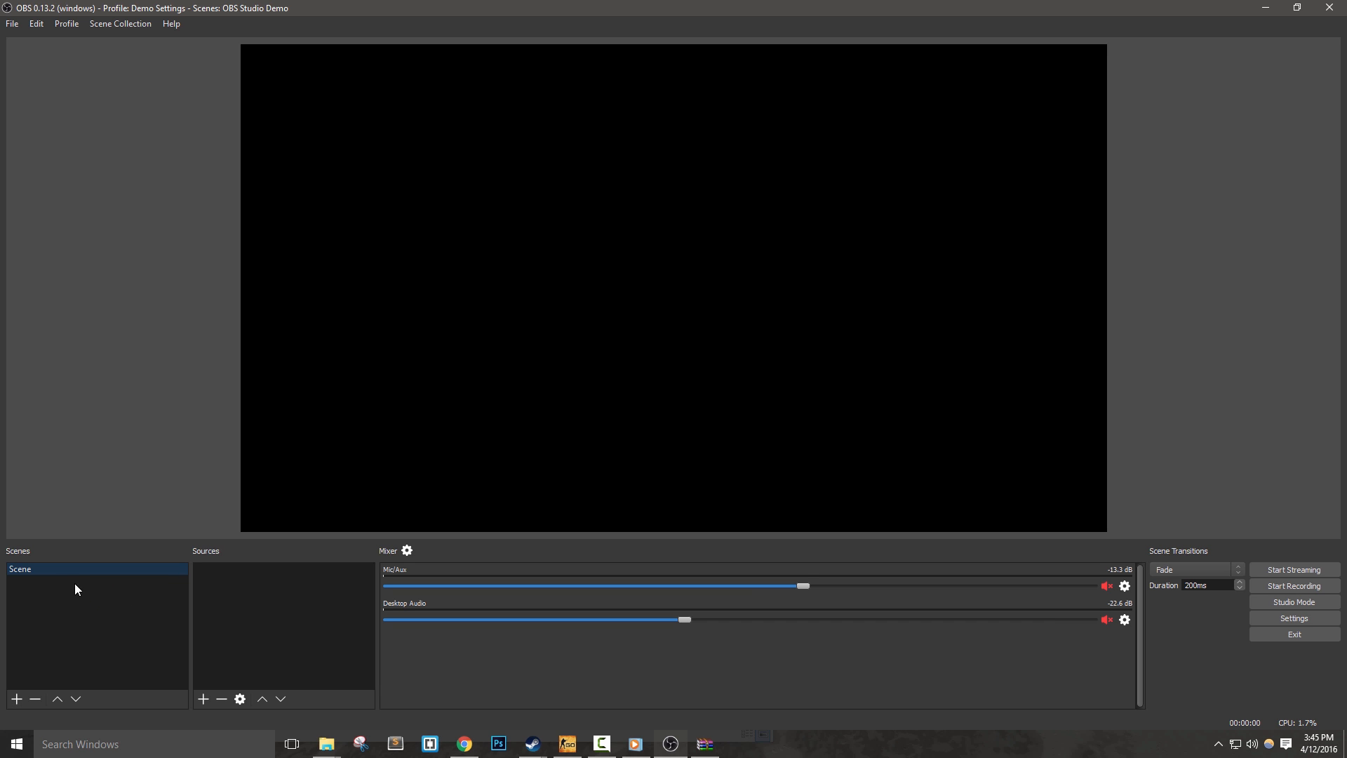
pyautogui.rightClick(76, 589)
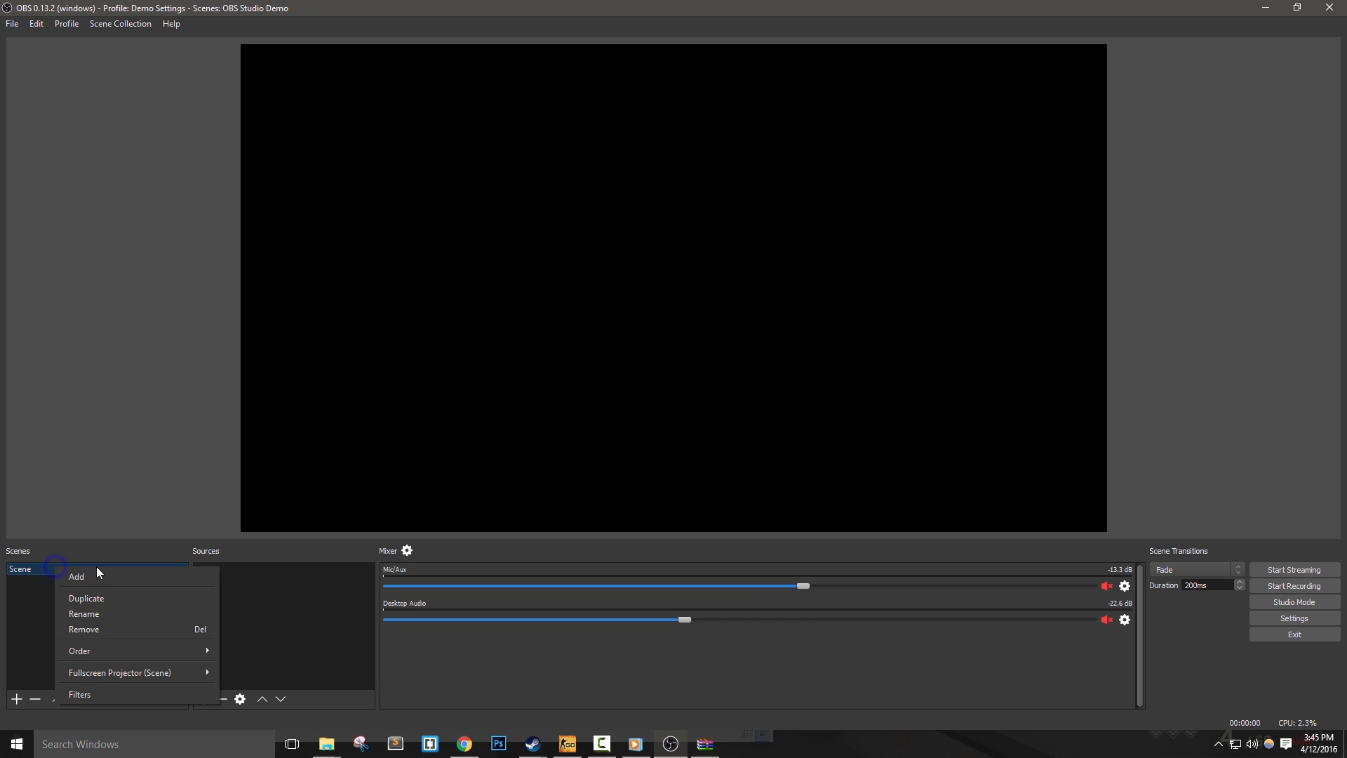
pyautogui.click(1293, 618)
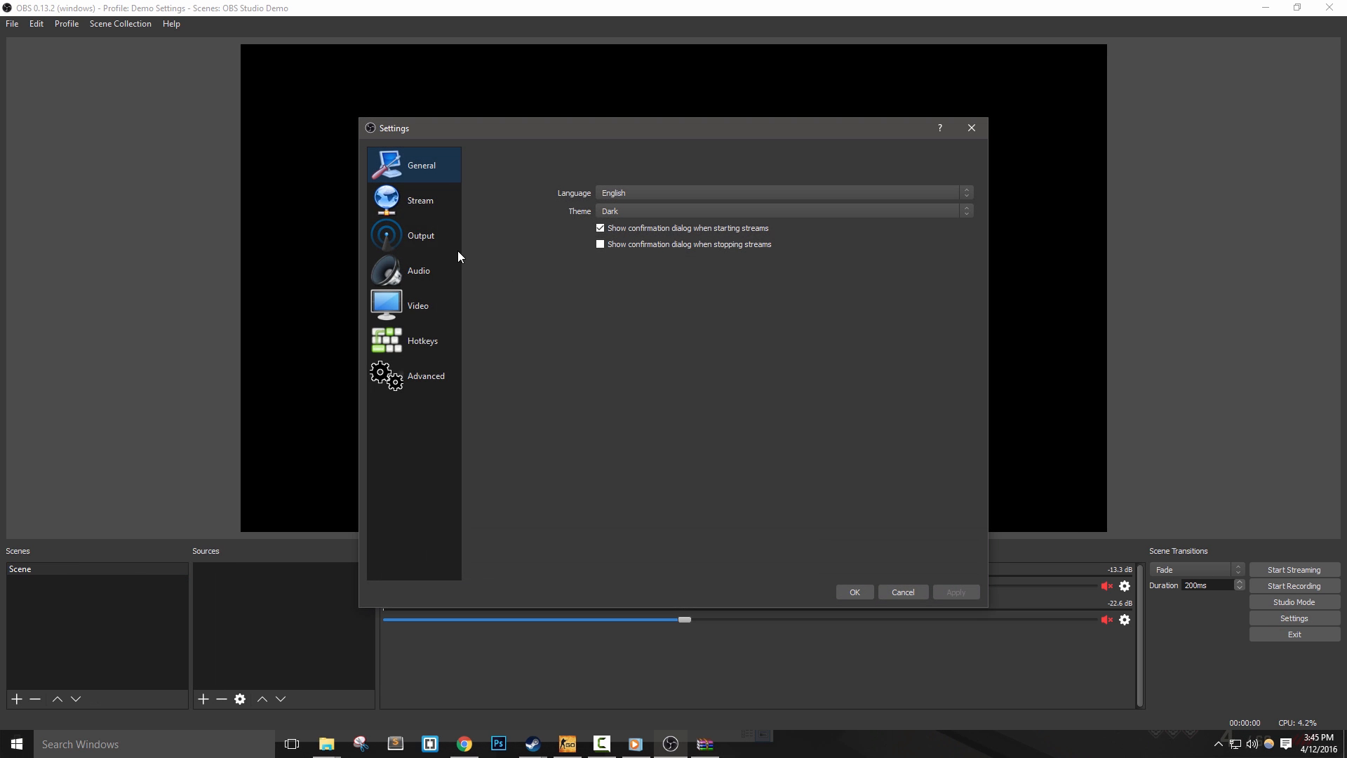
pyautogui.click(418, 305)
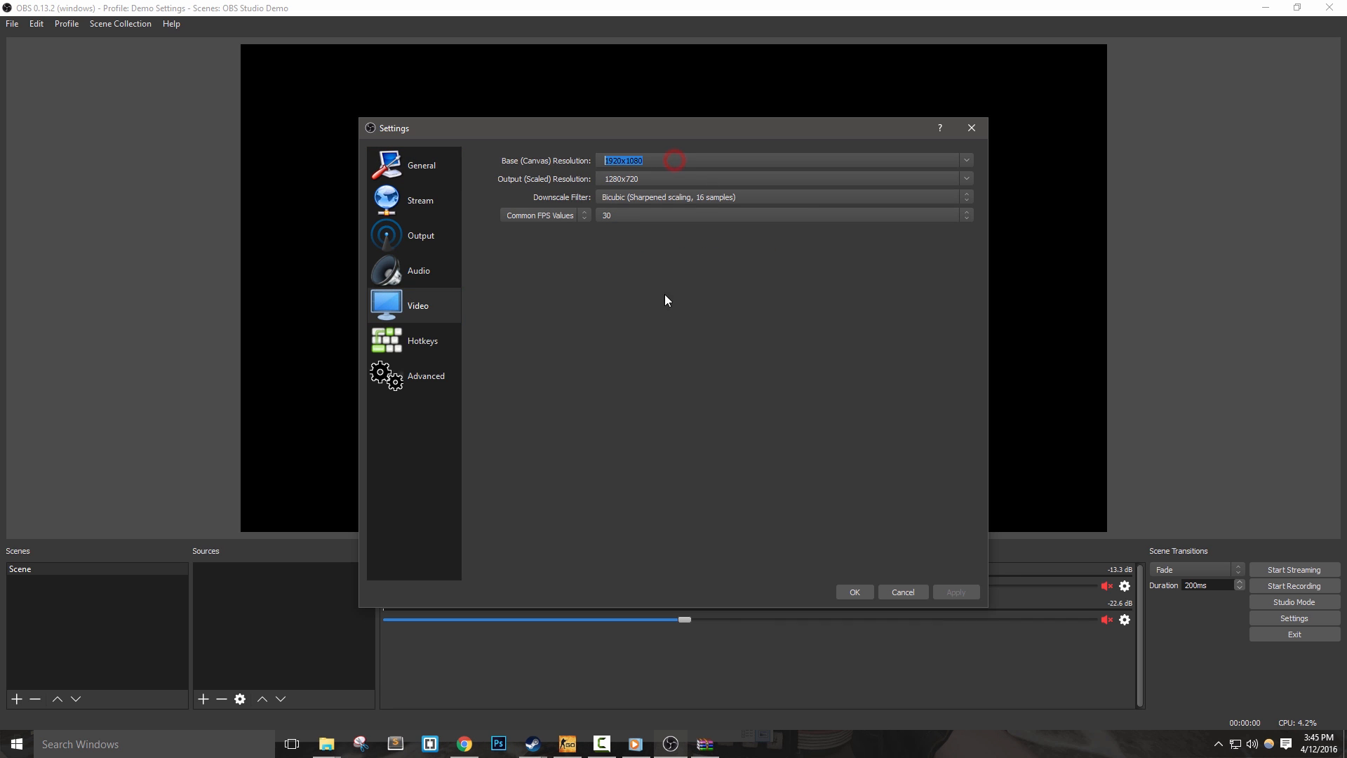
pyautogui.moveTo(816, 542)
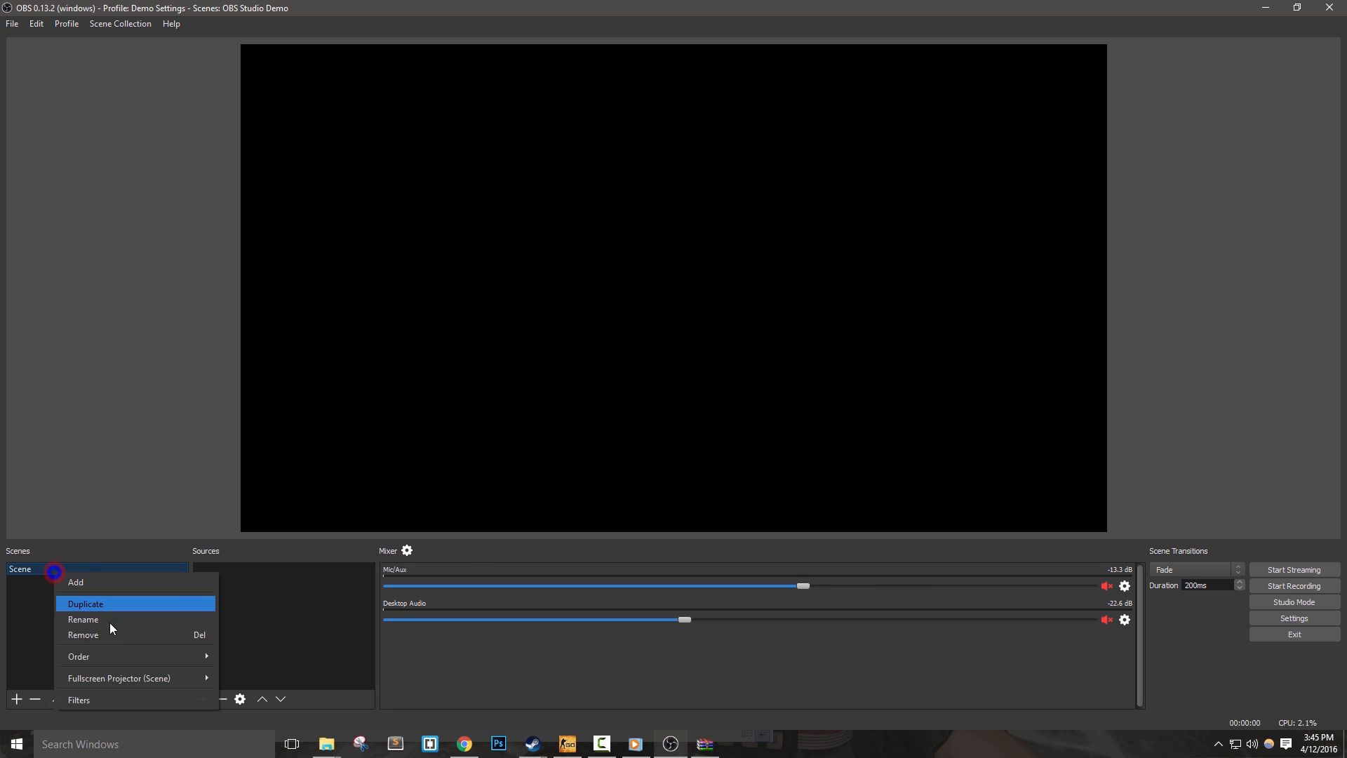
# Add a media source named Background to Intro using the NoD_GridBG_Blue video from the Desktop.
pyautogui.click(82, 619)
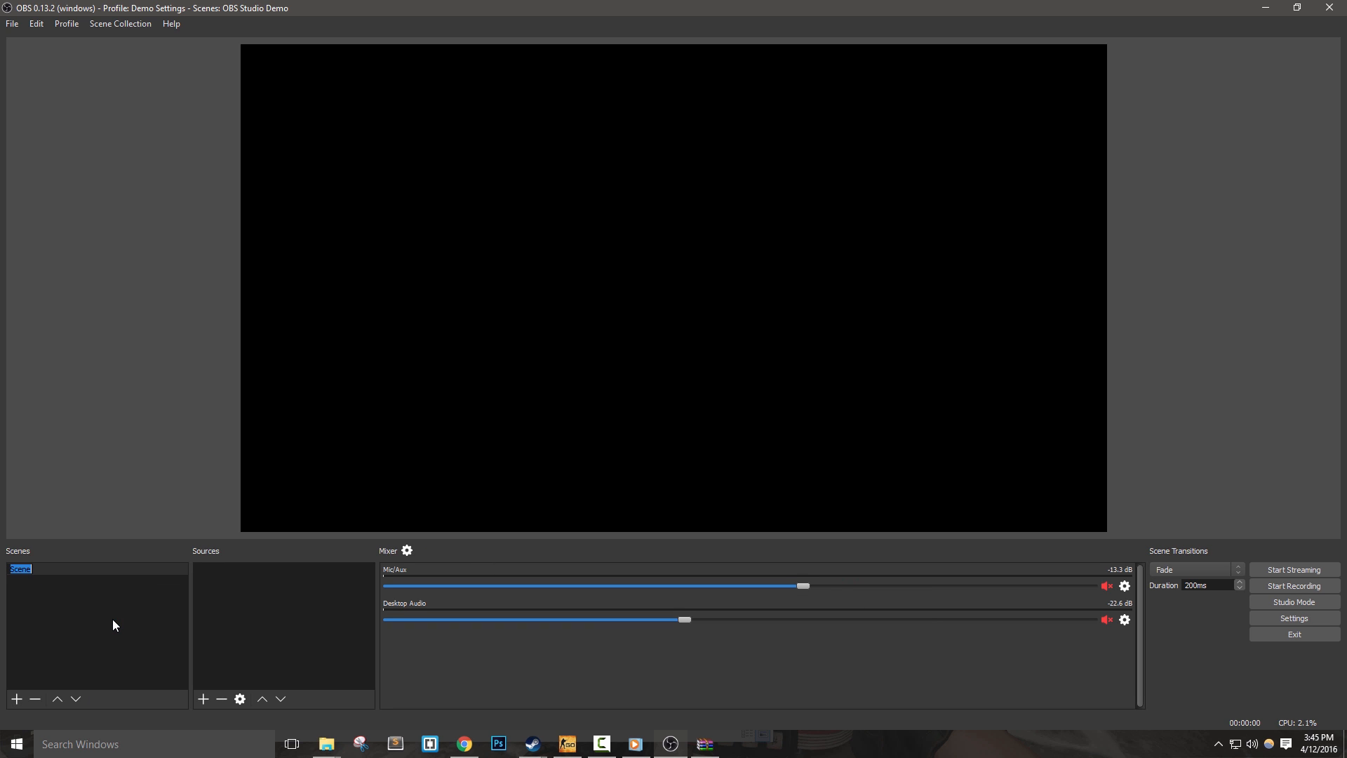
pyautogui.rightClick(219, 607)
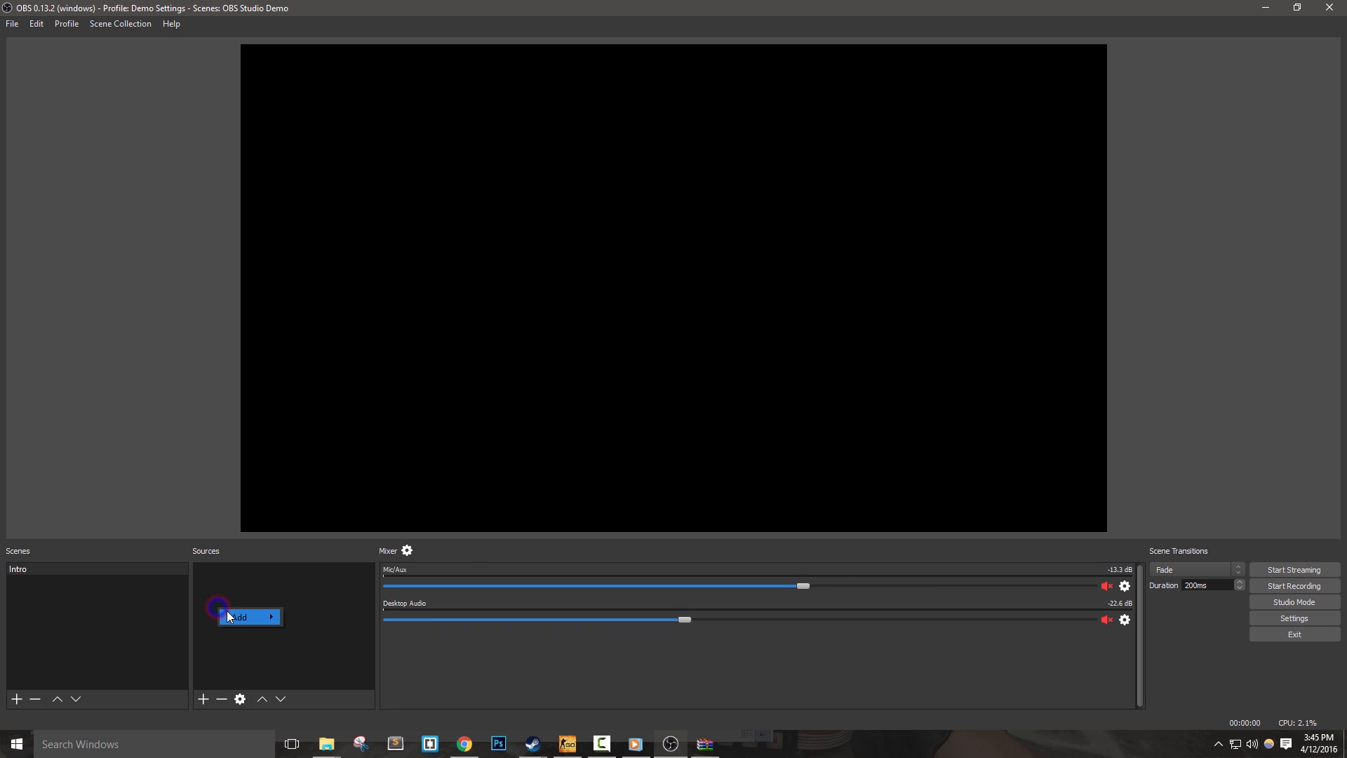
pyautogui.click(239, 616)
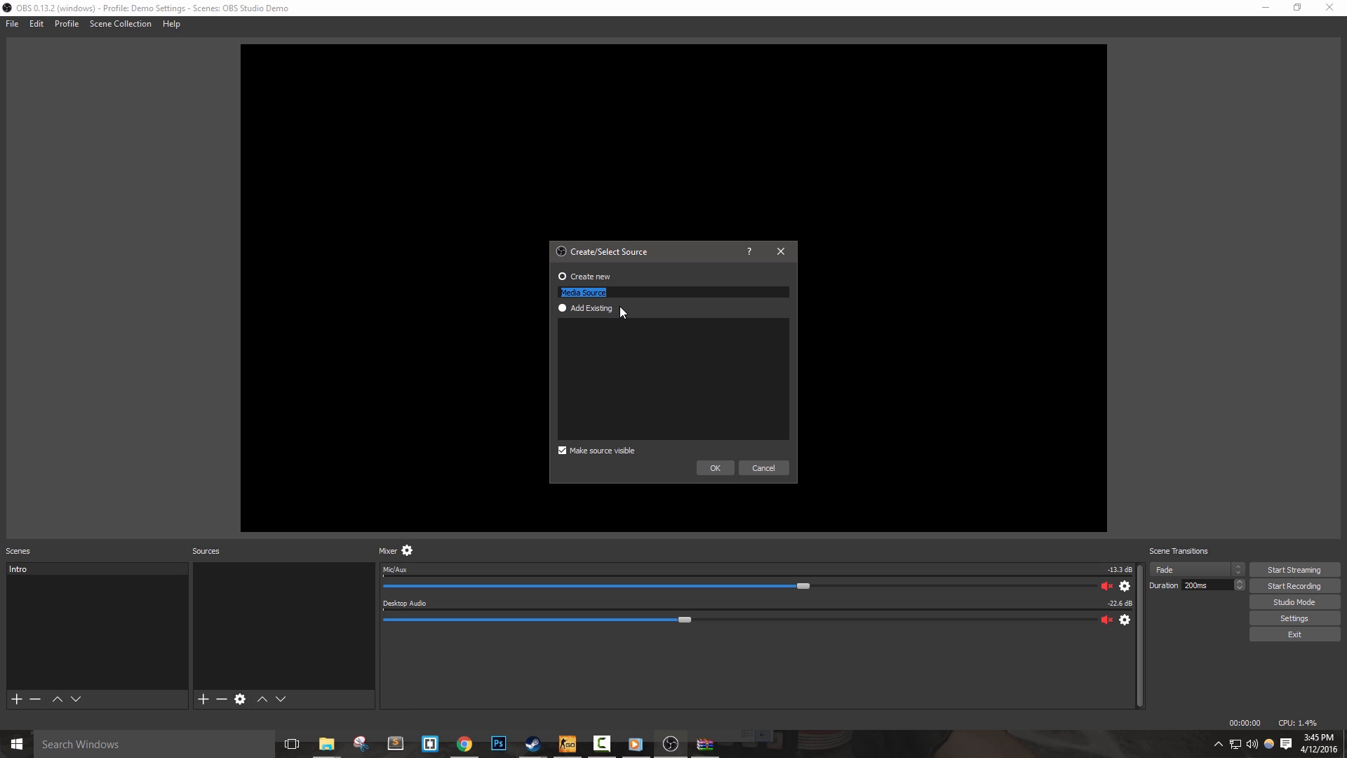
pyautogui.write('Background')
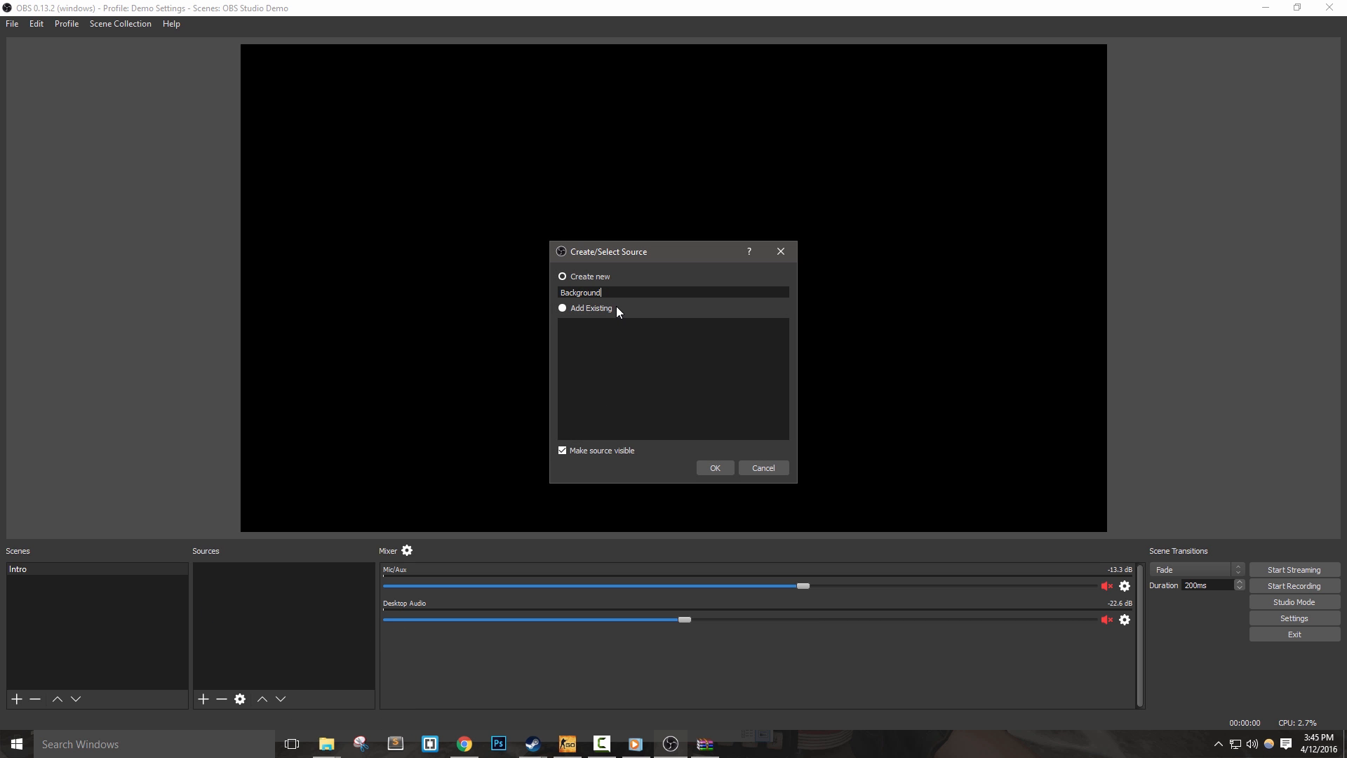
pyautogui.click(714, 467)
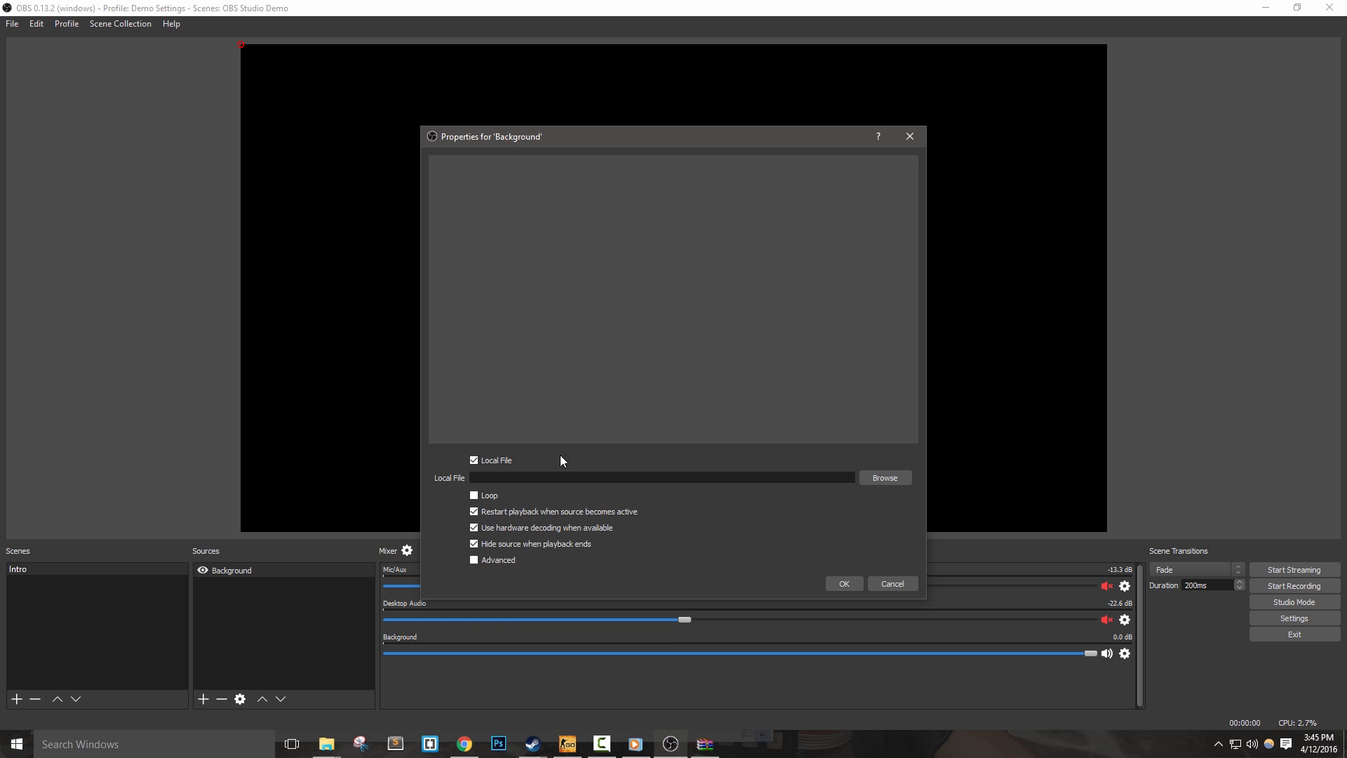
pyautogui.click(885, 477)
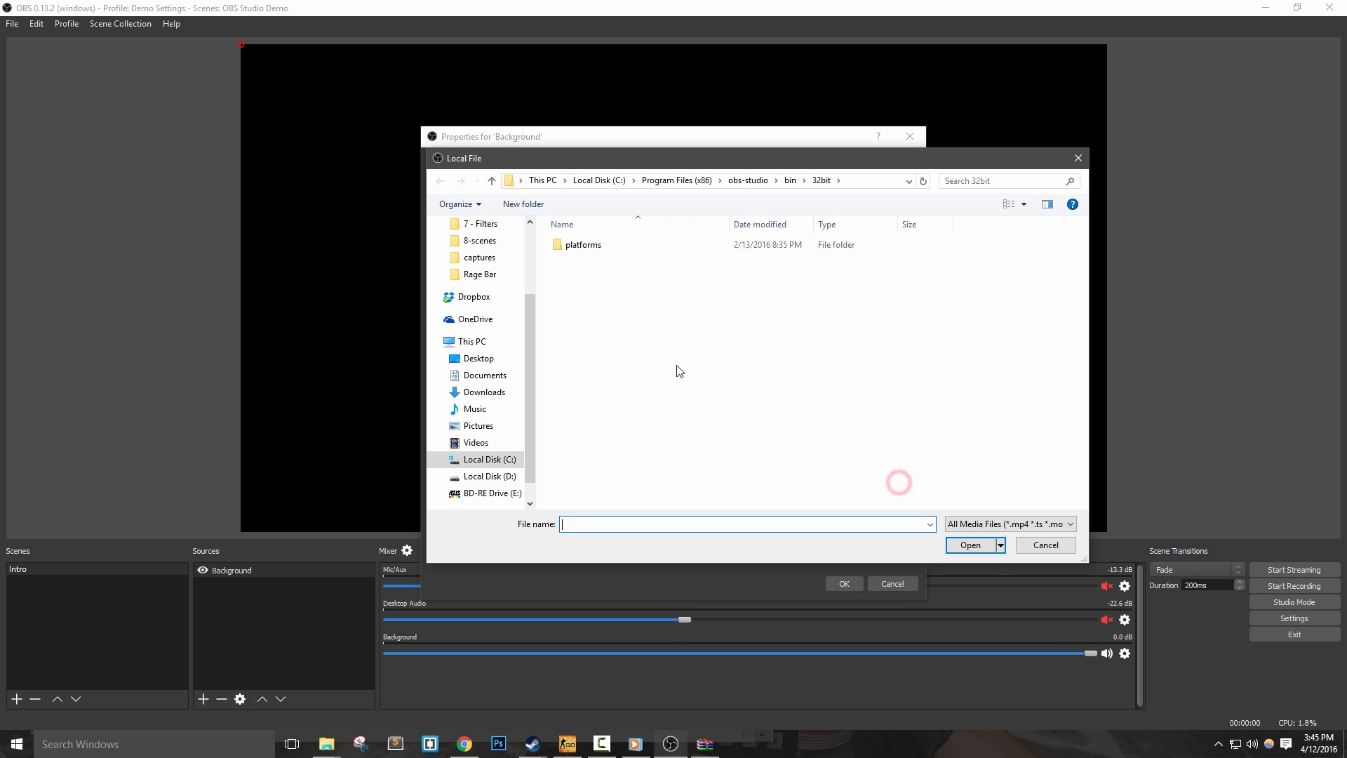
pyautogui.click(479, 358)
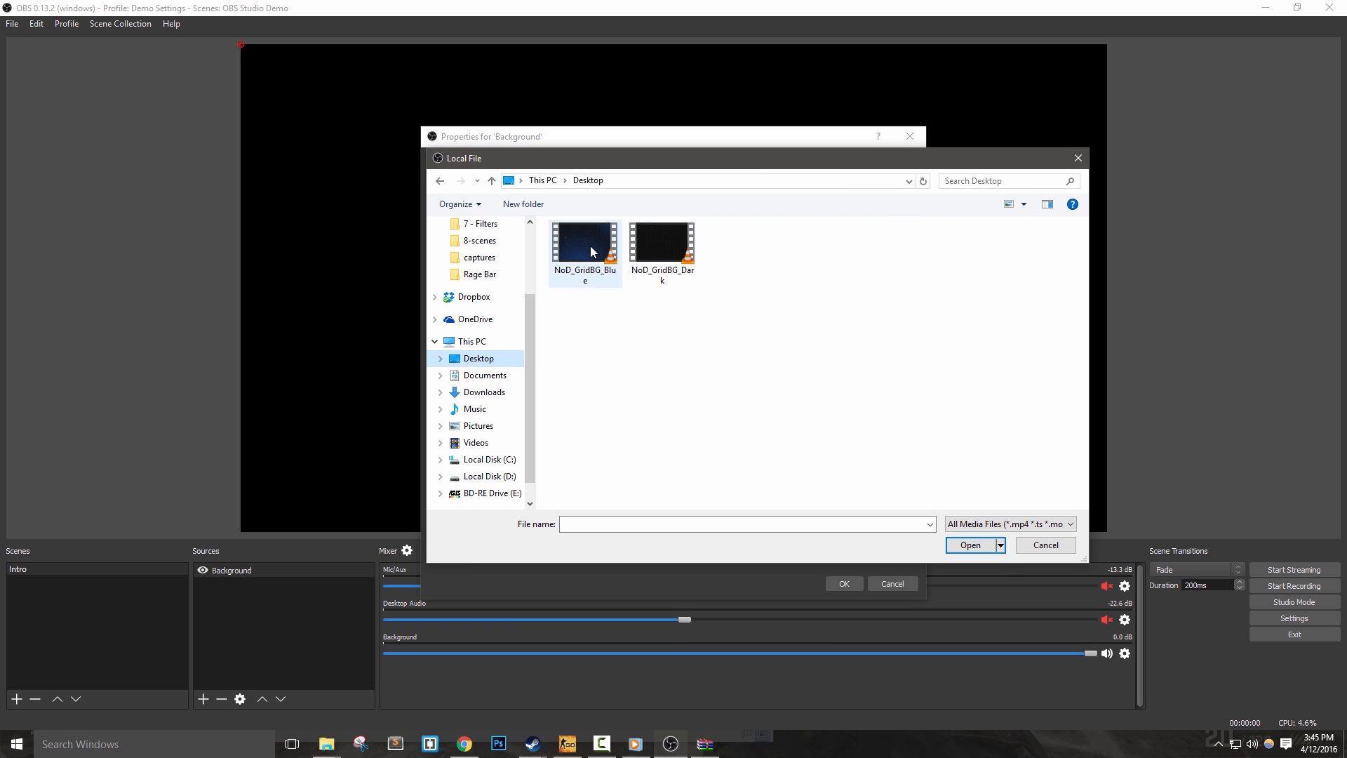
pyautogui.doubleClick(585, 238)
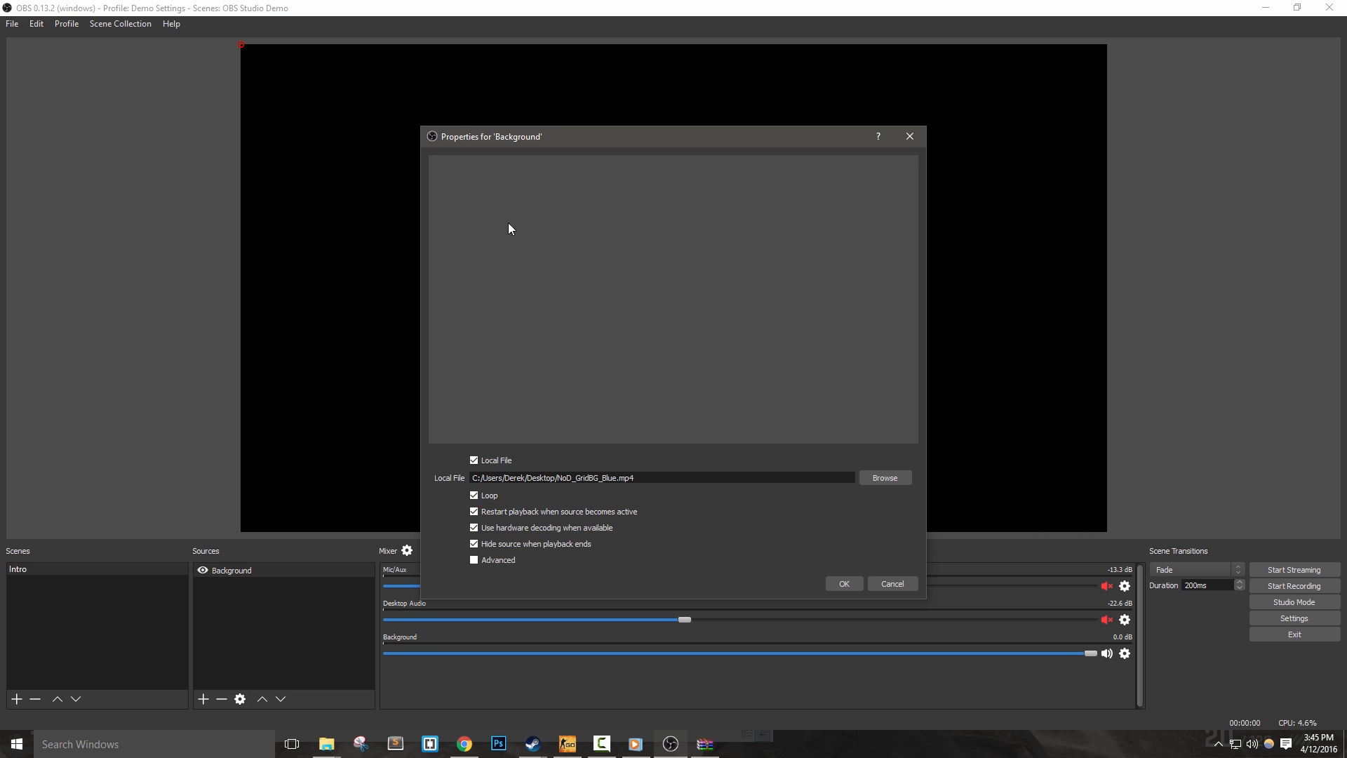
# Set the Background video to loop and restart playback when the scene becomes active.
pyautogui.click(473, 511)
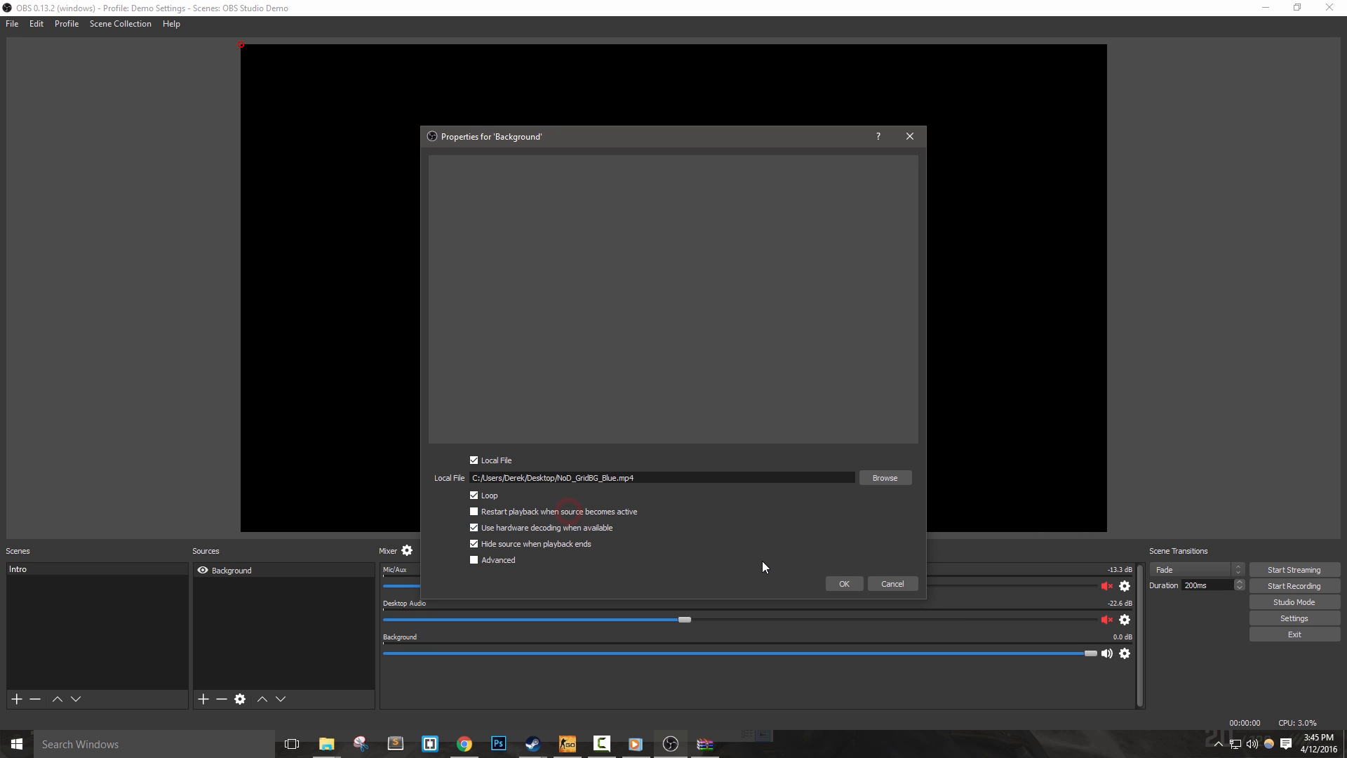
pyautogui.click(473, 511)
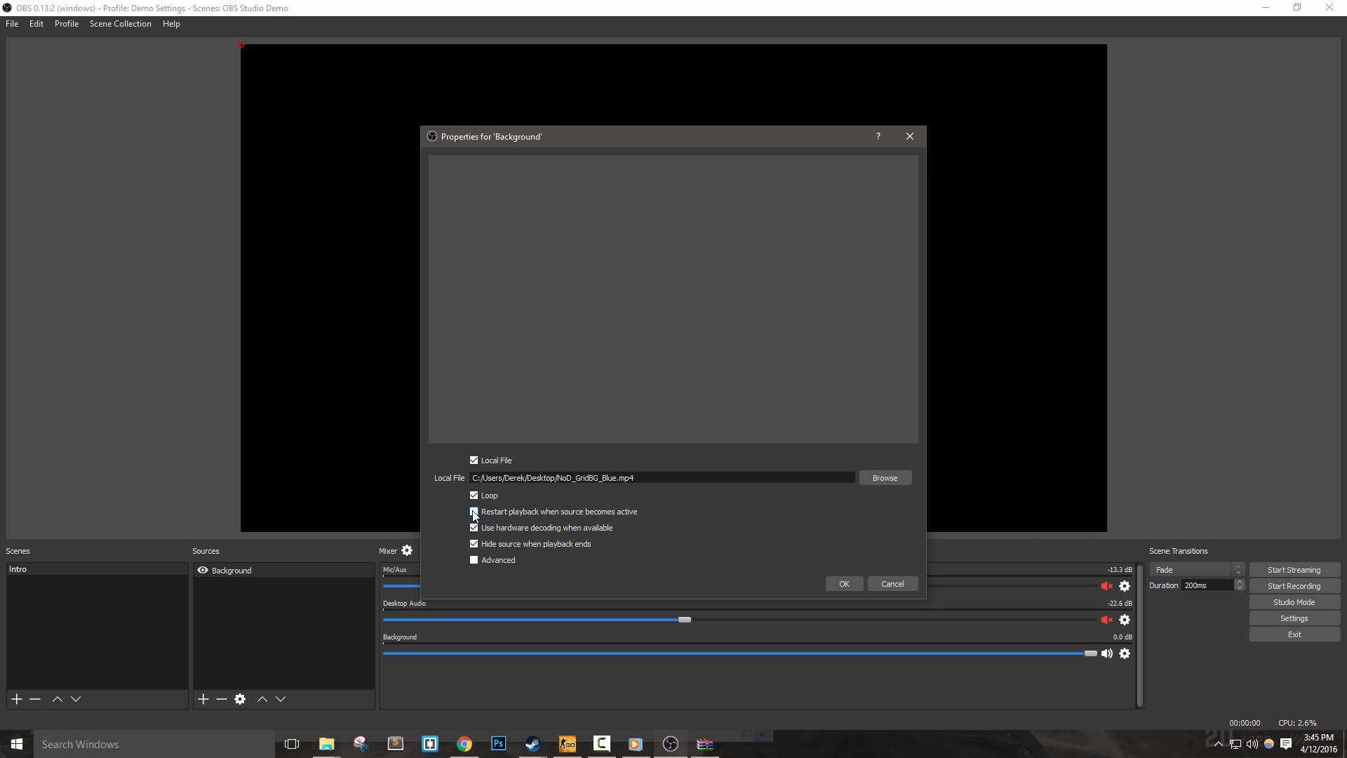
pyautogui.click(475, 512)
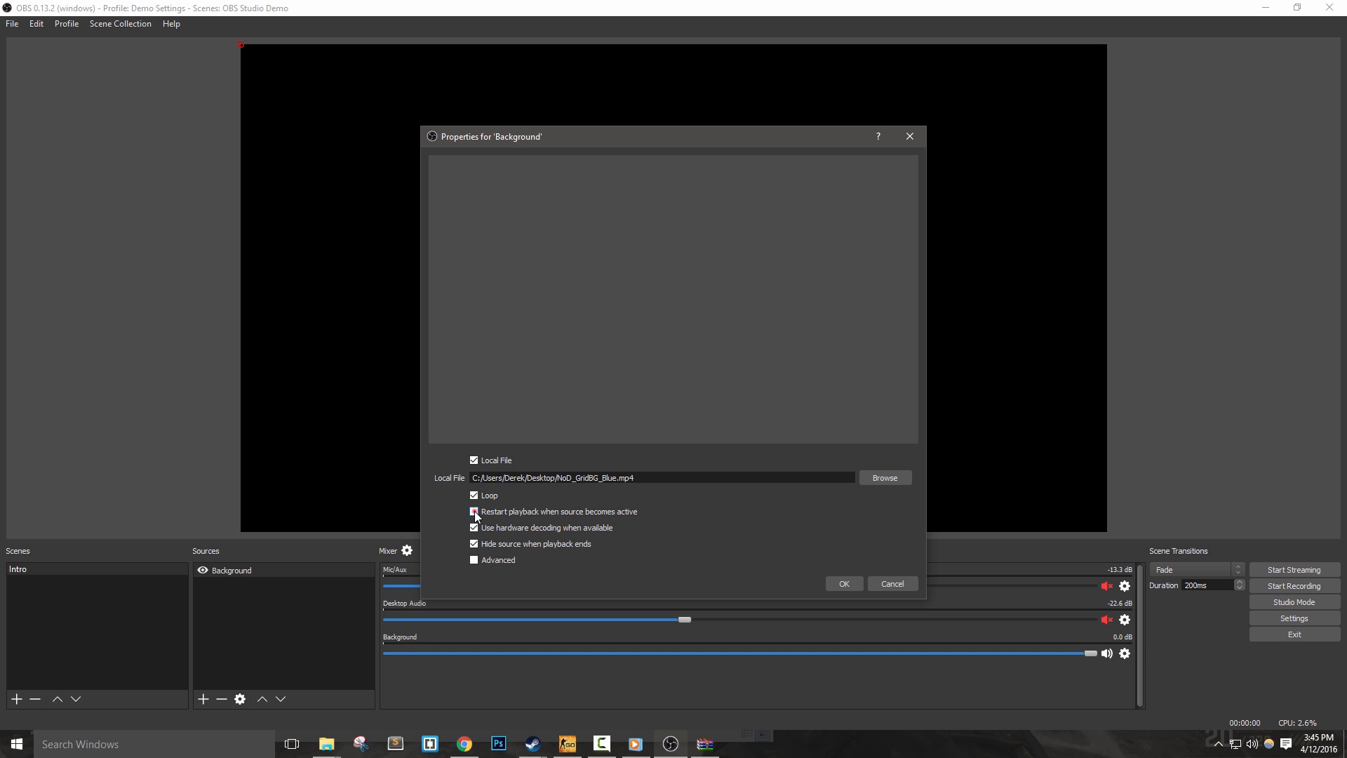
pyautogui.click(844, 584)
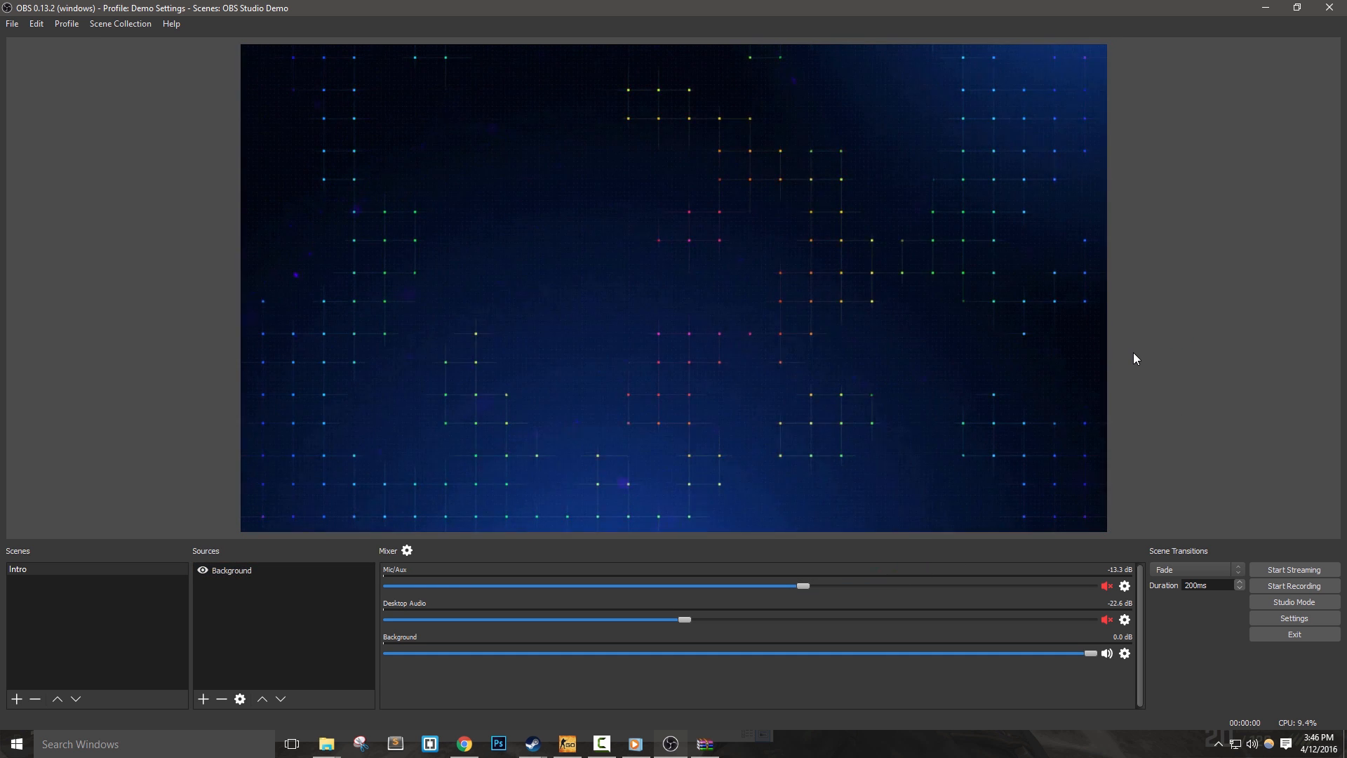
pyautogui.click(203, 699)
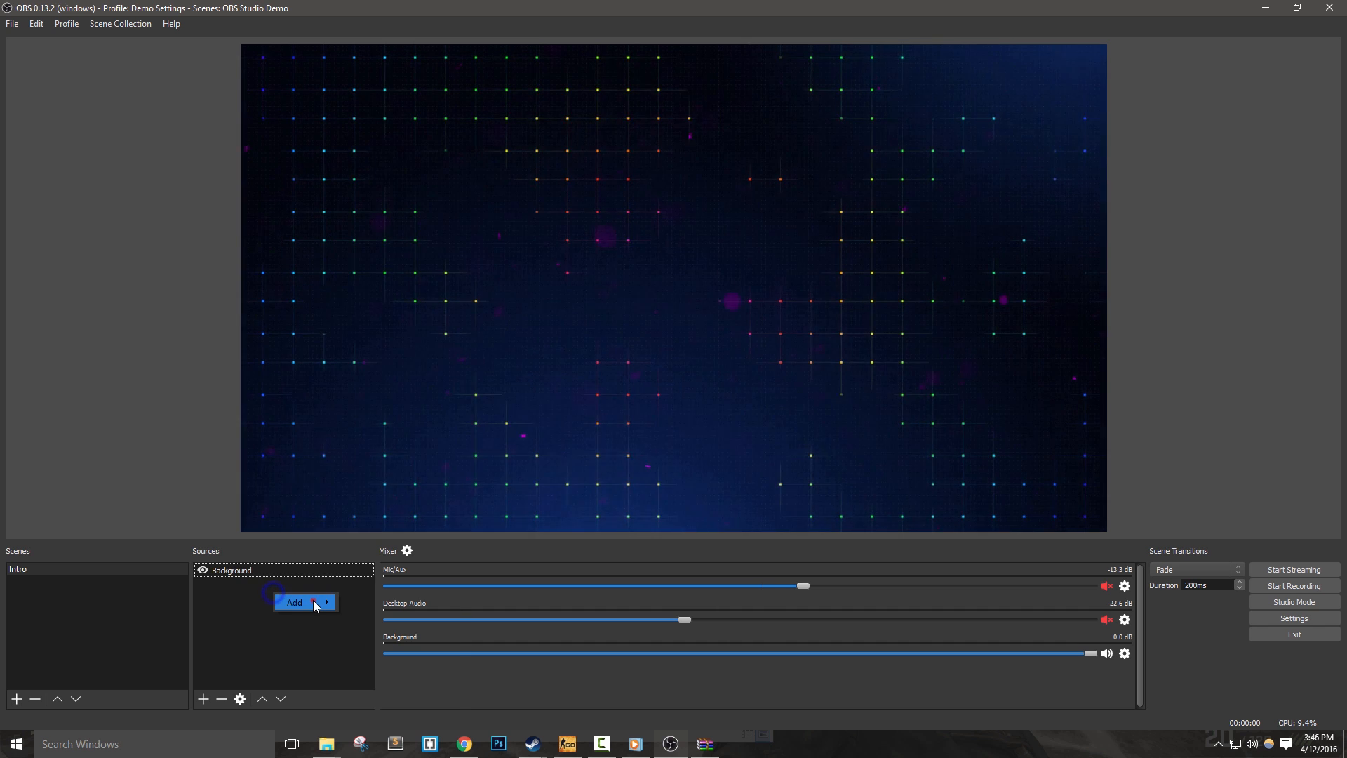
# Add a Text (FreeType 2) source named Header in Brandon Grotesque Medium.
pyautogui.click(293, 602)
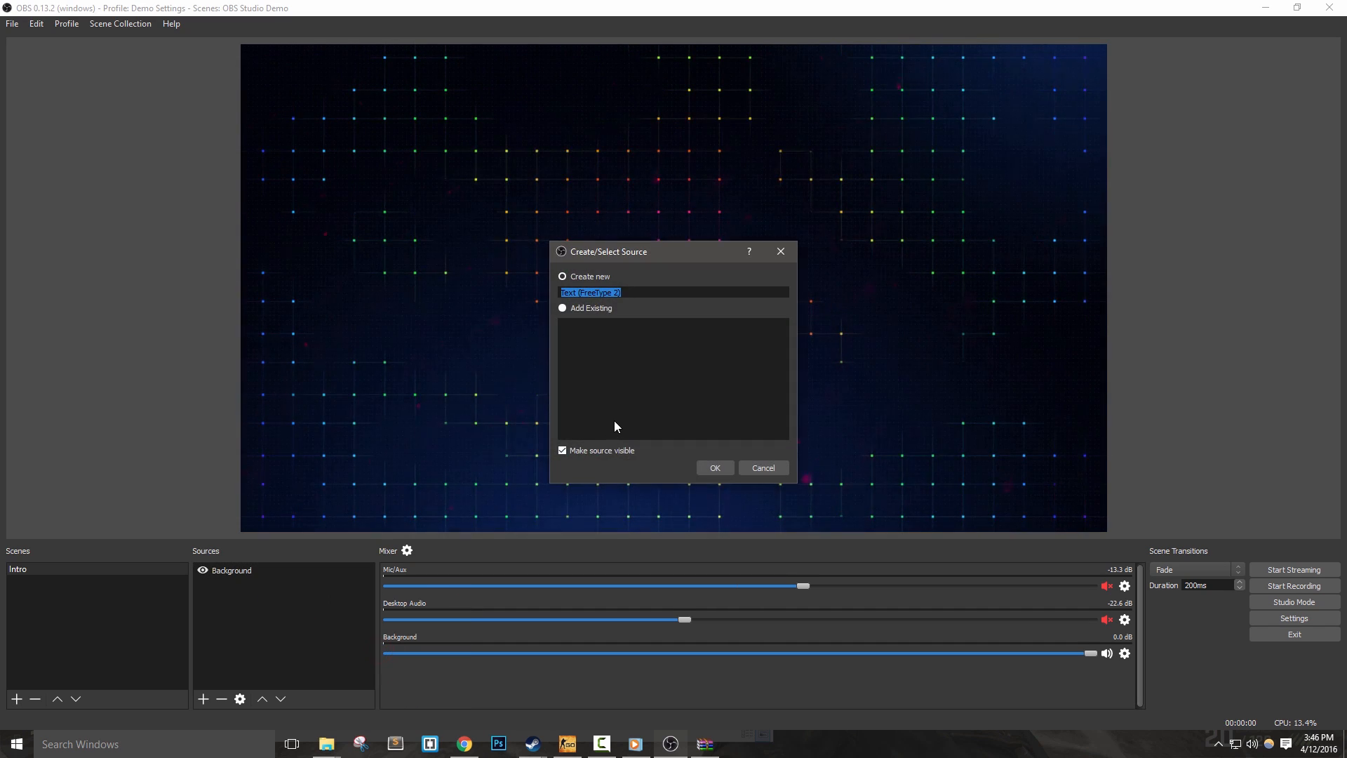
pyautogui.write('Header')
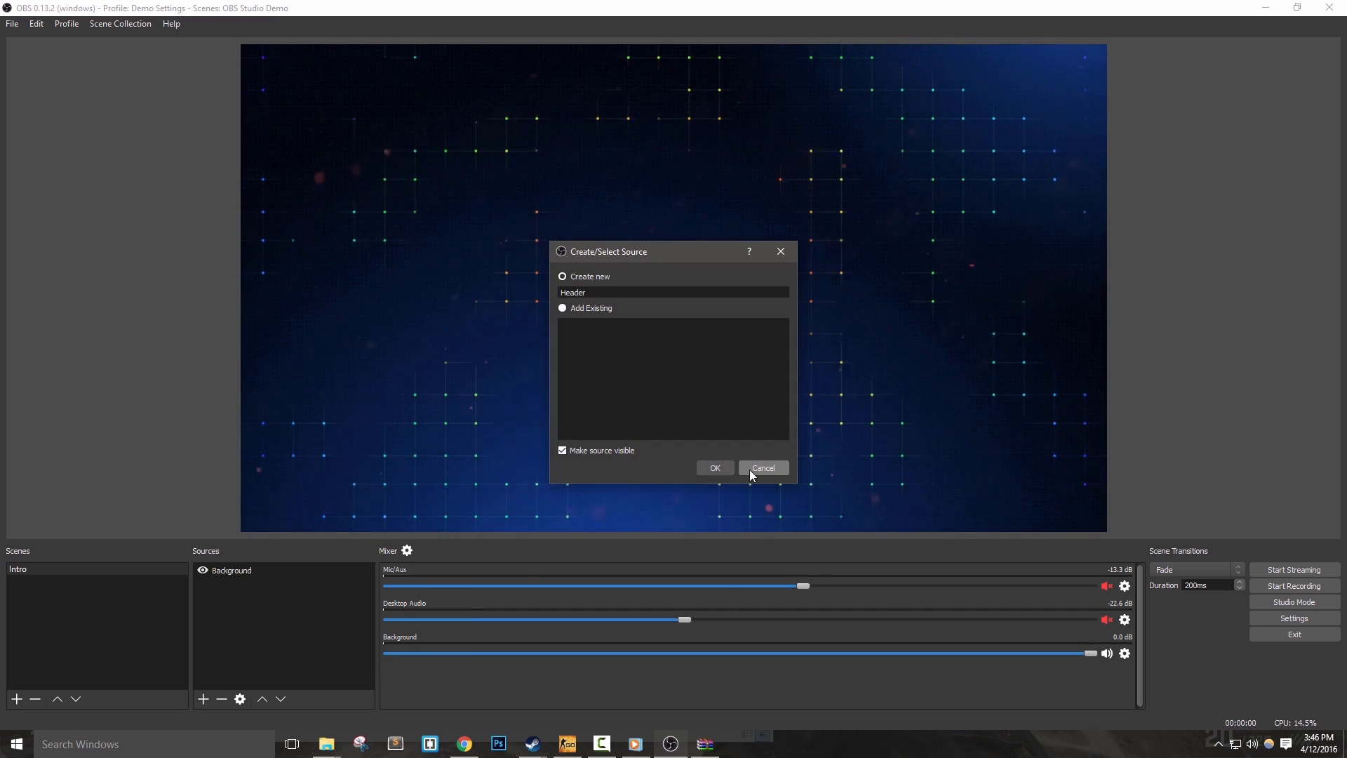
pyautogui.click(715, 467)
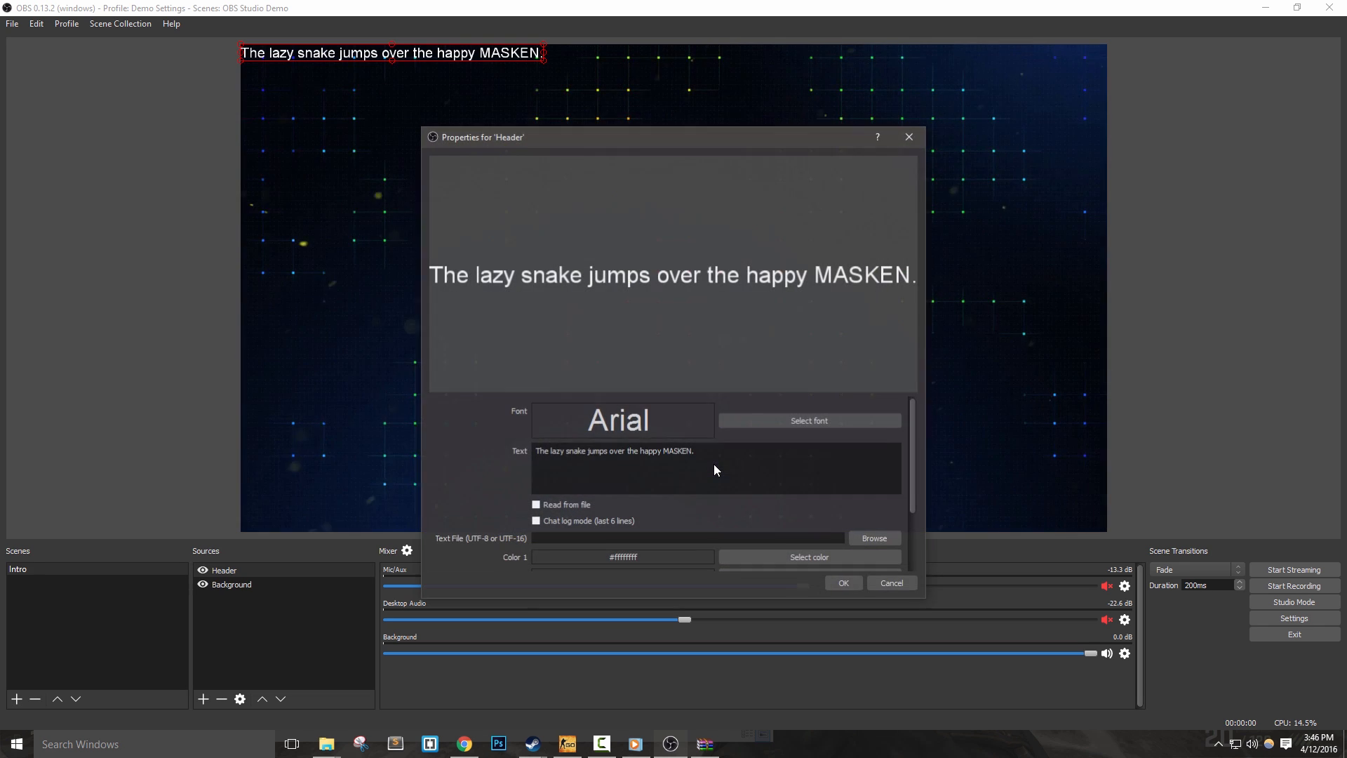
pyautogui.click(809, 420)
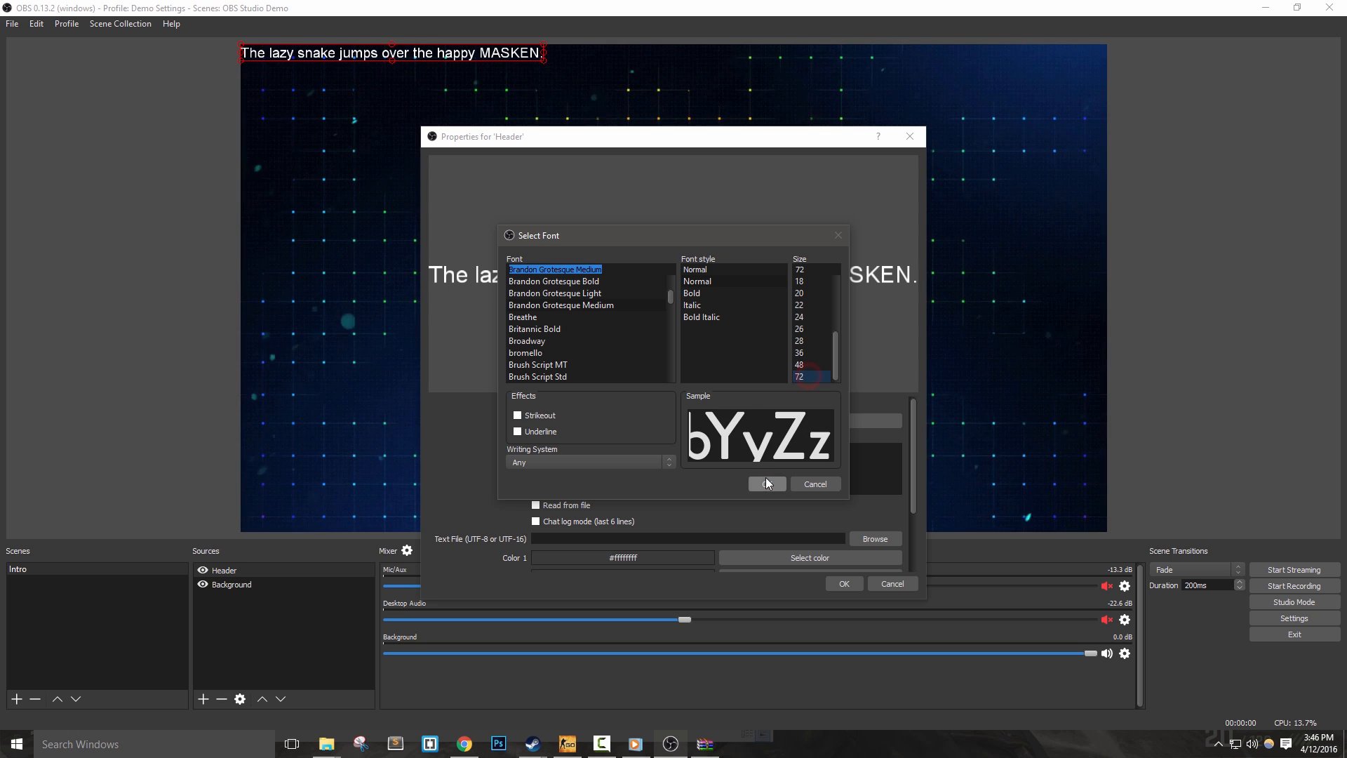
pyautogui.click(763, 483)
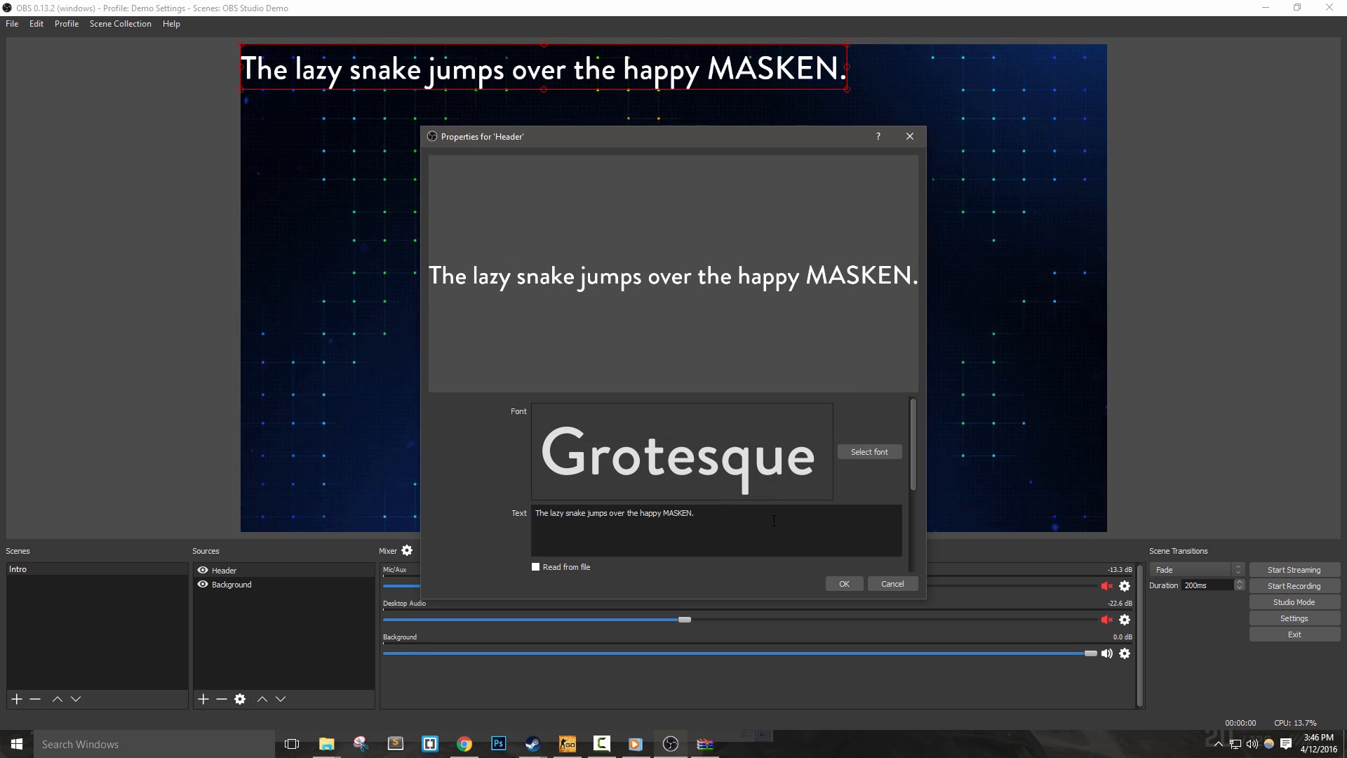
# Make the Header read THE STREAM WILL BEGIN SHORTLY and centre it on the canvas.
pyautogui.write('THE')
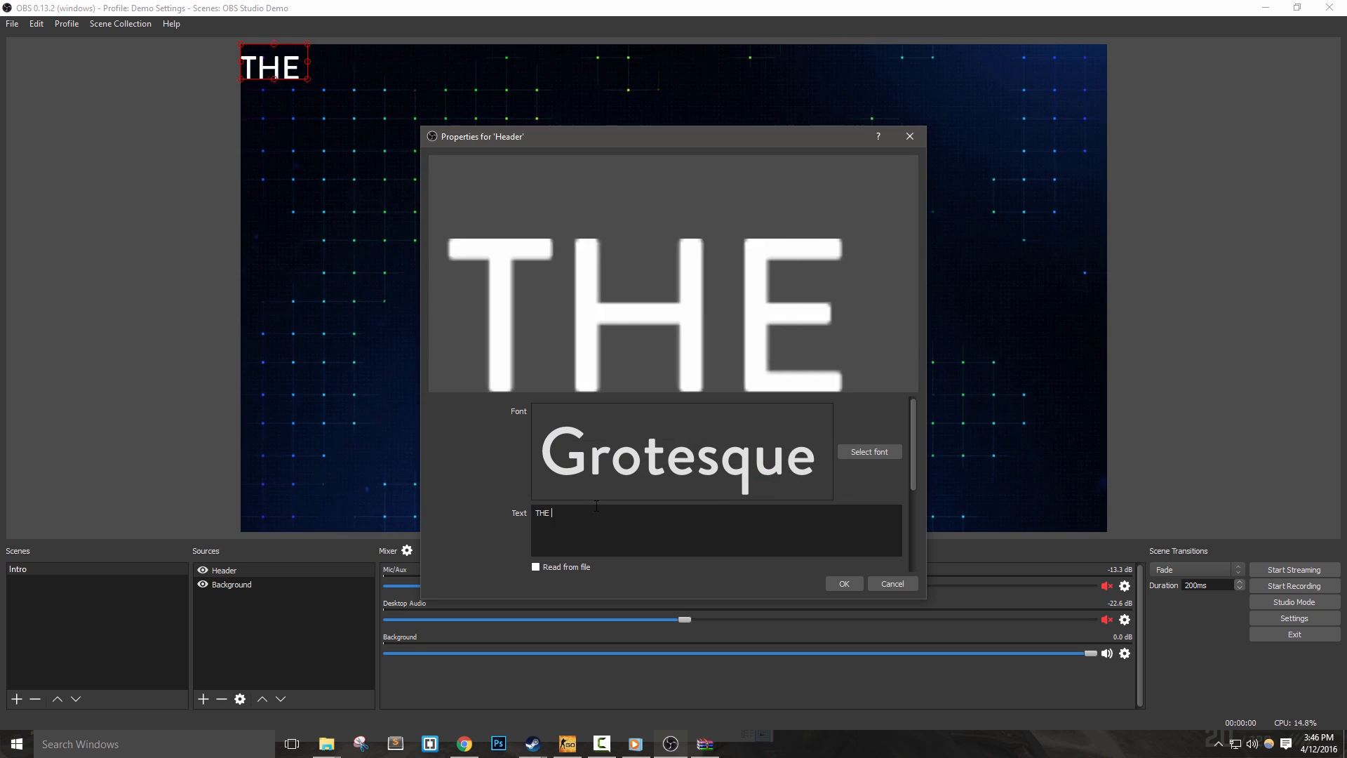
pyautogui.write('STREAM WILL BEGIN')
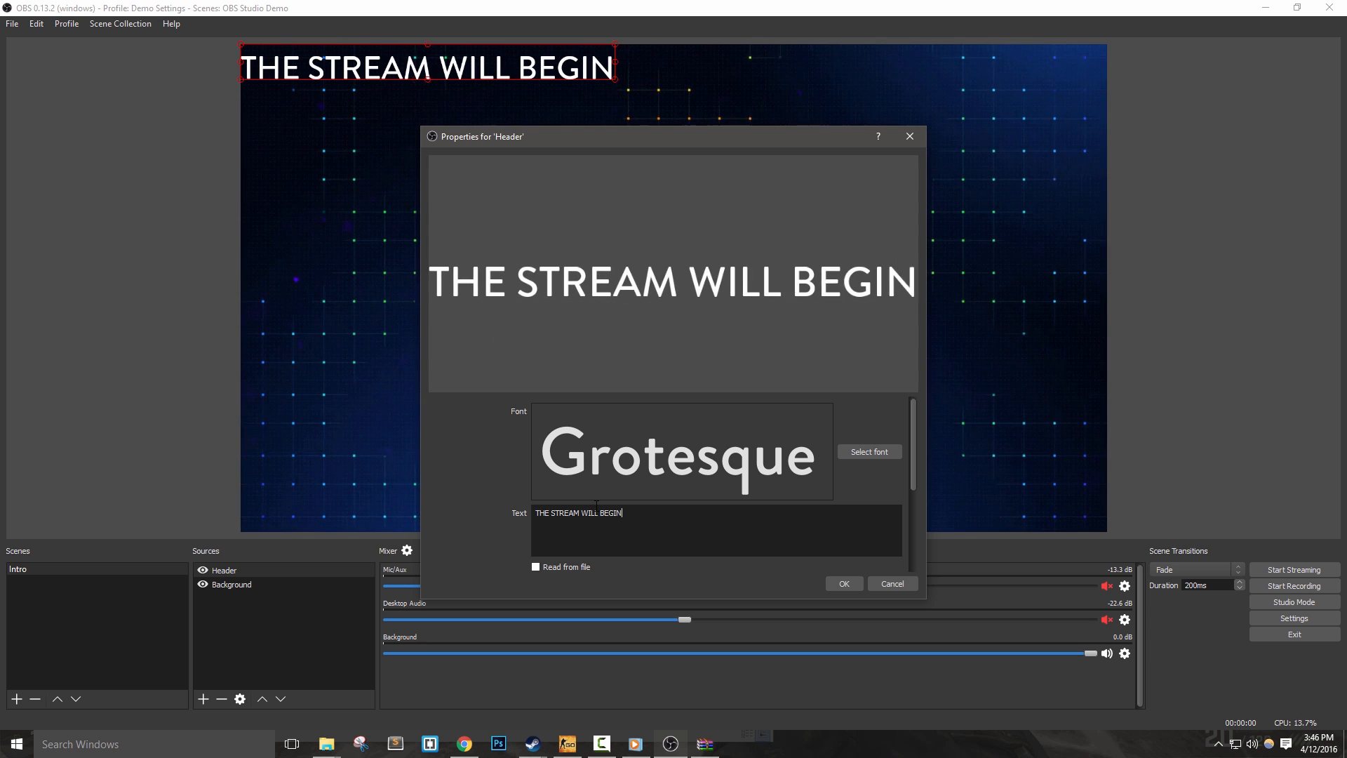
pyautogui.write('SHORTLY')
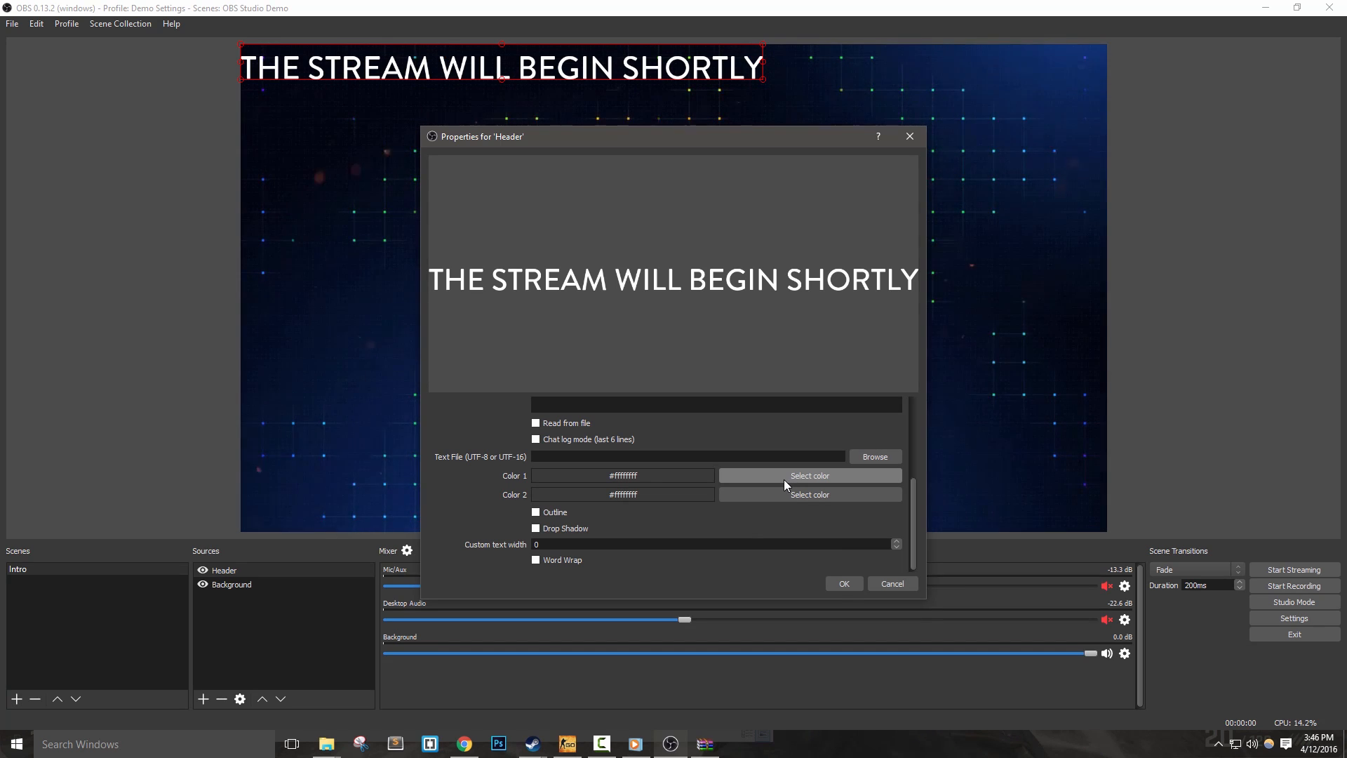
pyautogui.click(809, 476)
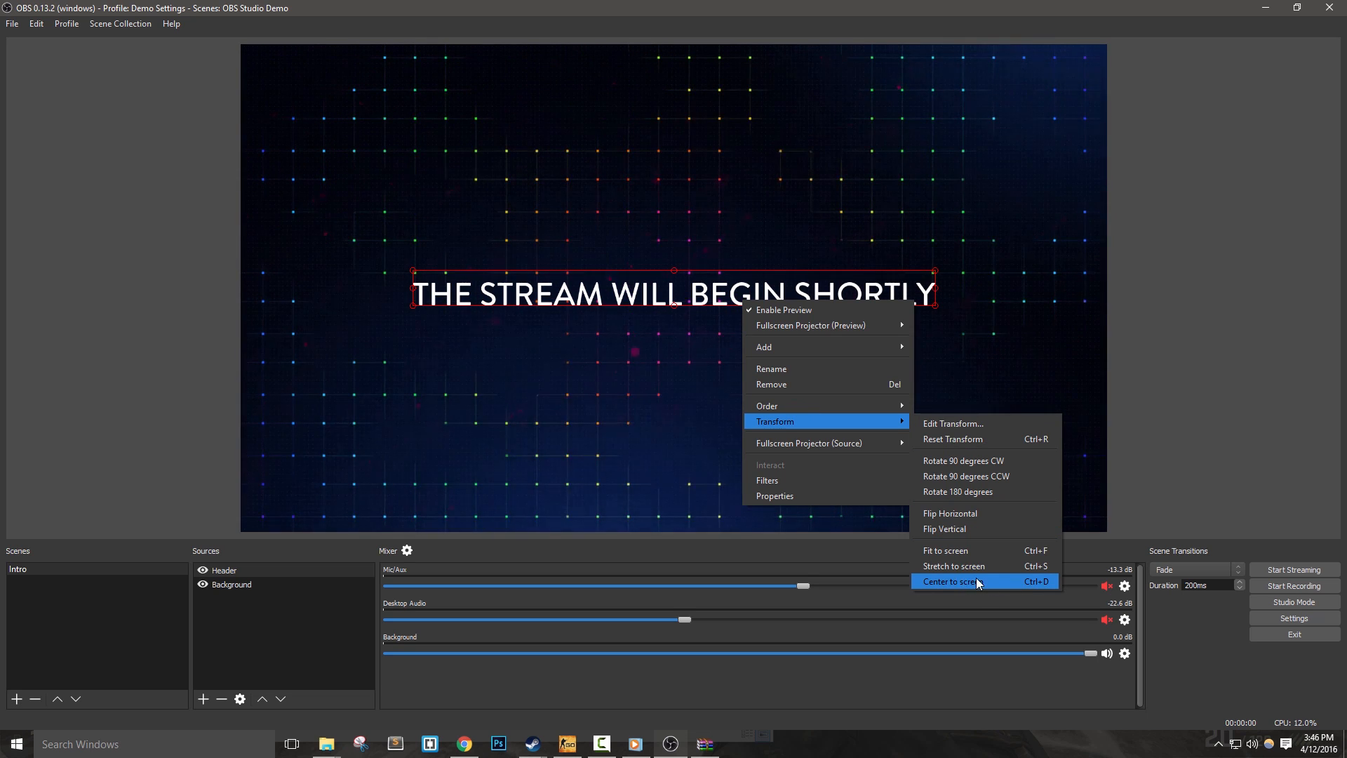
pyautogui.click(947, 581)
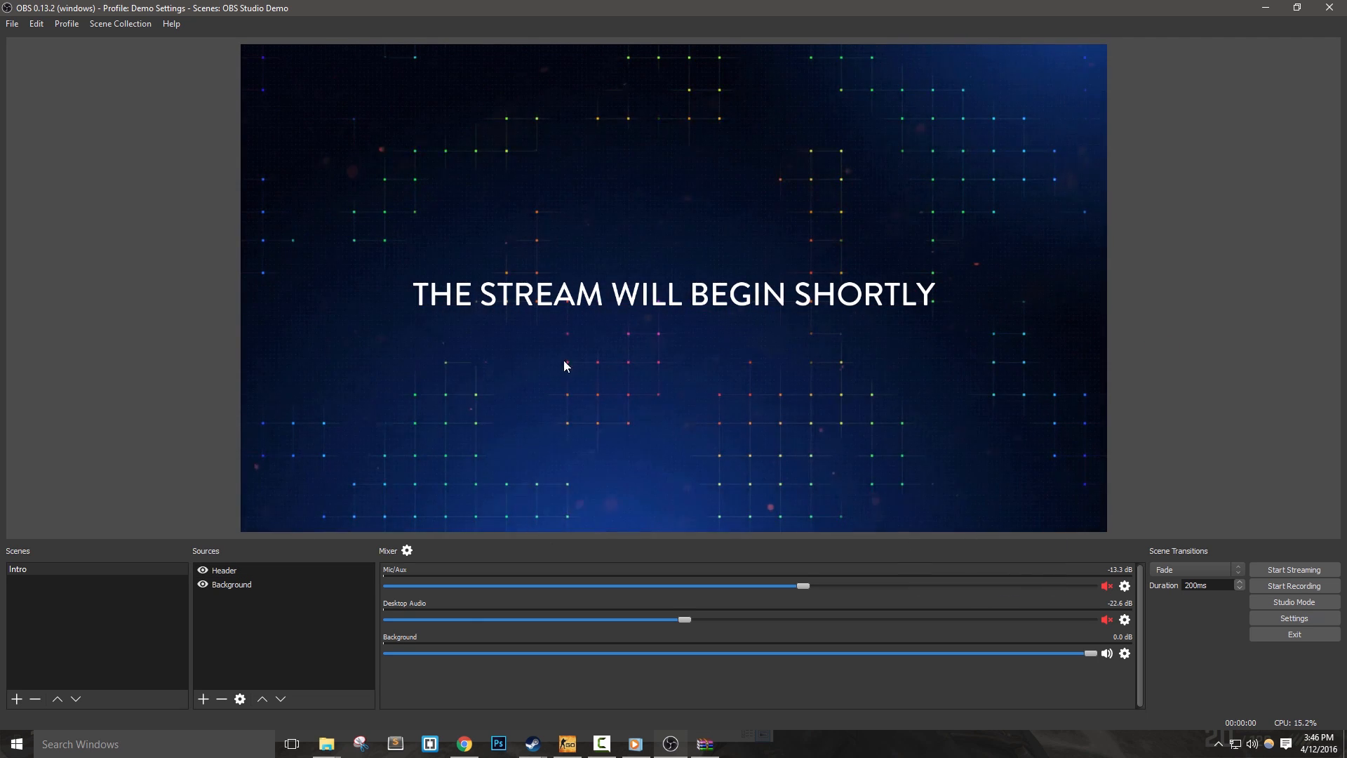
# Add a Text (FreeType 2) source named Subheader in Brandon Grotesque Medium.
pyautogui.click(223, 570)
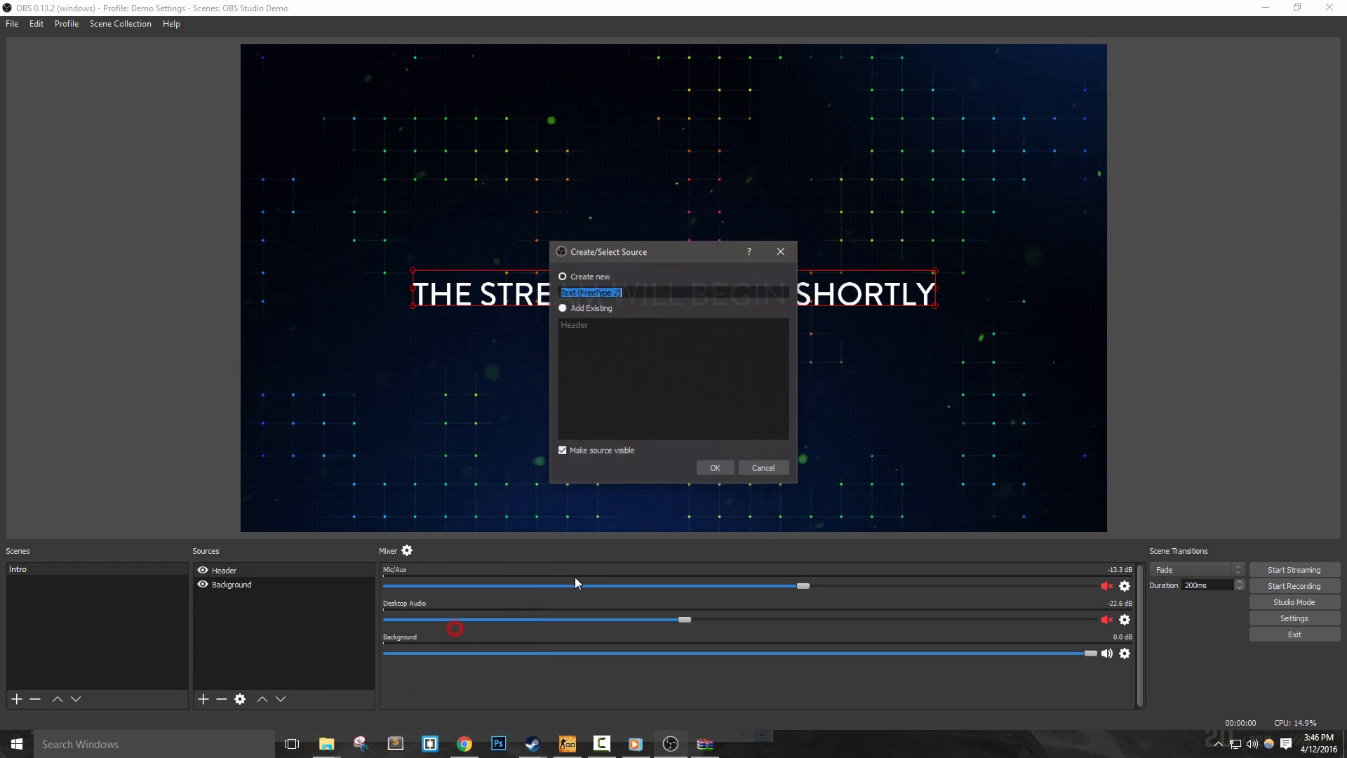
pyautogui.write('Subhead')
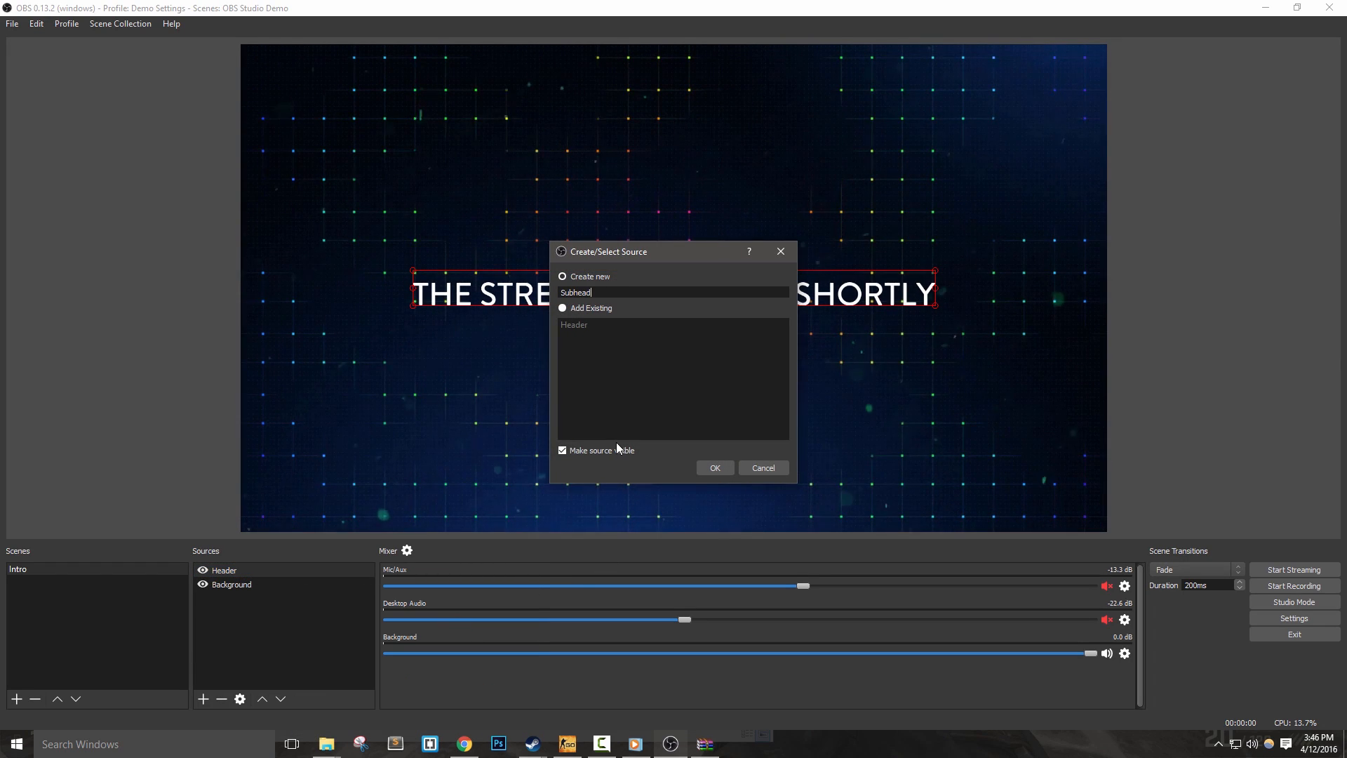
pyautogui.click(715, 468)
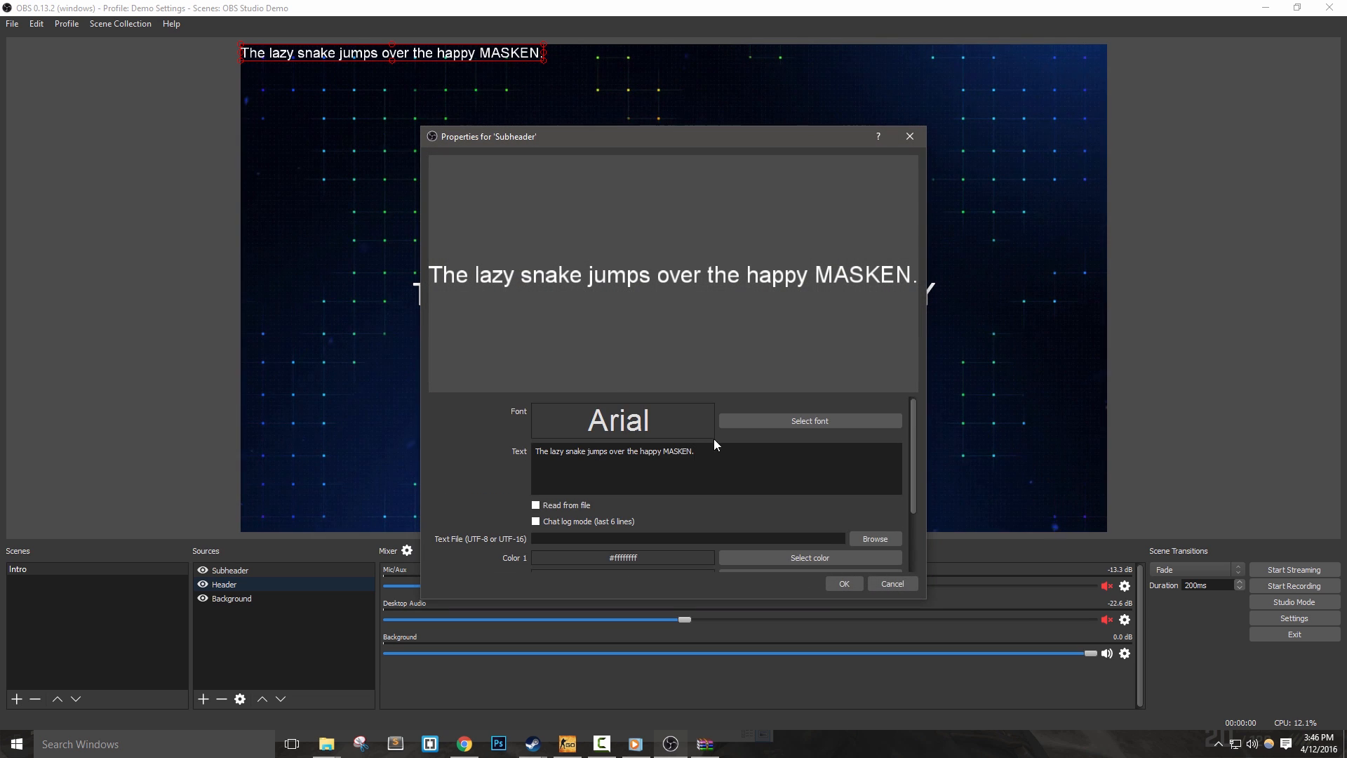
pyautogui.click(809, 420)
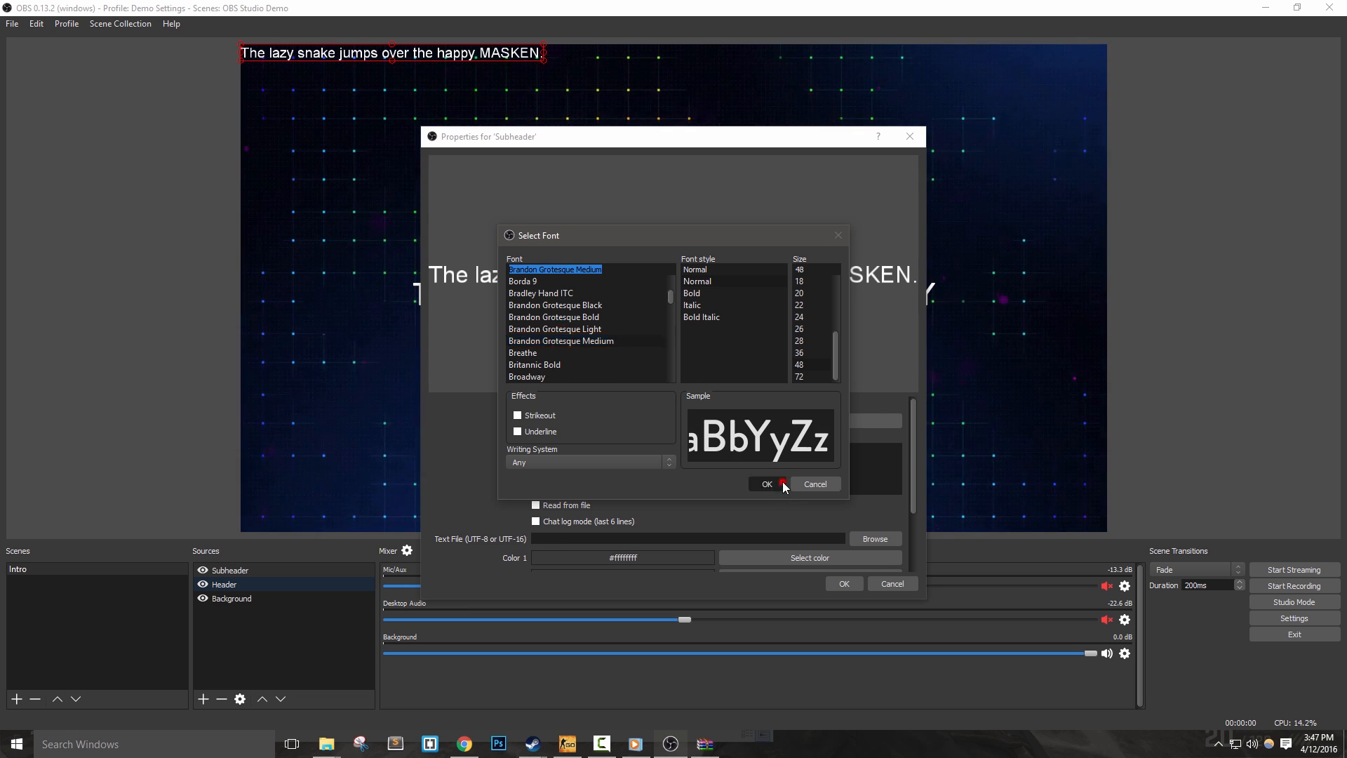
pyautogui.click(764, 484)
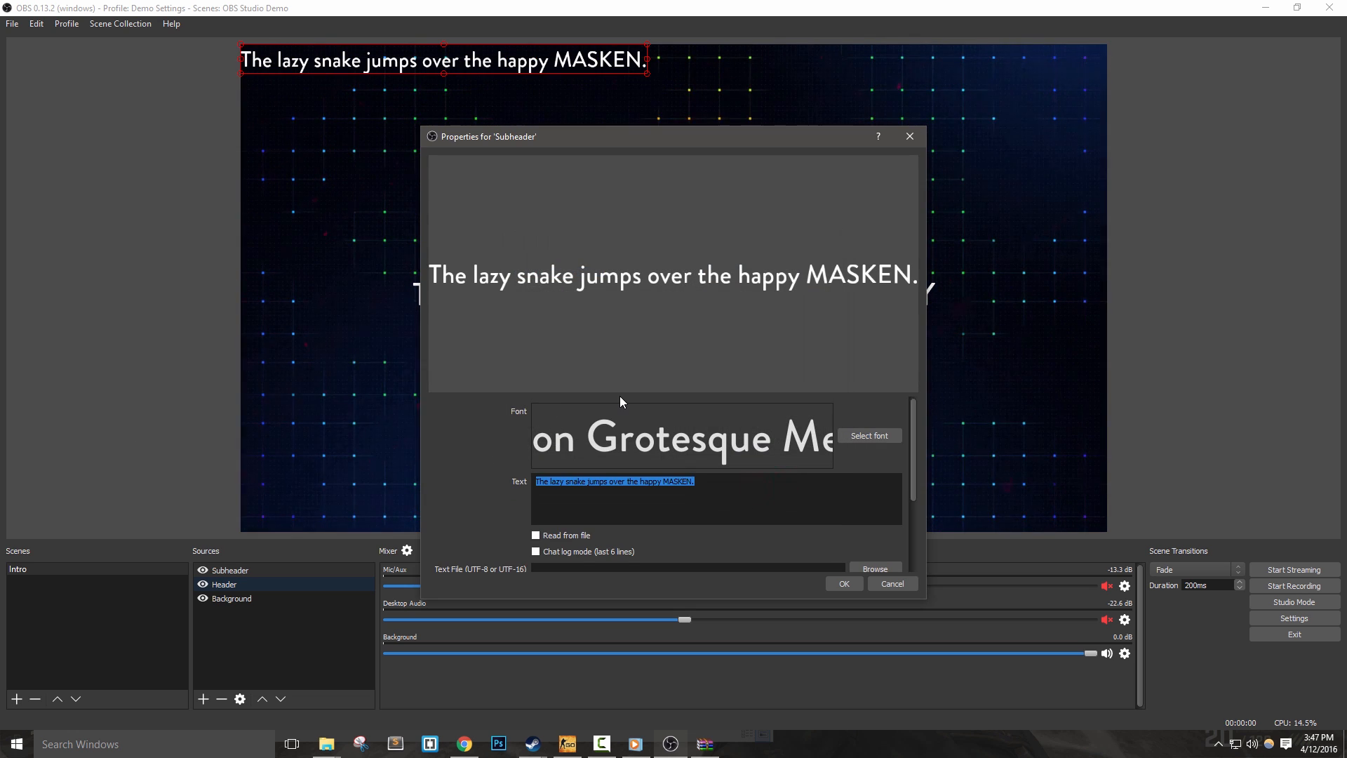
# Make the Subheader read DON'T FORGET TO FOLLOW.
pyautogui.write("DON'T FORGET TO")
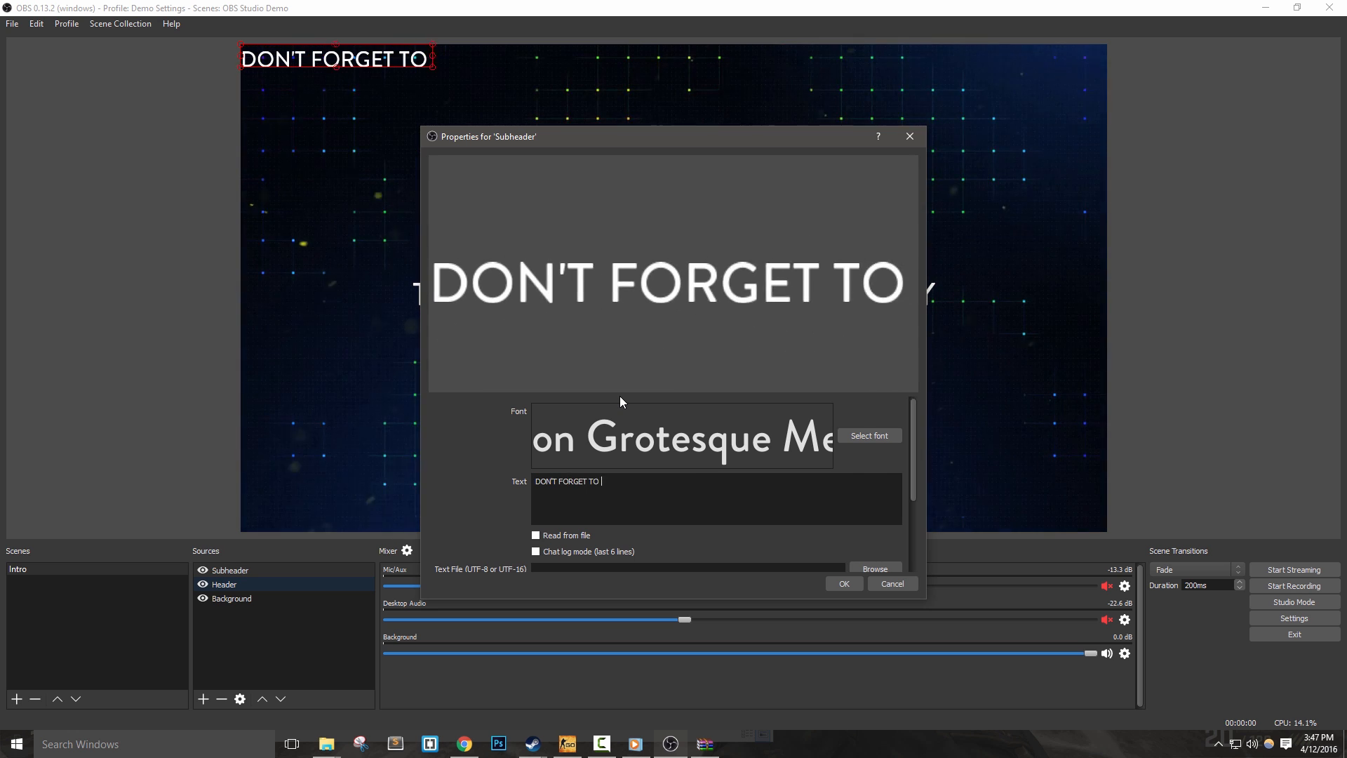
pyautogui.write('FOLLOW')
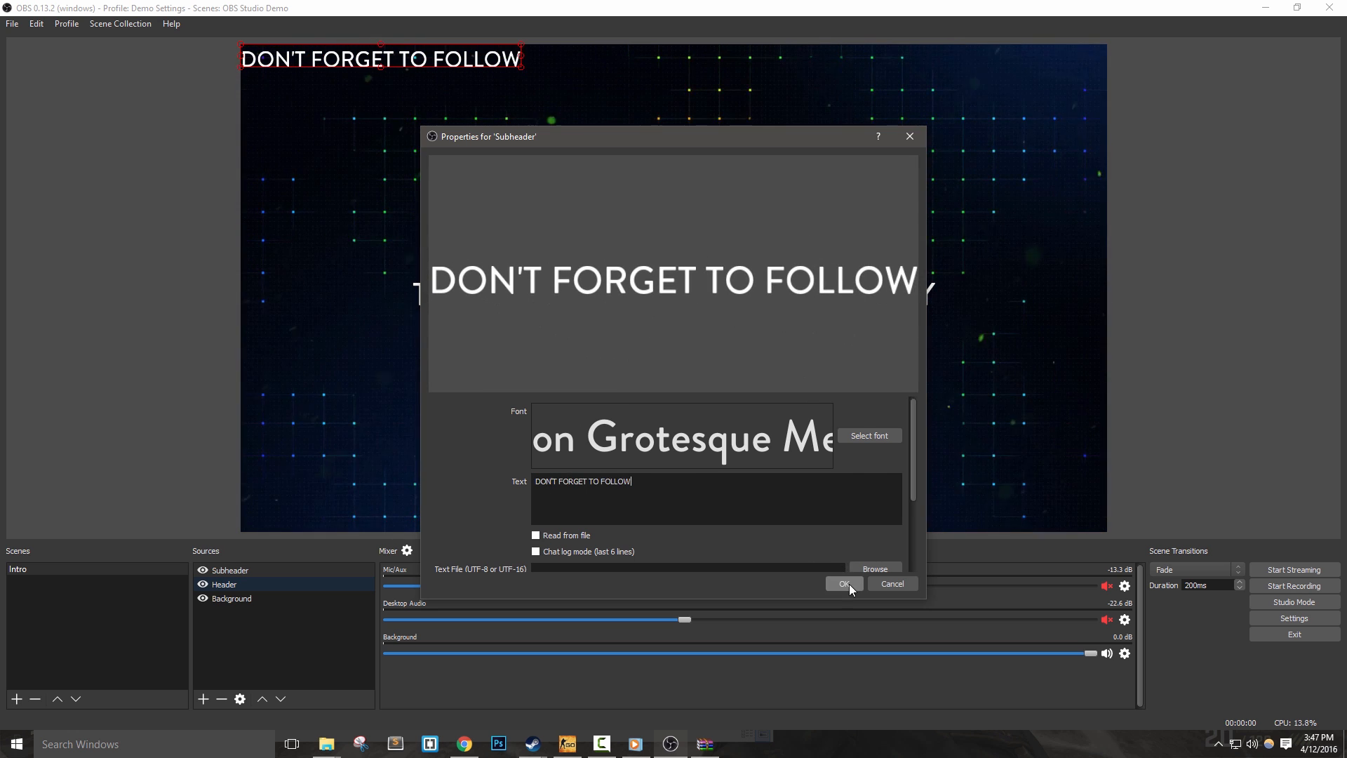
pyautogui.click(843, 584)
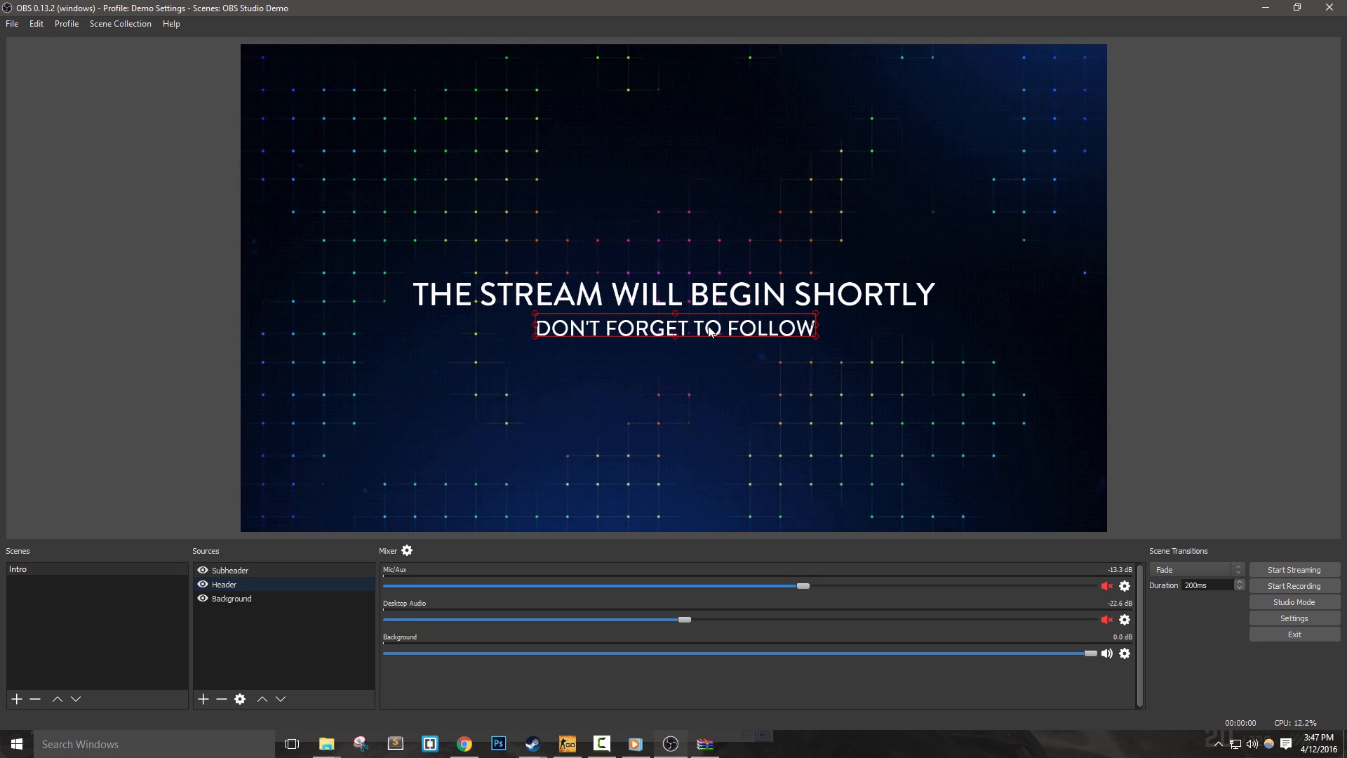
# Move the Subheader just below the Header and bring up its Edit Transform position settings.
pyautogui.moveTo(673, 327); pyautogui.dragTo(672, 289)
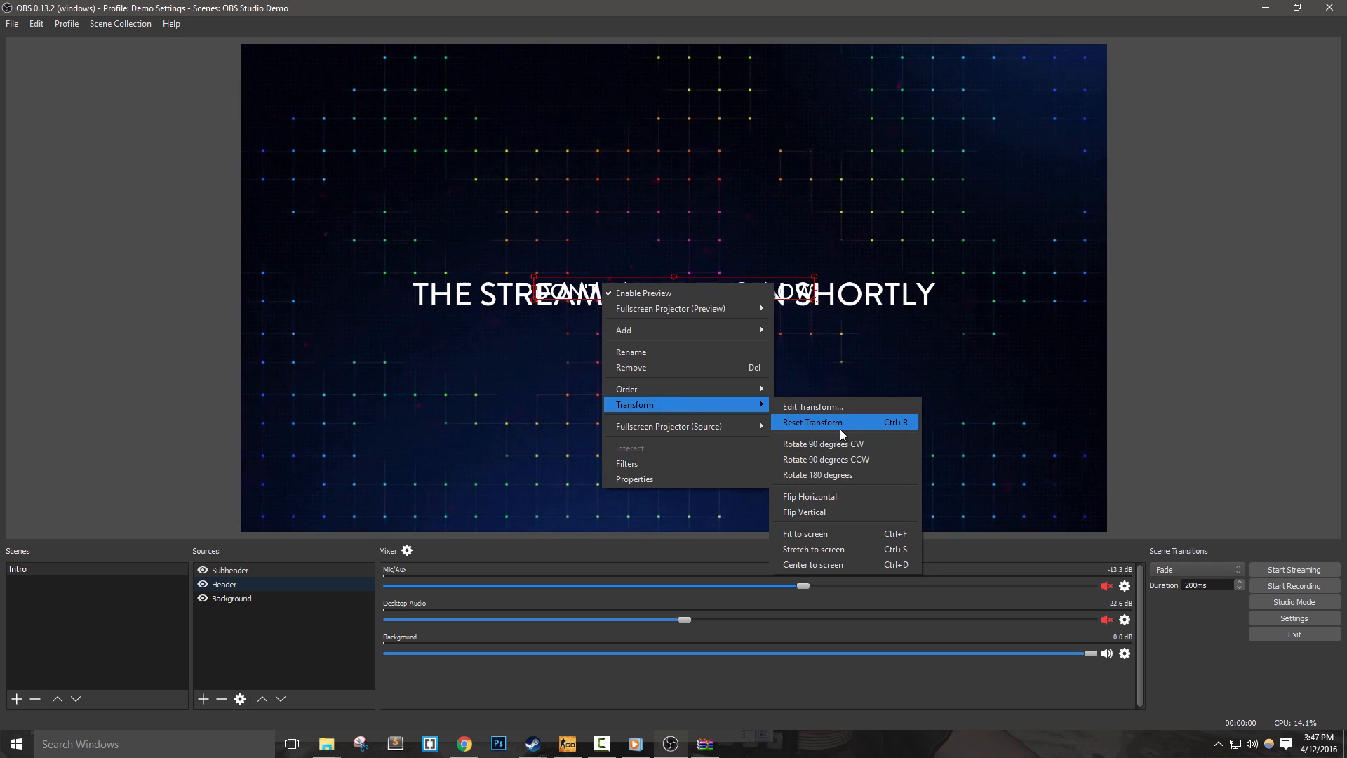
pyautogui.click(813, 407)
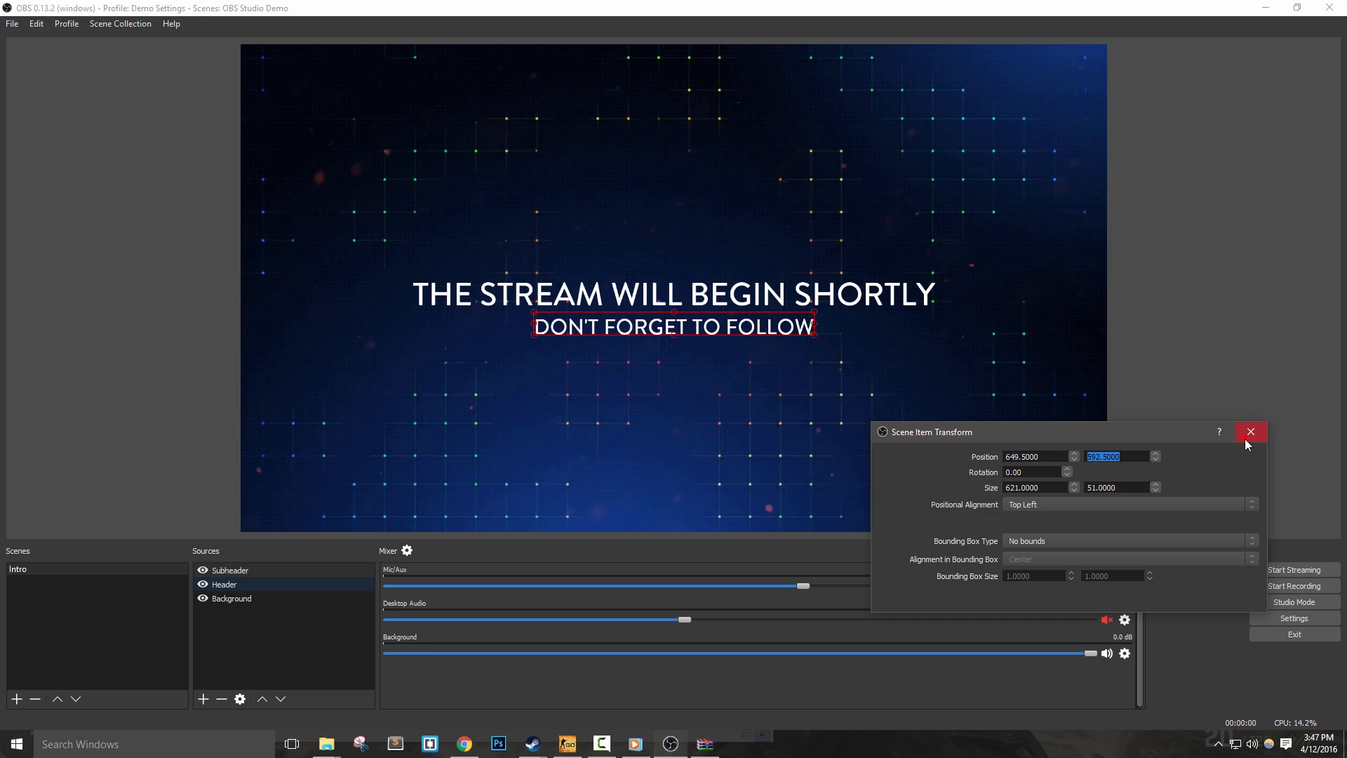
# Add a Logo image source with the white skull icon centred above the header text.
pyautogui.click(1250, 431)
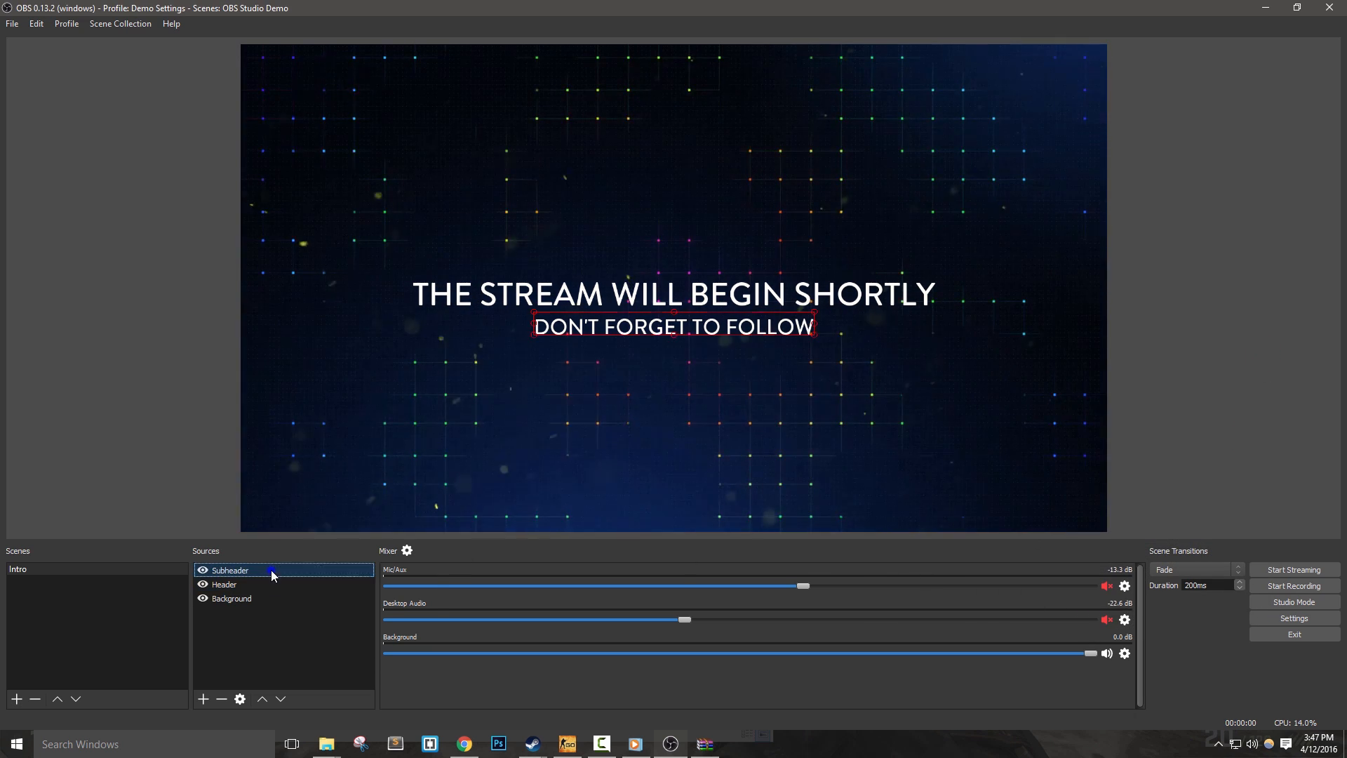
pyautogui.rightClick(229, 570)
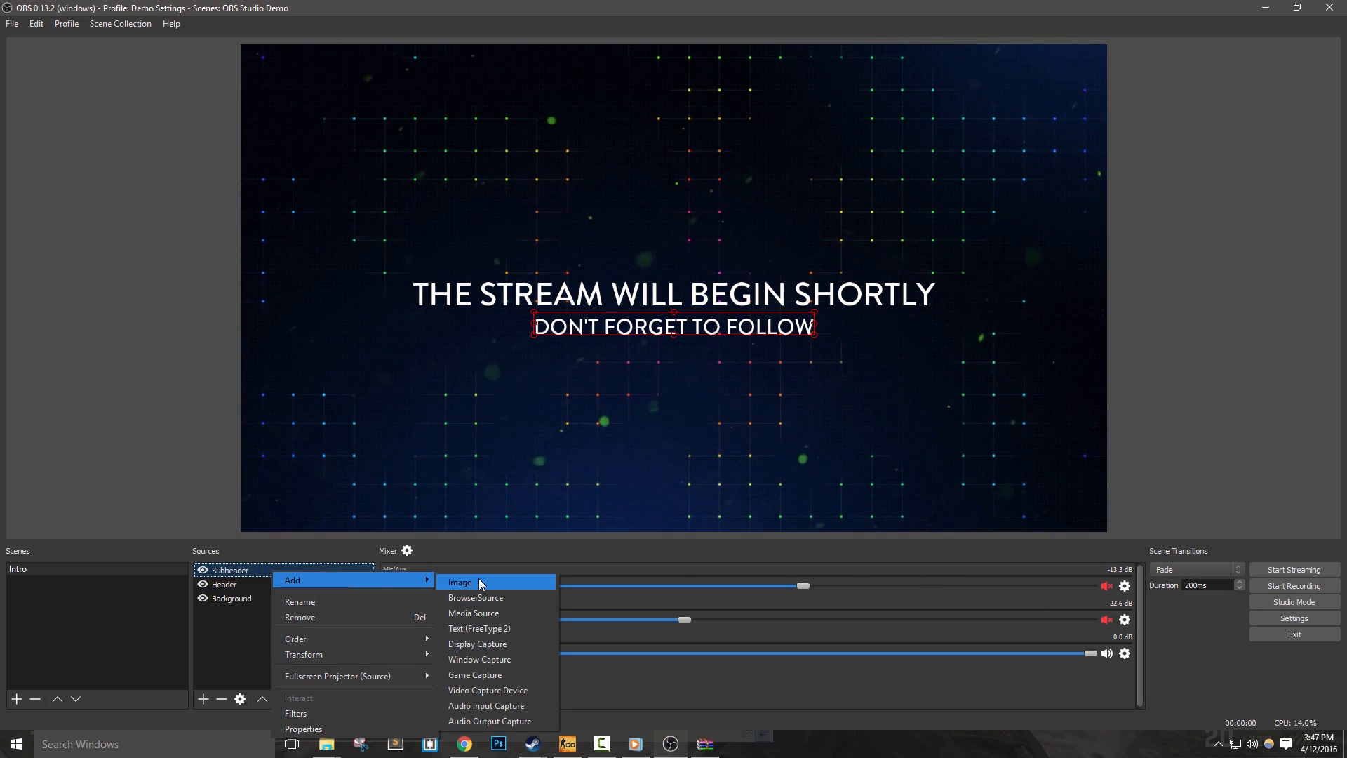
pyautogui.click(459, 582)
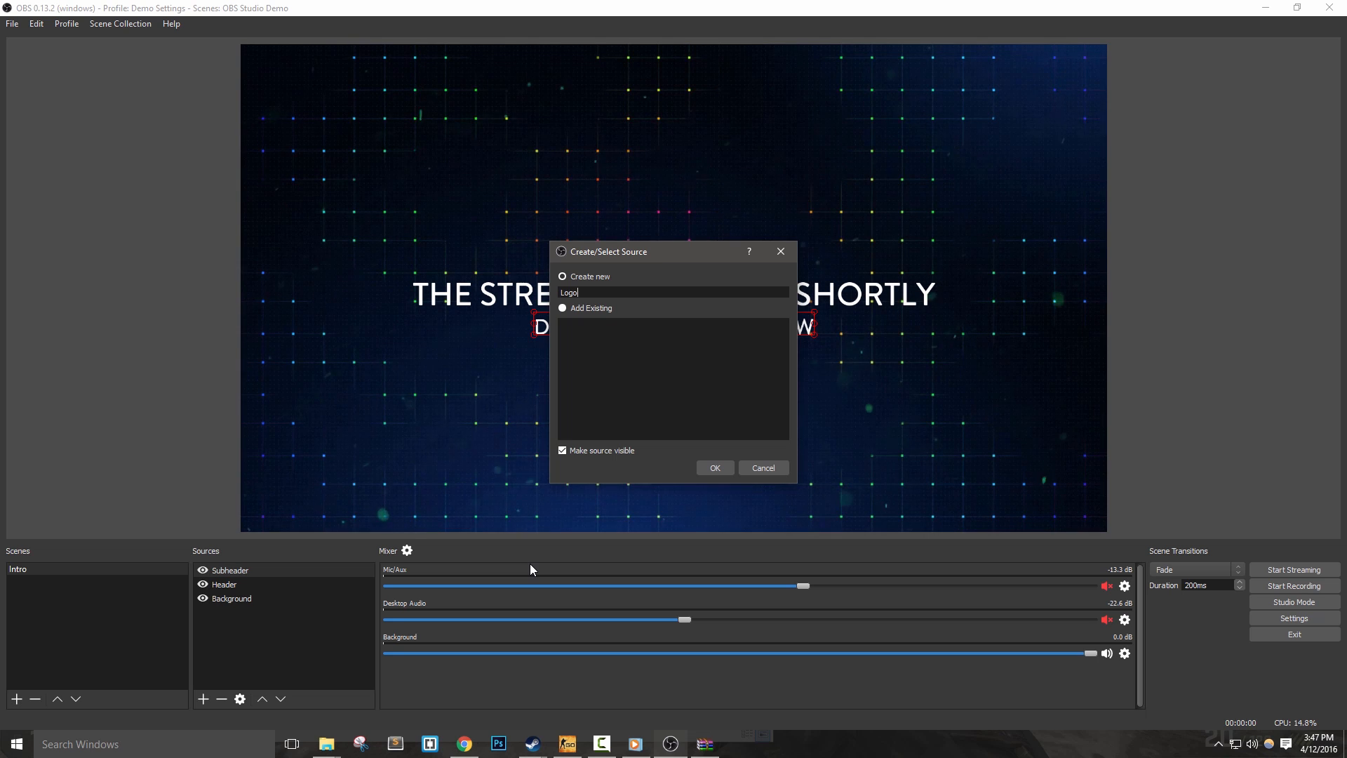
pyautogui.click(713, 468)
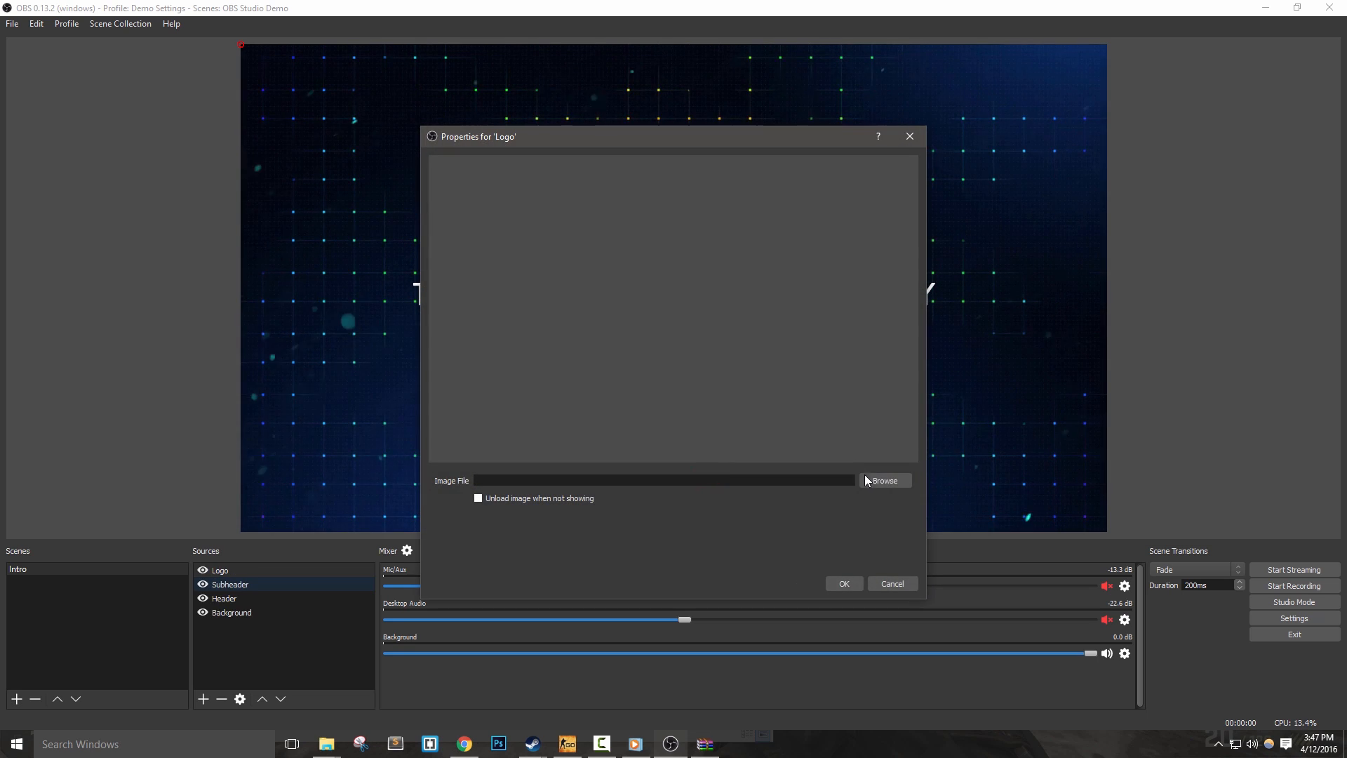
pyautogui.click(884, 480)
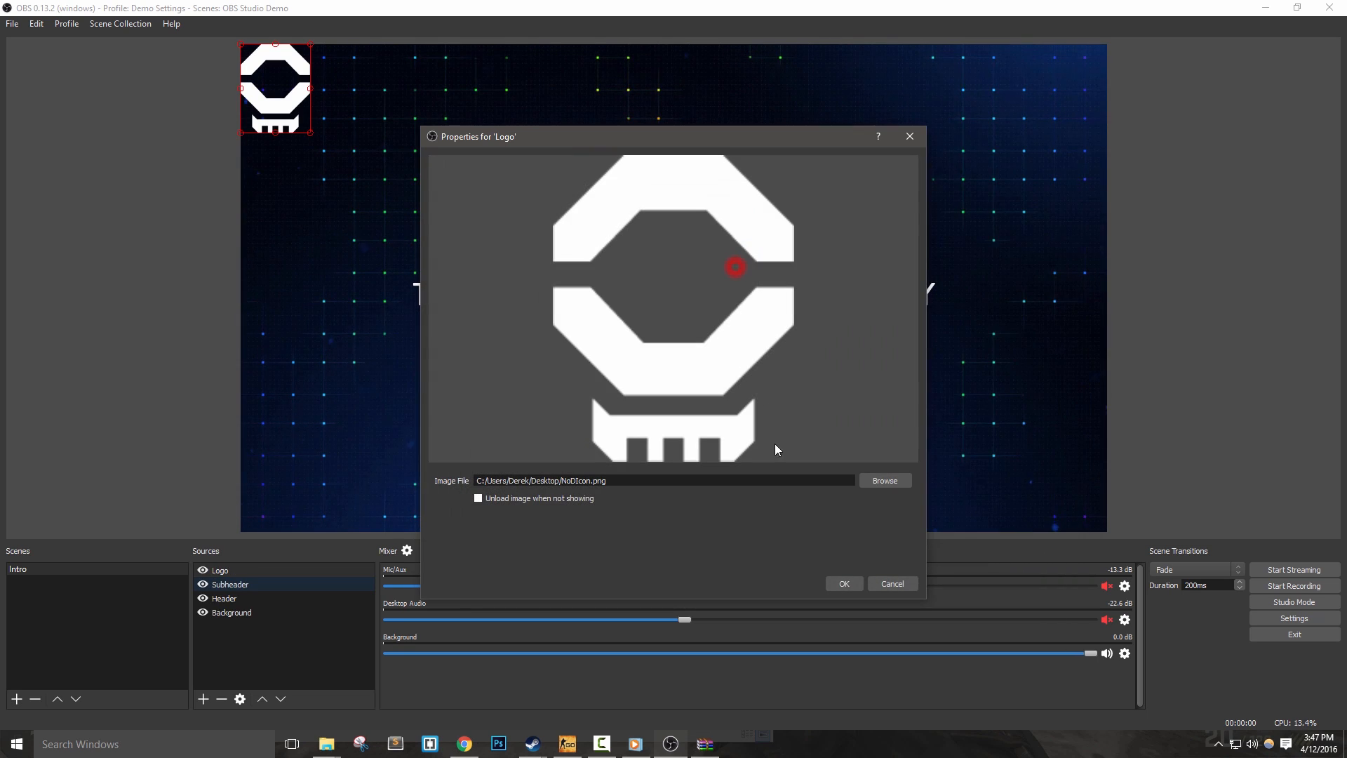
pyautogui.click(842, 584)
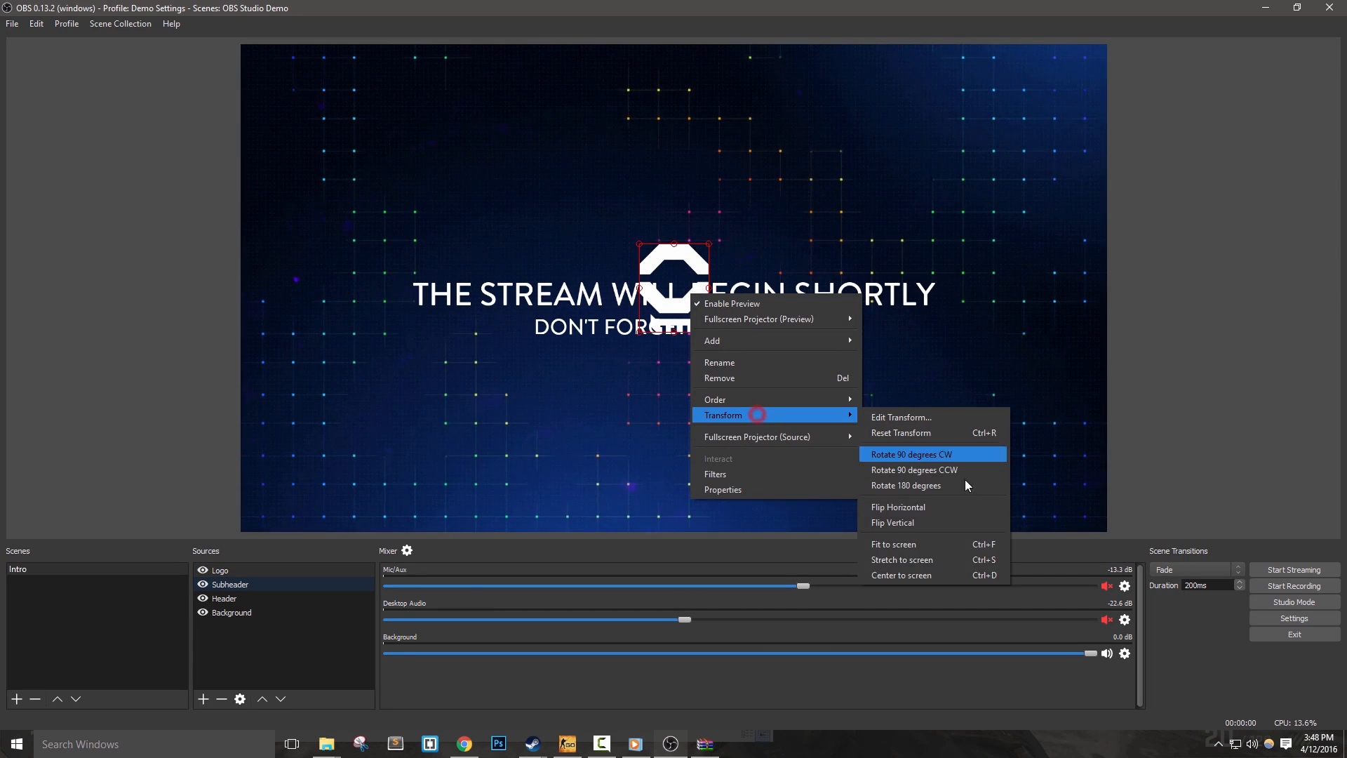
pyautogui.click(901, 417)
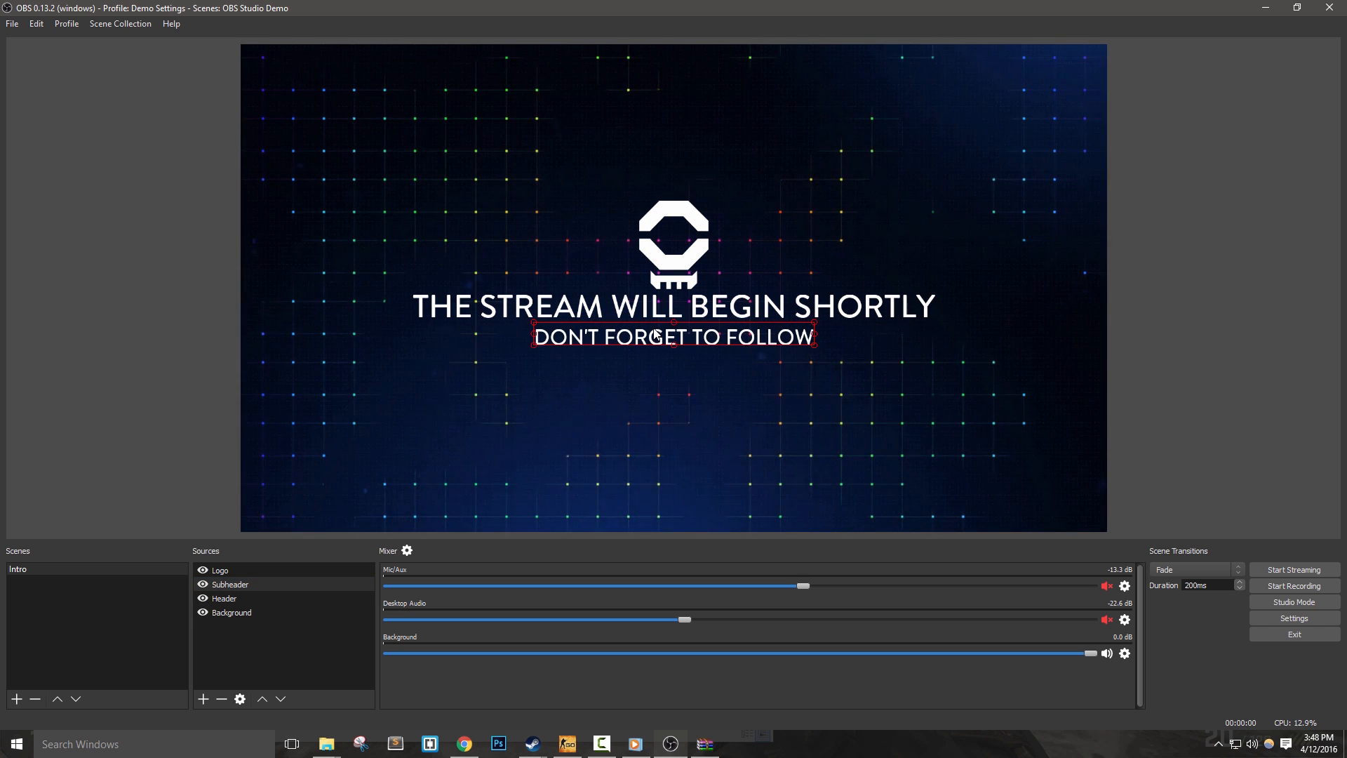
pyautogui.click(225, 598)
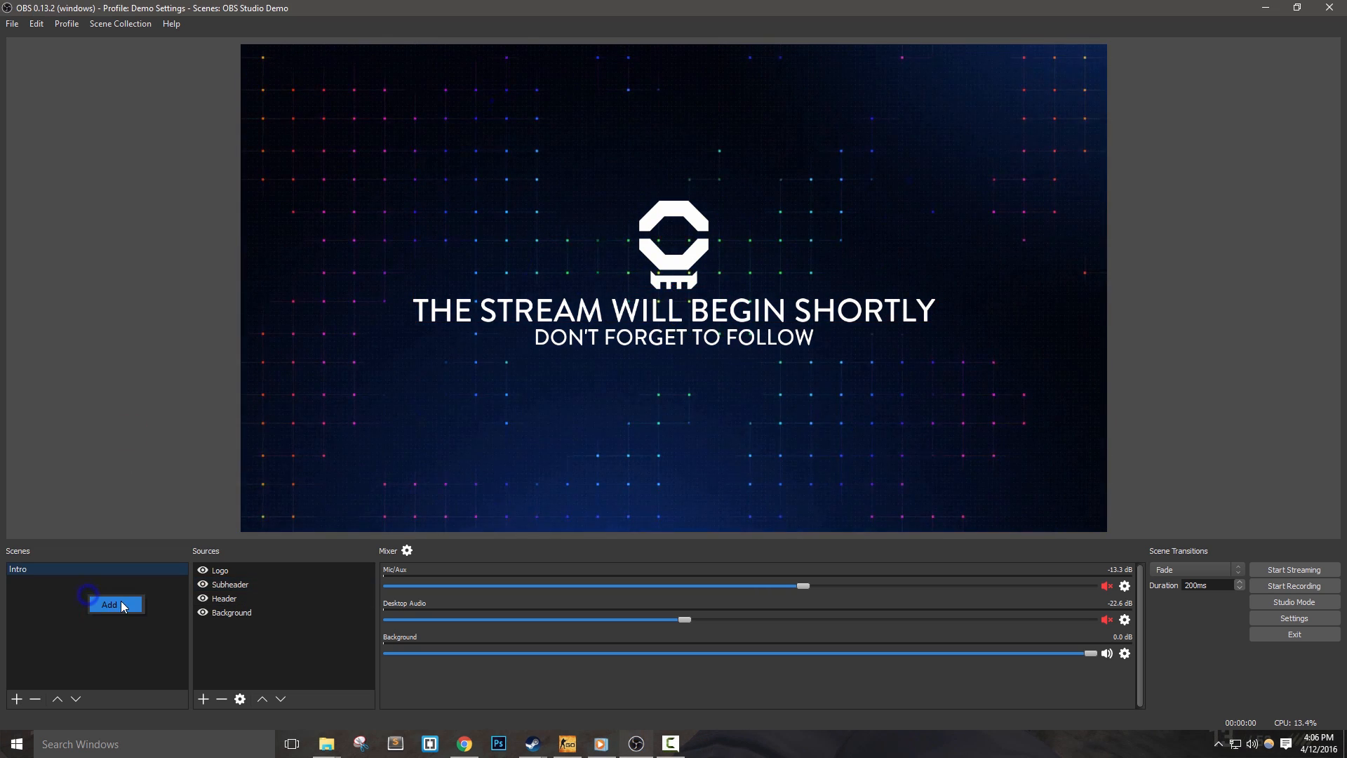
# Create a Gaming scene with a Game Capture source set to the csgo.exe Counter-Strike: Global Offensive window.
pyautogui.write('Gamin')
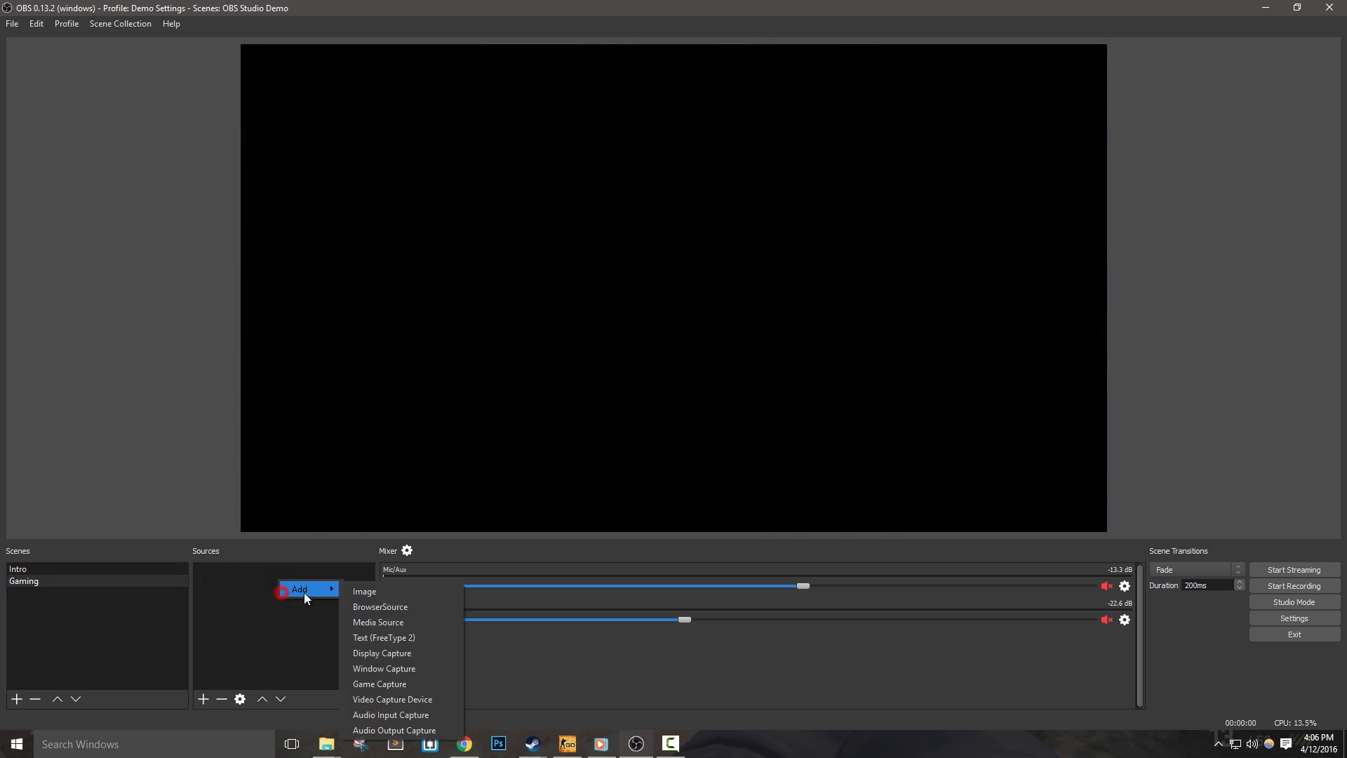
pyautogui.click(379, 684)
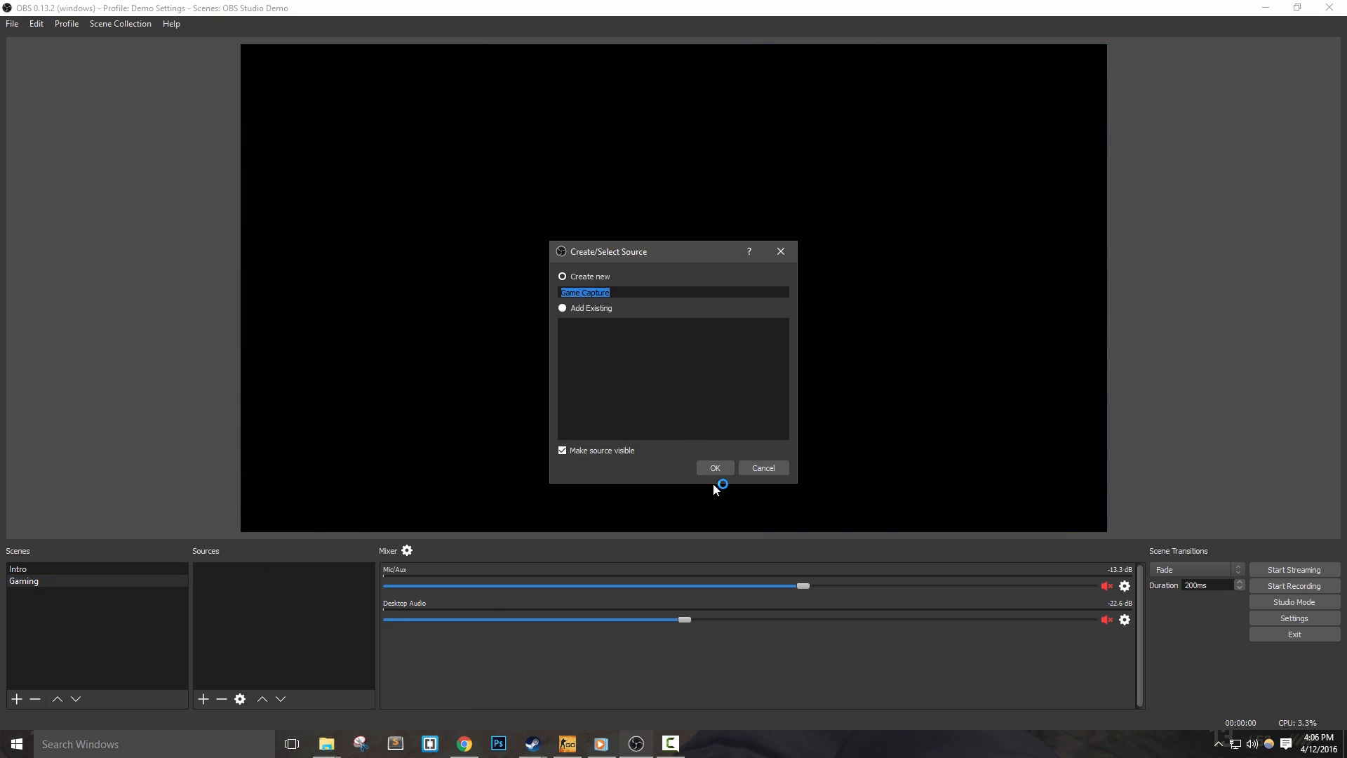
pyautogui.click(714, 467)
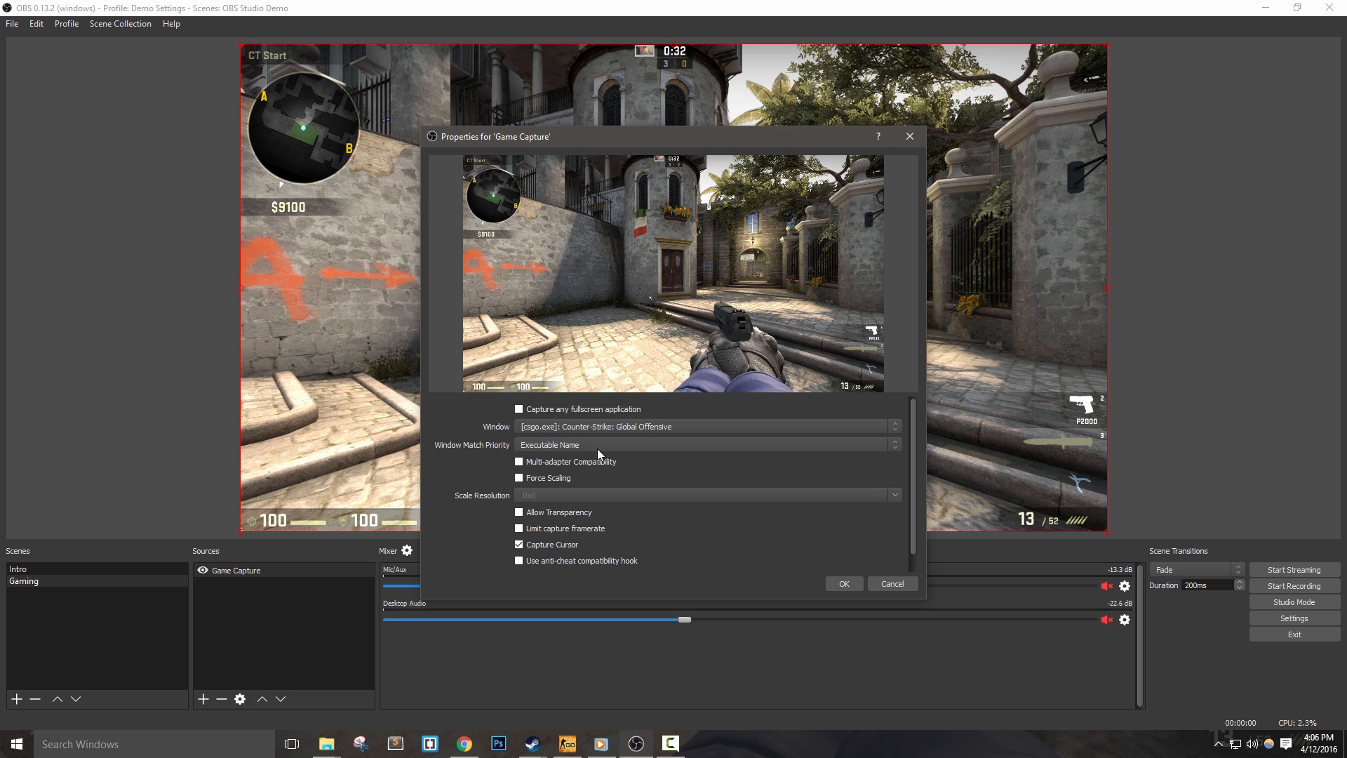
pyautogui.click(842, 584)
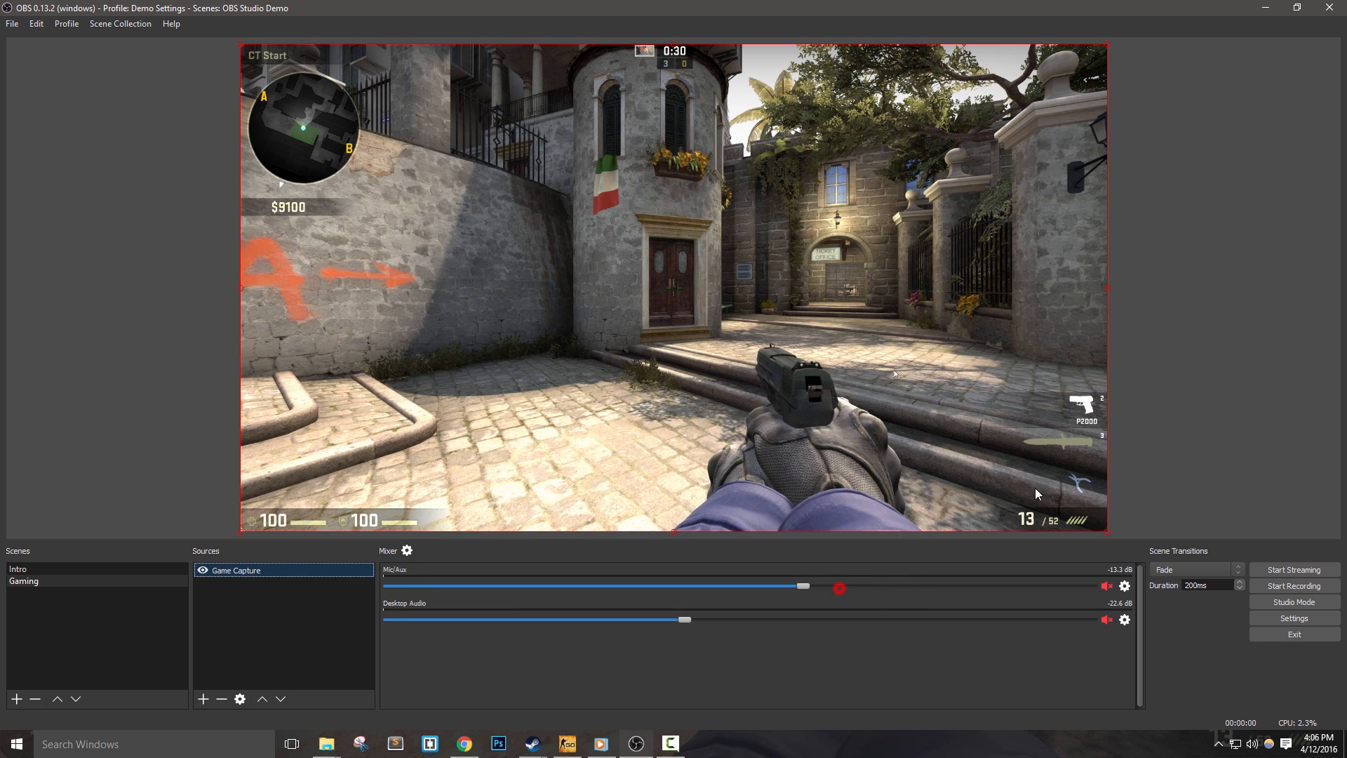
# Add a Video Capture Device source named Webcam - Gaming to the Gaming scene.
pyautogui.click(204, 699)
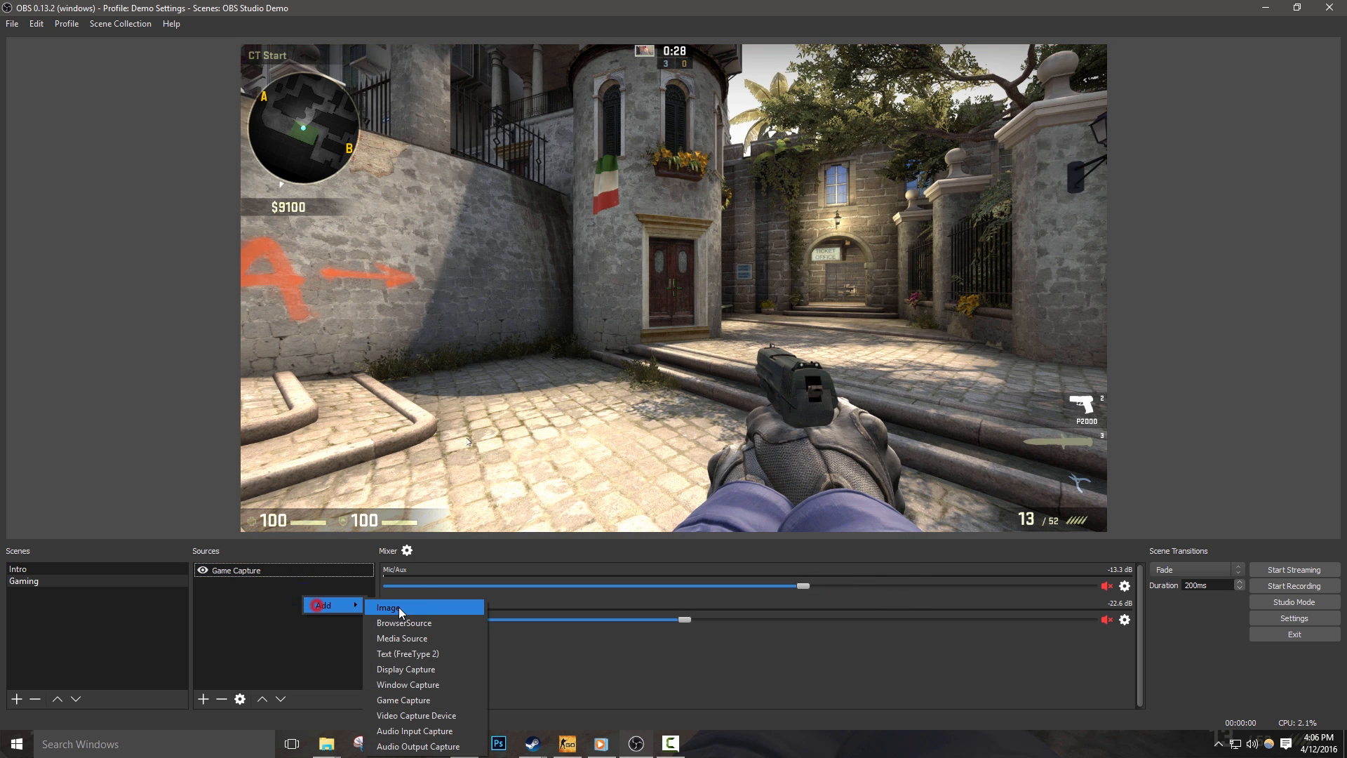
pyautogui.click(415, 715)
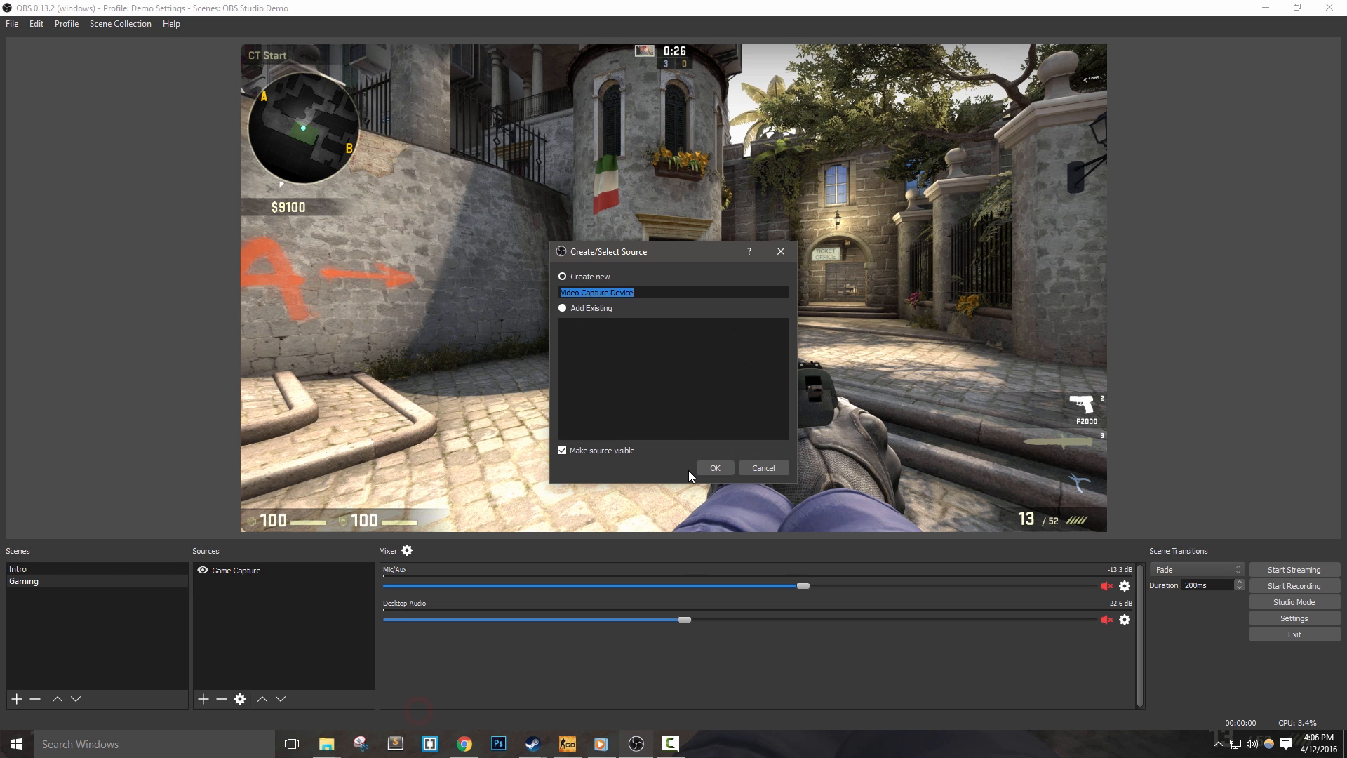
pyautogui.write('Webcam - Gaming')
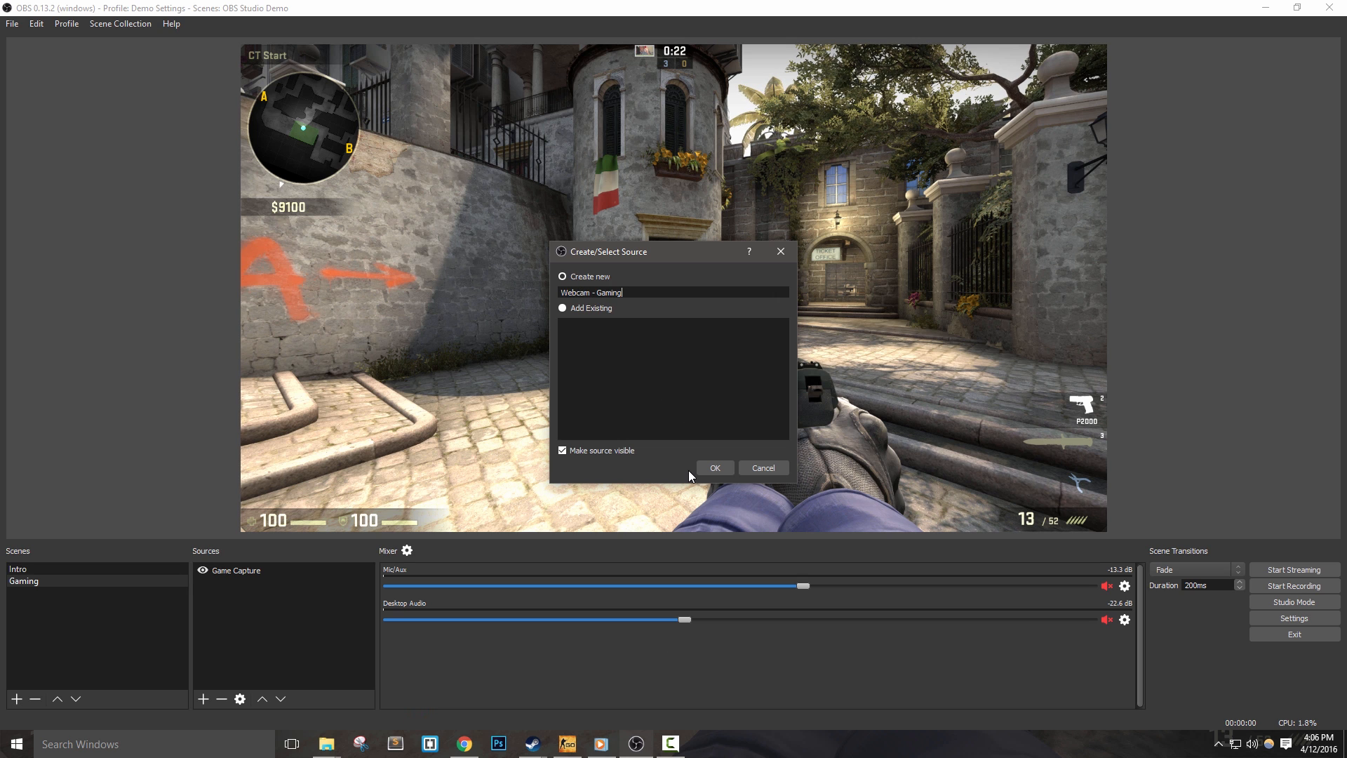
pyautogui.click(715, 468)
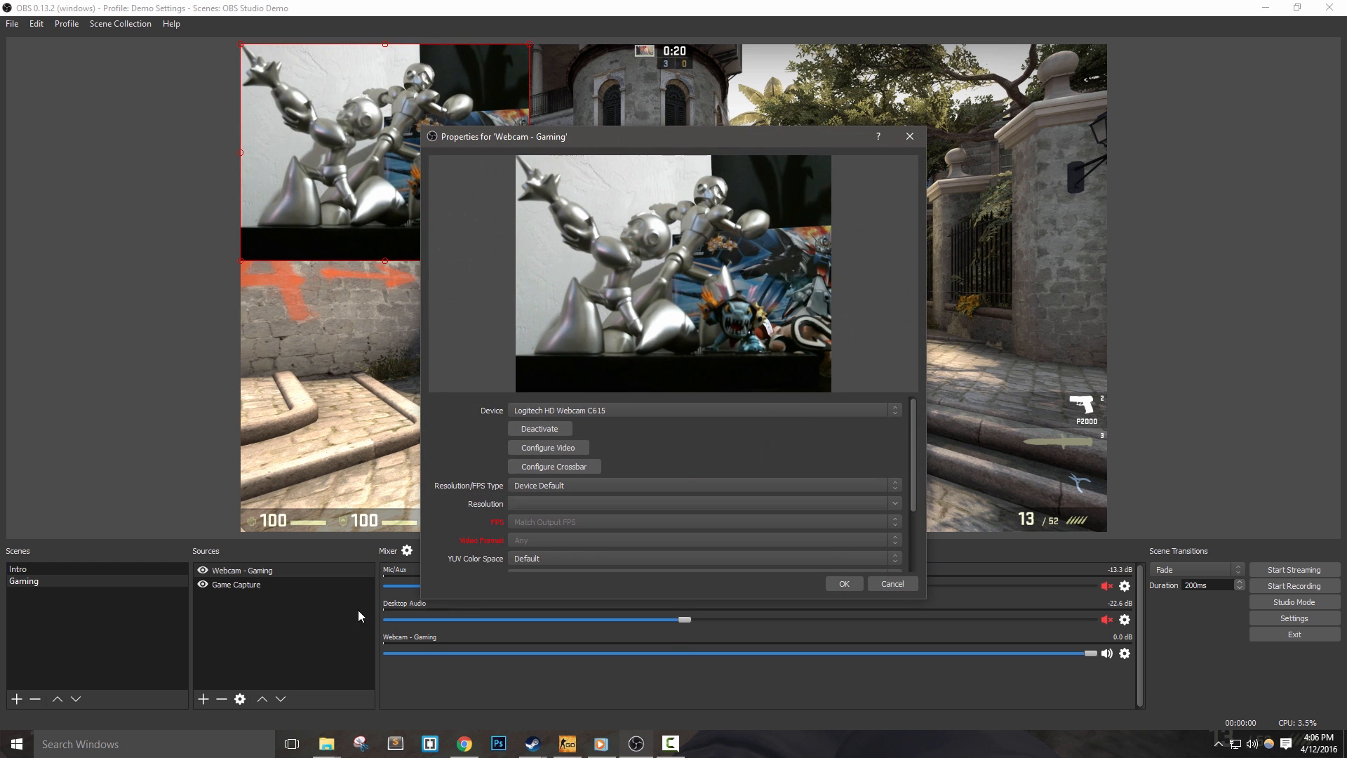
# Use the Logitech HD Webcam C615 at a custom 864x480 resolution and apply it.
pyautogui.click(894, 409)
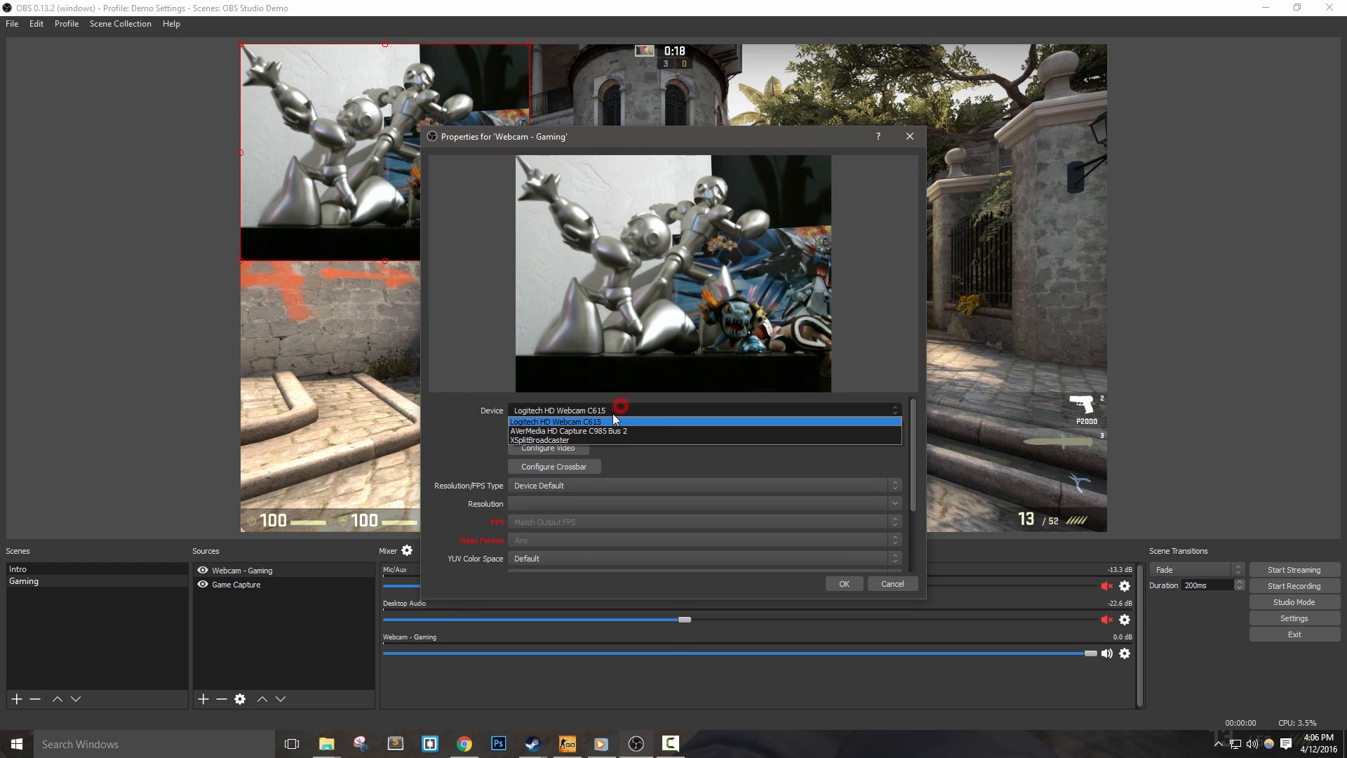
pyautogui.click(557, 422)
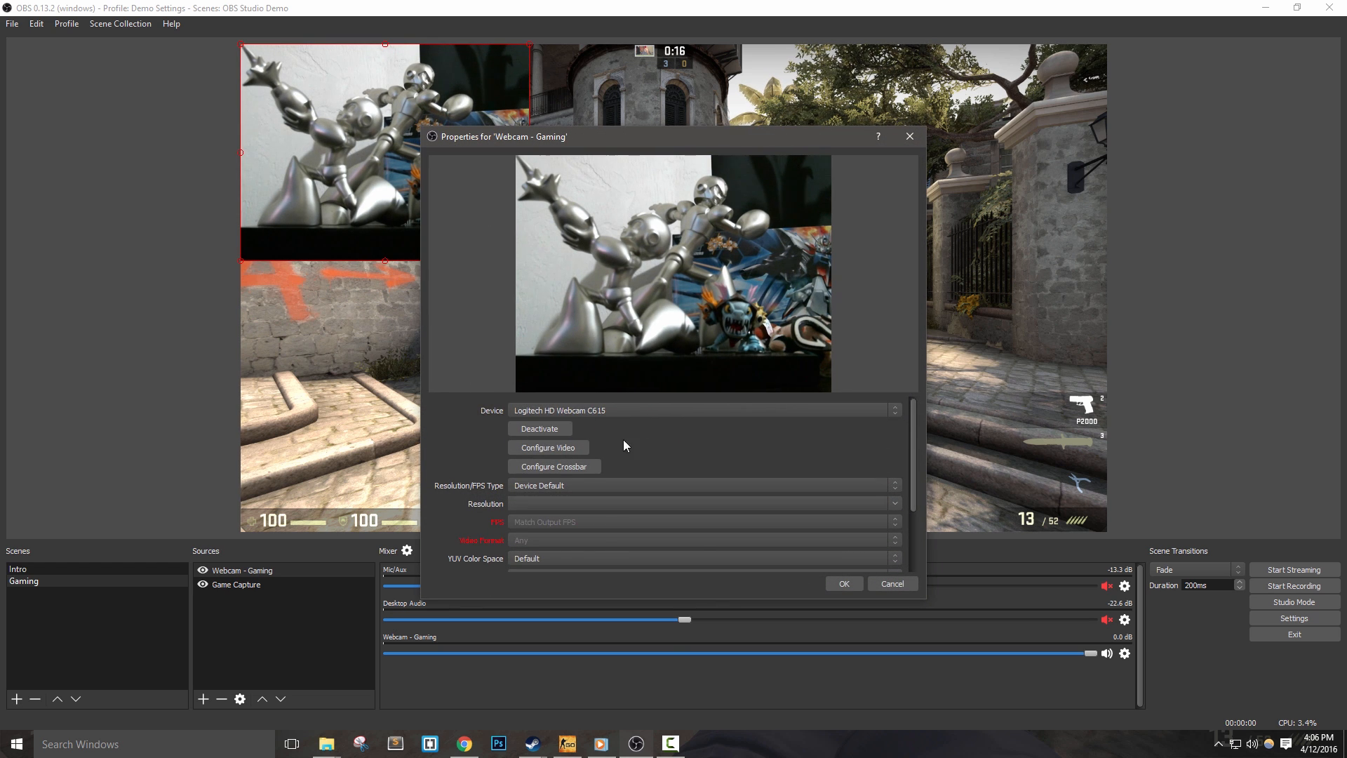
pyautogui.click(700, 503)
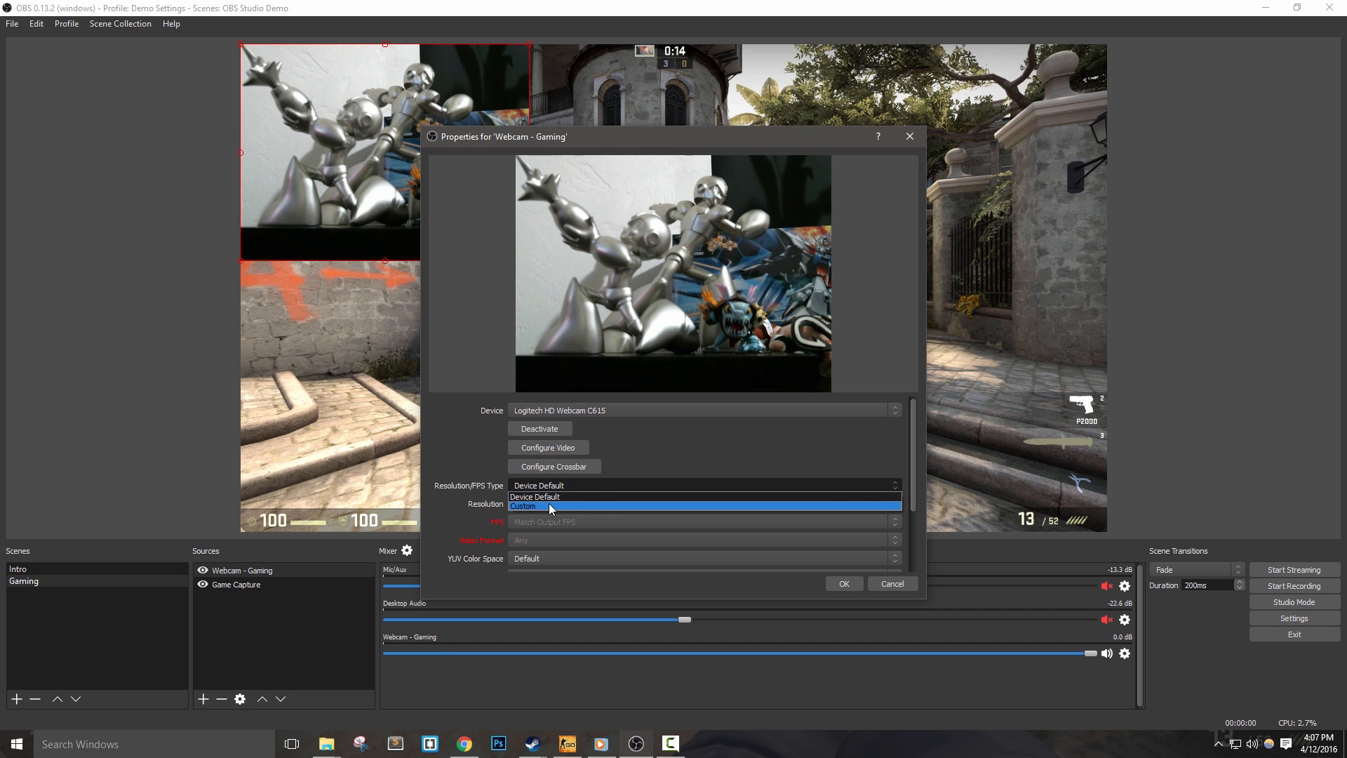
pyautogui.click(524, 507)
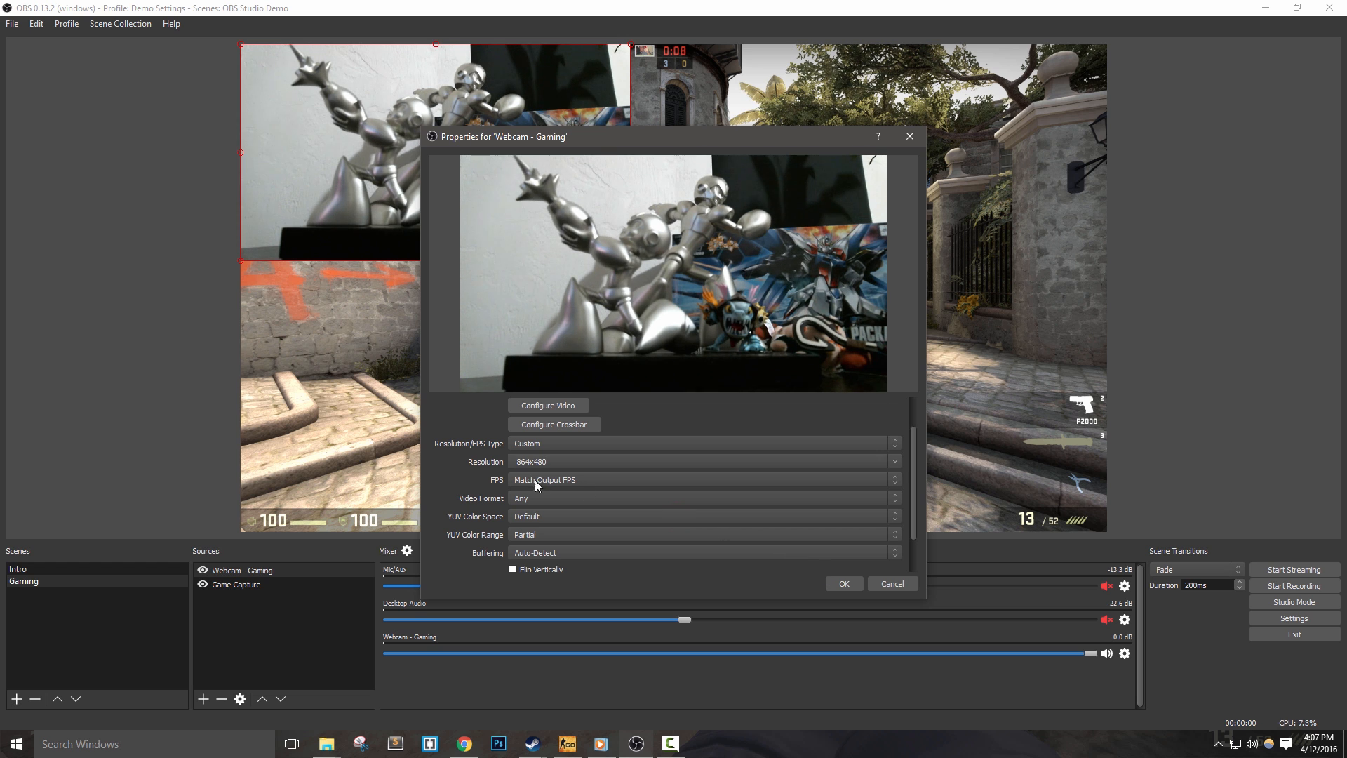
pyautogui.moveTo(491, 466)
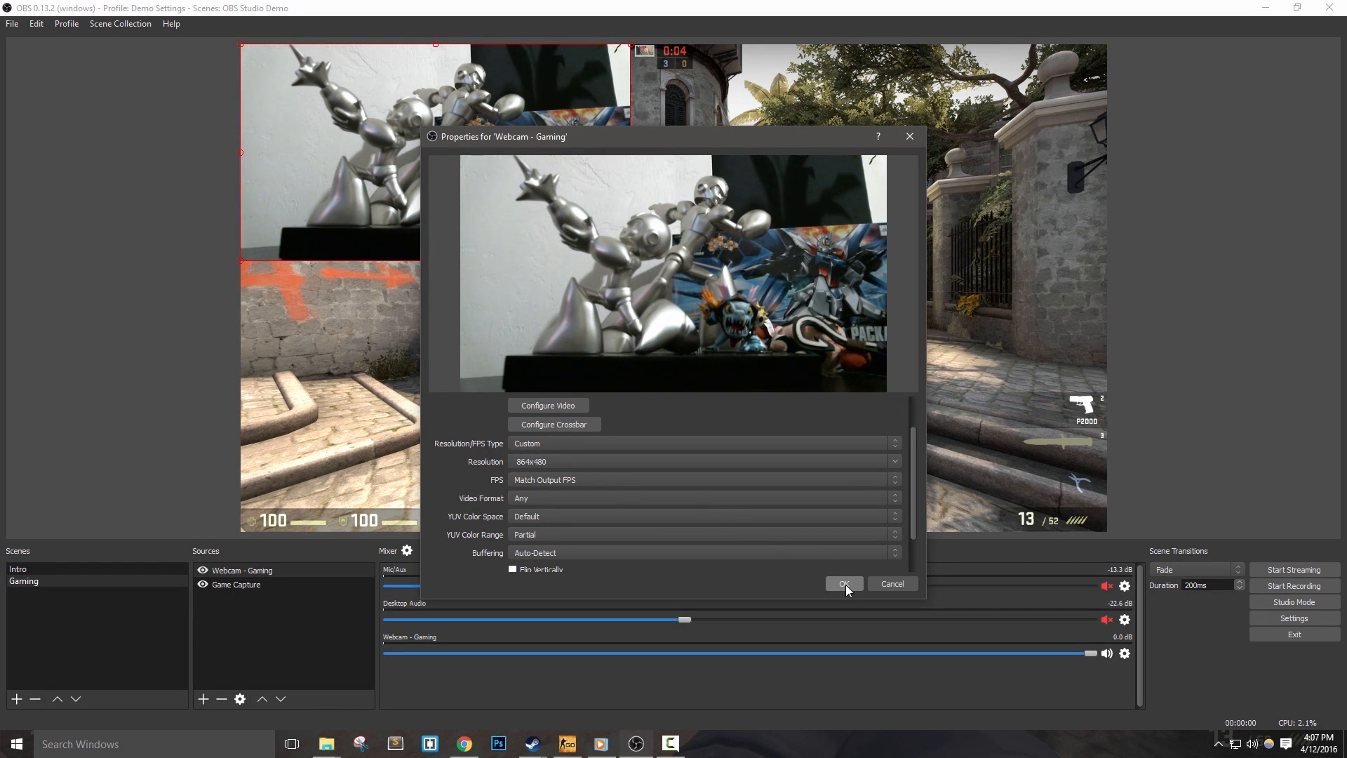
pyautogui.click(842, 584)
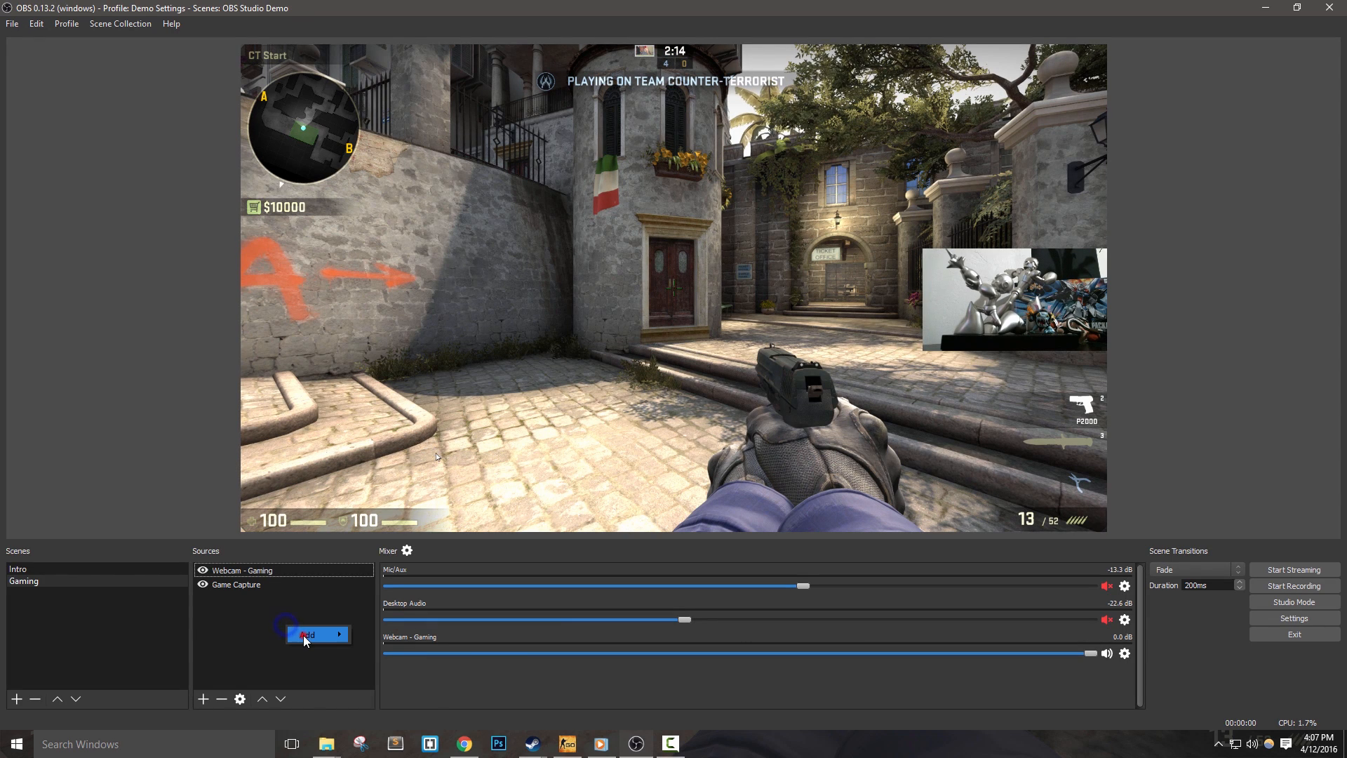
# Add an Image source named Overlay with the overlay PNG, then switch to Chrome.
pyautogui.click(307, 634)
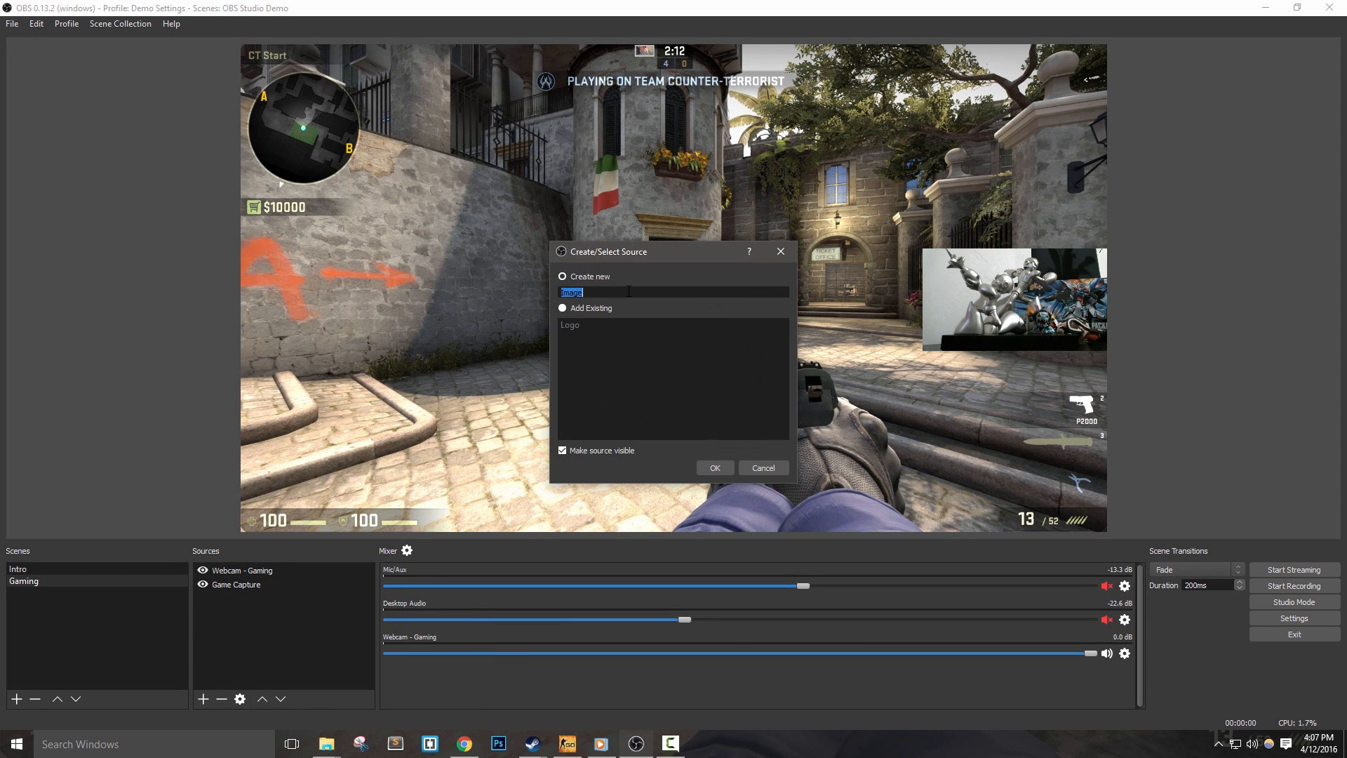
pyautogui.write('Overlay')
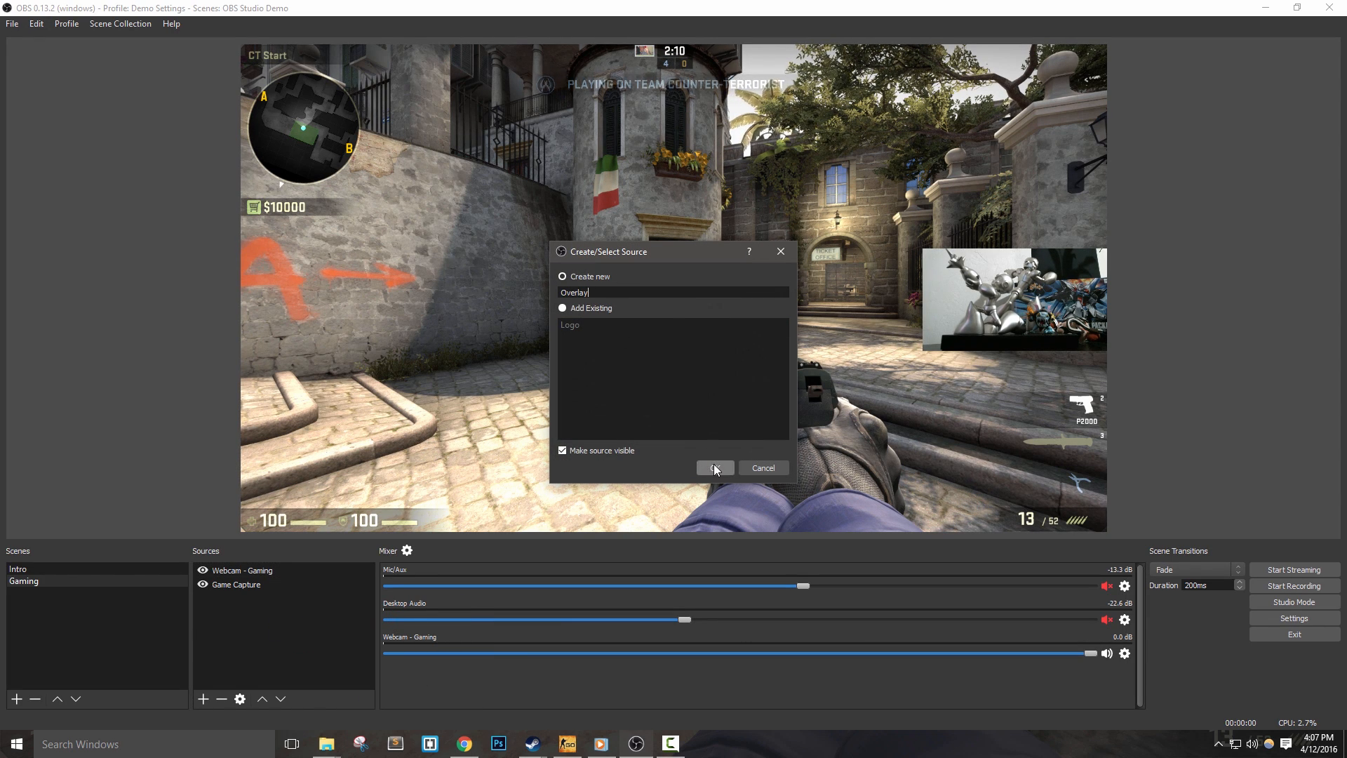
pyautogui.click(714, 467)
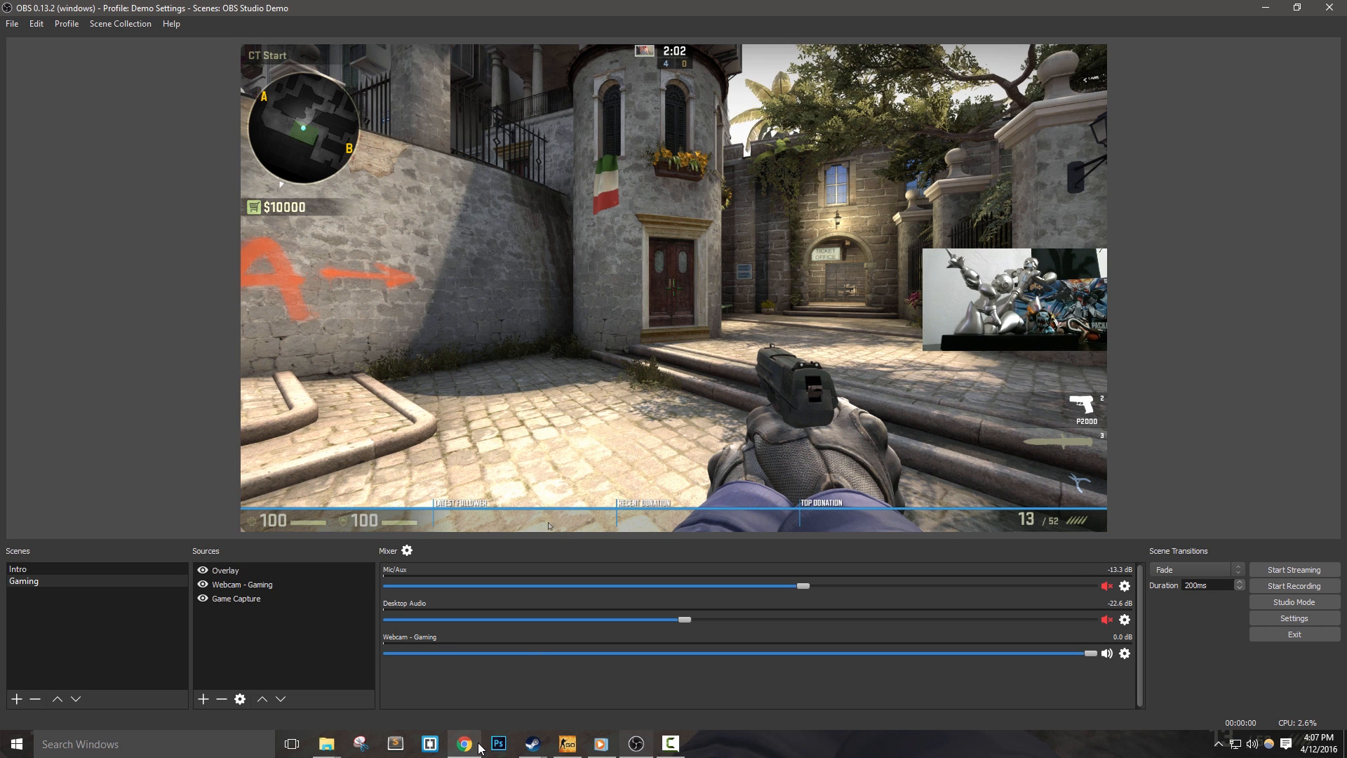
pyautogui.click(465, 744)
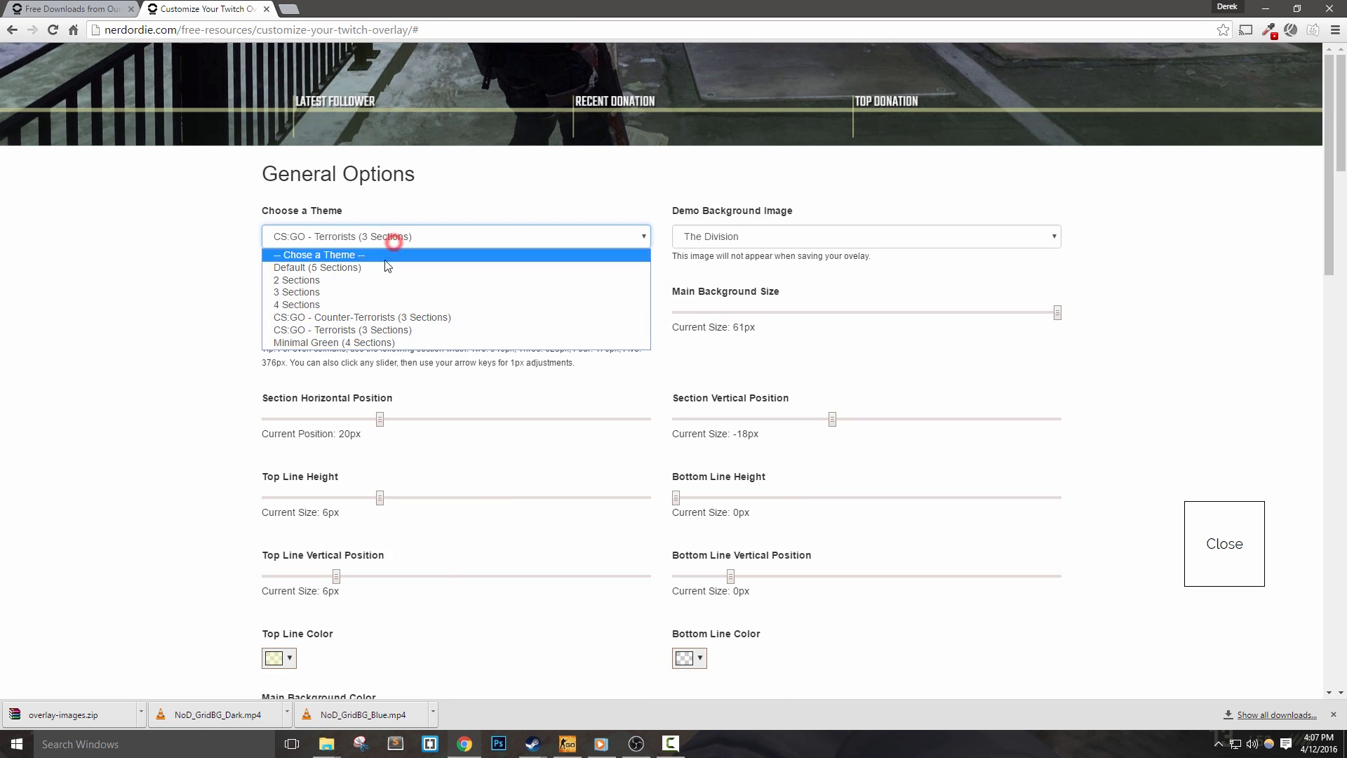
# Review the CS:GO Terrorists theme in the Choose a Theme list and return to OBS.
pyautogui.click(334, 343)
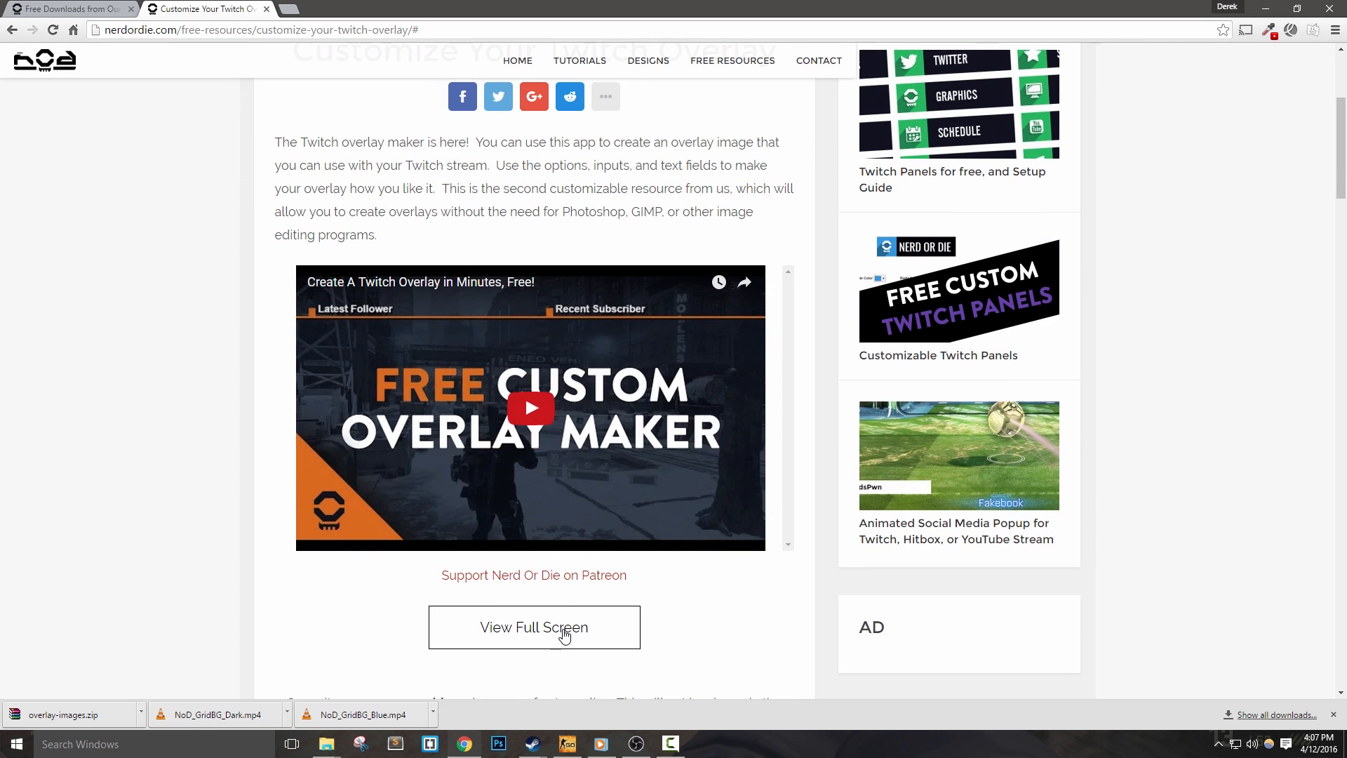
pyautogui.click(669, 744)
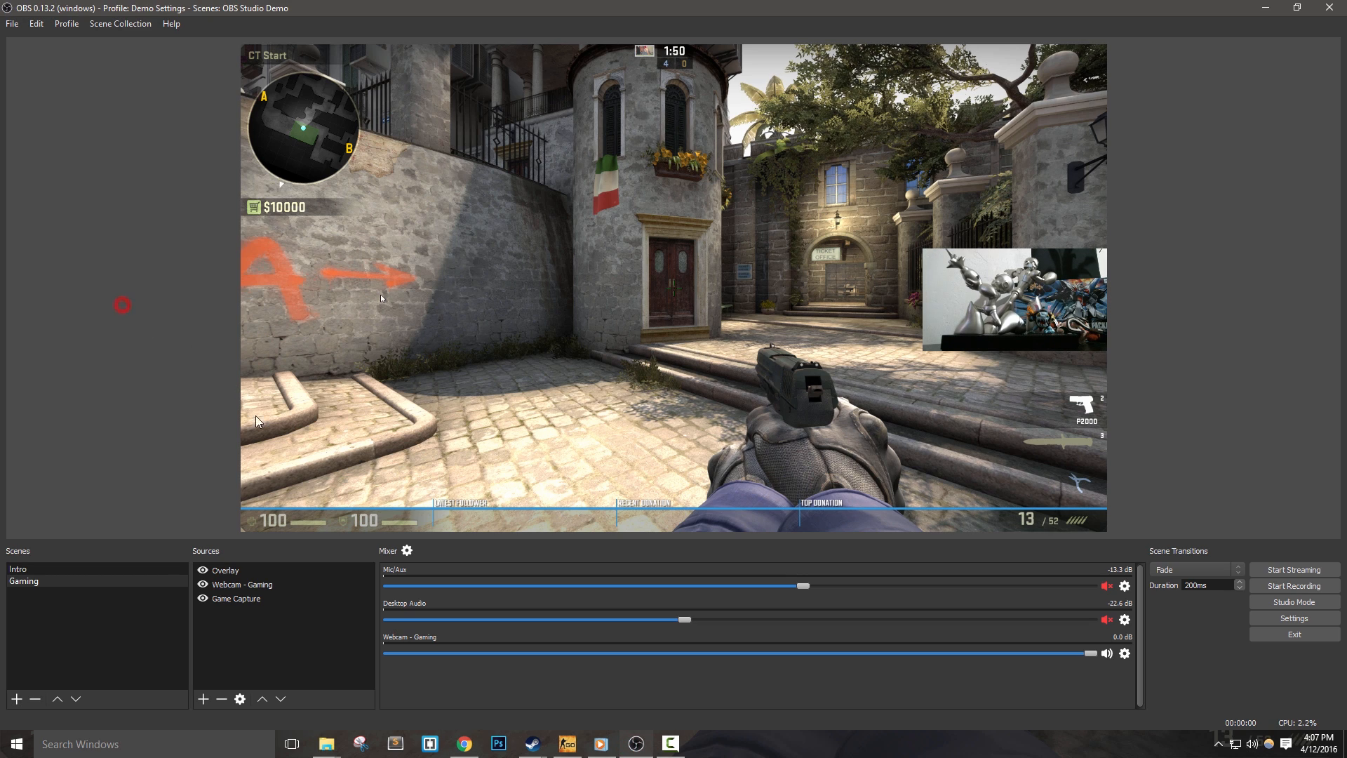
pyautogui.moveTo(1114, 252)
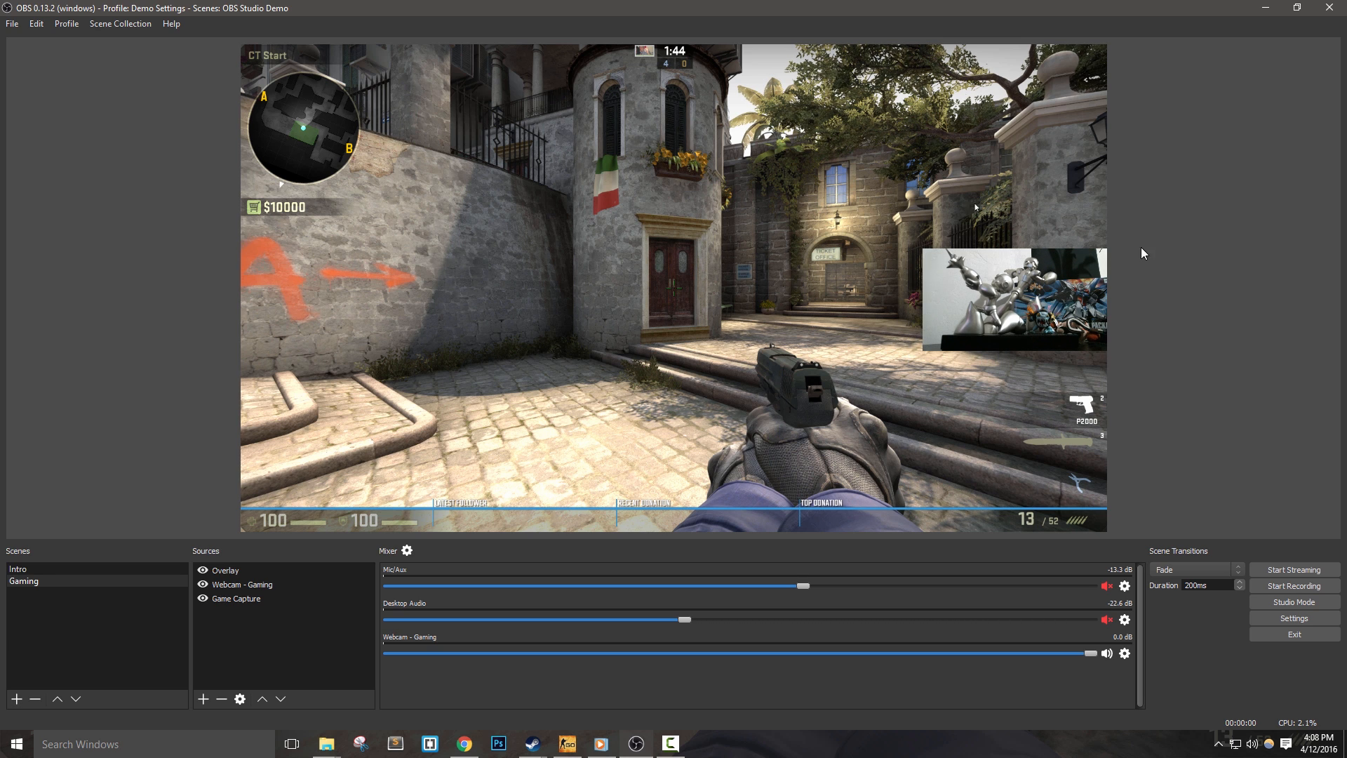
# Add an Image source named Webcam Back to the Gaming scene.
pyautogui.rightClick(225, 571)
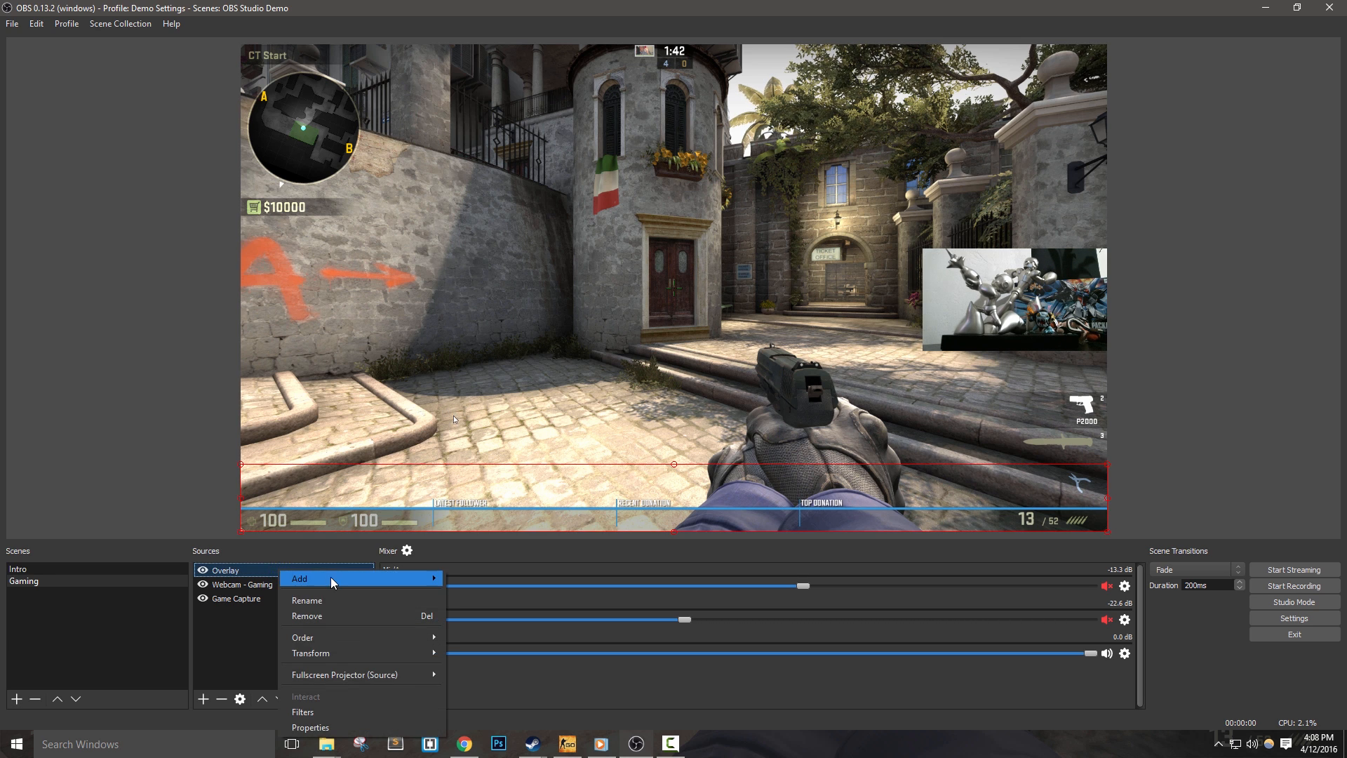
pyautogui.click(299, 578)
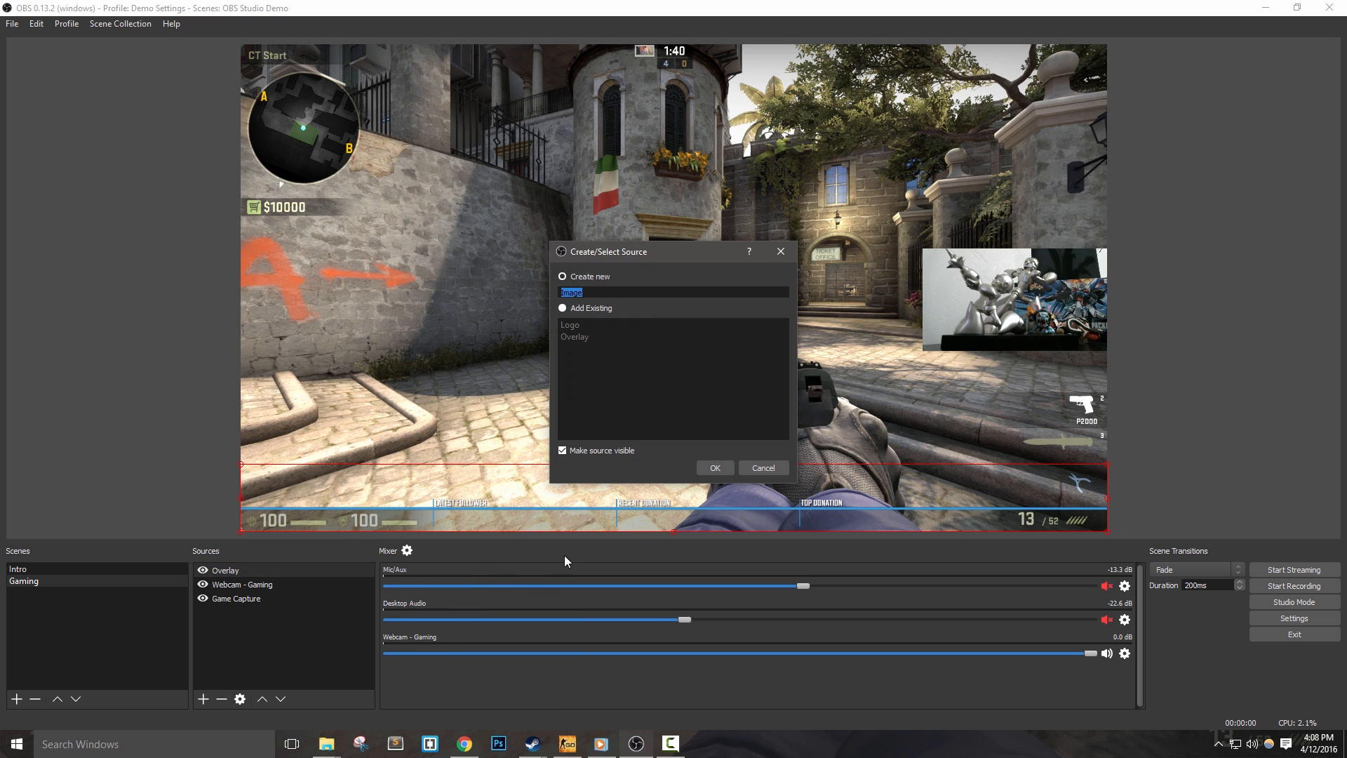
pyautogui.write('Webcam')
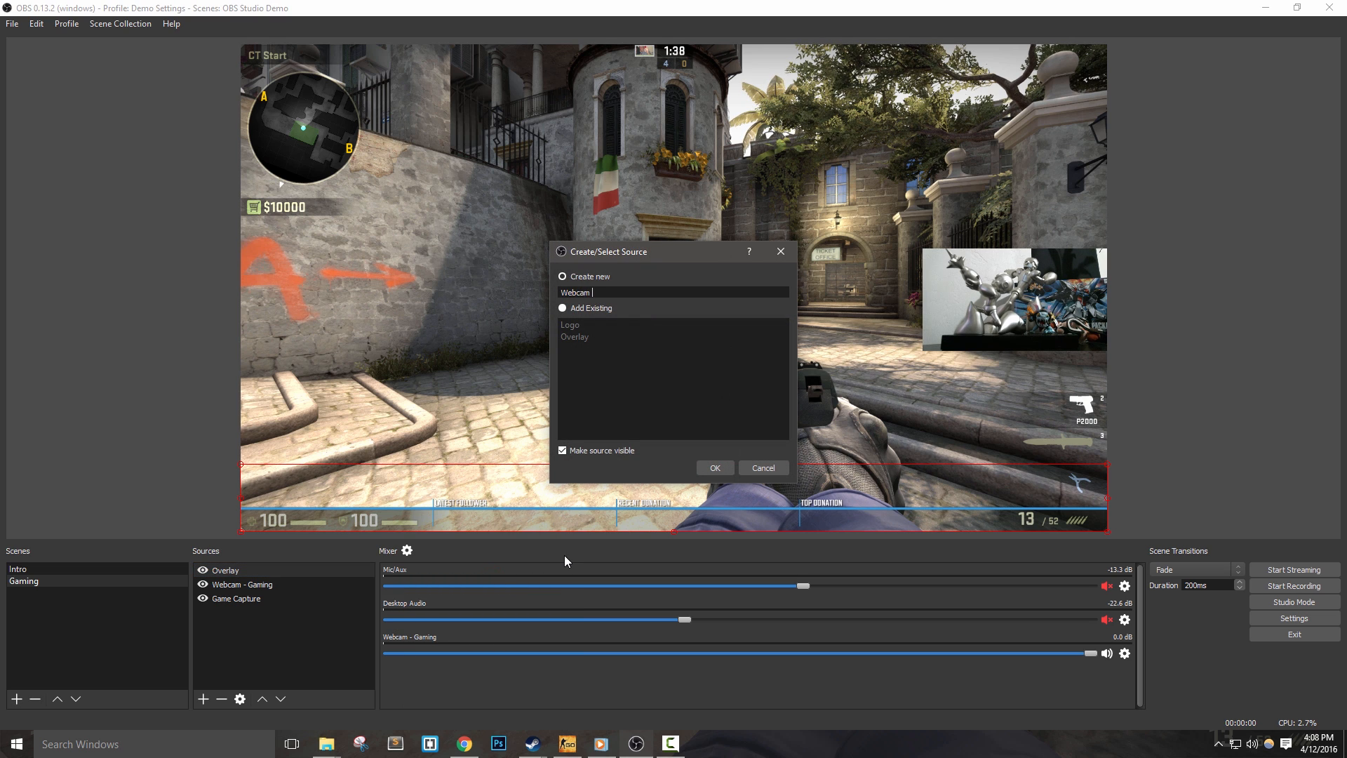
pyautogui.write('Back')
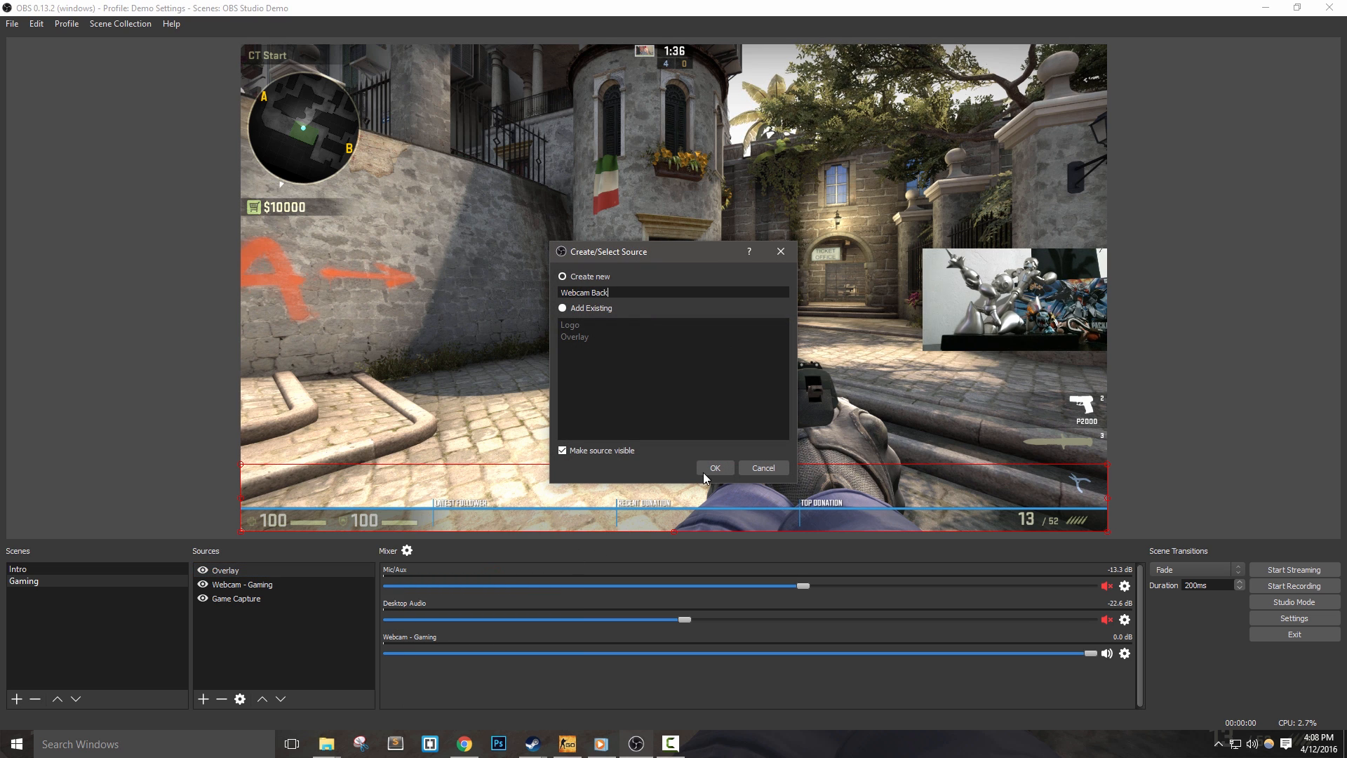
pyautogui.click(714, 468)
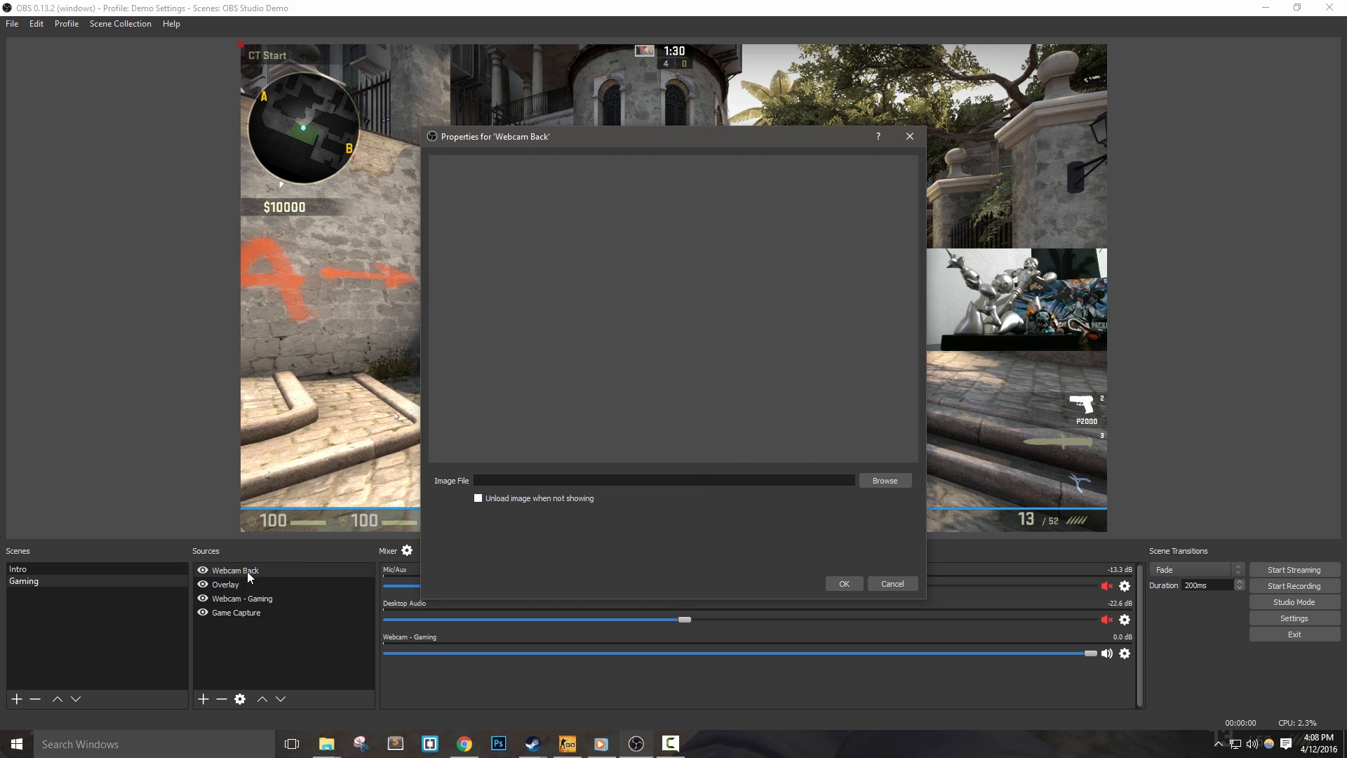
# Load white-box.png as the Webcam Back image.
pyautogui.click(883, 480)
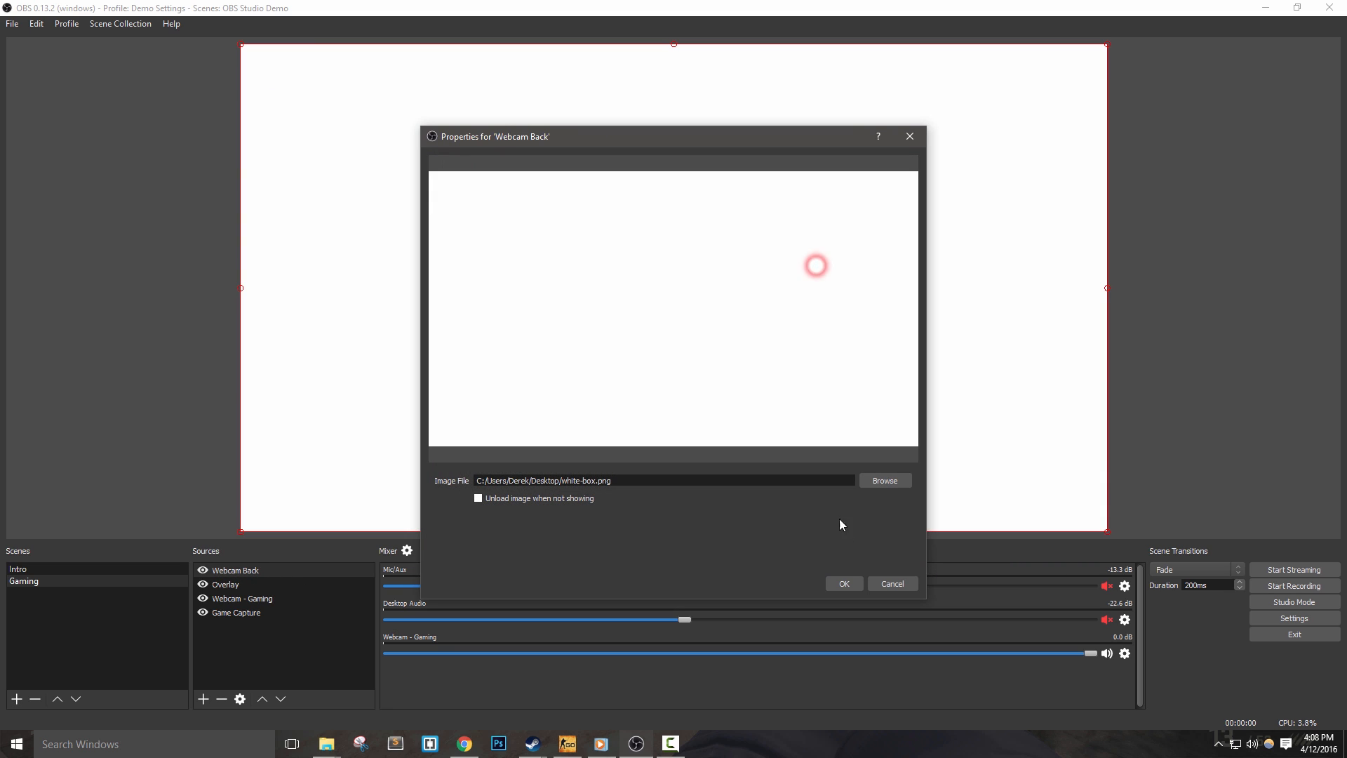
pyautogui.click(842, 584)
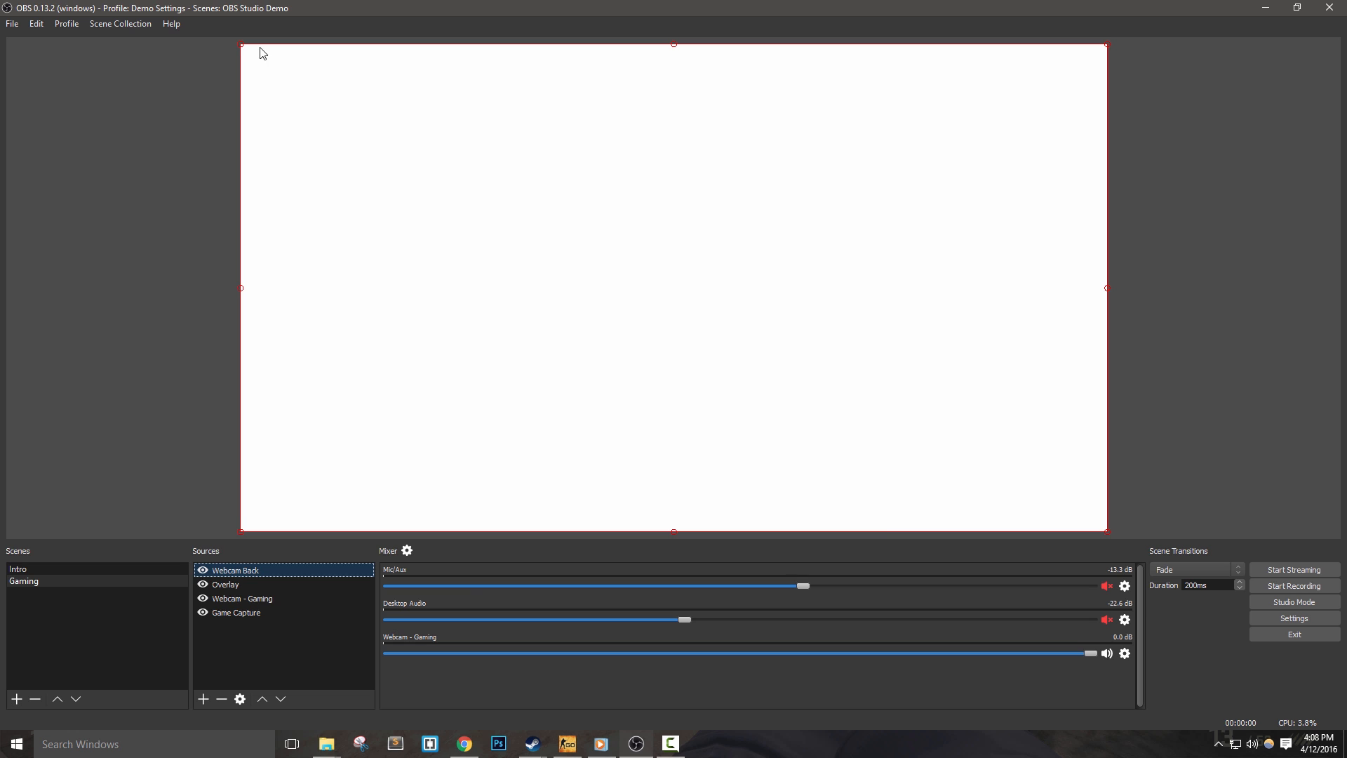
pyautogui.moveTo(990, 504)
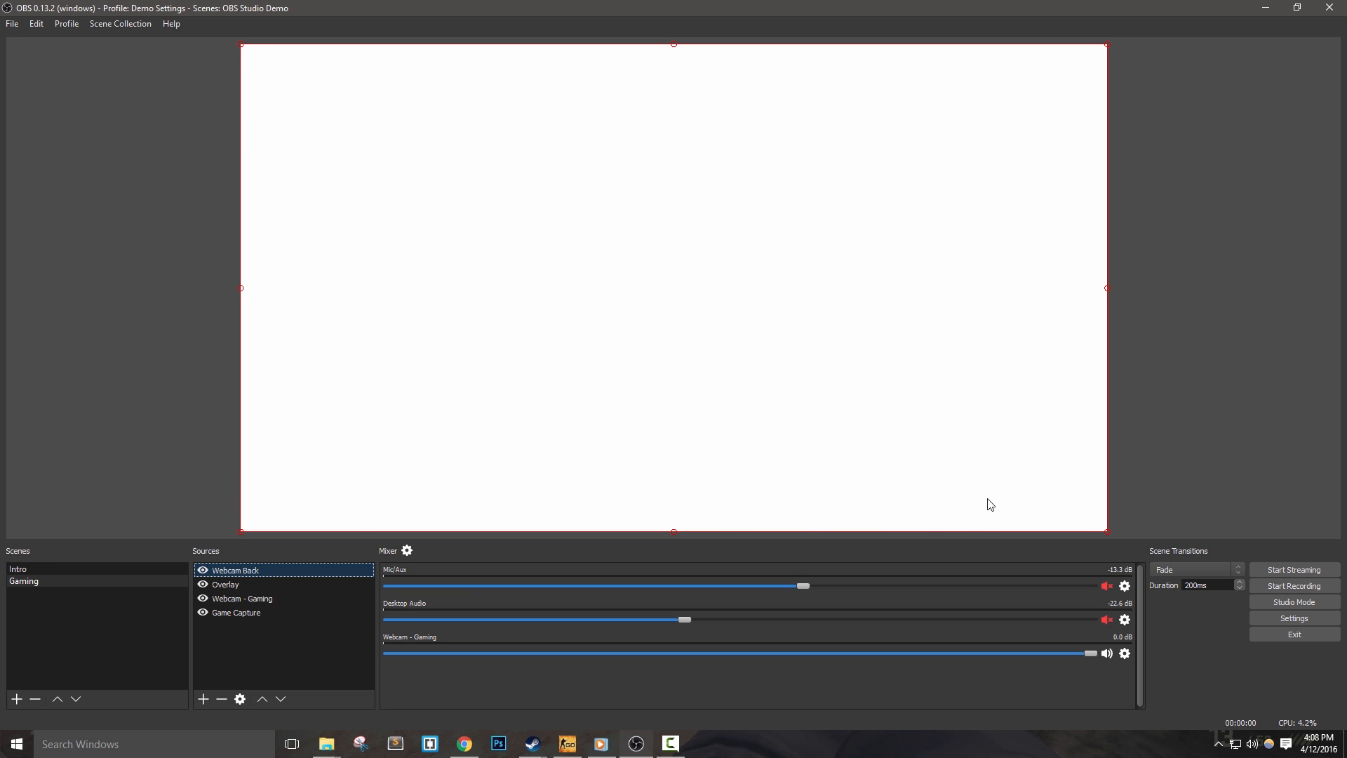
# Select the Webcam Back source to resize it behind the webcam.
pyautogui.click(243, 598)
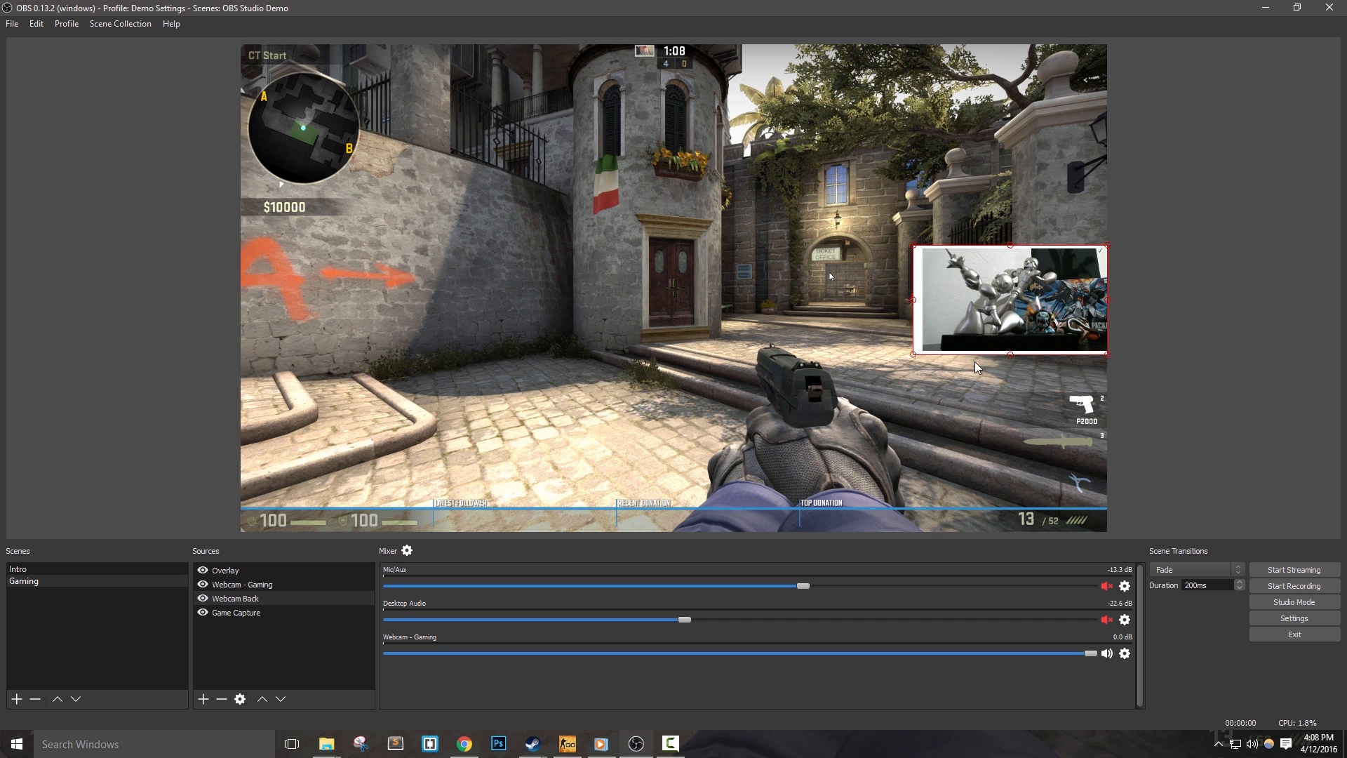
pyautogui.moveTo(1256, 361)
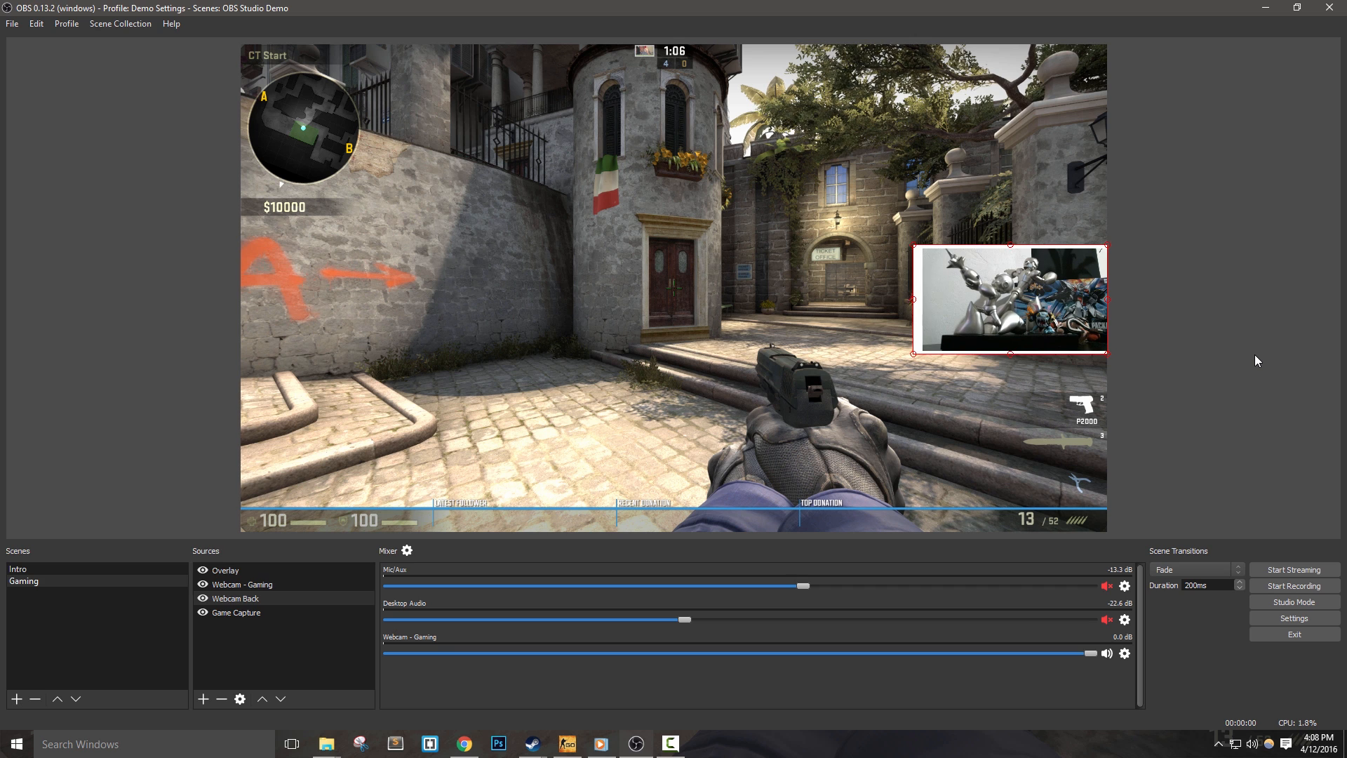
pyautogui.moveTo(926, 261)
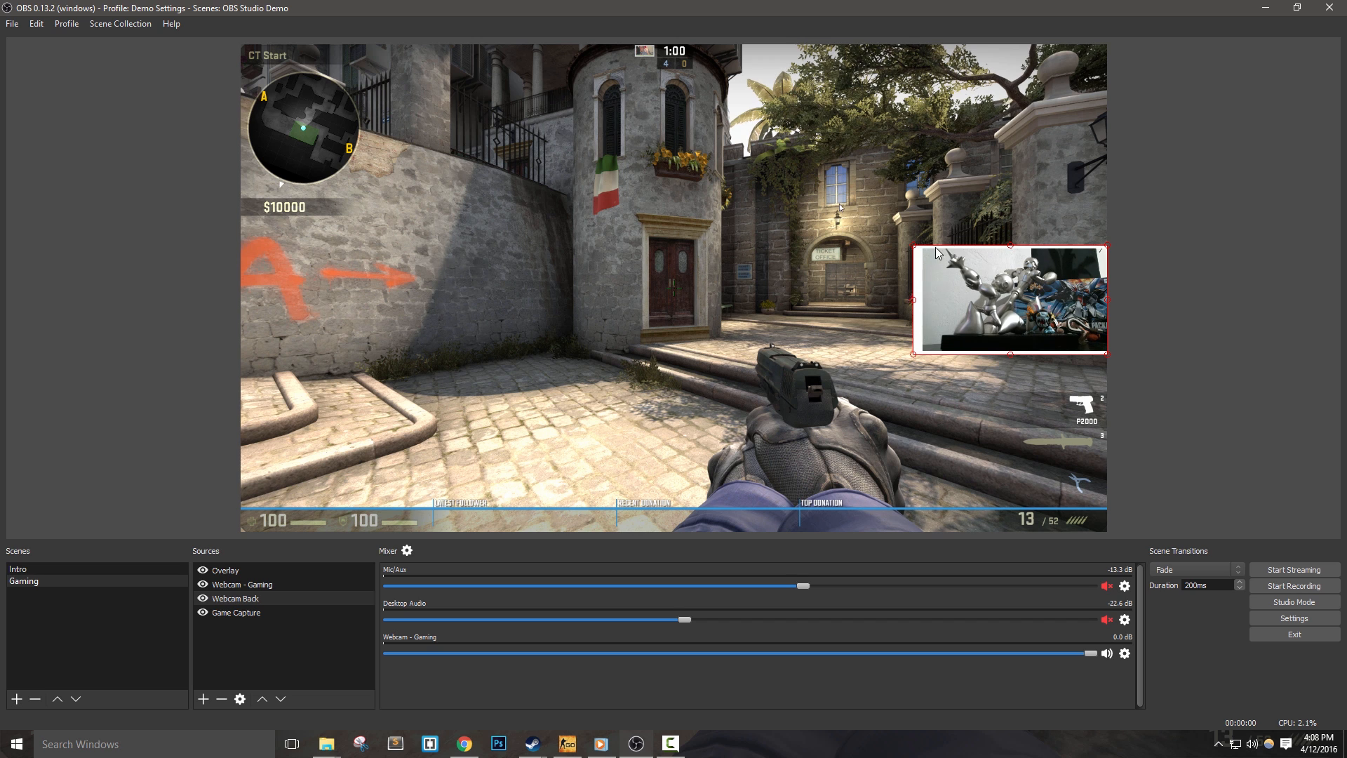
pyautogui.moveTo(916, 323)
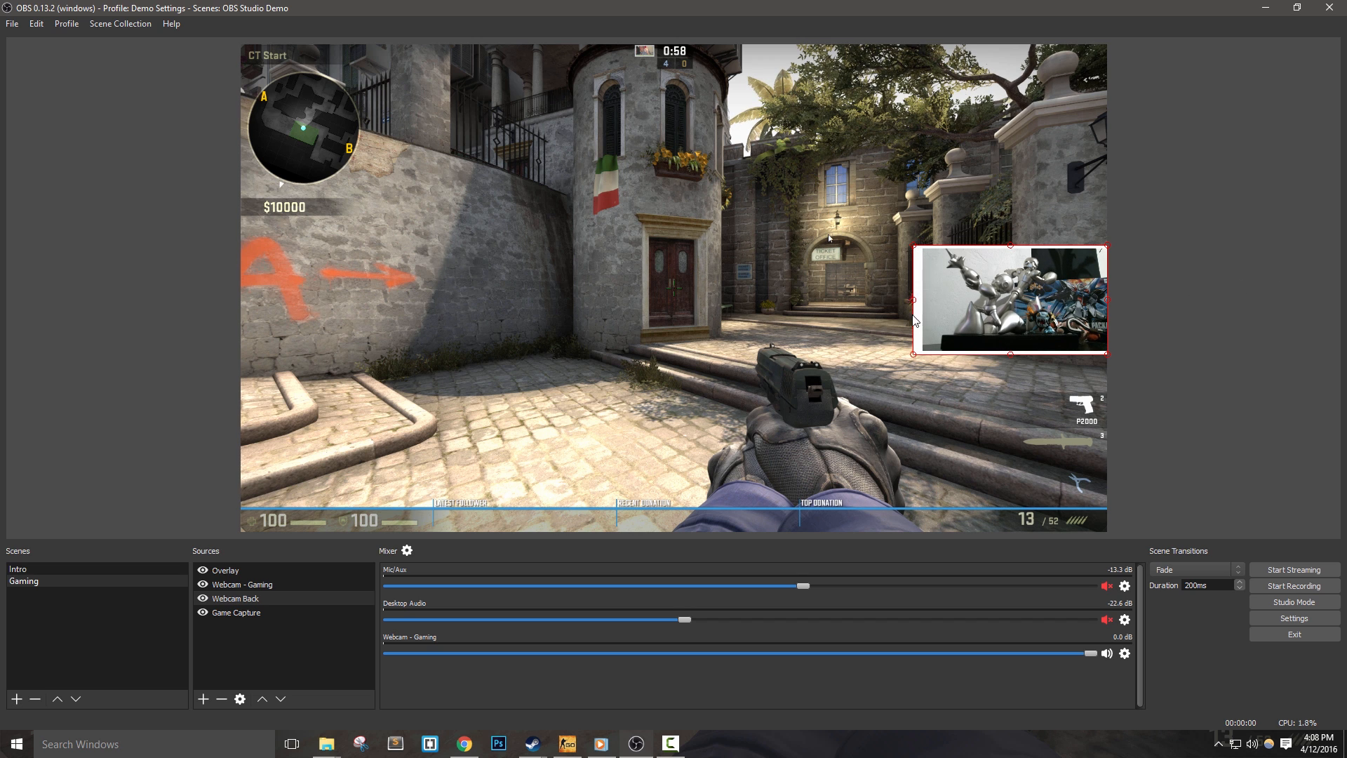
pyautogui.moveTo(1280, 518)
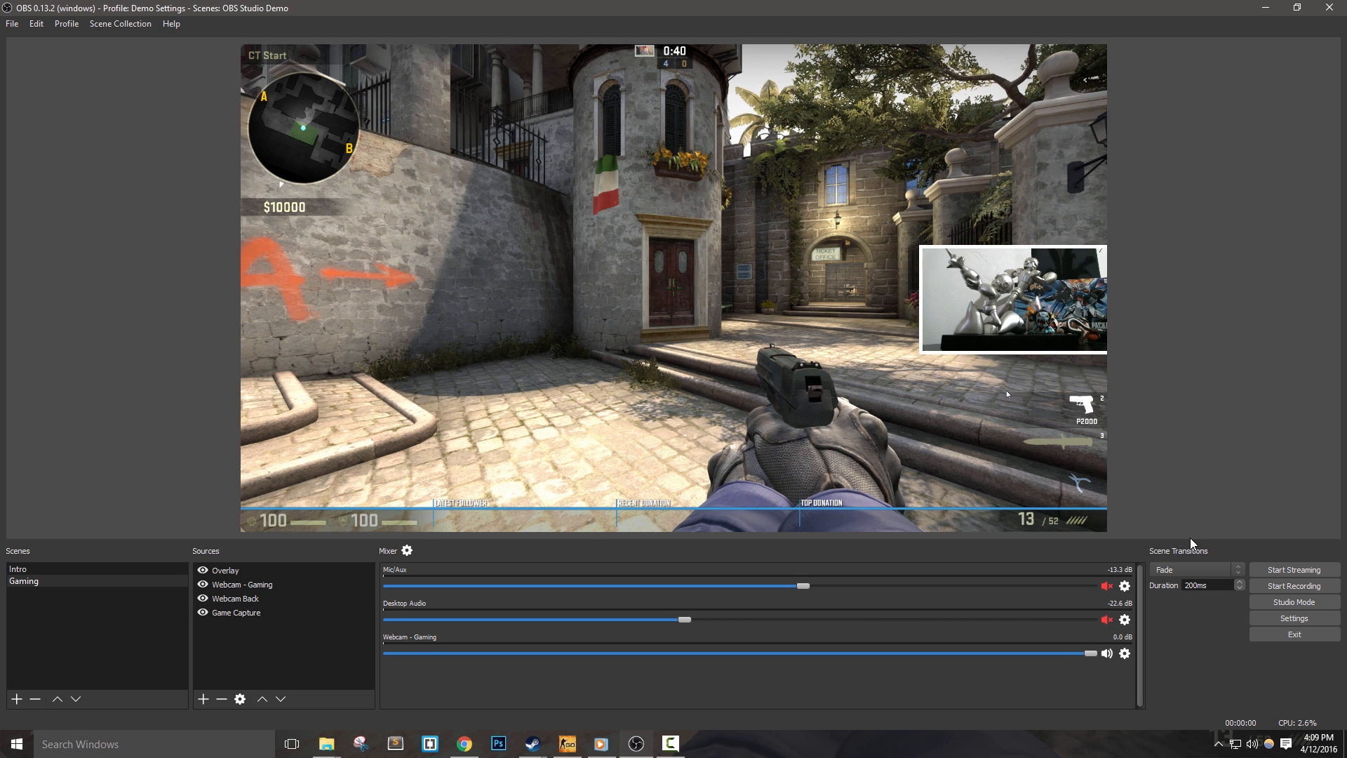
pyautogui.moveTo(650, 455)
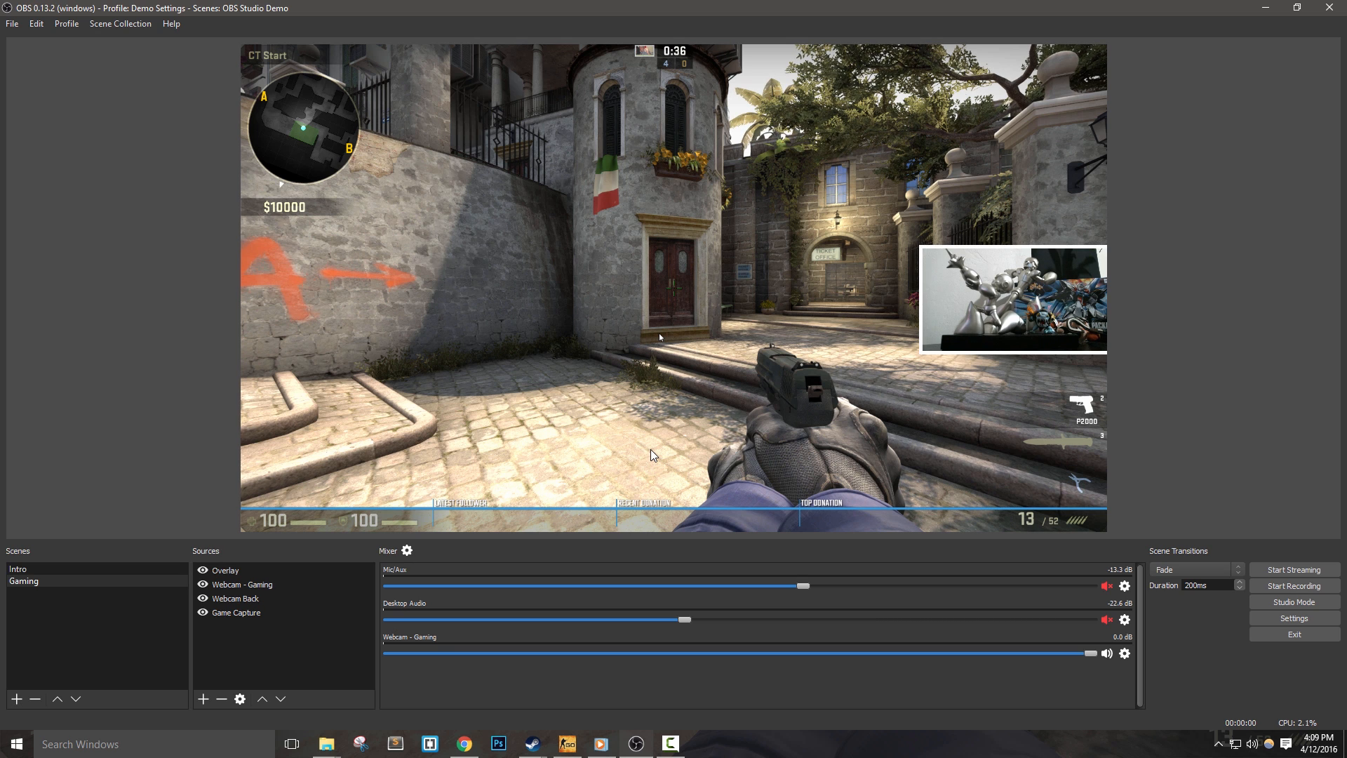
pyautogui.moveTo(919, 365)
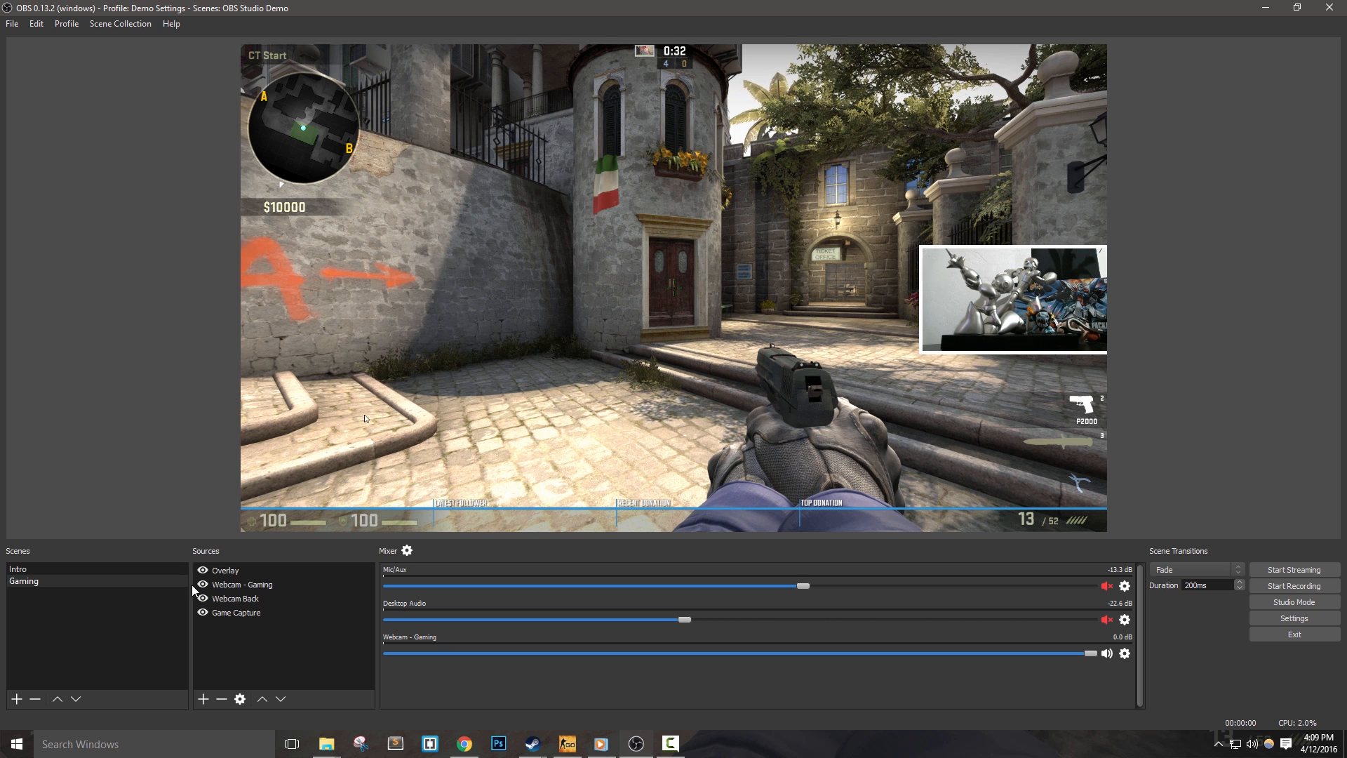
# Add a Color Correction filter to the Webcam Back source.
pyautogui.rightClick(236, 598)
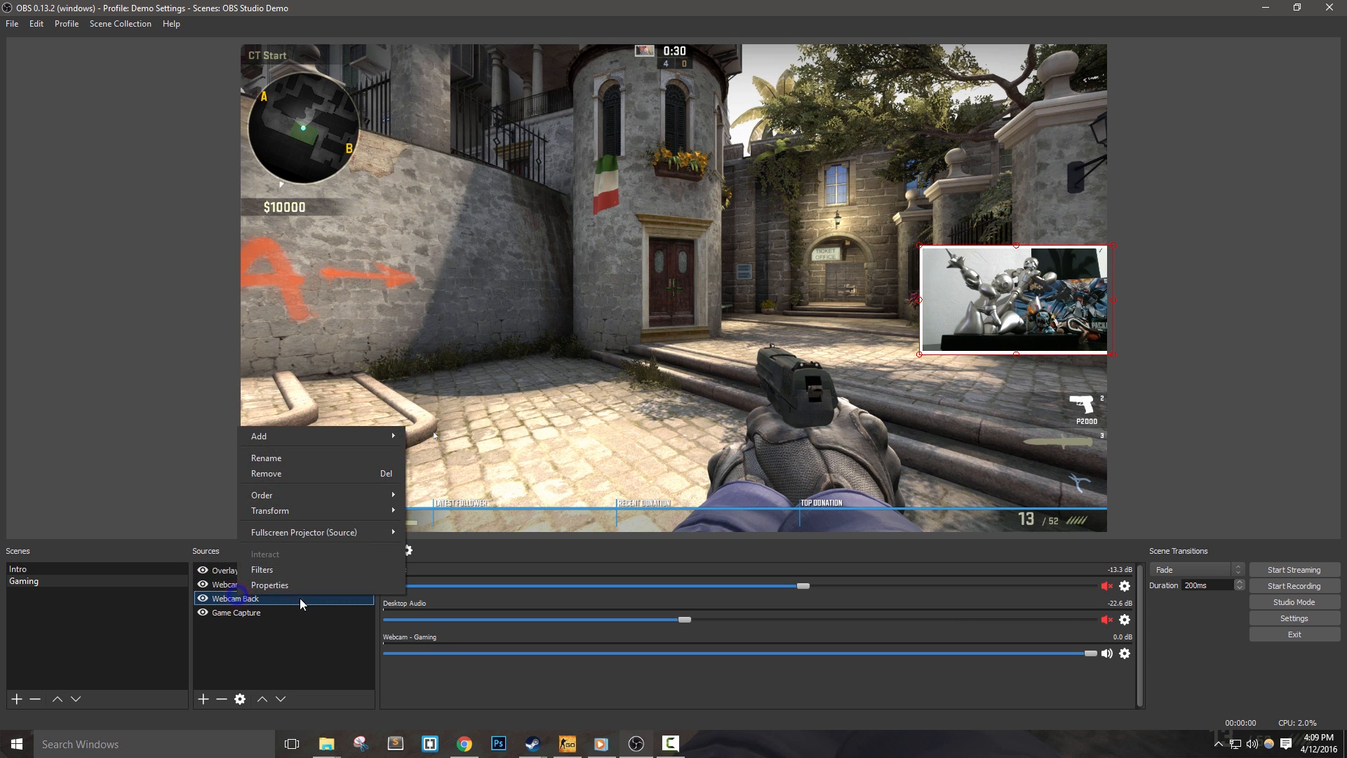
pyautogui.click(263, 570)
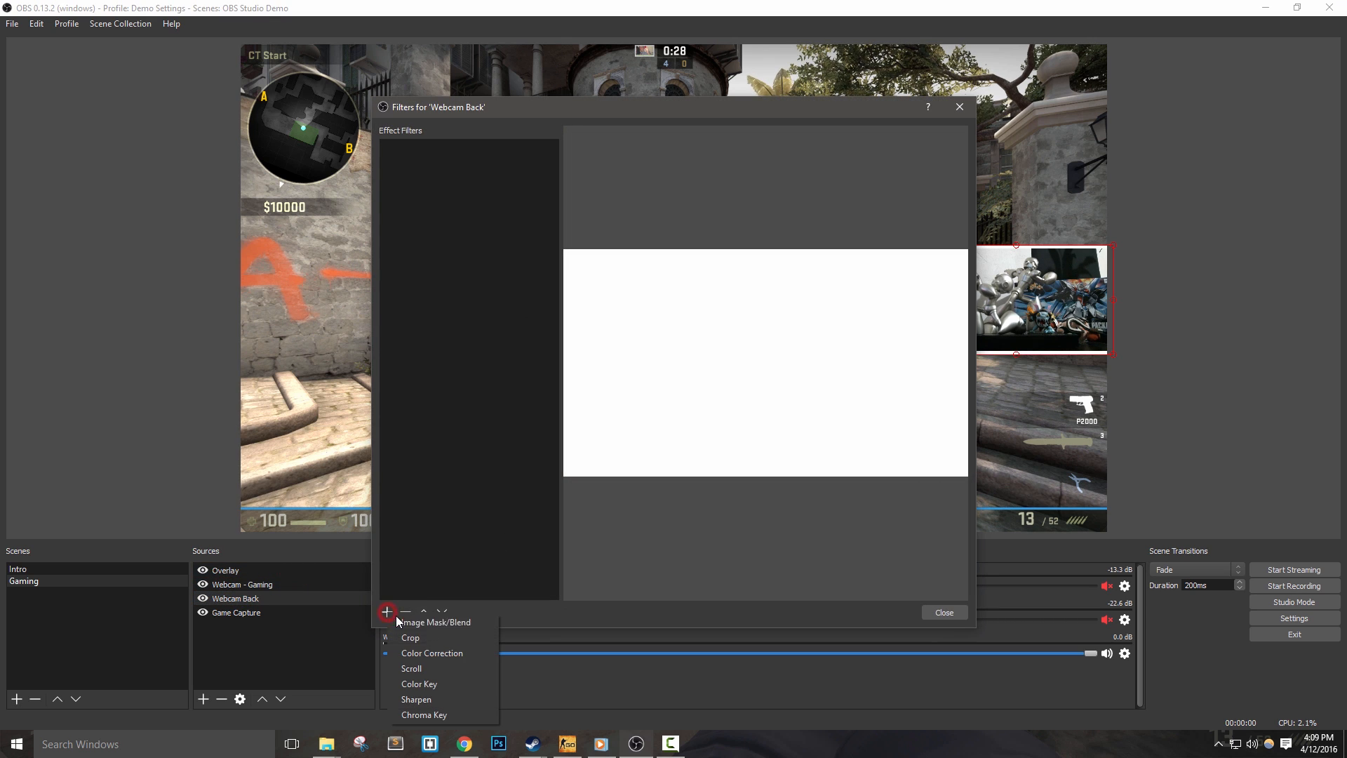
pyautogui.click(433, 653)
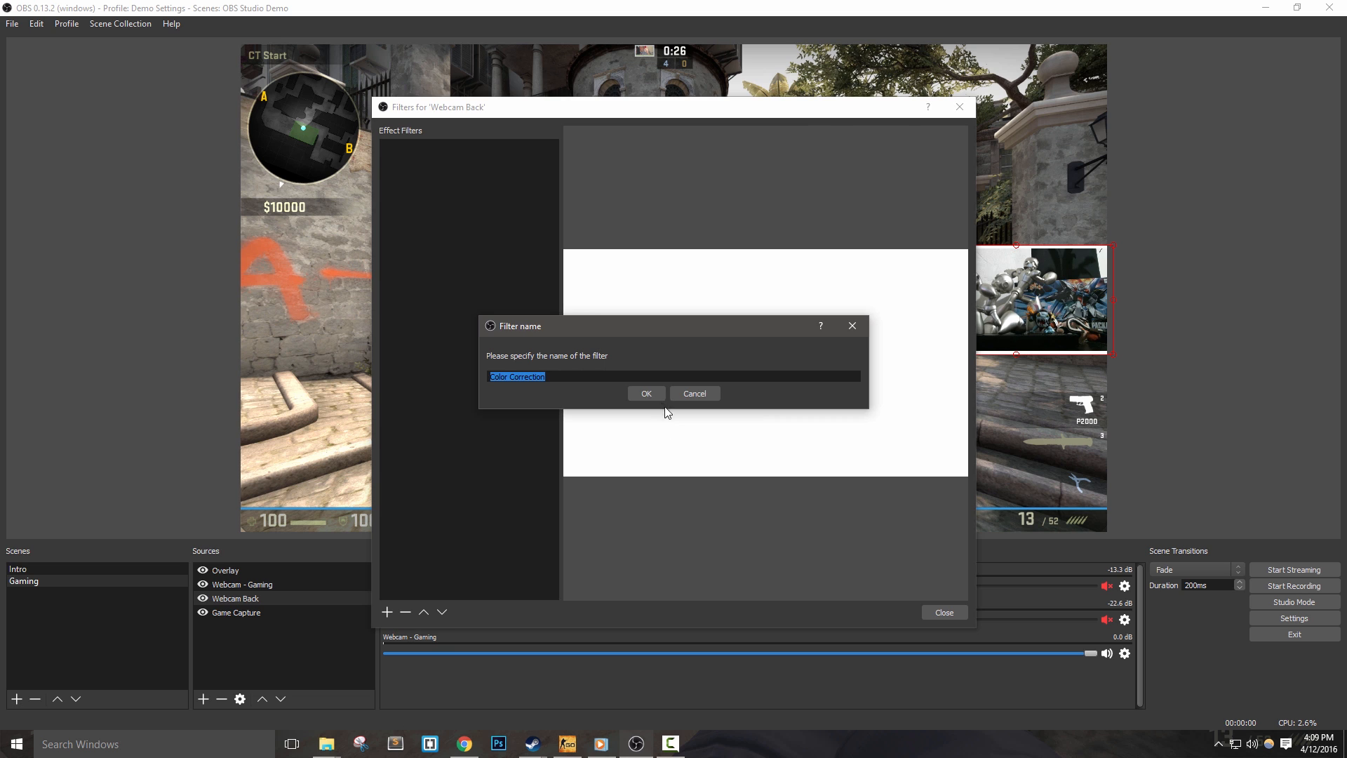
pyautogui.click(645, 393)
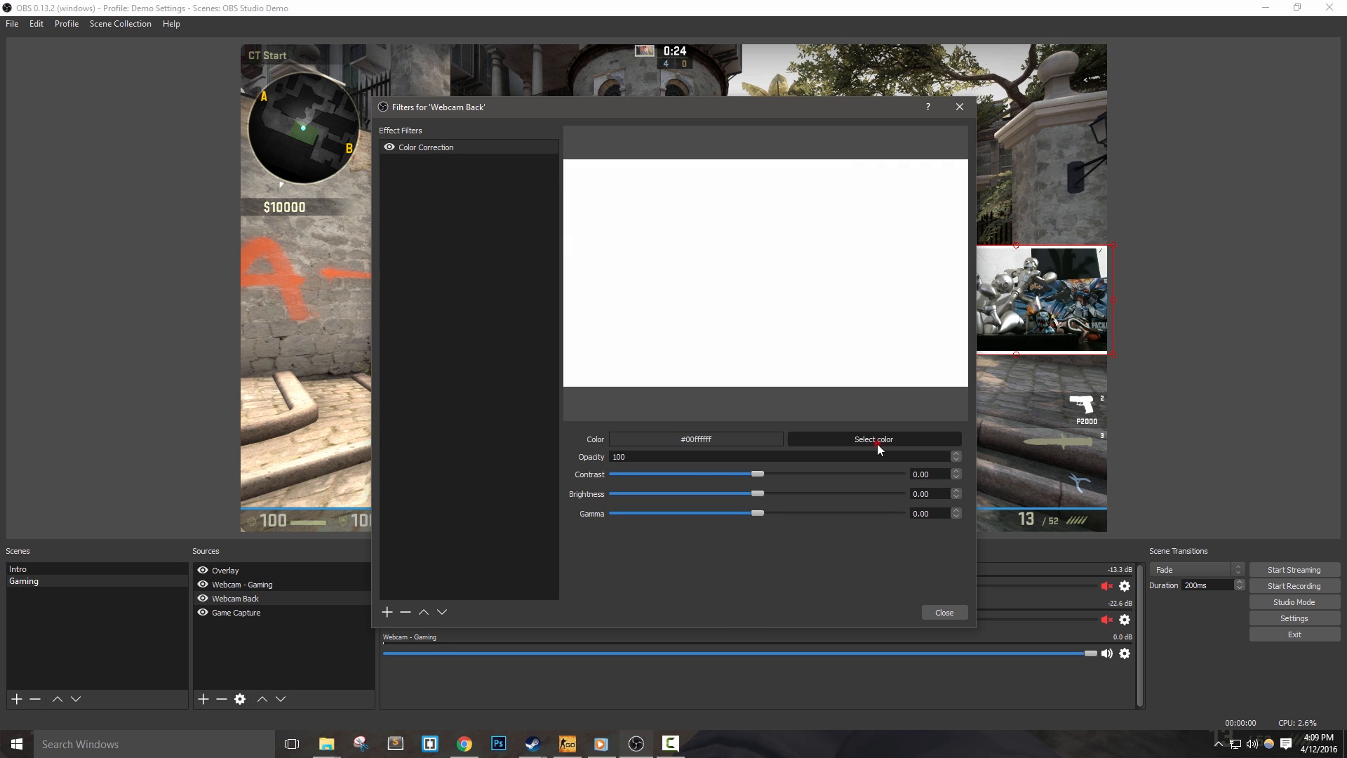
# Set the filter's tint colour to blue #3498db and close the Filters window.
pyautogui.click(873, 439)
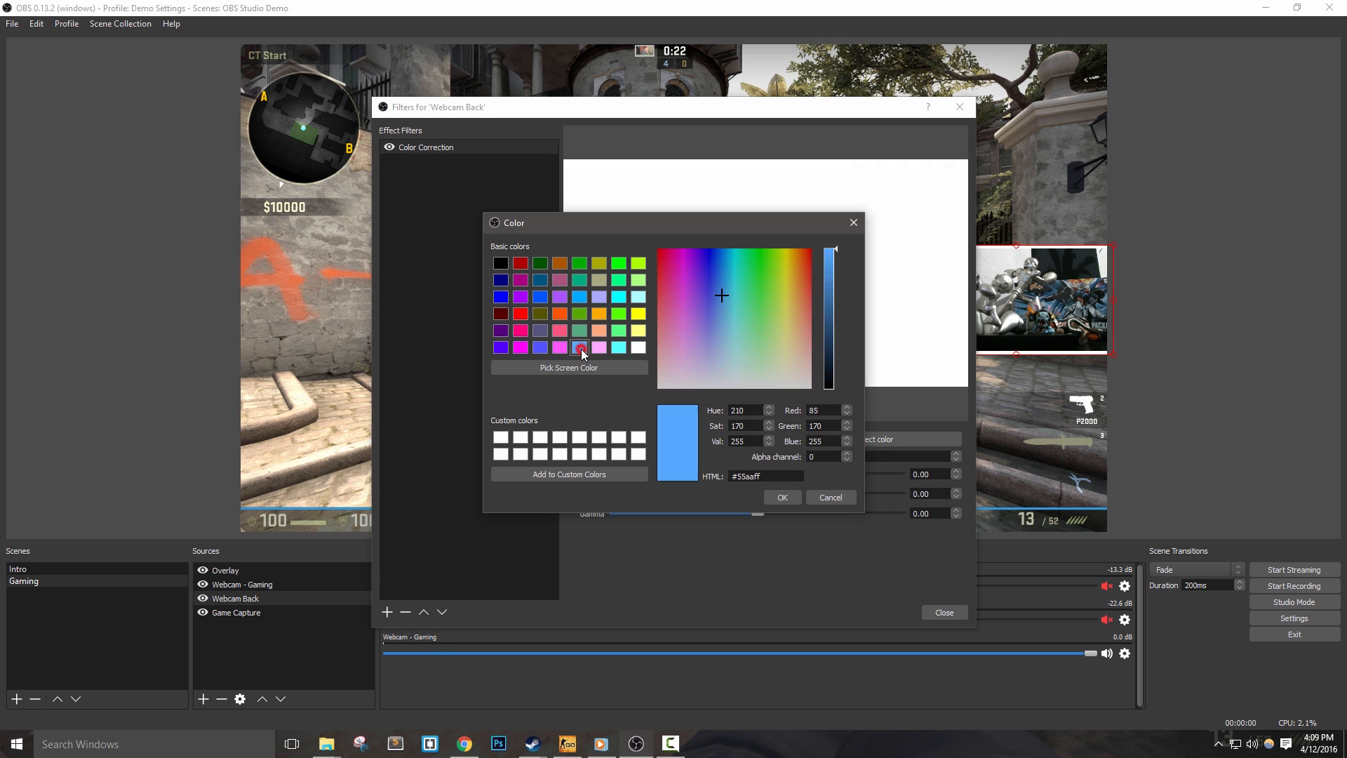
pyautogui.click(580, 264)
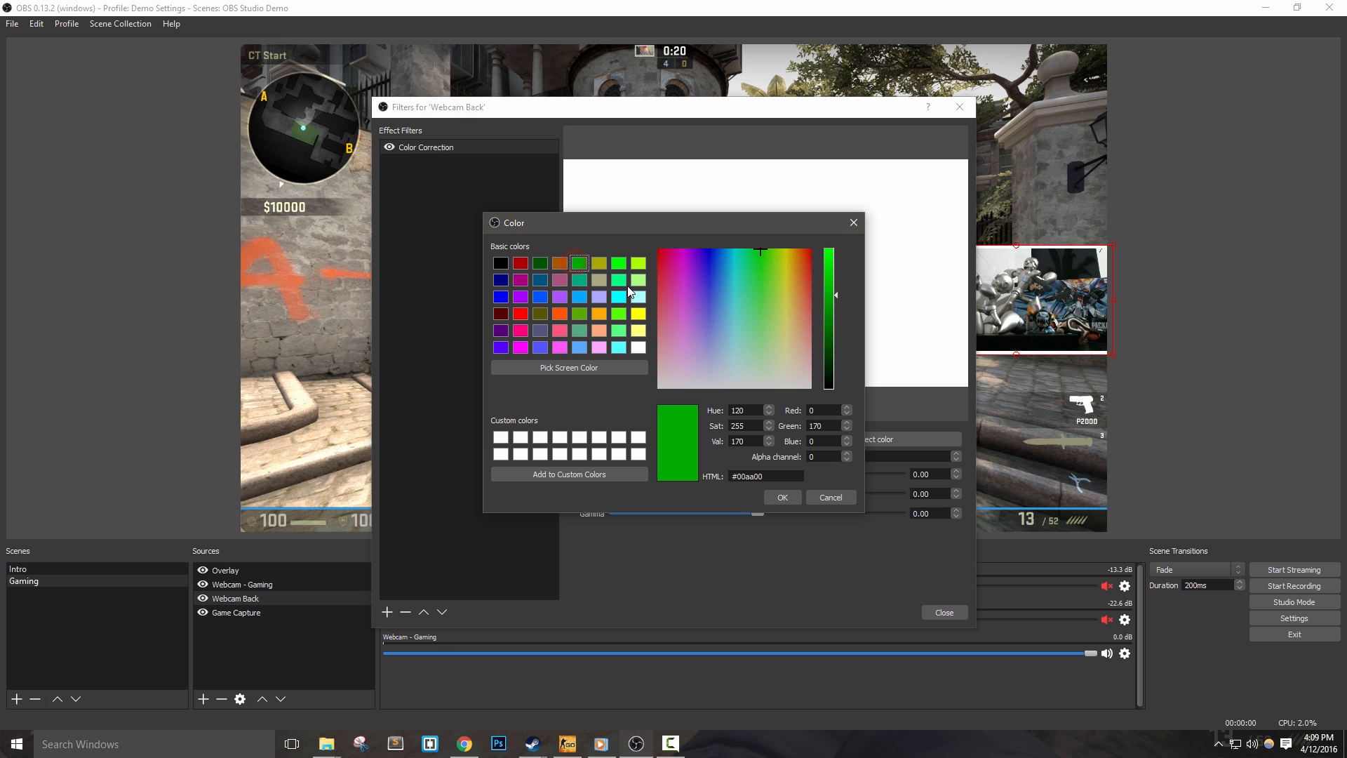
pyautogui.click(569, 366)
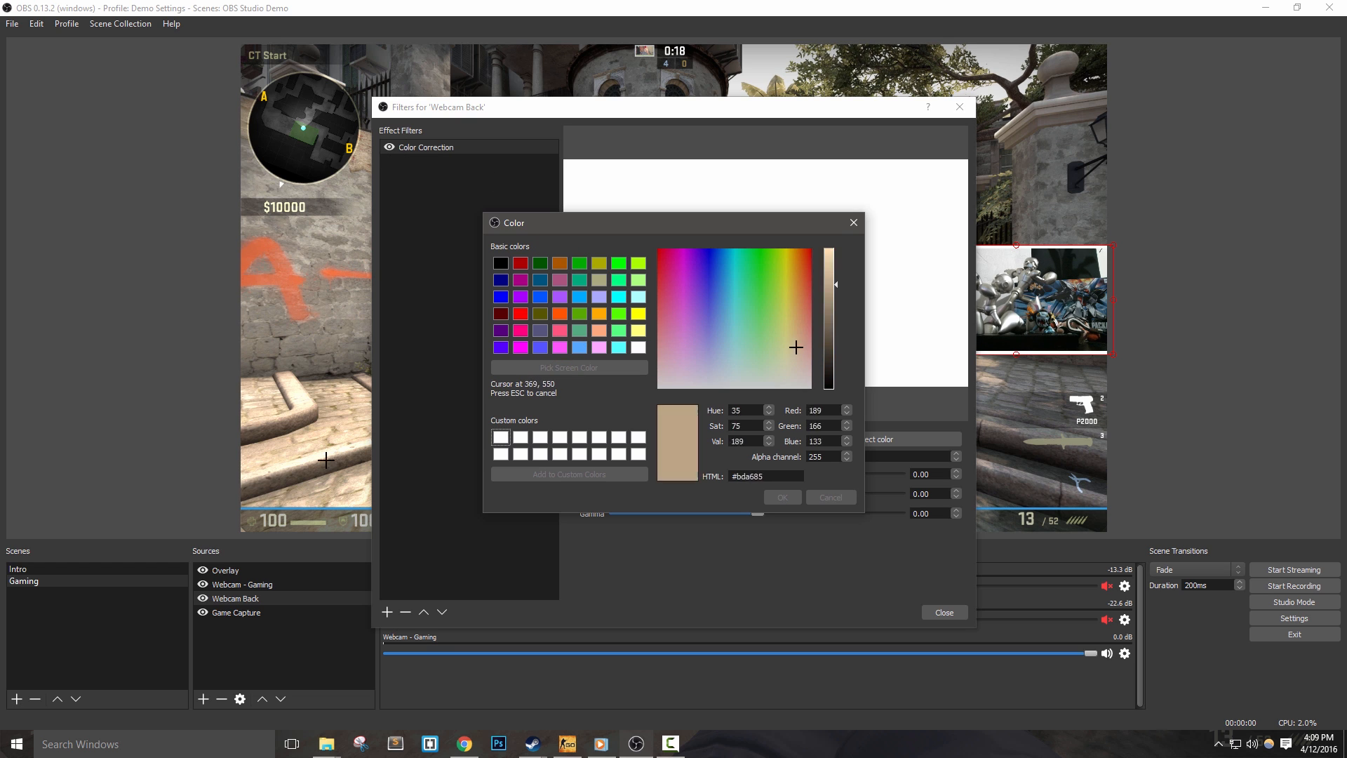
pyautogui.click(683, 383)
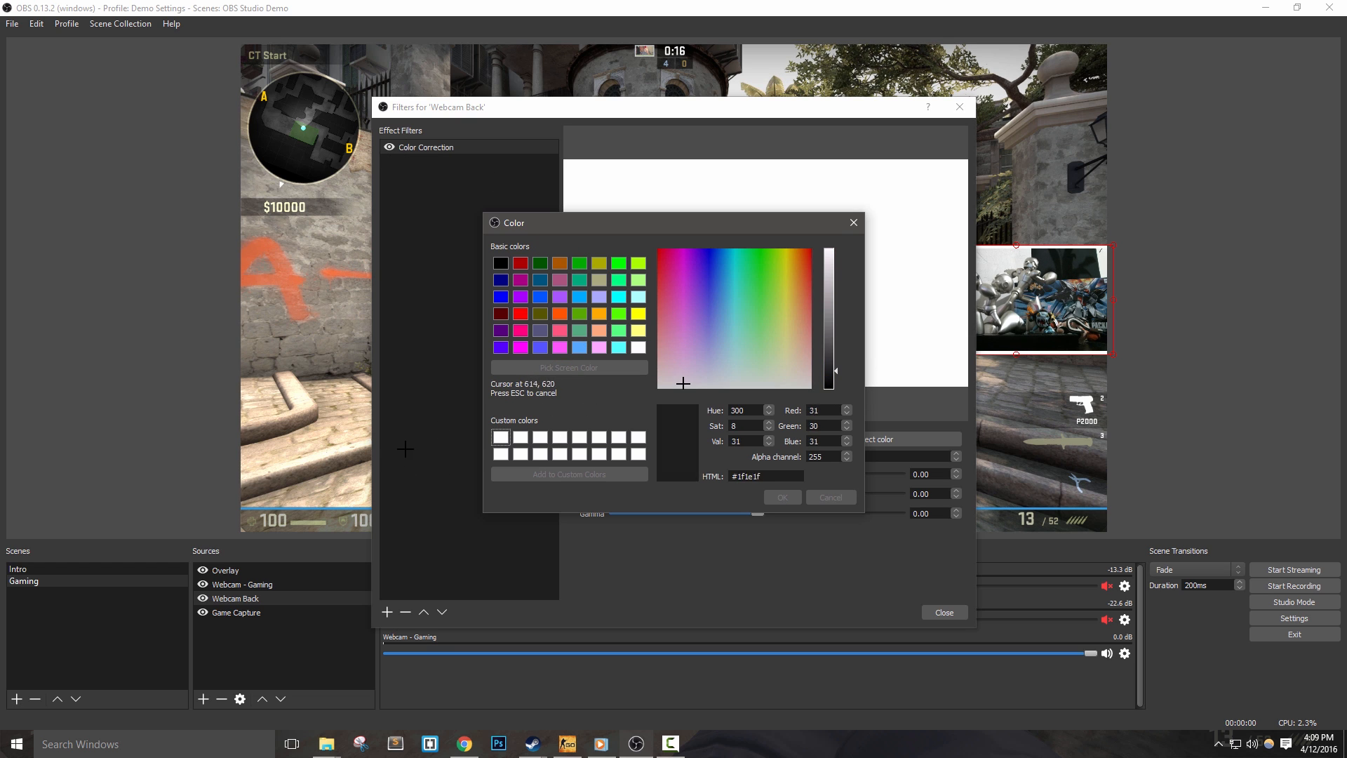
pyautogui.click(793, 358)
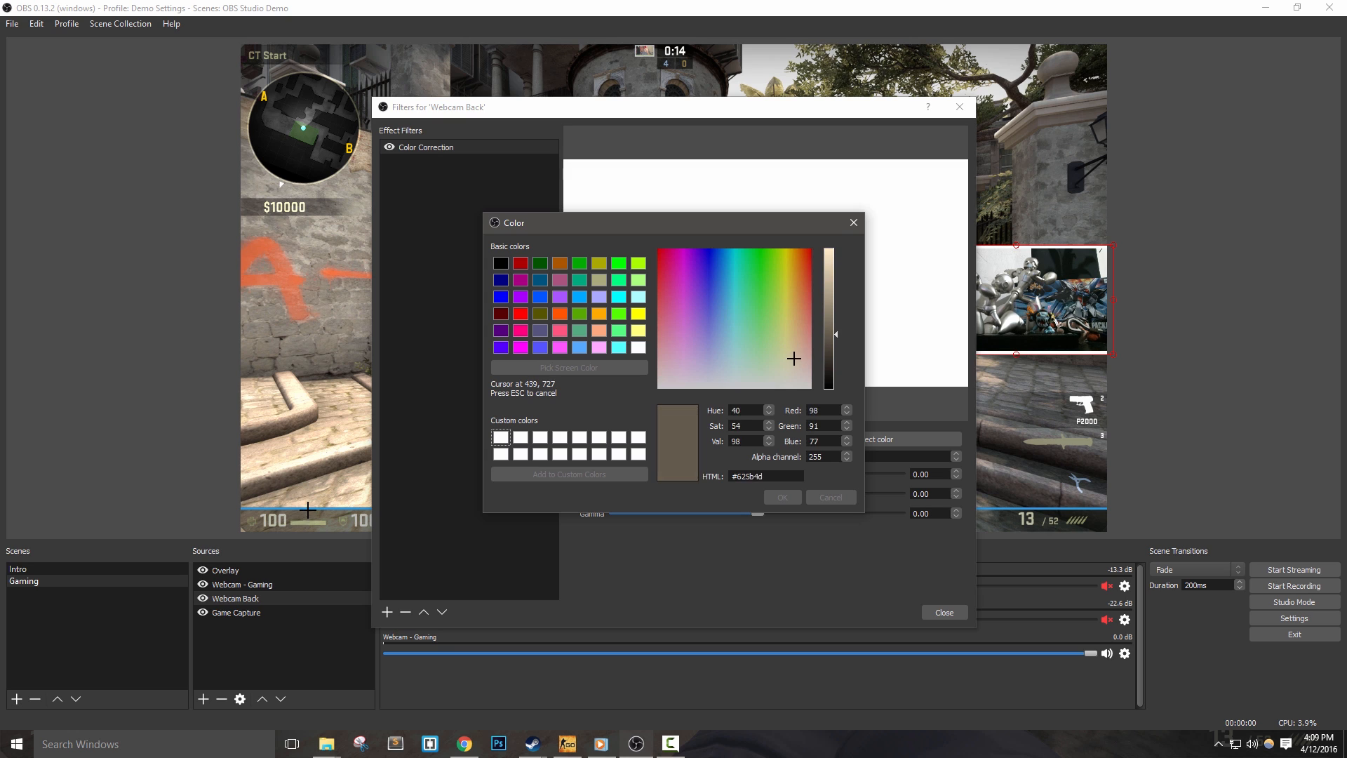
pyautogui.click(724, 281)
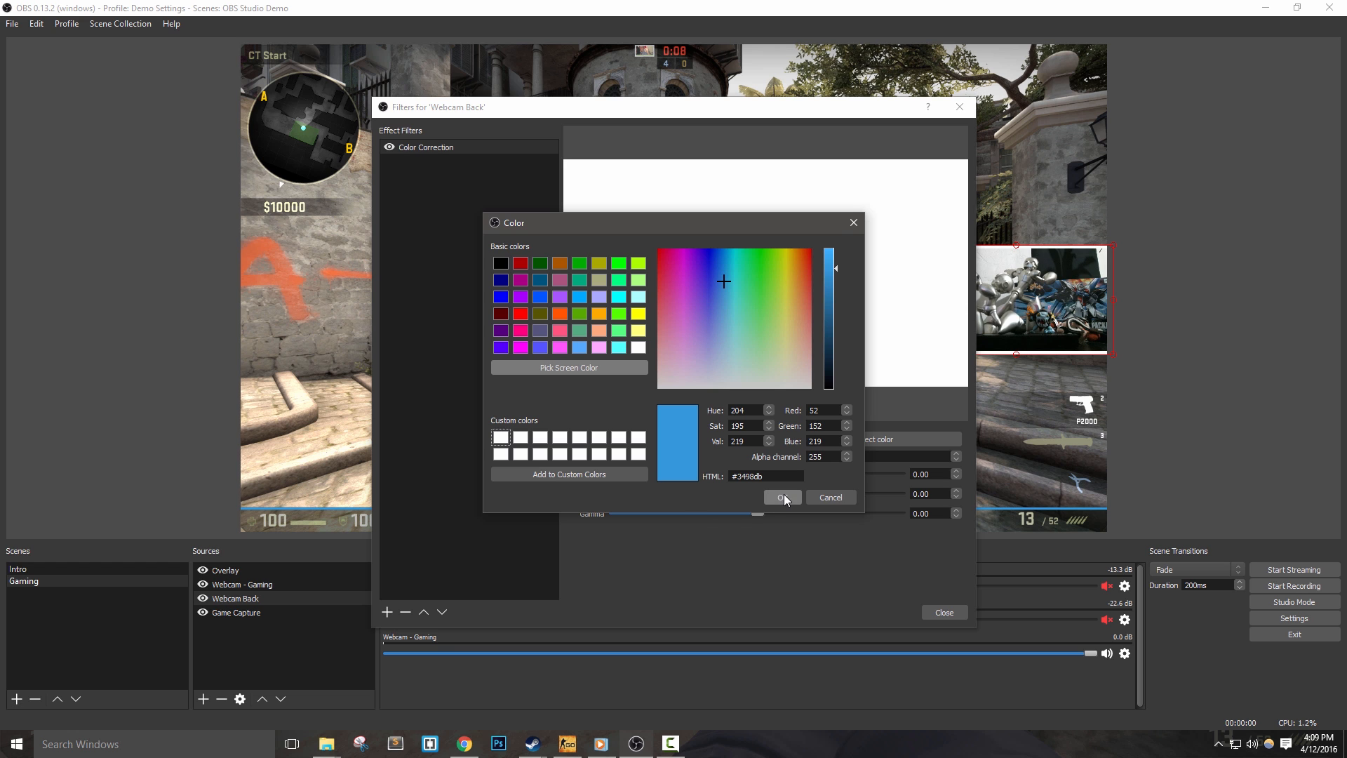
pyautogui.click(781, 497)
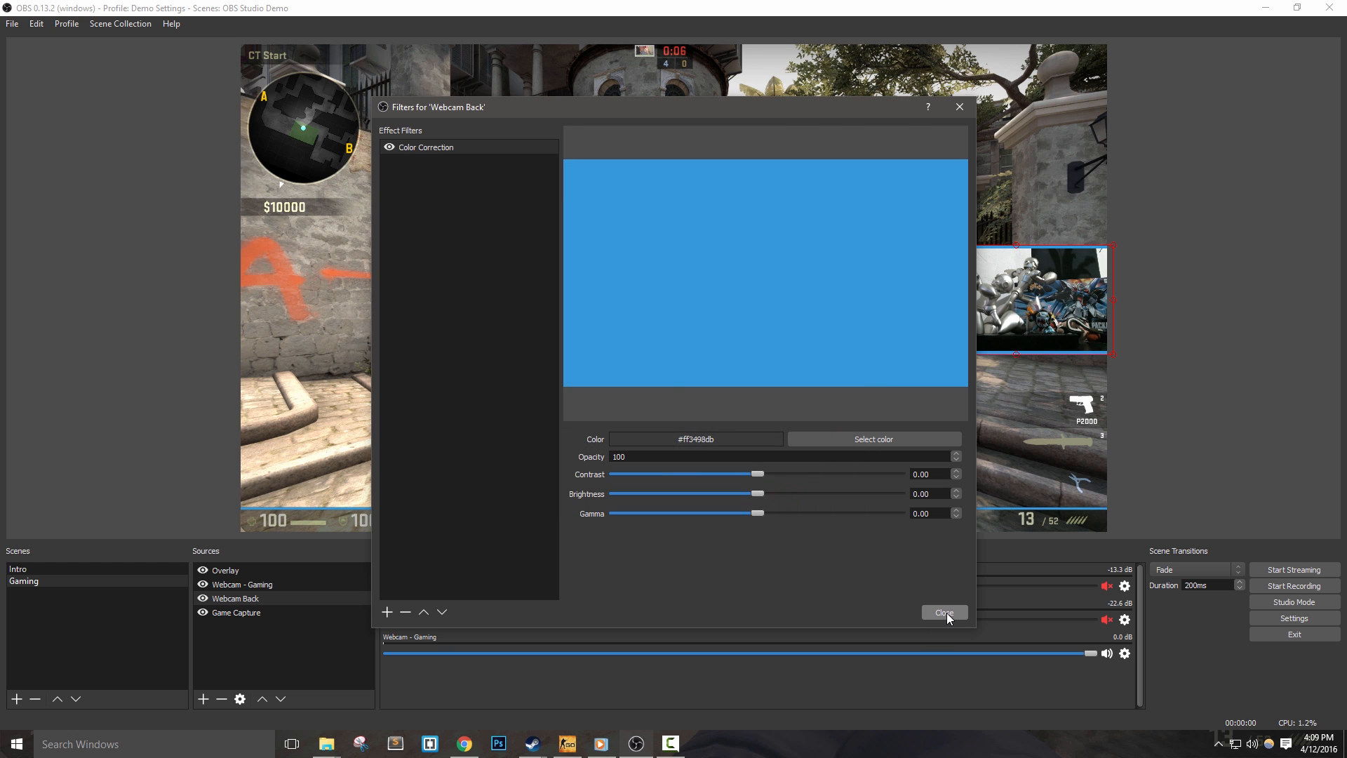
pyautogui.click(943, 613)
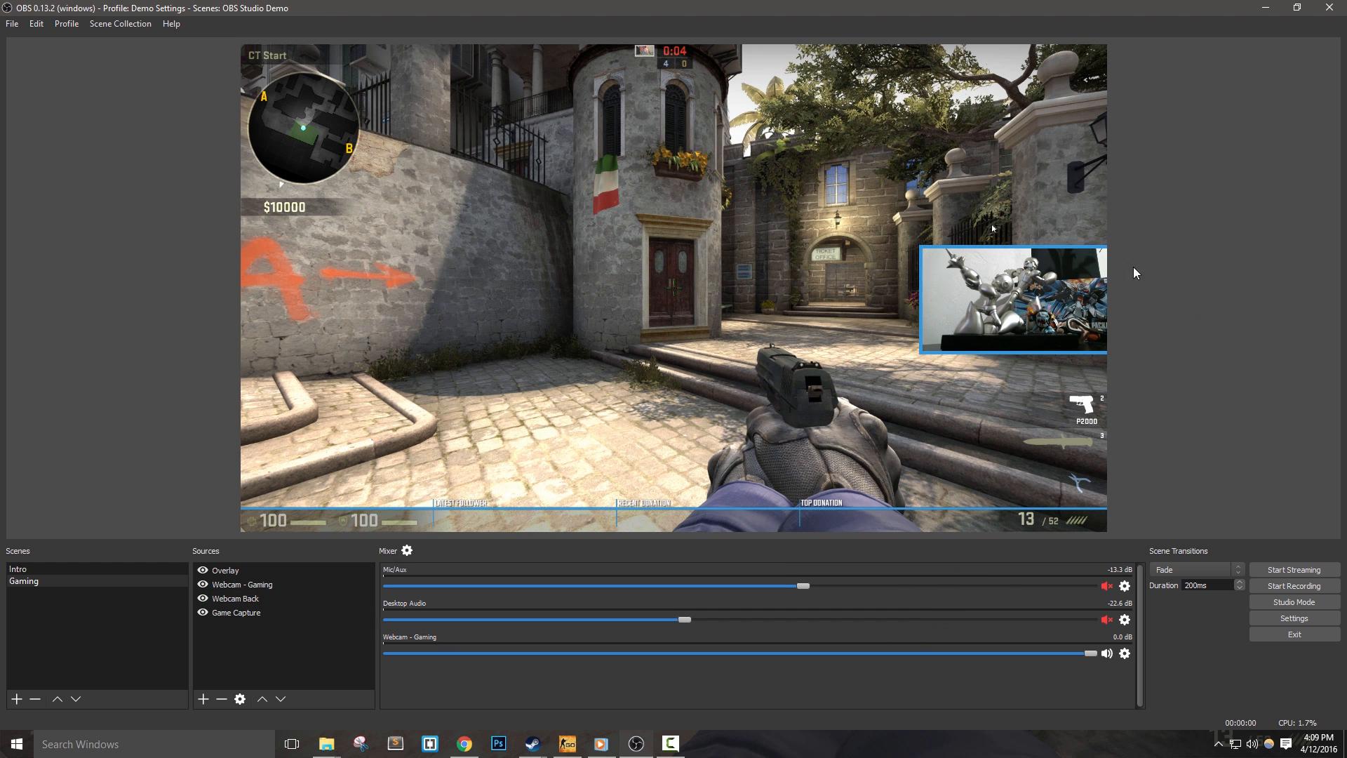
pyautogui.moveTo(918, 357)
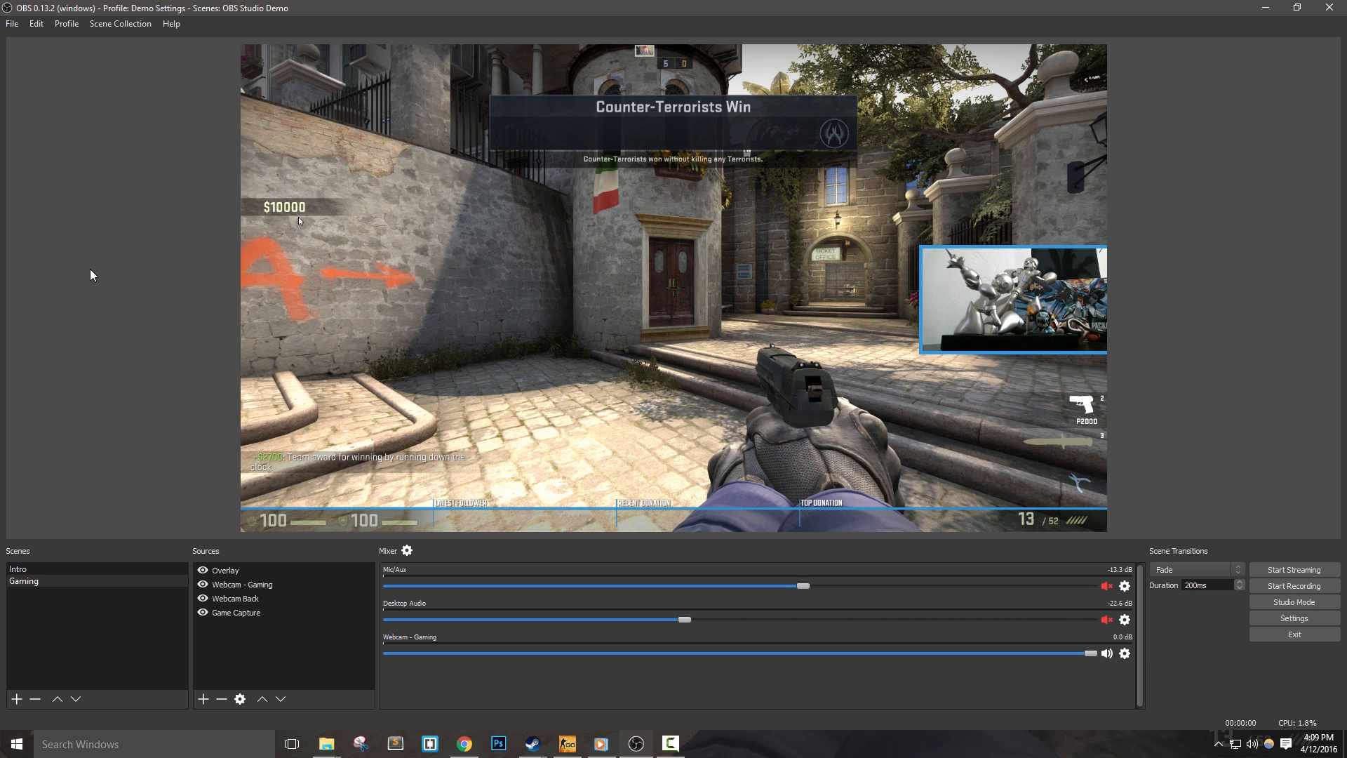
# Start adding a new scene from the Scenes list.
pyautogui.click(235, 598)
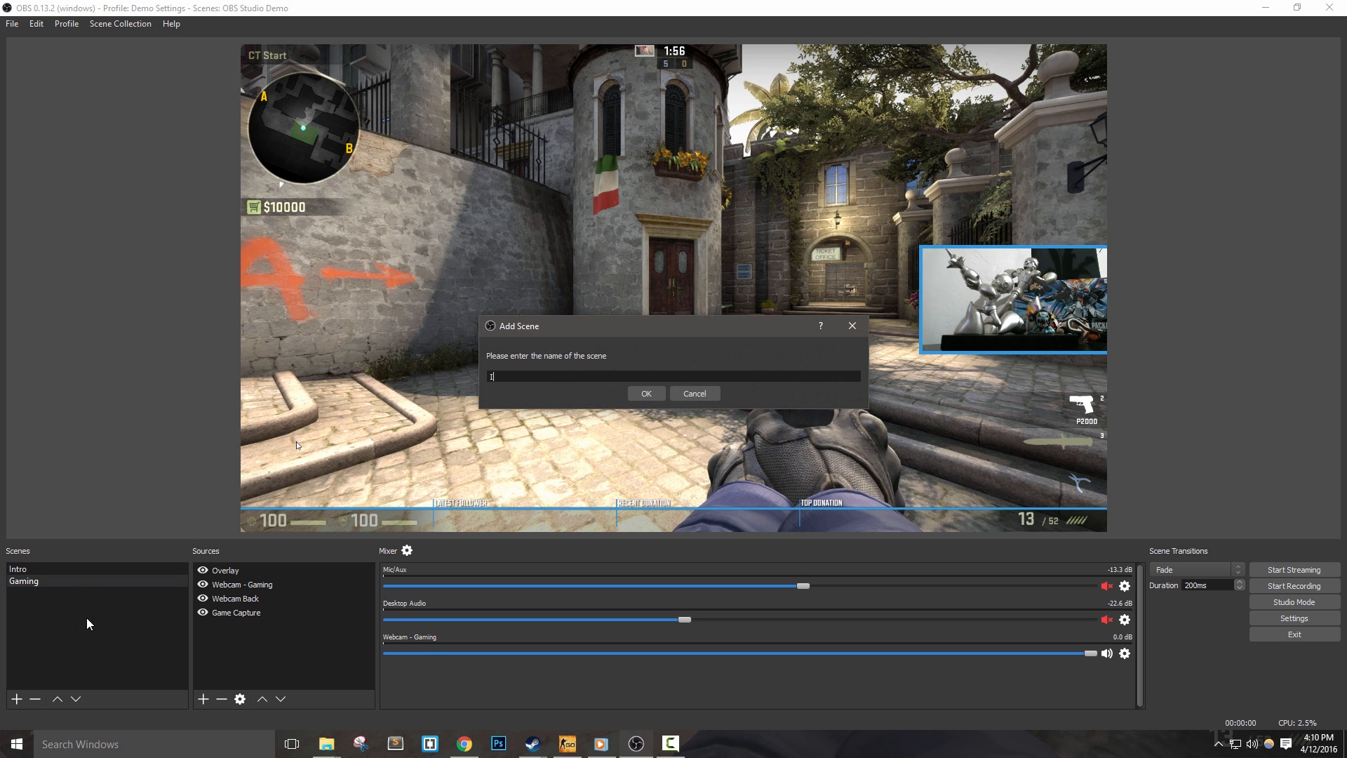
# Create a scene named In-between and select it.
pyautogui.write('In-between')
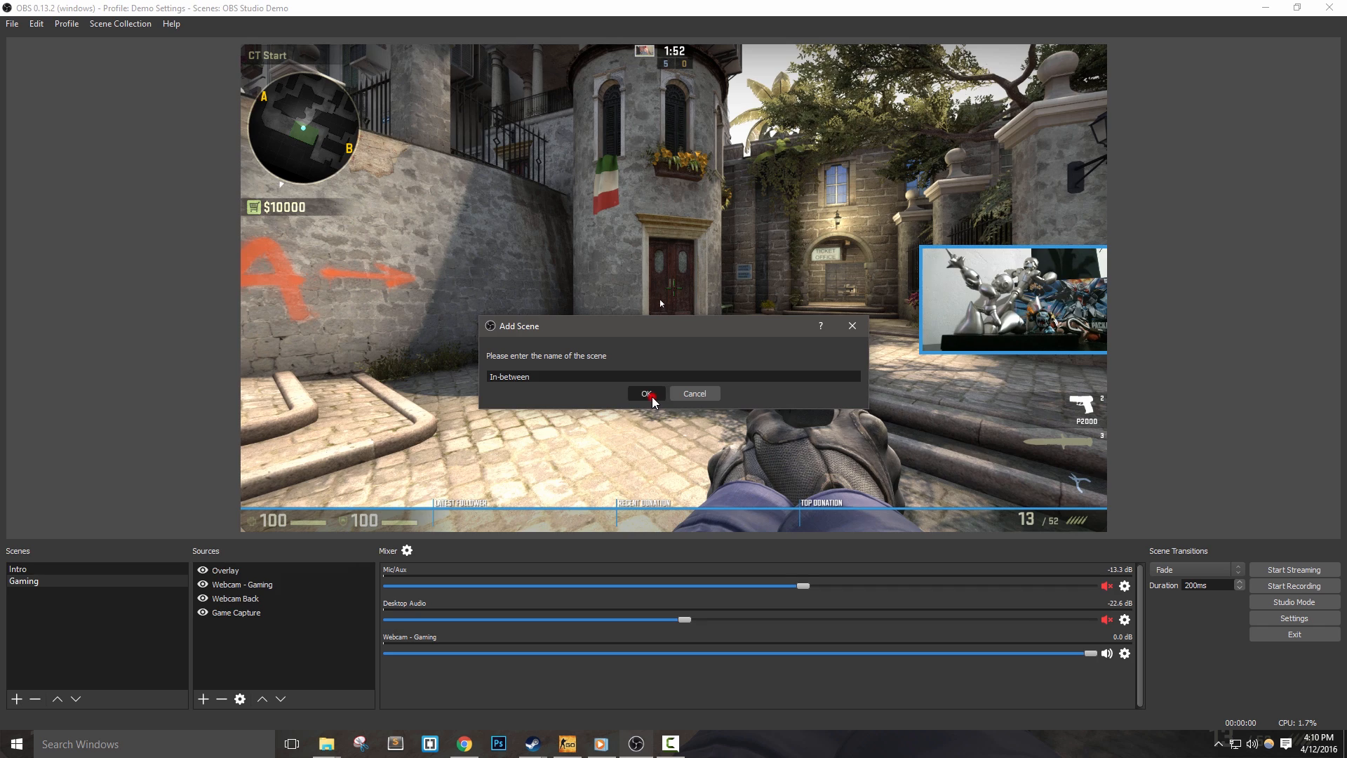
pyautogui.click(645, 393)
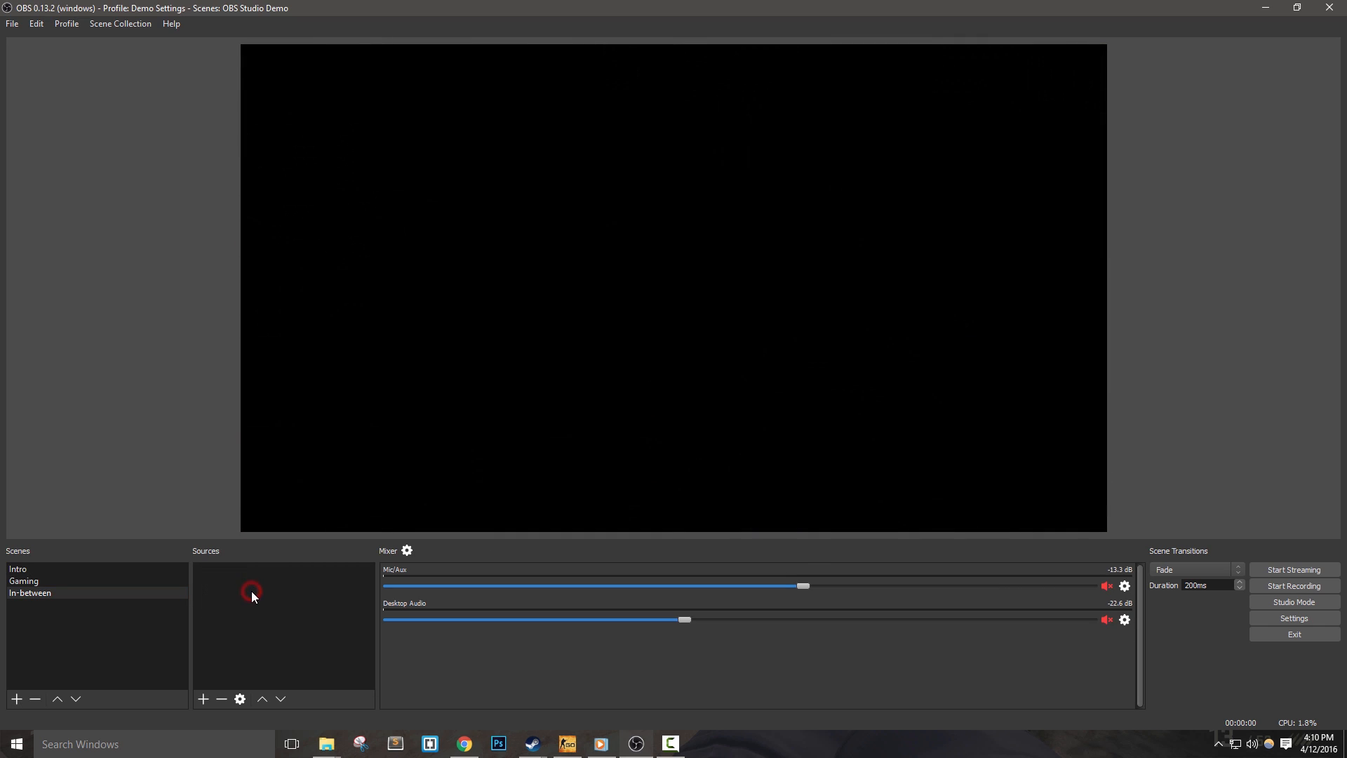
pyautogui.click(30, 593)
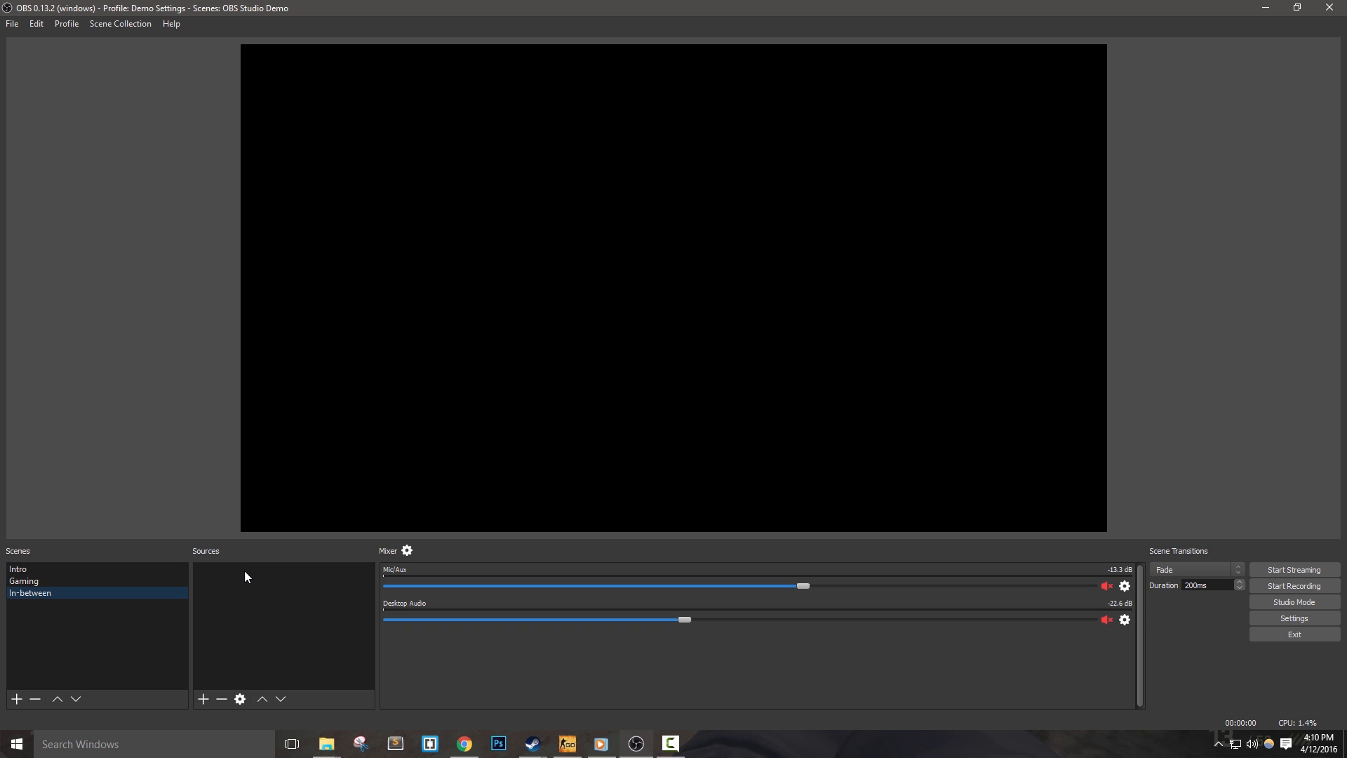
# Add a Bg2 media source playing NoD_GridBG_Dark.mp4 on loop.
pyautogui.click(202, 699)
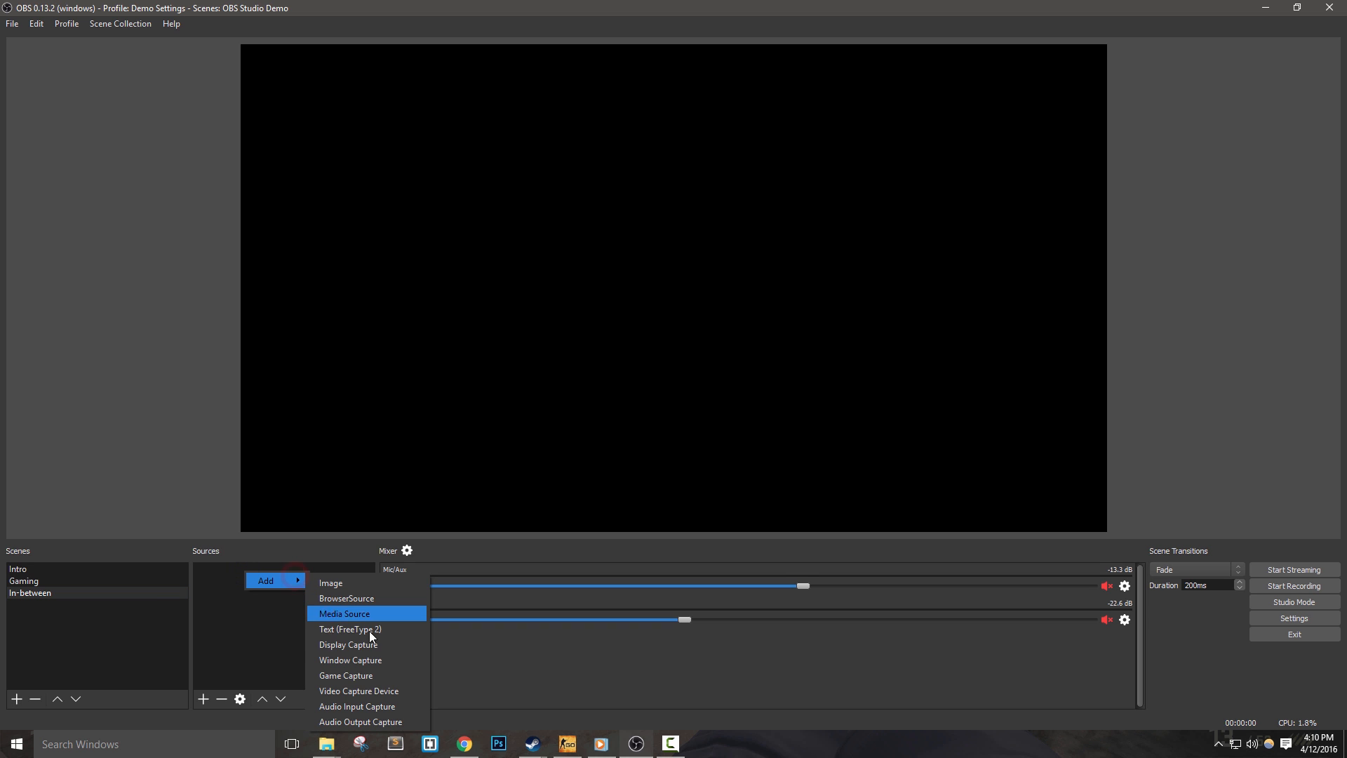
pyautogui.click(344, 614)
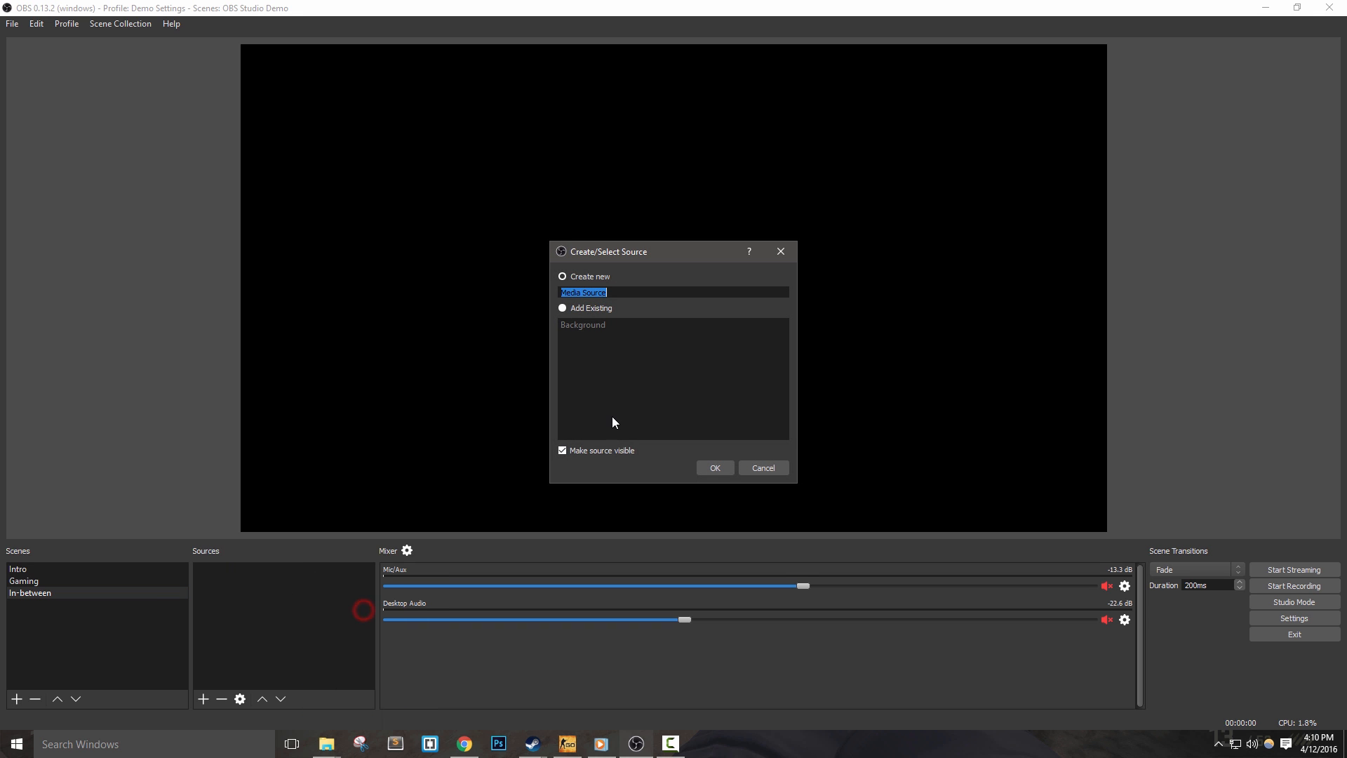
pyautogui.write('Bg')
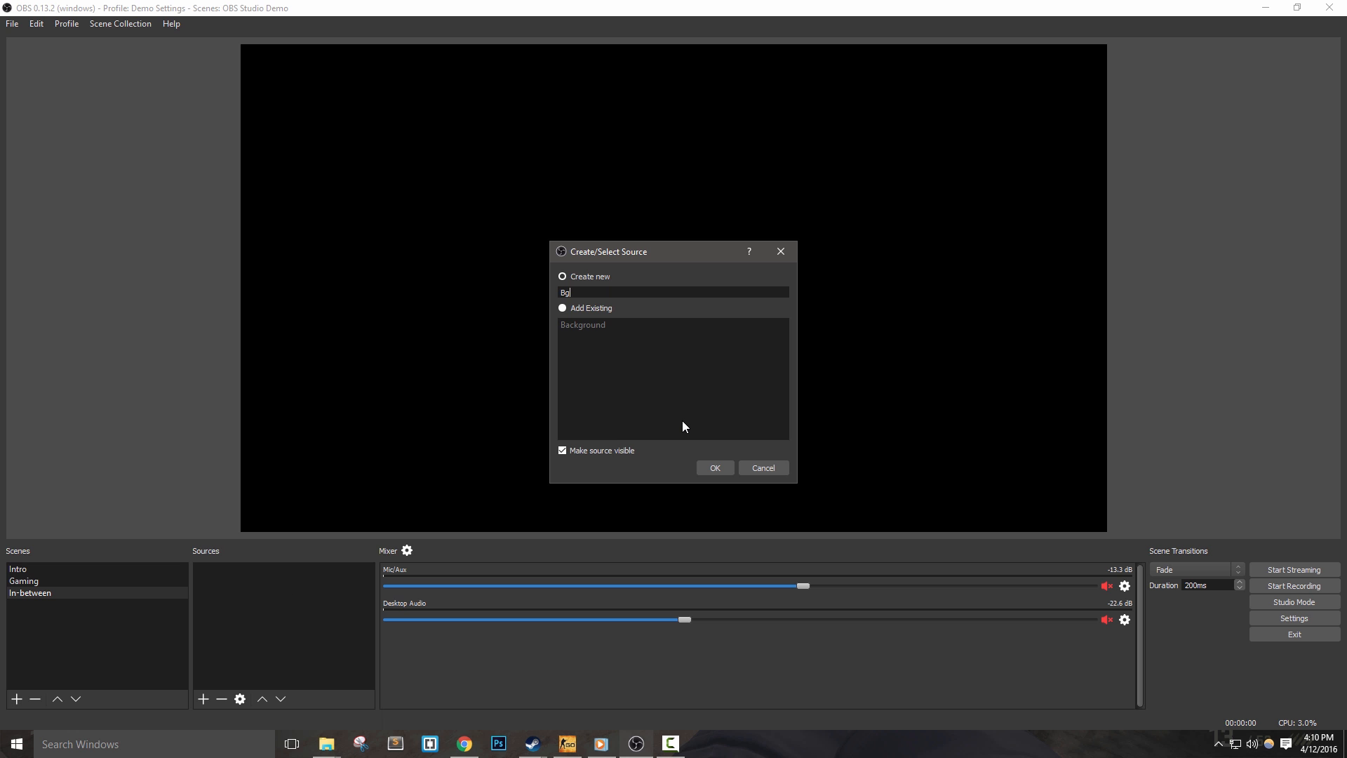
pyautogui.click(714, 467)
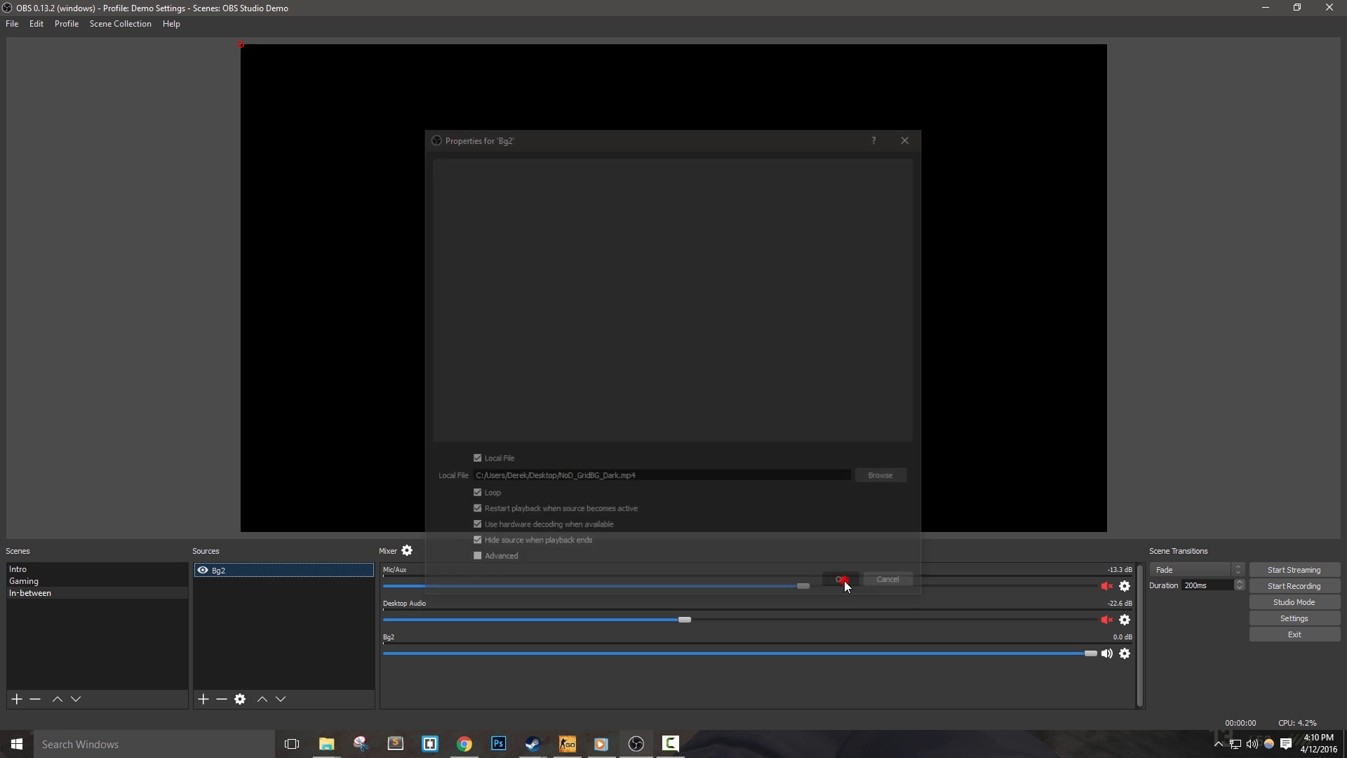
pyautogui.click(841, 578)
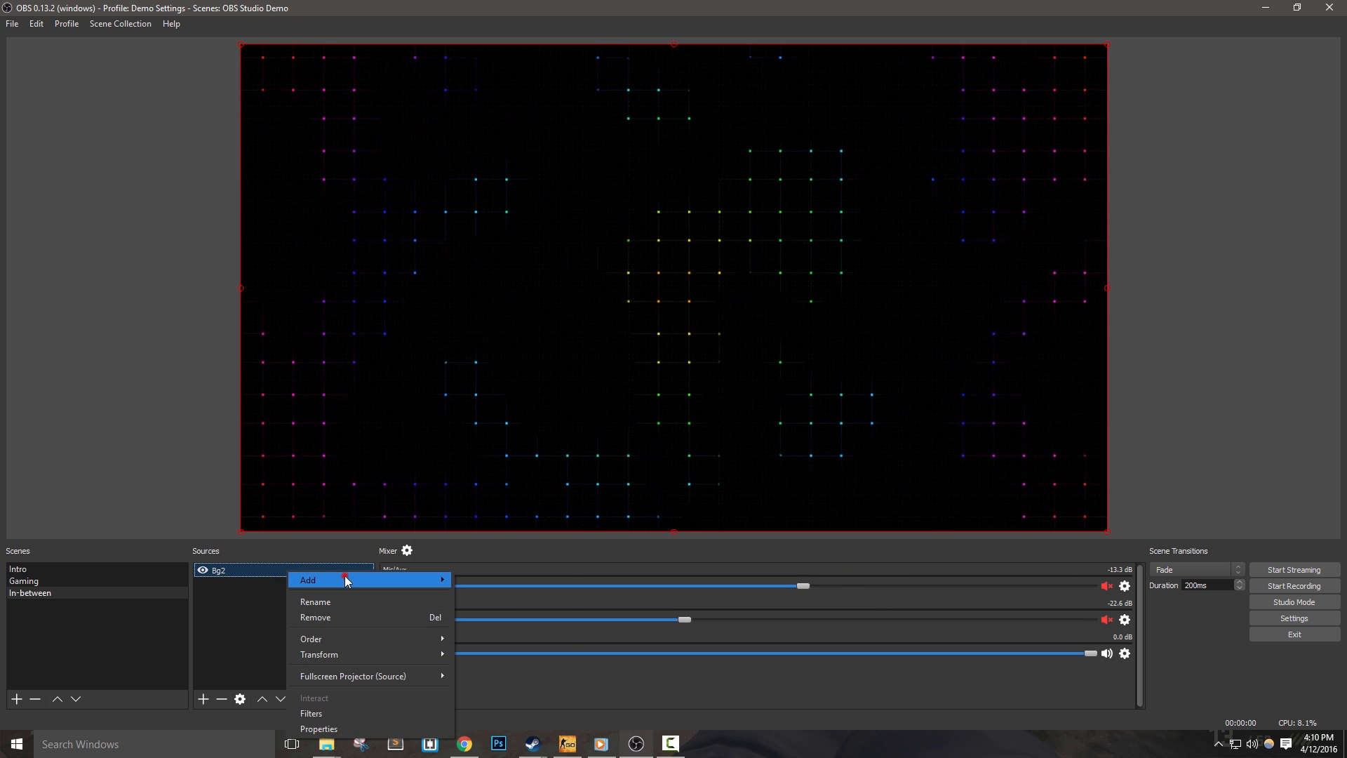
# Add an Image source named Int using NoD_BasicOverlay from the Desktop.
pyautogui.click(307, 580)
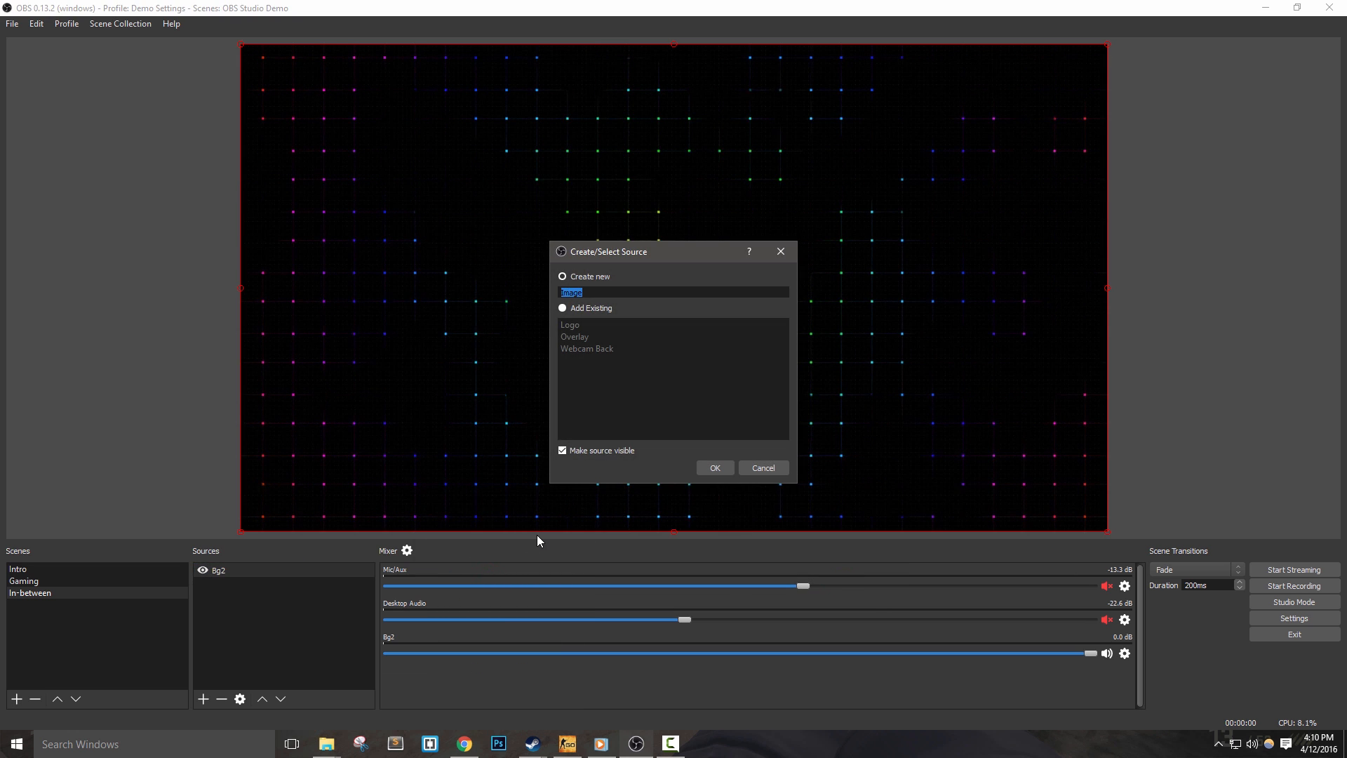
pyautogui.write('Int')
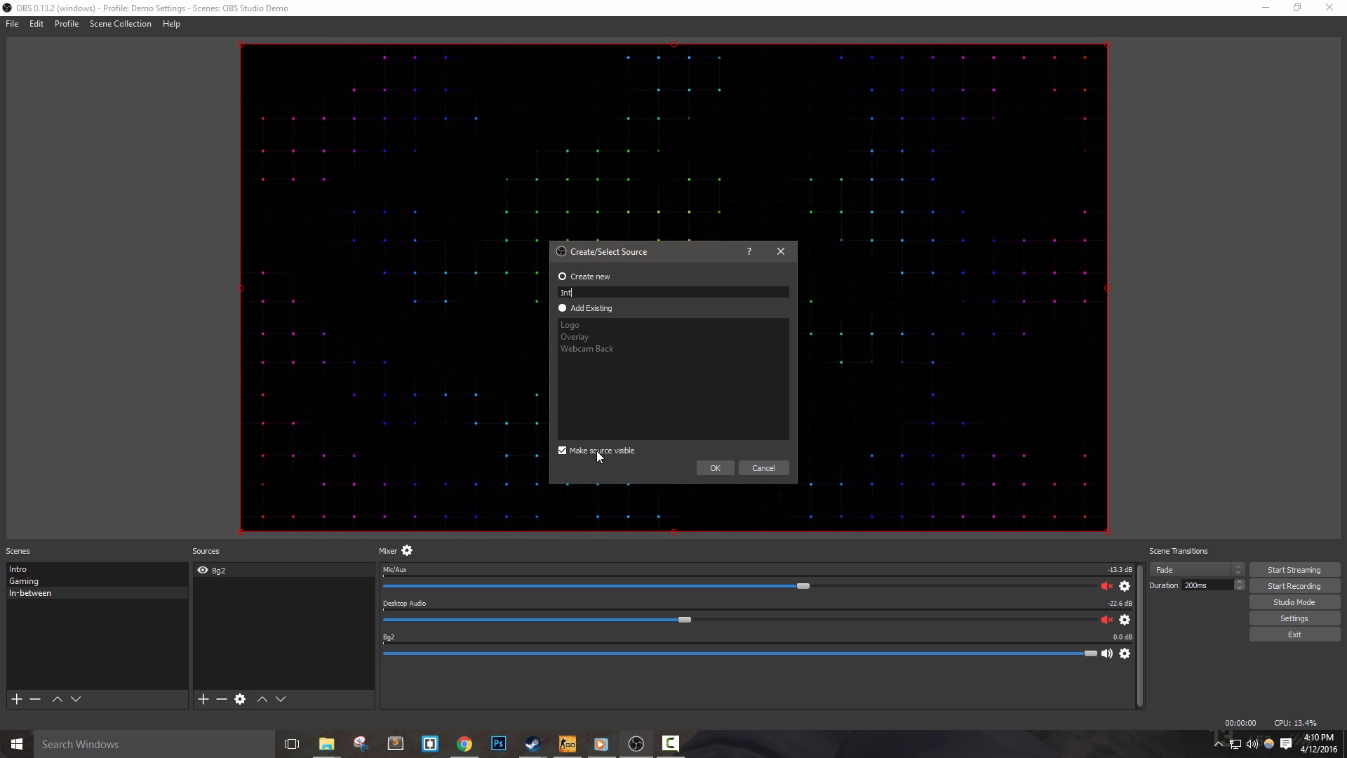
pyautogui.click(714, 467)
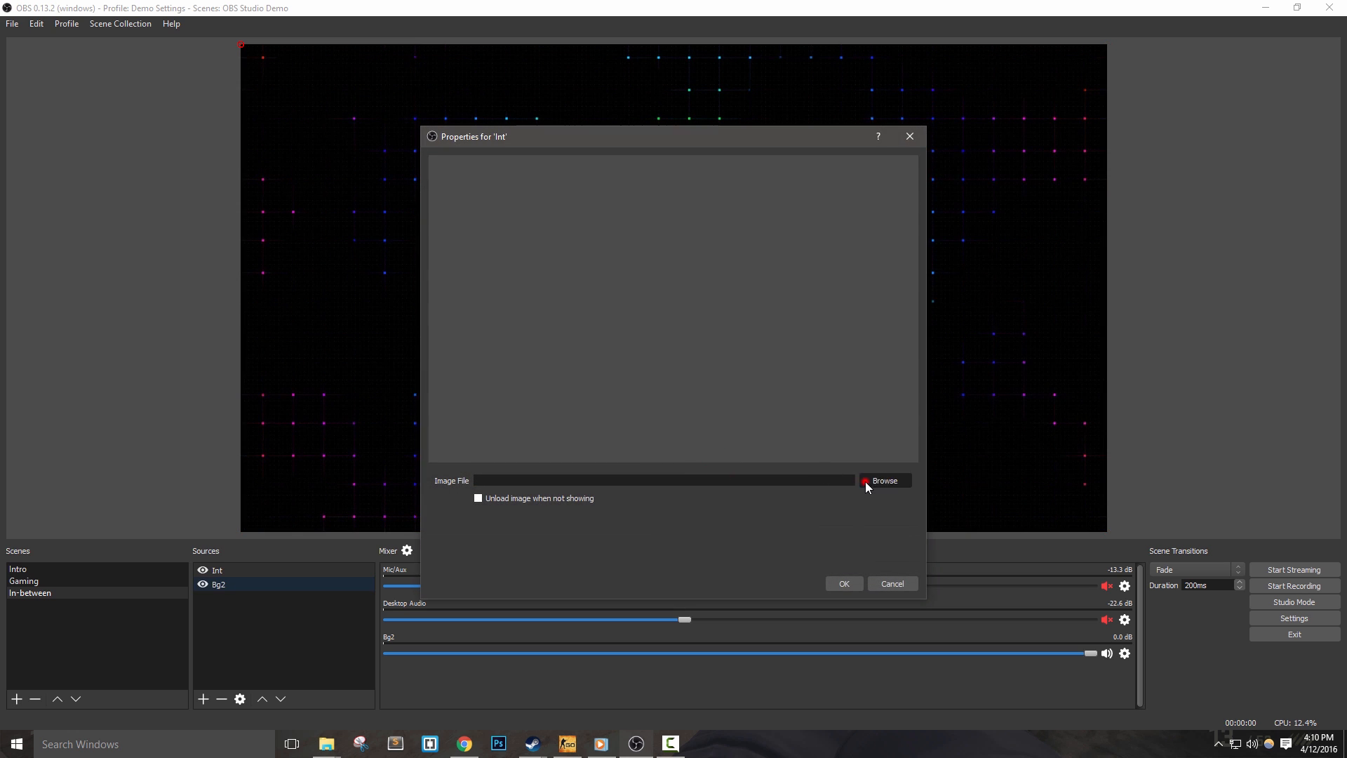
pyautogui.click(884, 480)
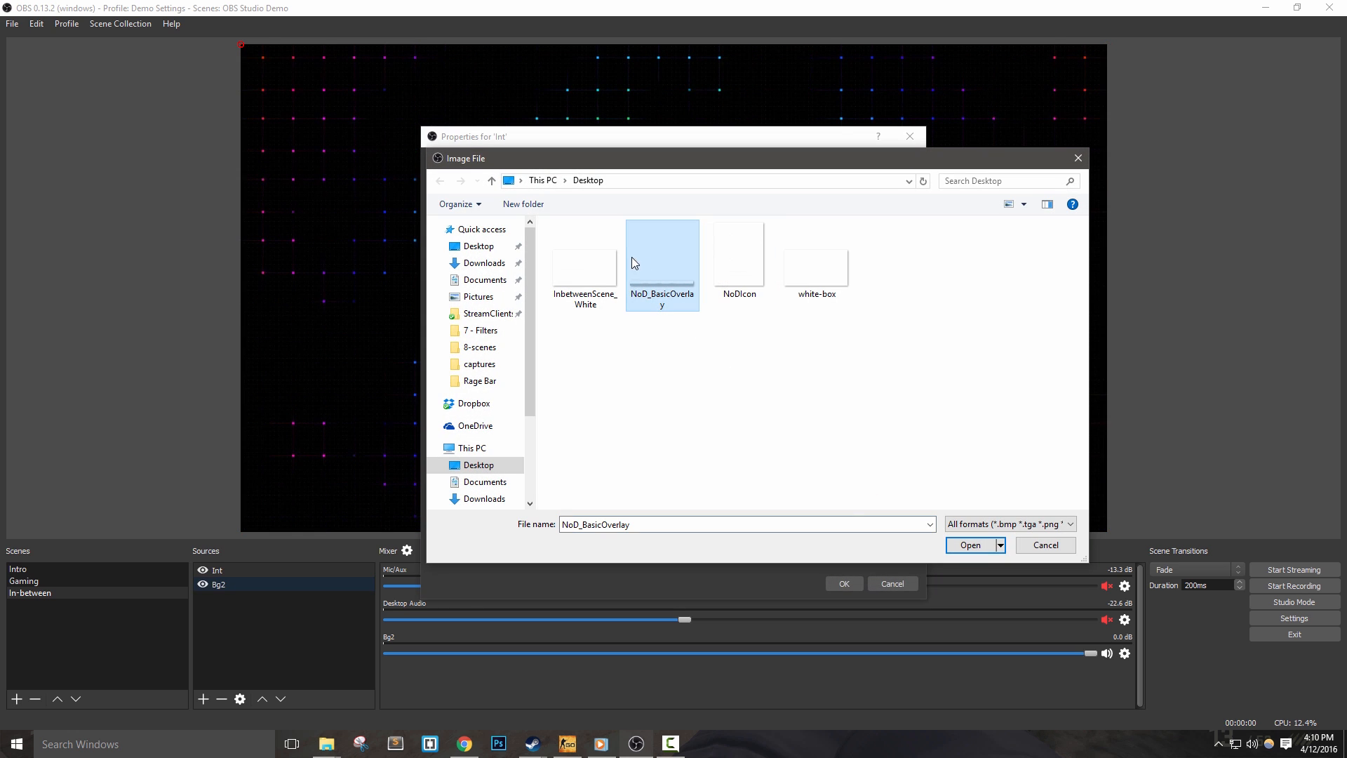
pyautogui.click(970, 544)
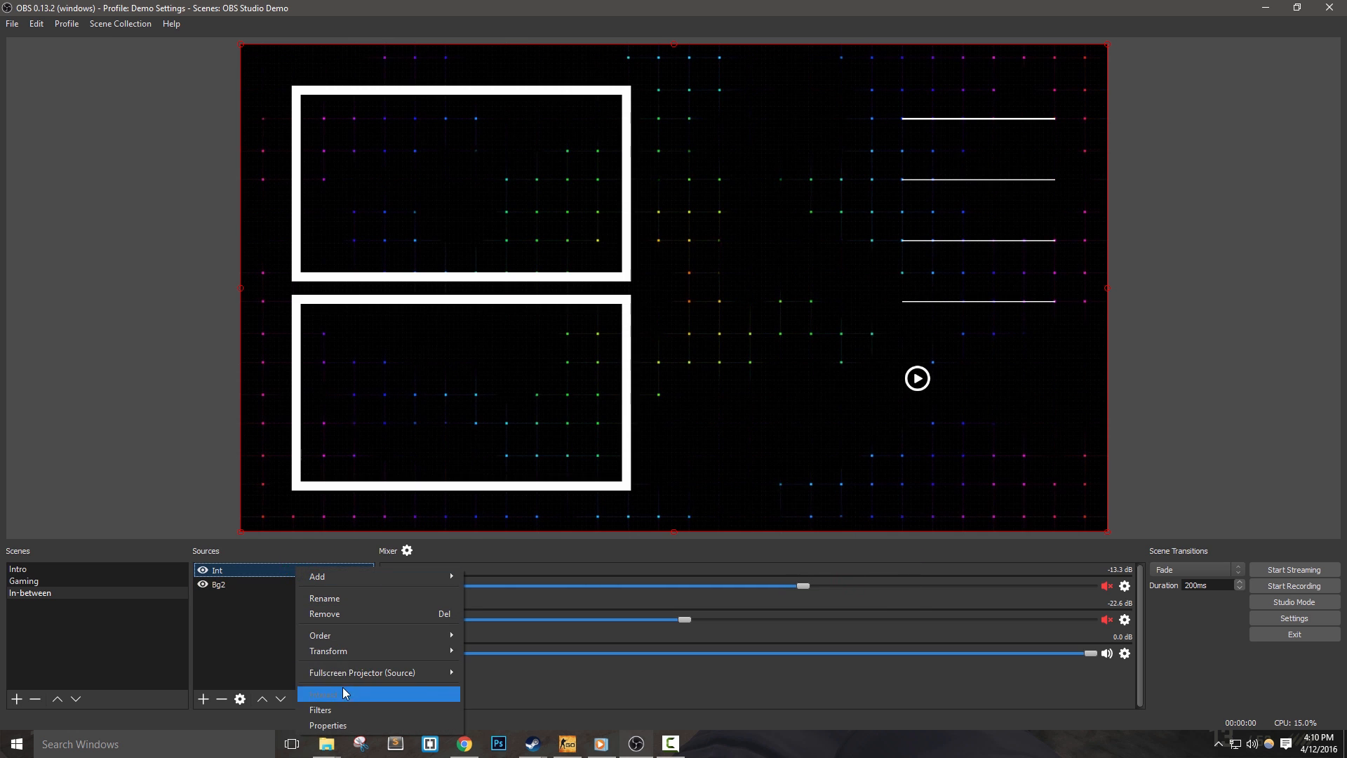
# Add a Color Correction filter to Int and choose a blue tint colour.
pyautogui.click(320, 710)
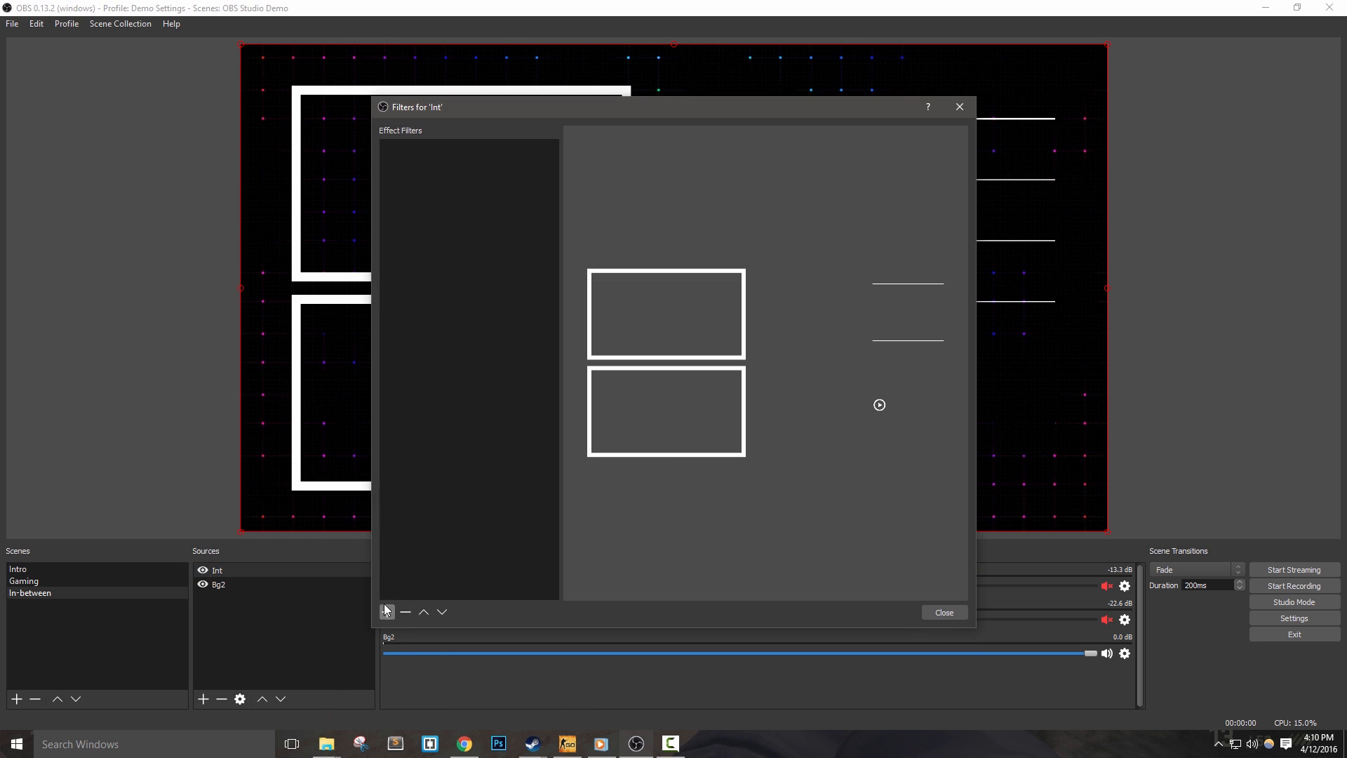
pyautogui.click(387, 612)
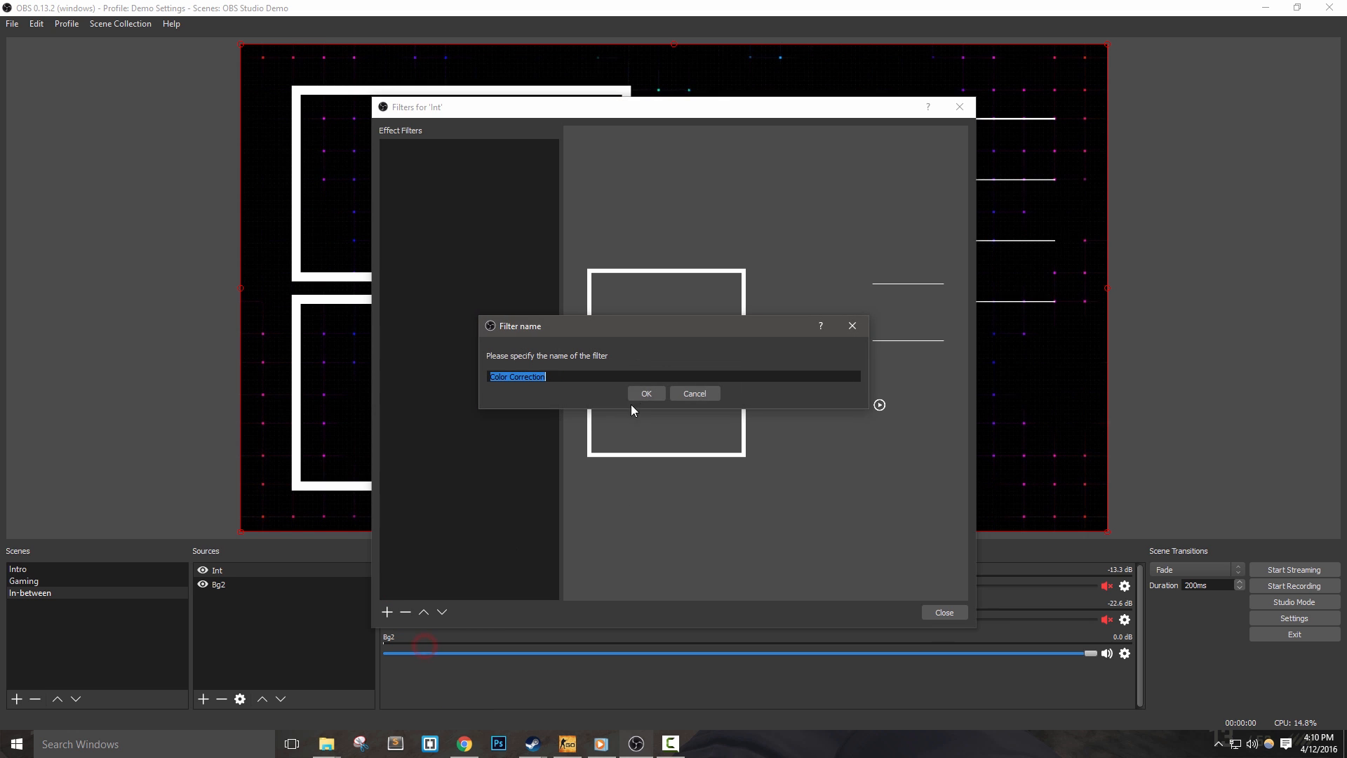
pyautogui.click(645, 393)
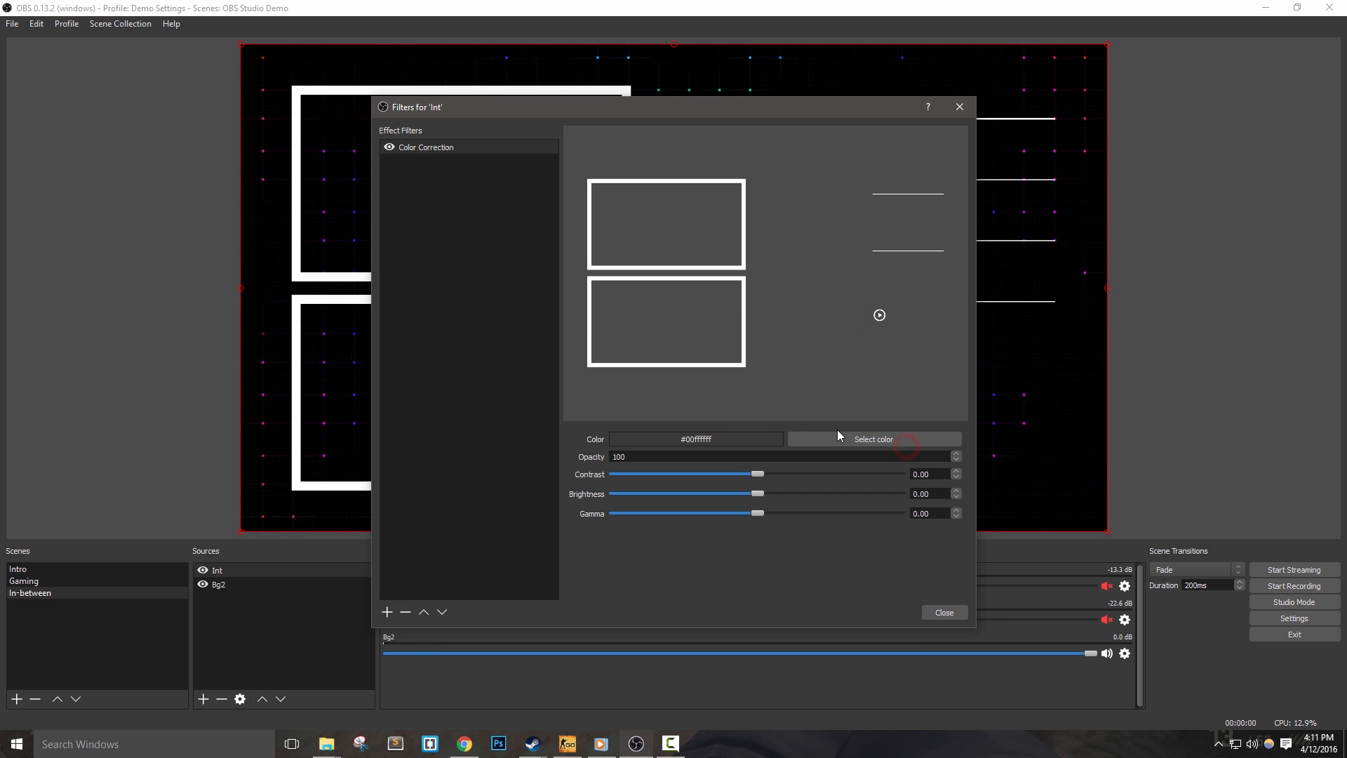
pyautogui.click(872, 439)
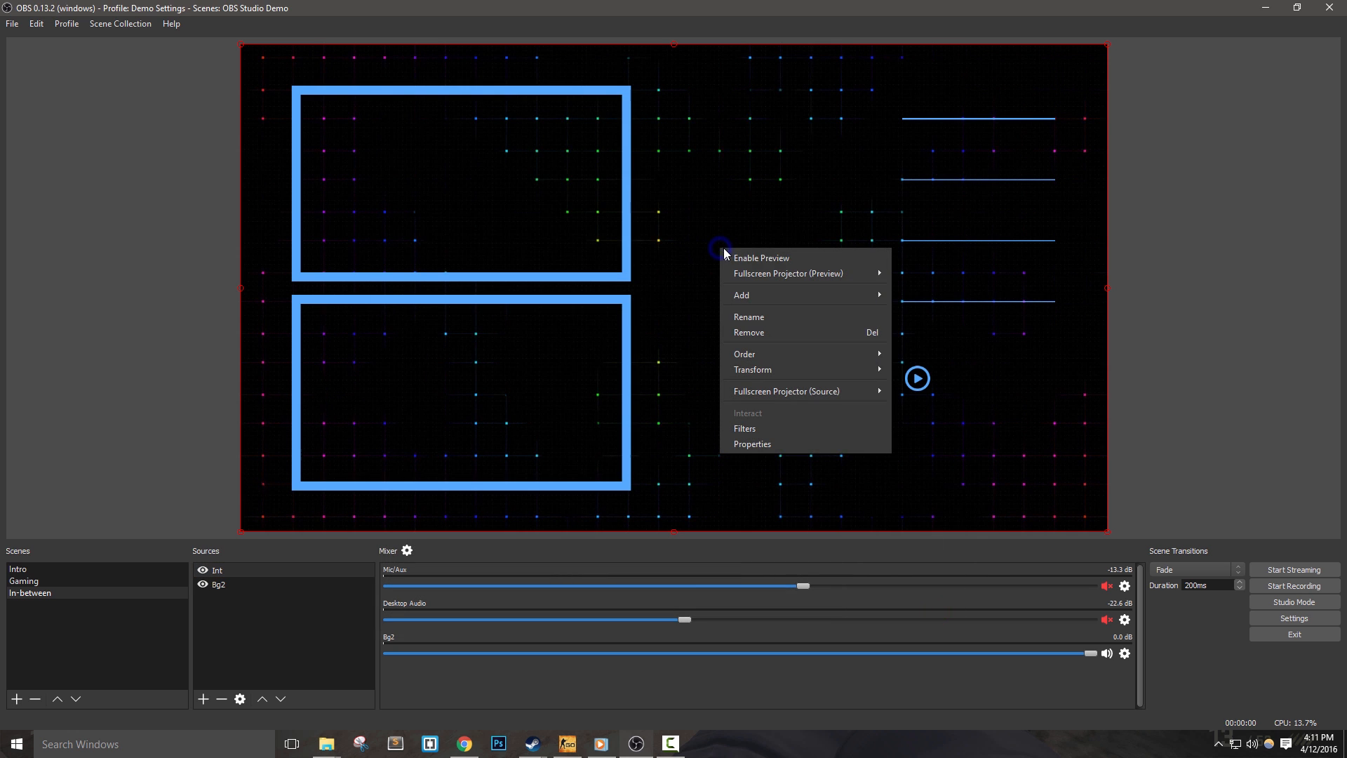
pyautogui.moveTo(788, 273)
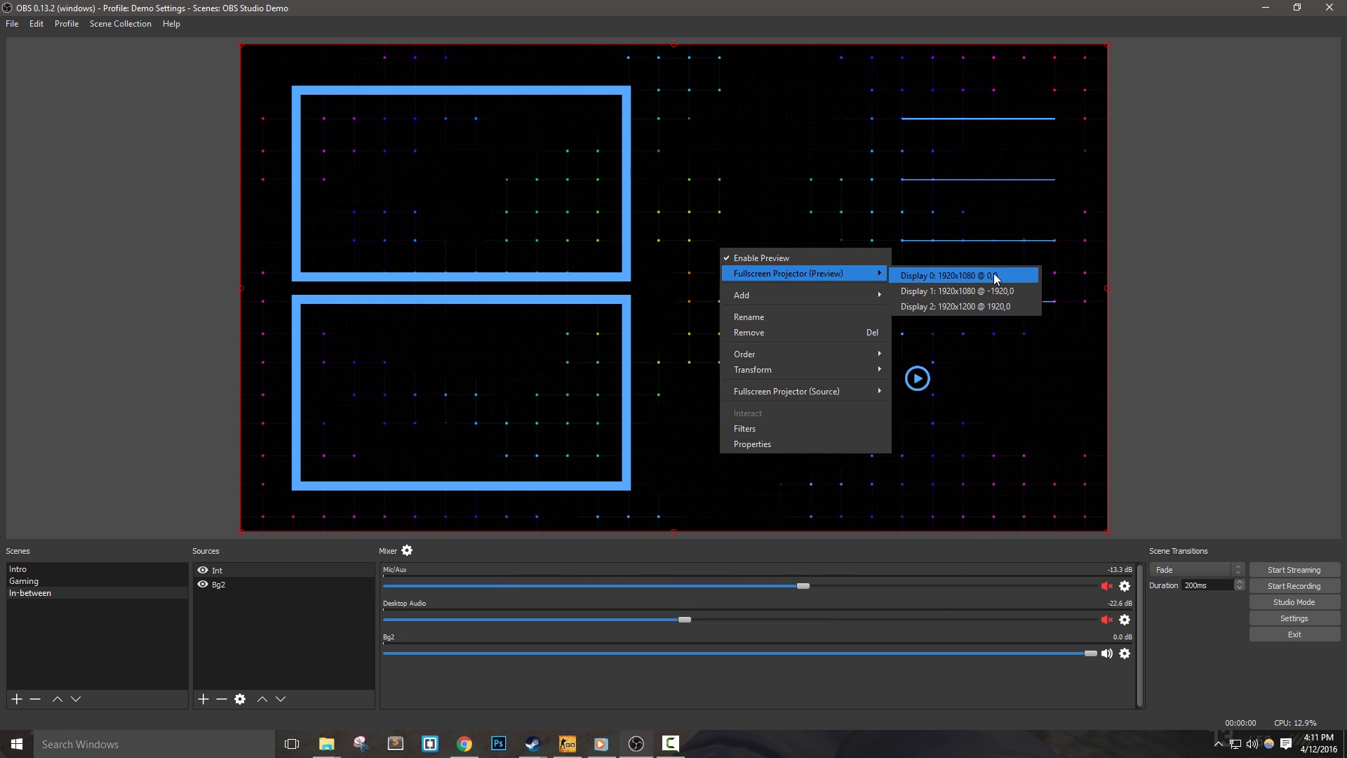
pyautogui.moveTo(1032, 282)
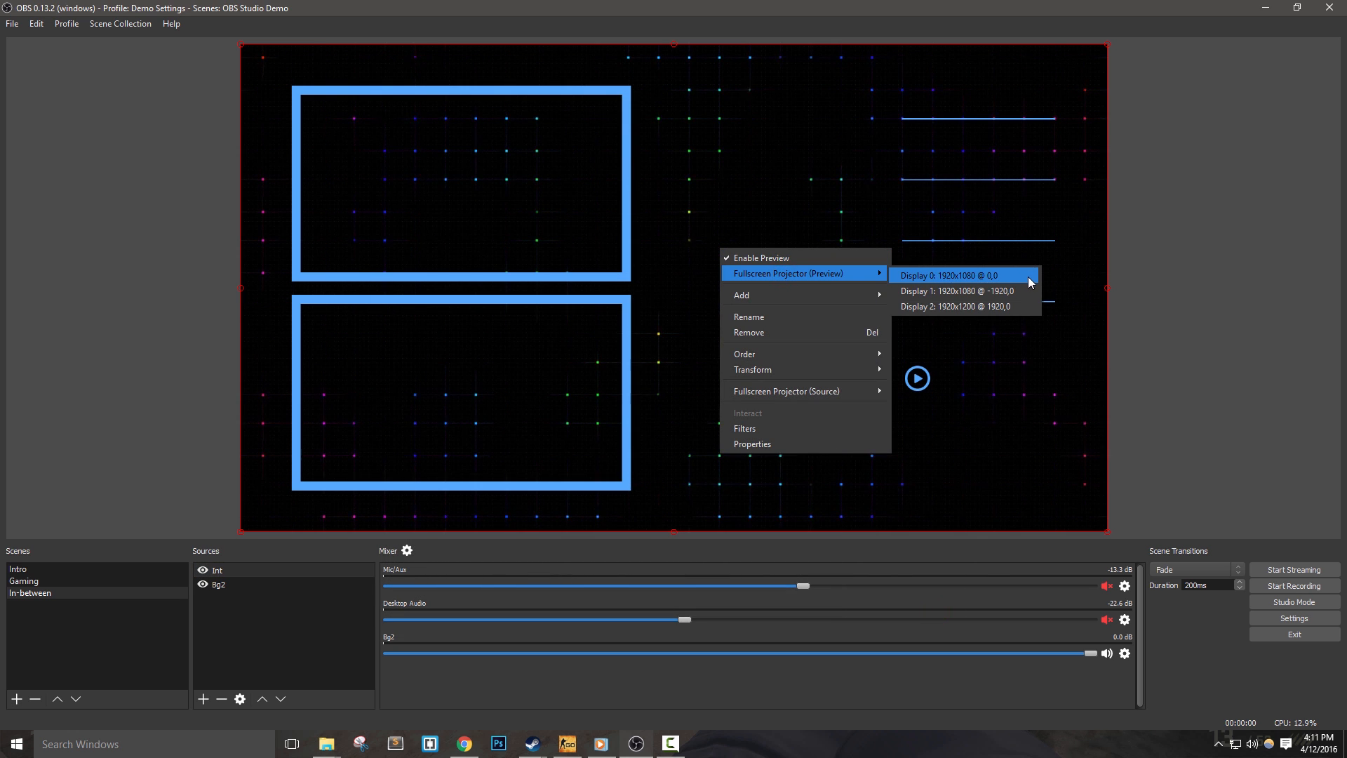
pyautogui.click(949, 275)
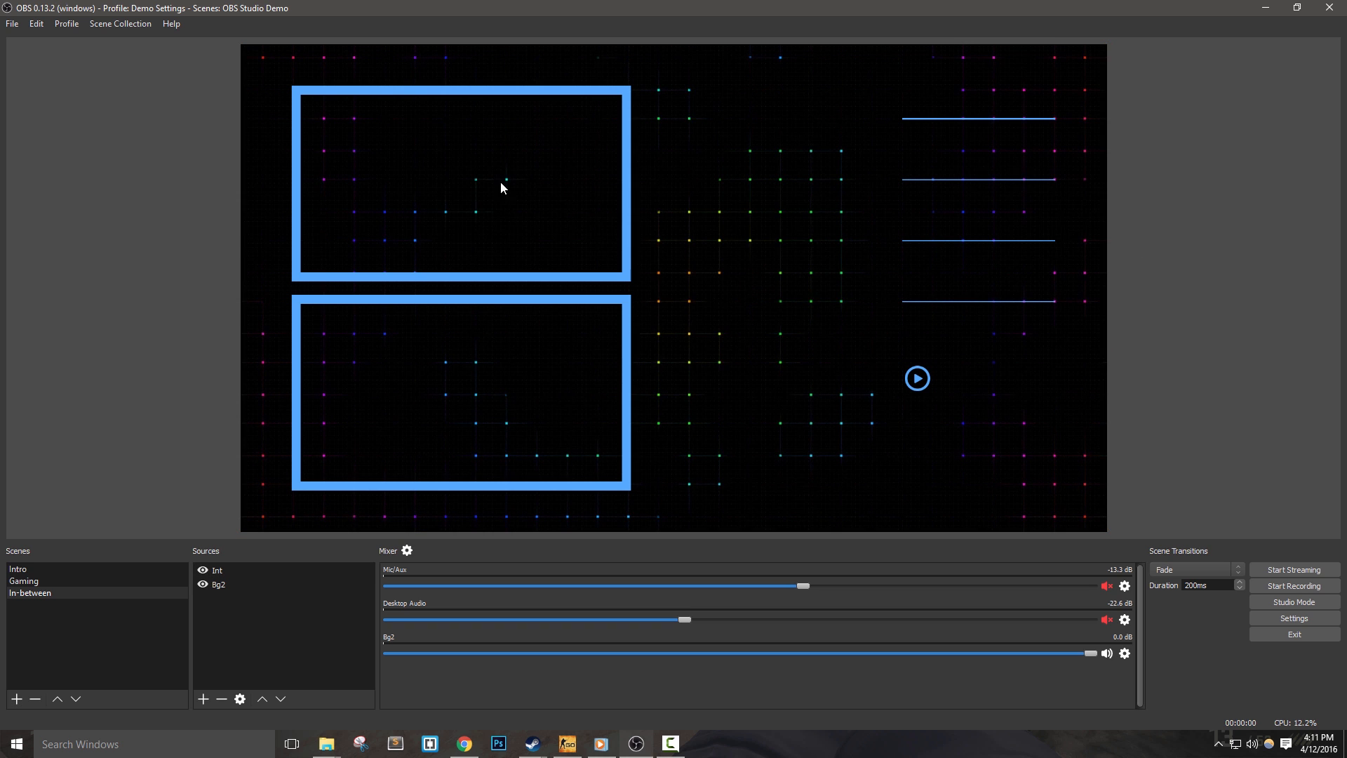
# Add the existing 'Webcam - Gaming' video capture and resize it to fill the top blue frame.
pyautogui.click(216, 569)
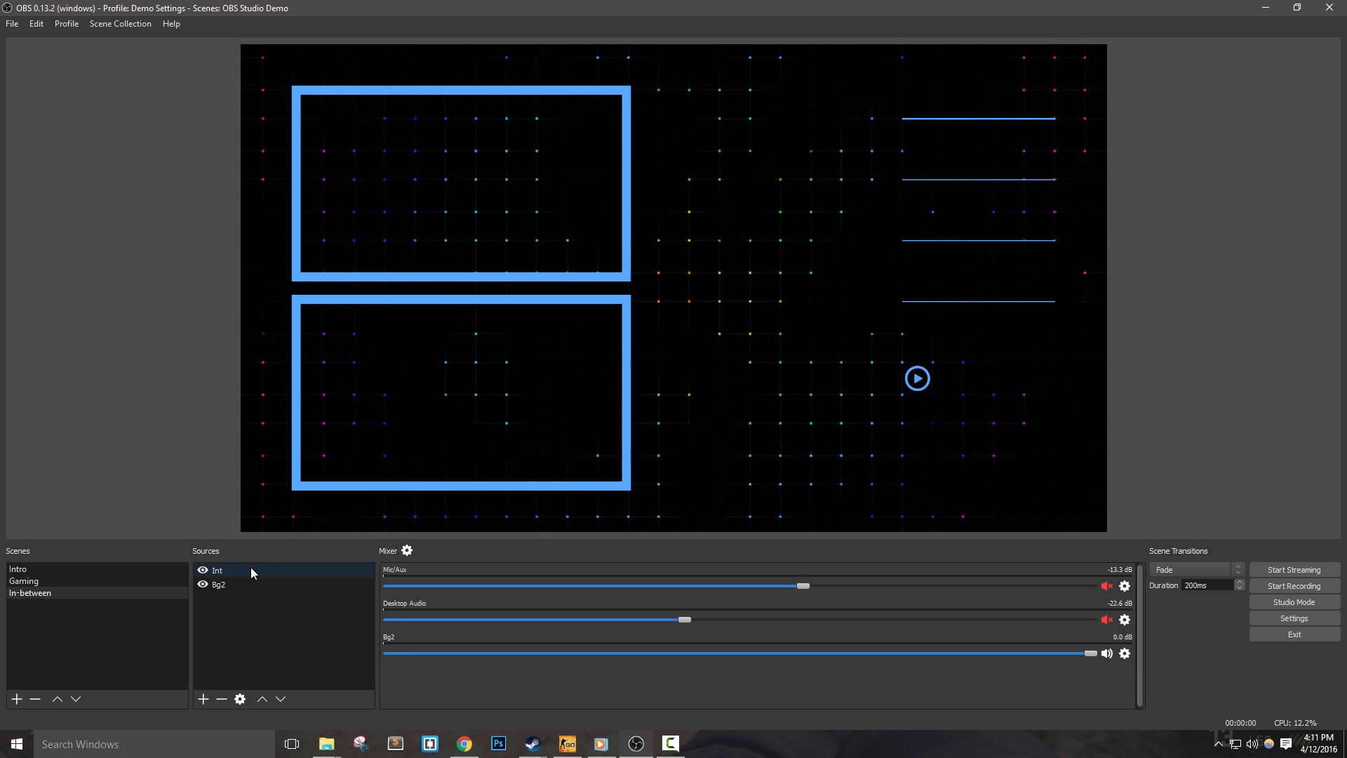
pyautogui.rightClick(218, 570)
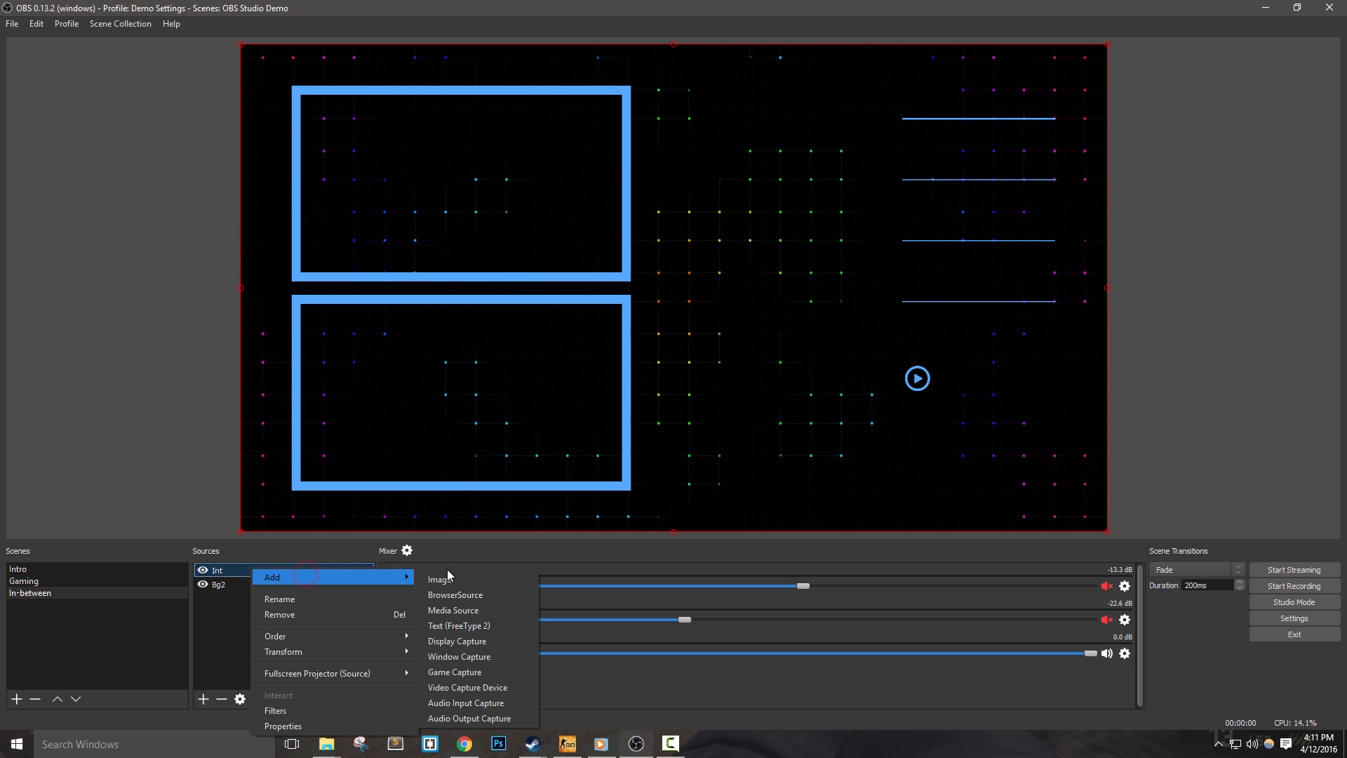
pyautogui.click(466, 688)
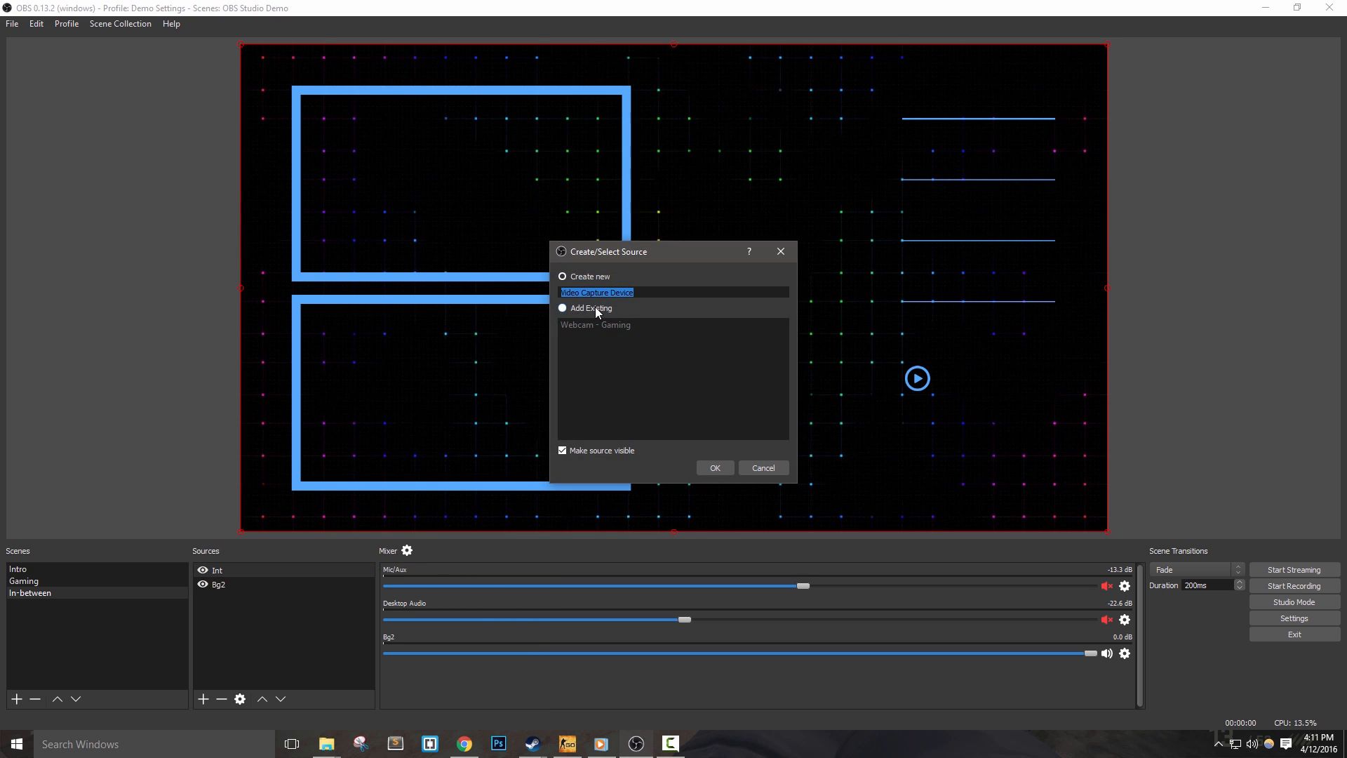
pyautogui.click(588, 325)
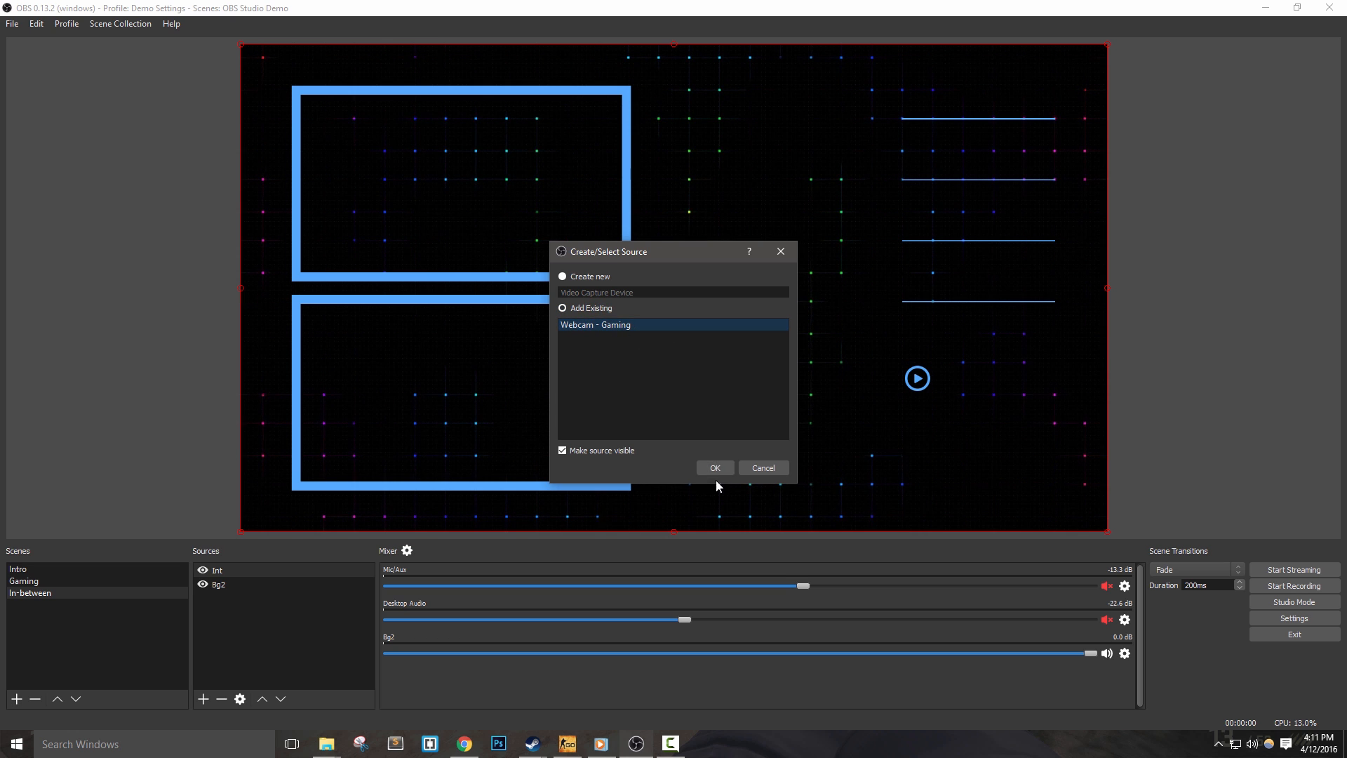
pyautogui.click(715, 467)
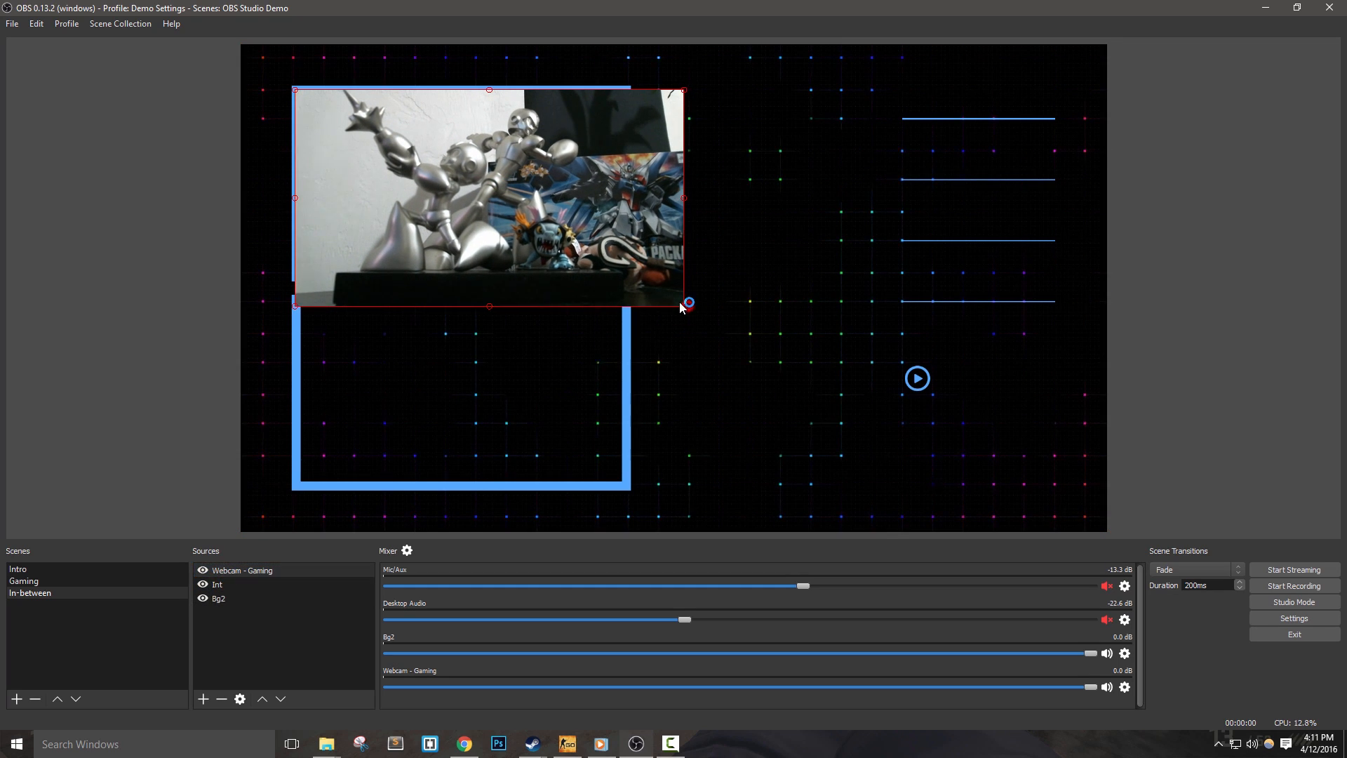
pyautogui.moveTo(687, 301); pyautogui.dragTo(627, 277)
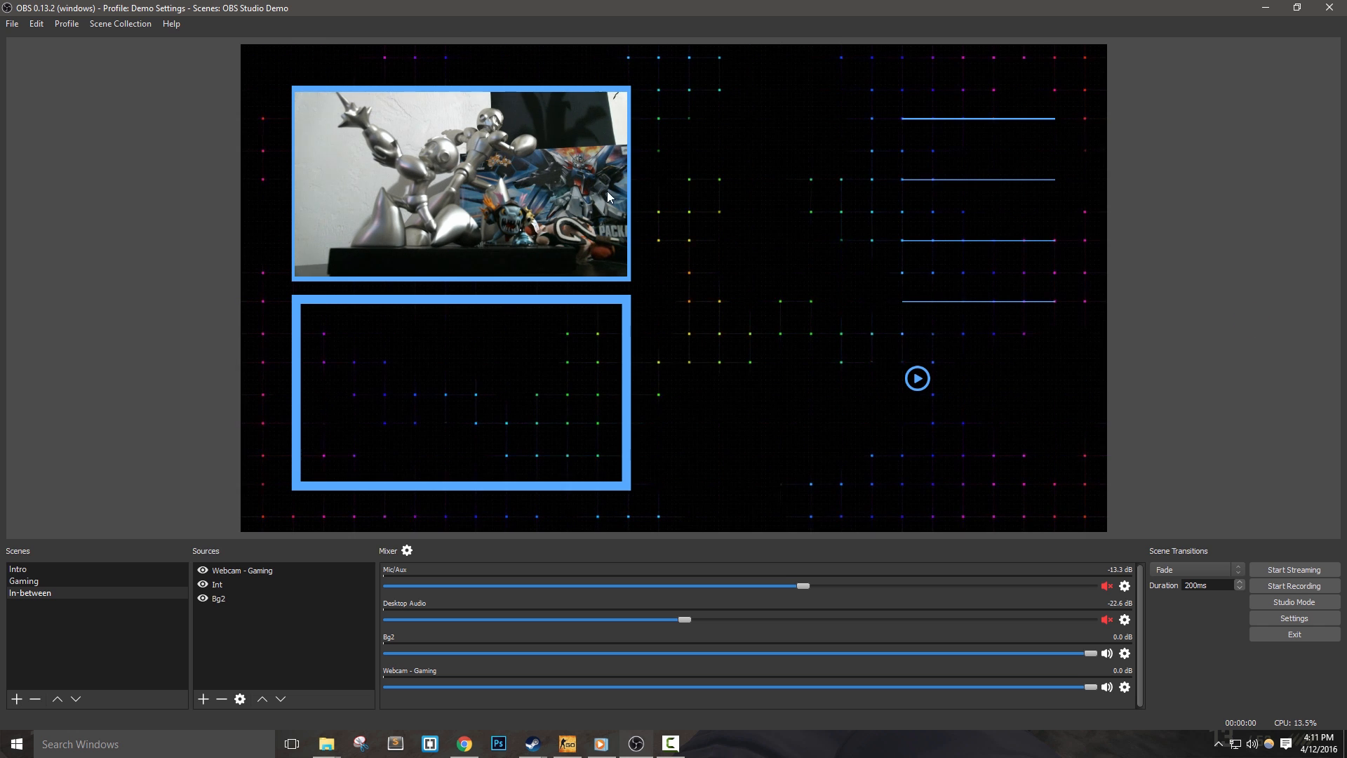
# Add the existing Game Capture into the bottom frame and layer the Int frames above both feeds.
pyautogui.click(243, 570)
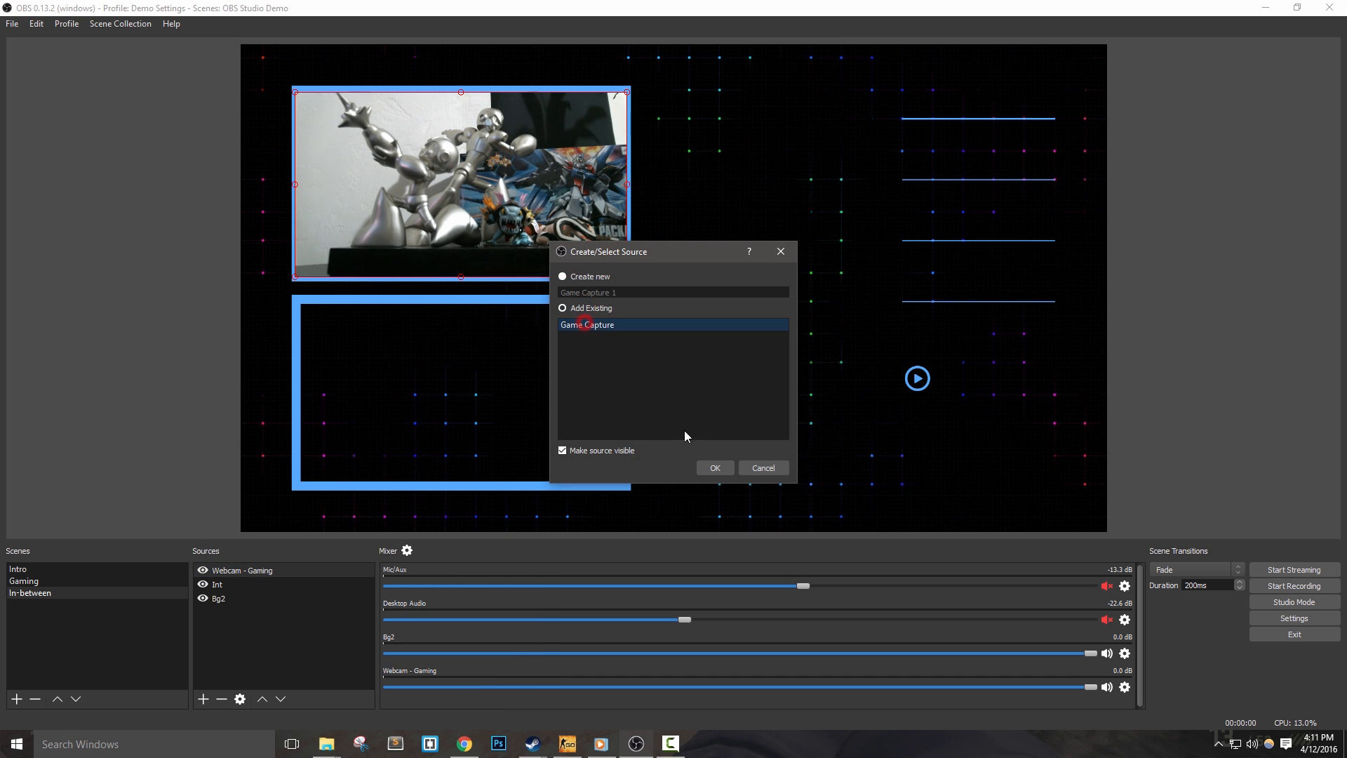
pyautogui.click(714, 468)
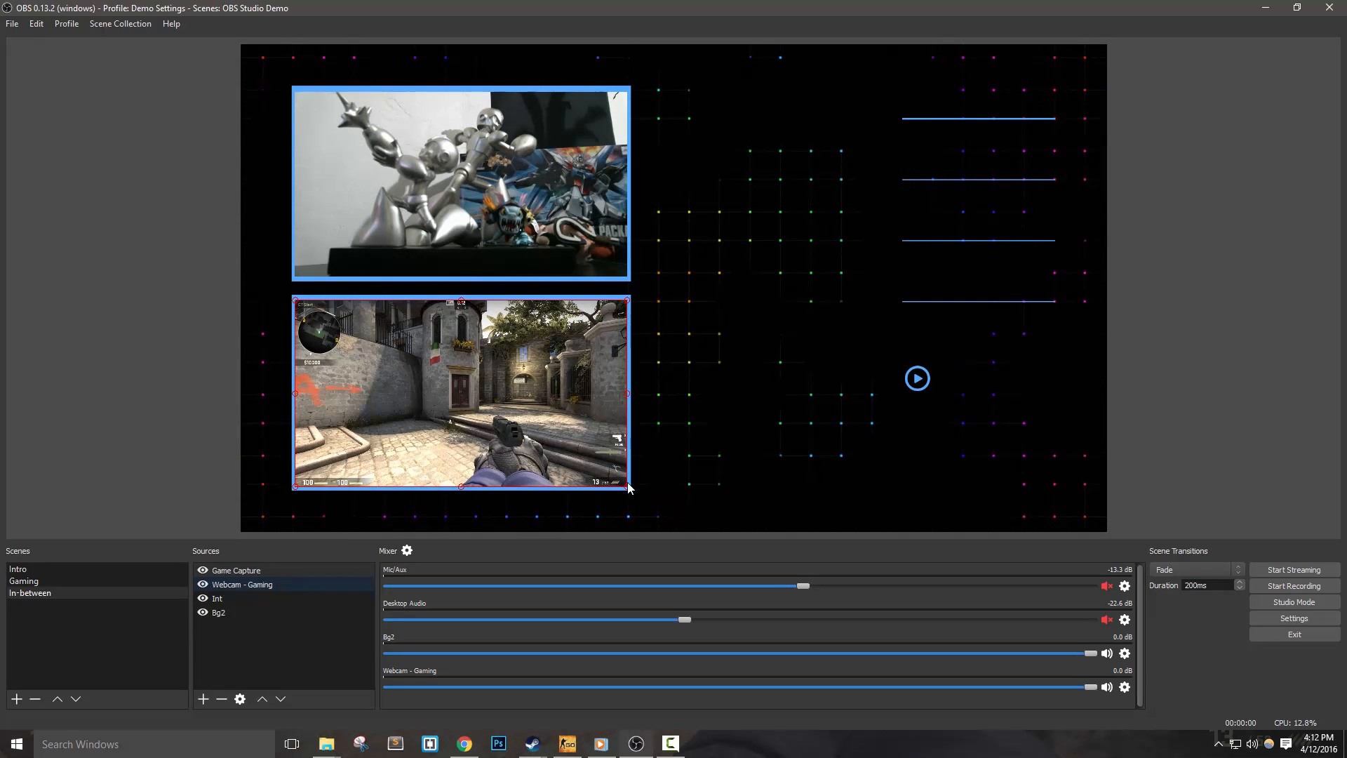
pyautogui.click(218, 598)
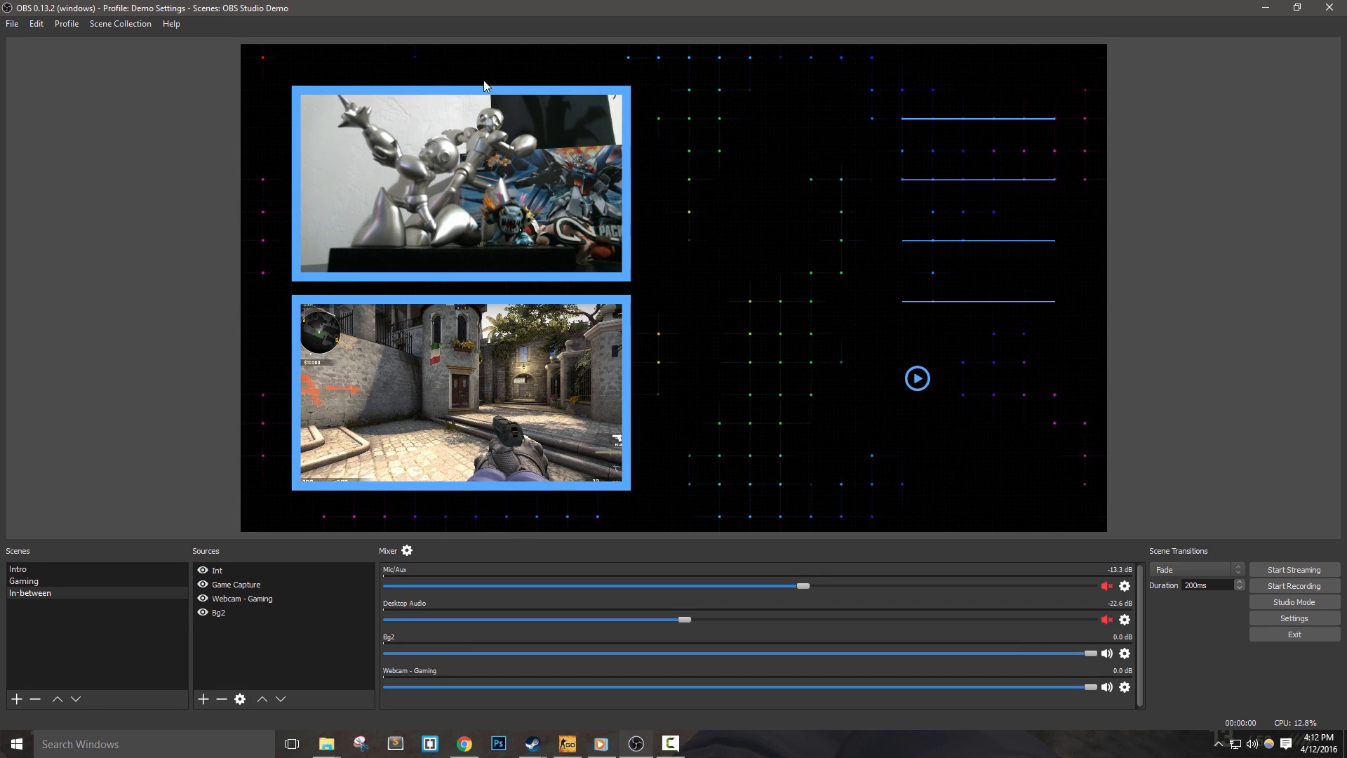
pyautogui.moveTo(749, 322)
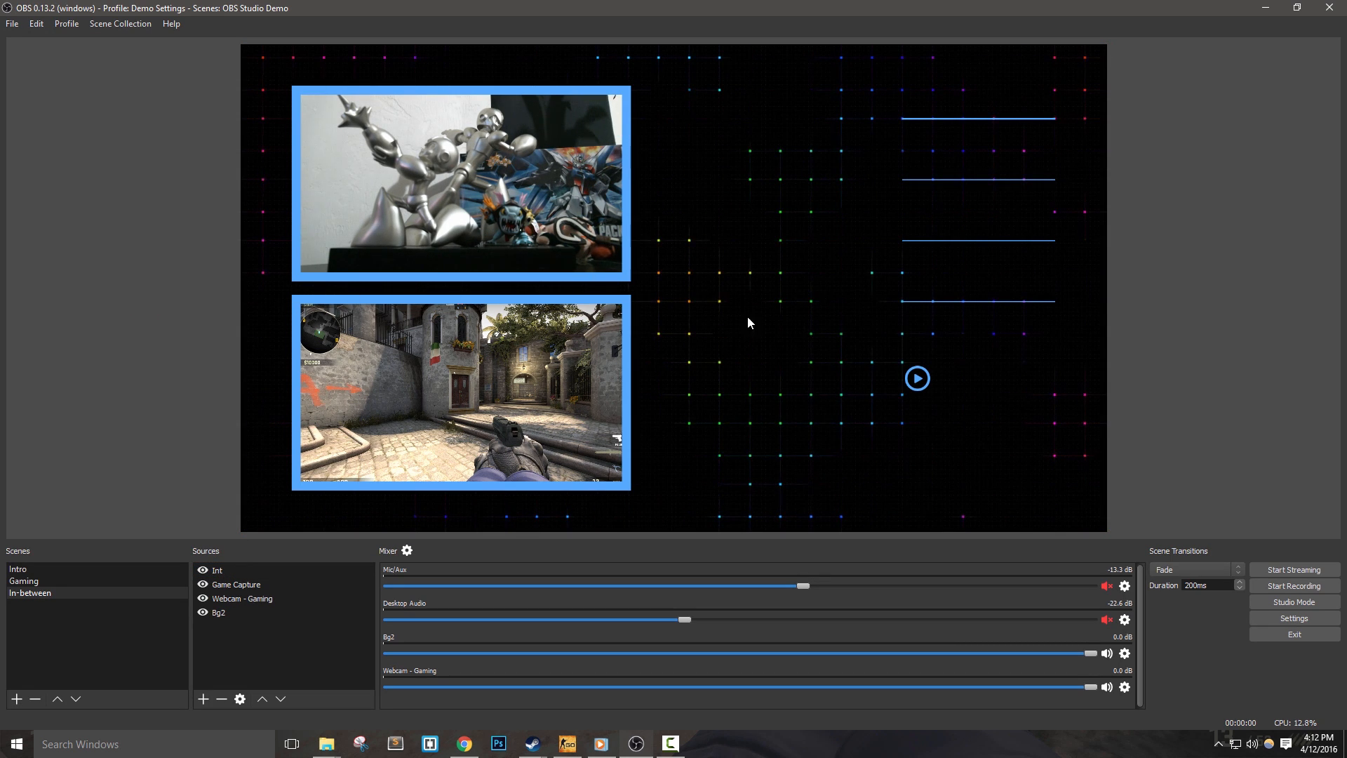
pyautogui.moveTo(1246, 357)
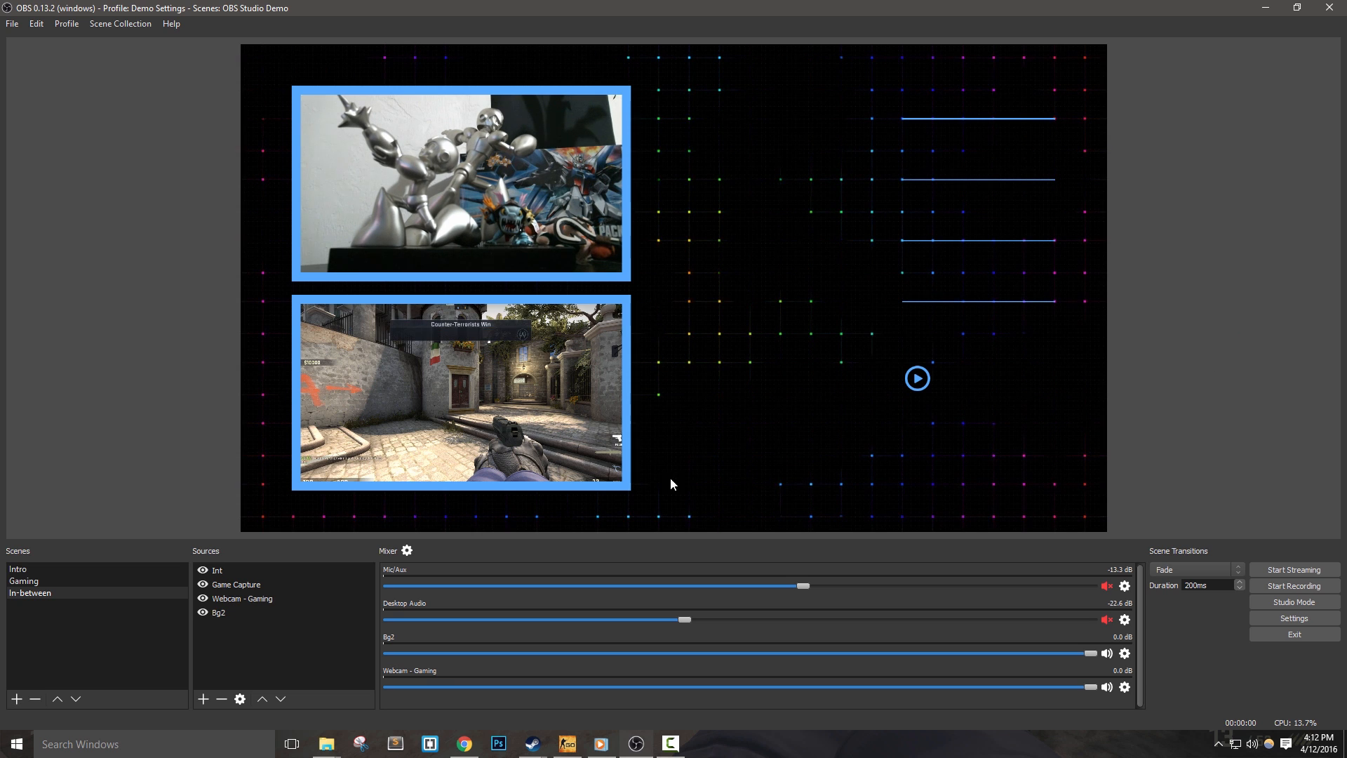
pyautogui.moveTo(866, 158)
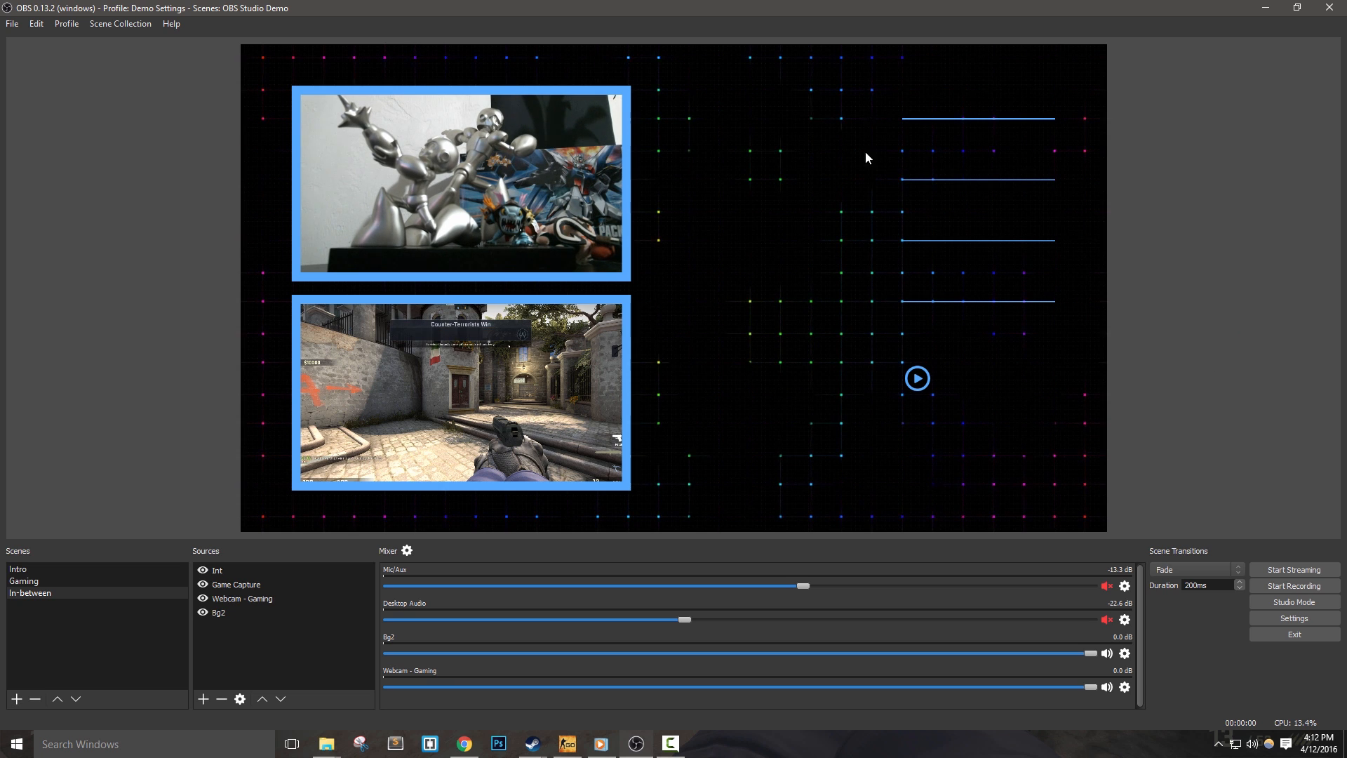
pyautogui.moveTo(1060, 125)
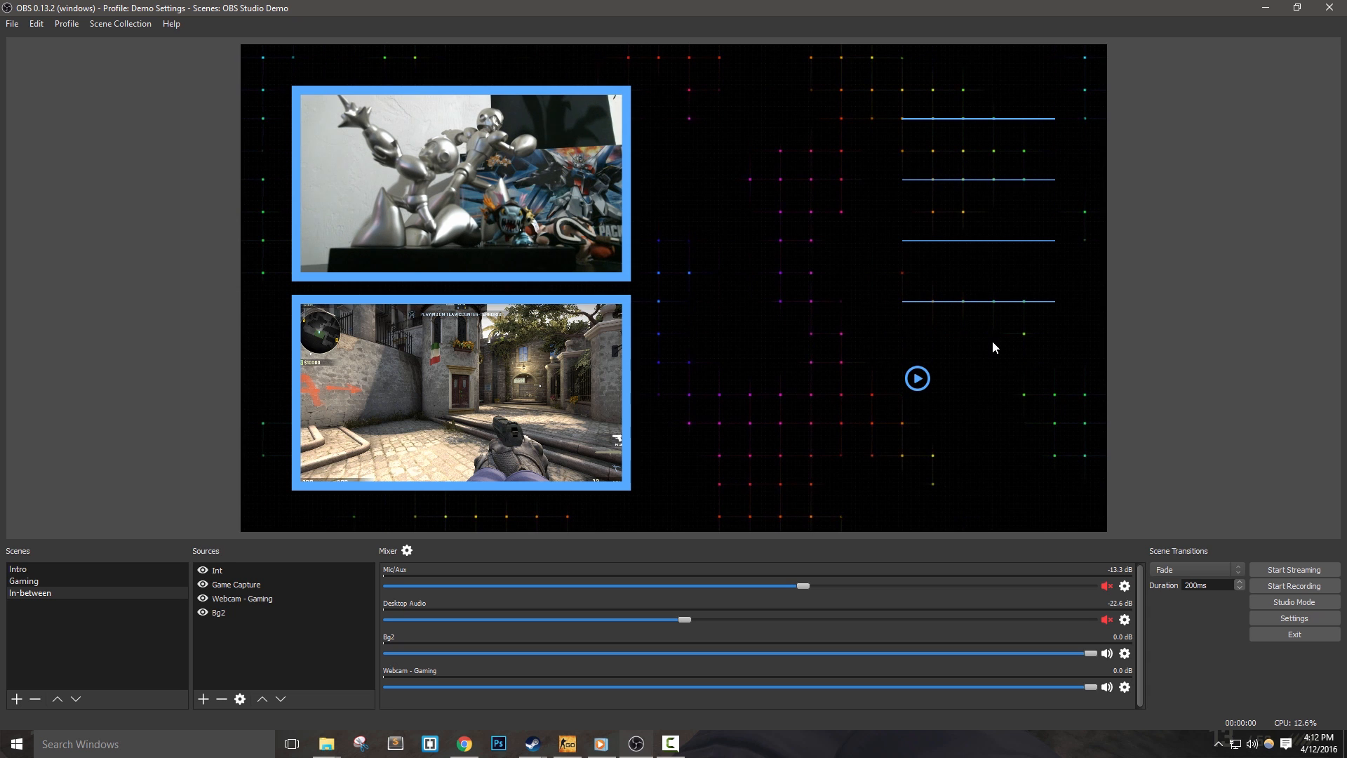
pyautogui.moveTo(1039, 370)
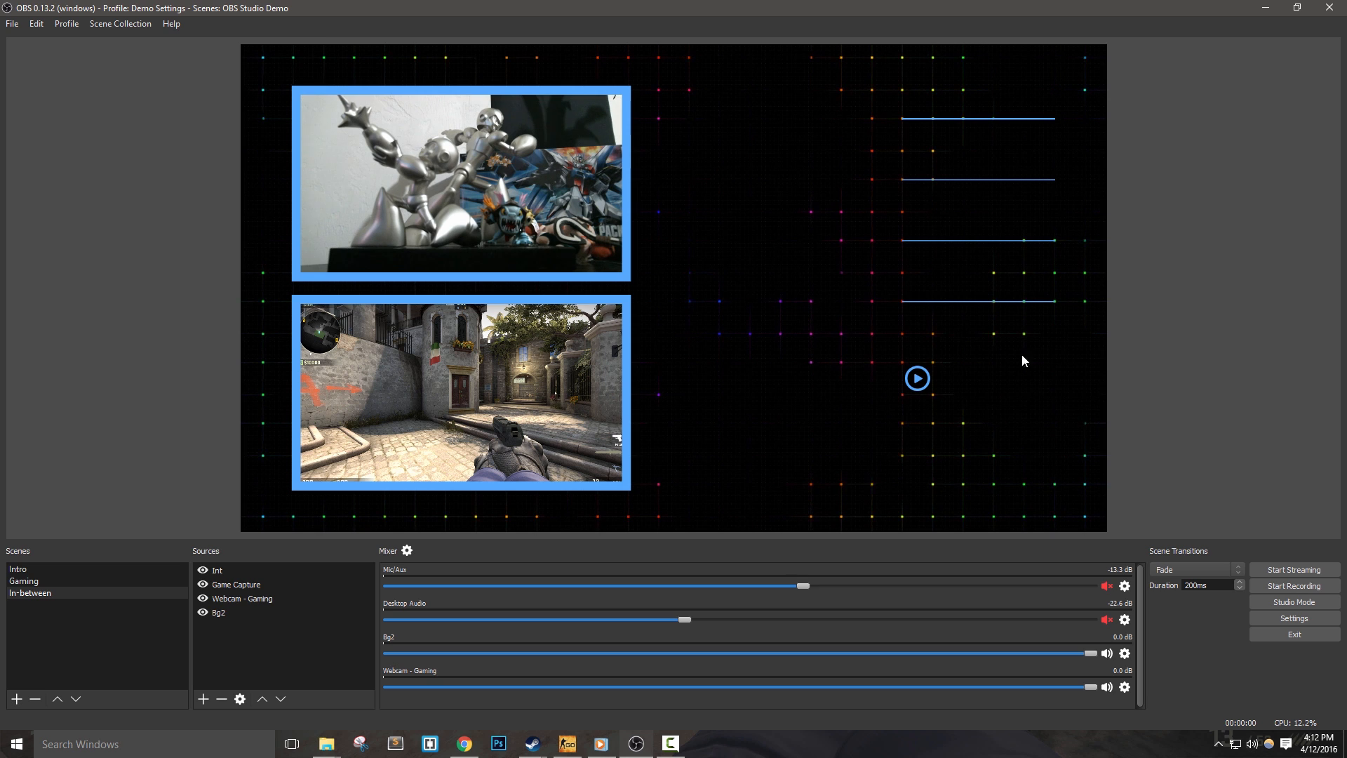
pyautogui.moveTo(952, 477)
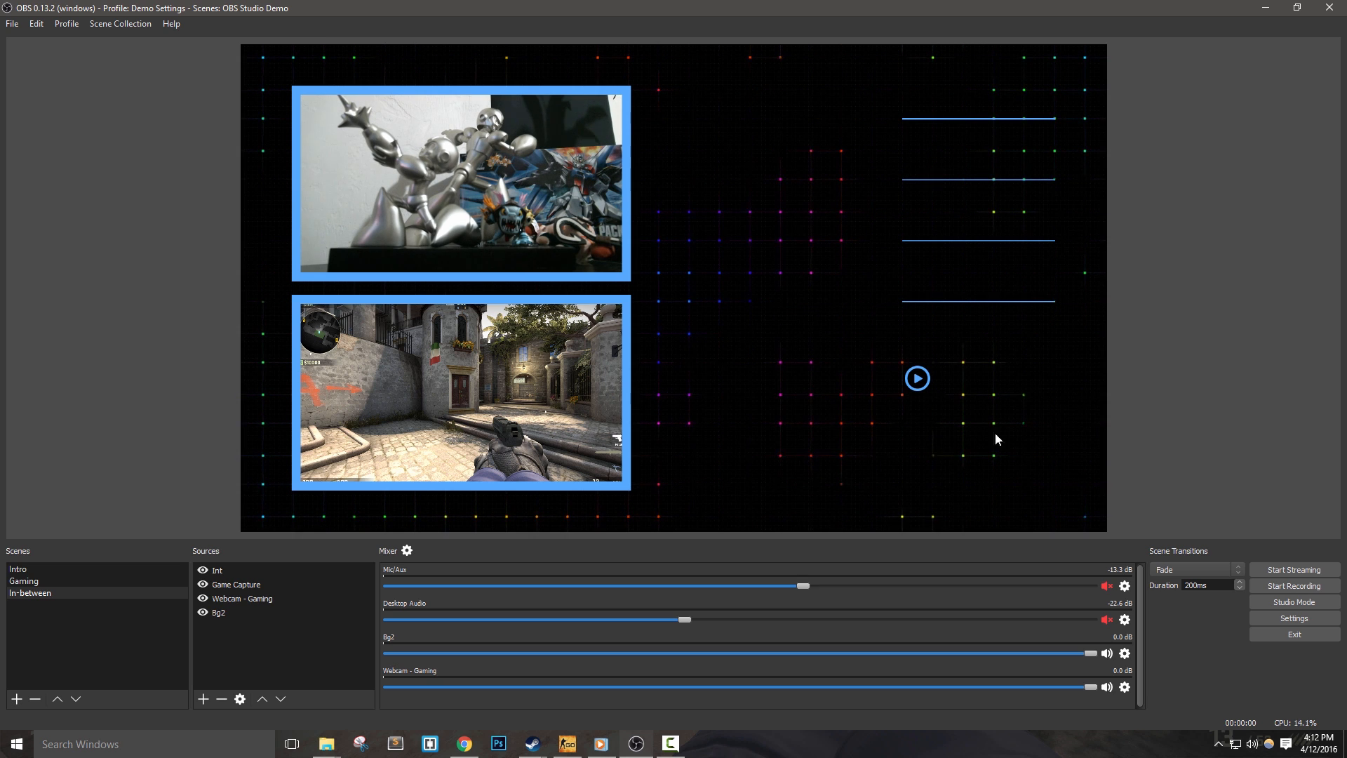
# Add the existing Logo image so the white skull sits at the lower right, then deselect it.
pyautogui.rightClick(216, 570)
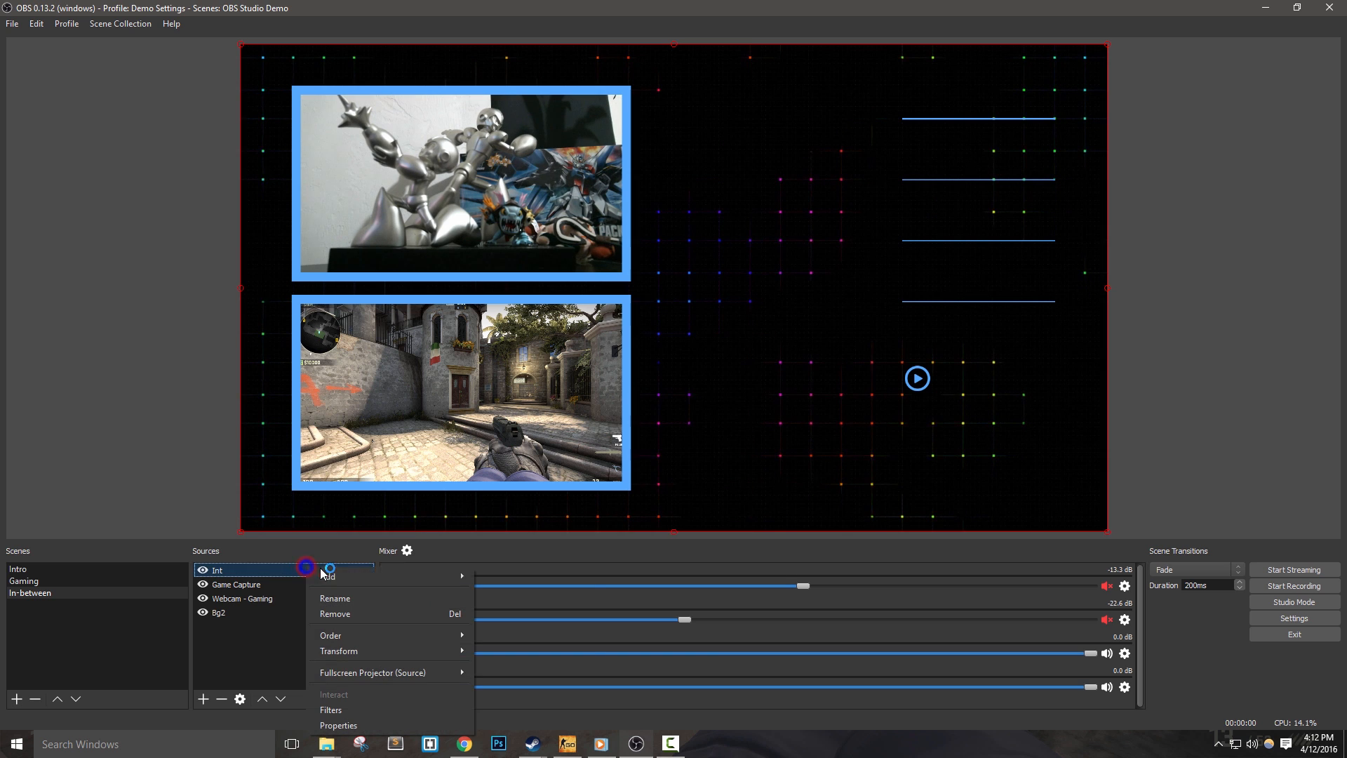
pyautogui.click(329, 575)
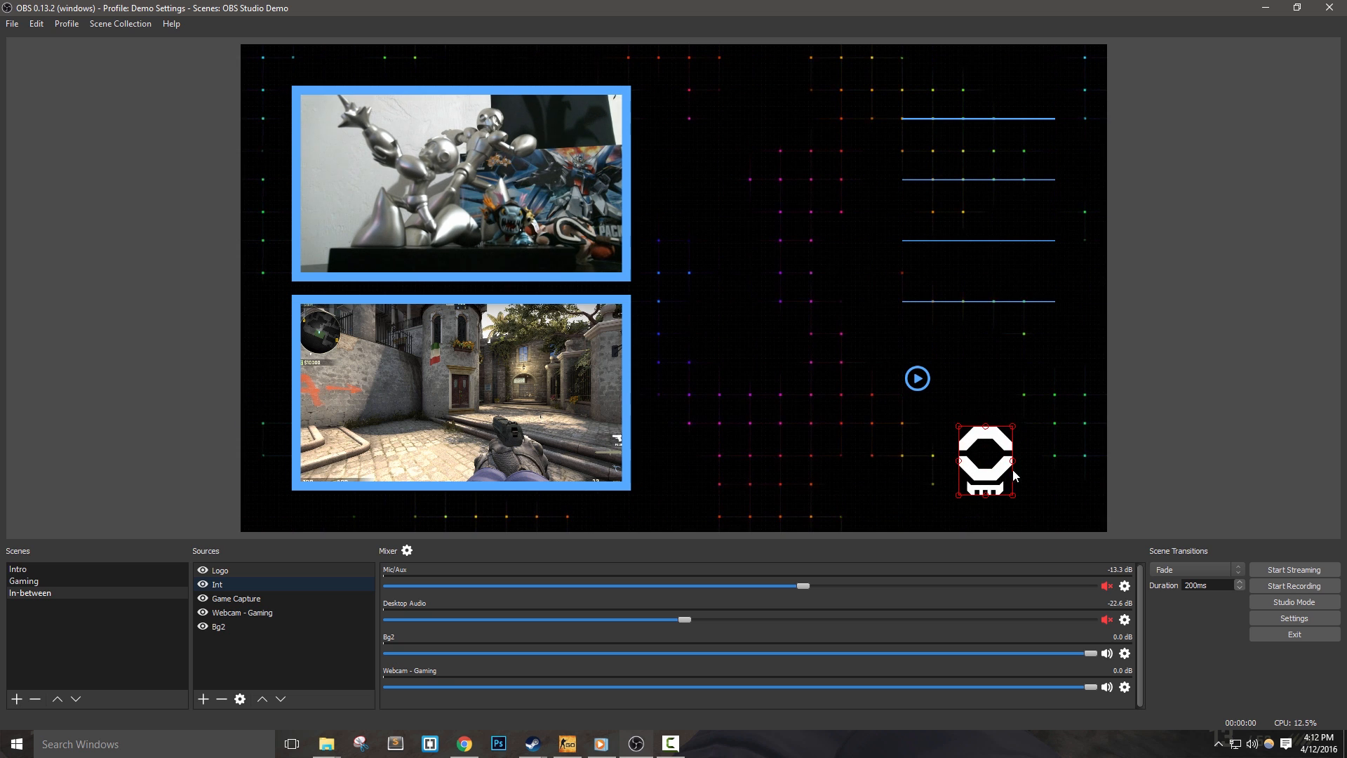
pyautogui.click(29, 592)
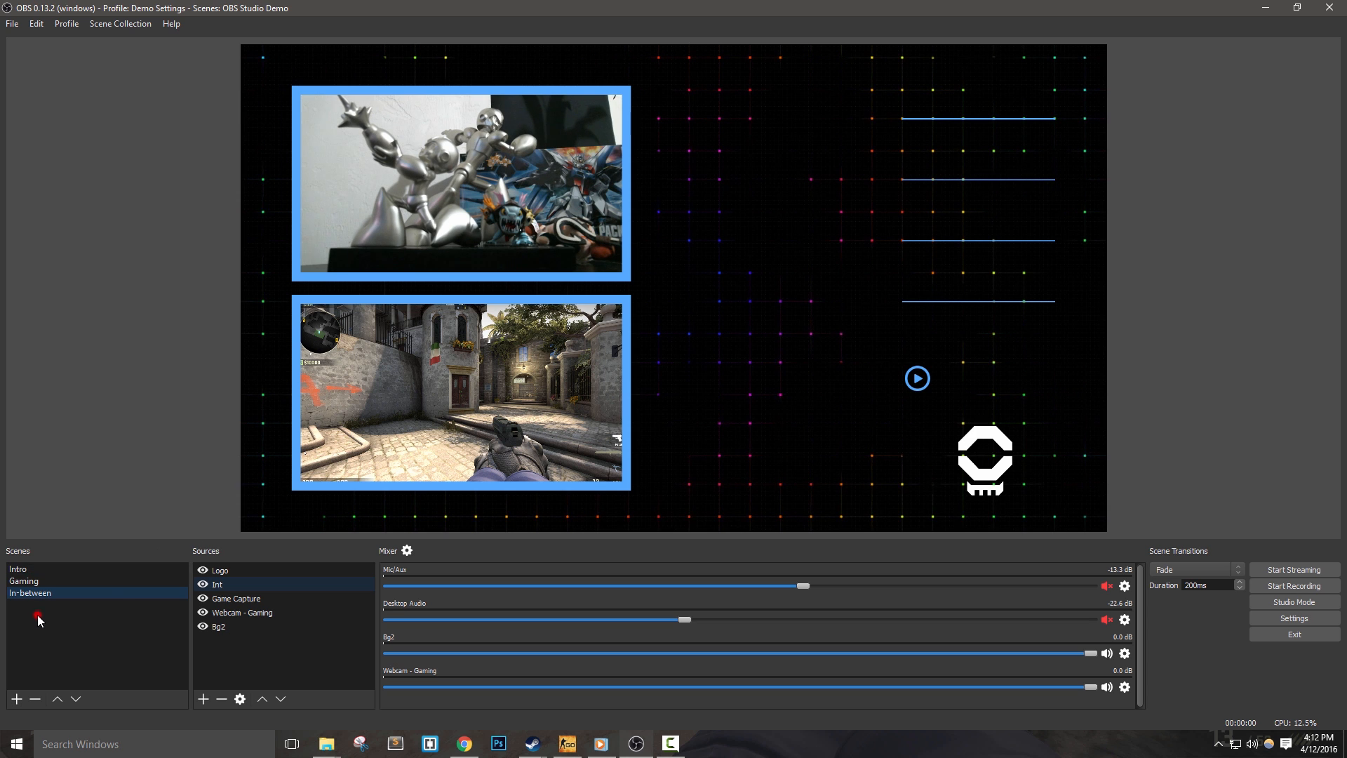
pyautogui.click(16, 569)
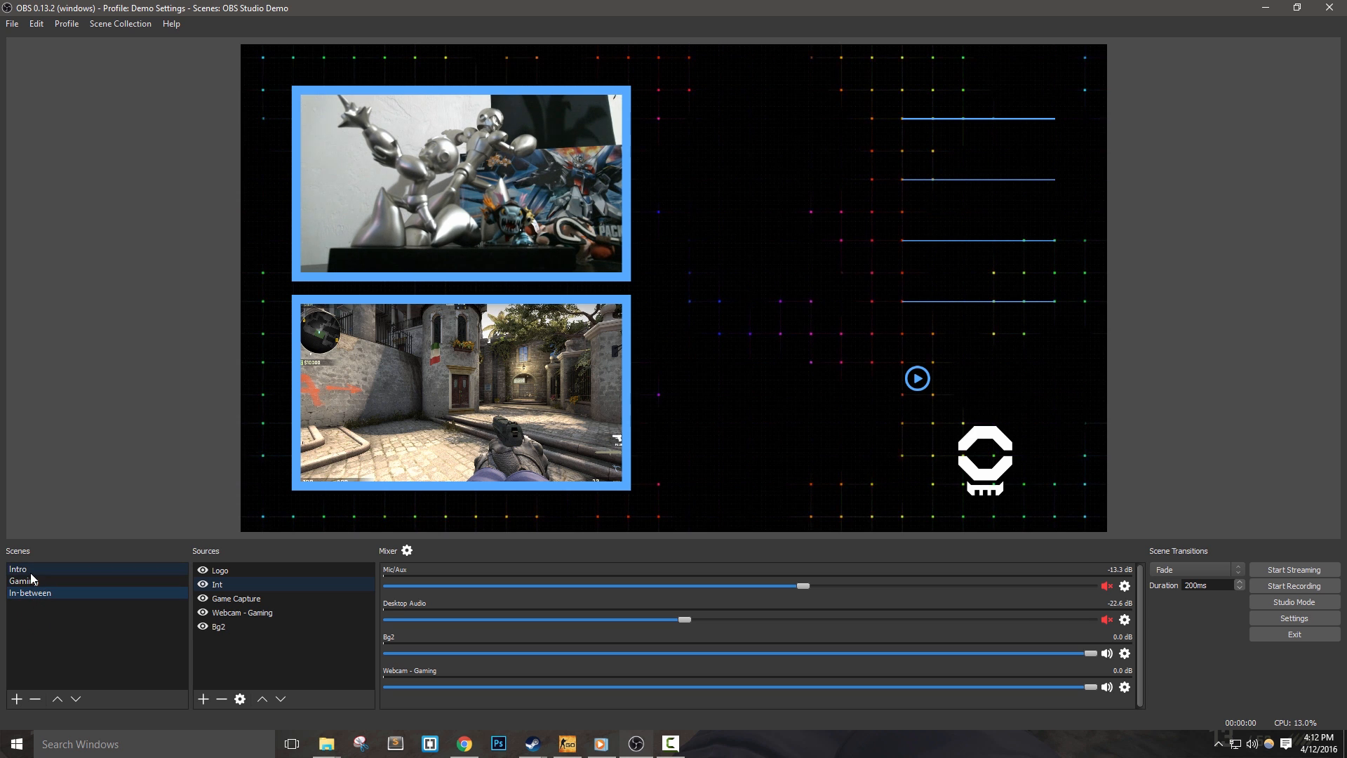
# Create a new scene named 'BRB' from the Scenes list.
pyautogui.rightClick(17, 569)
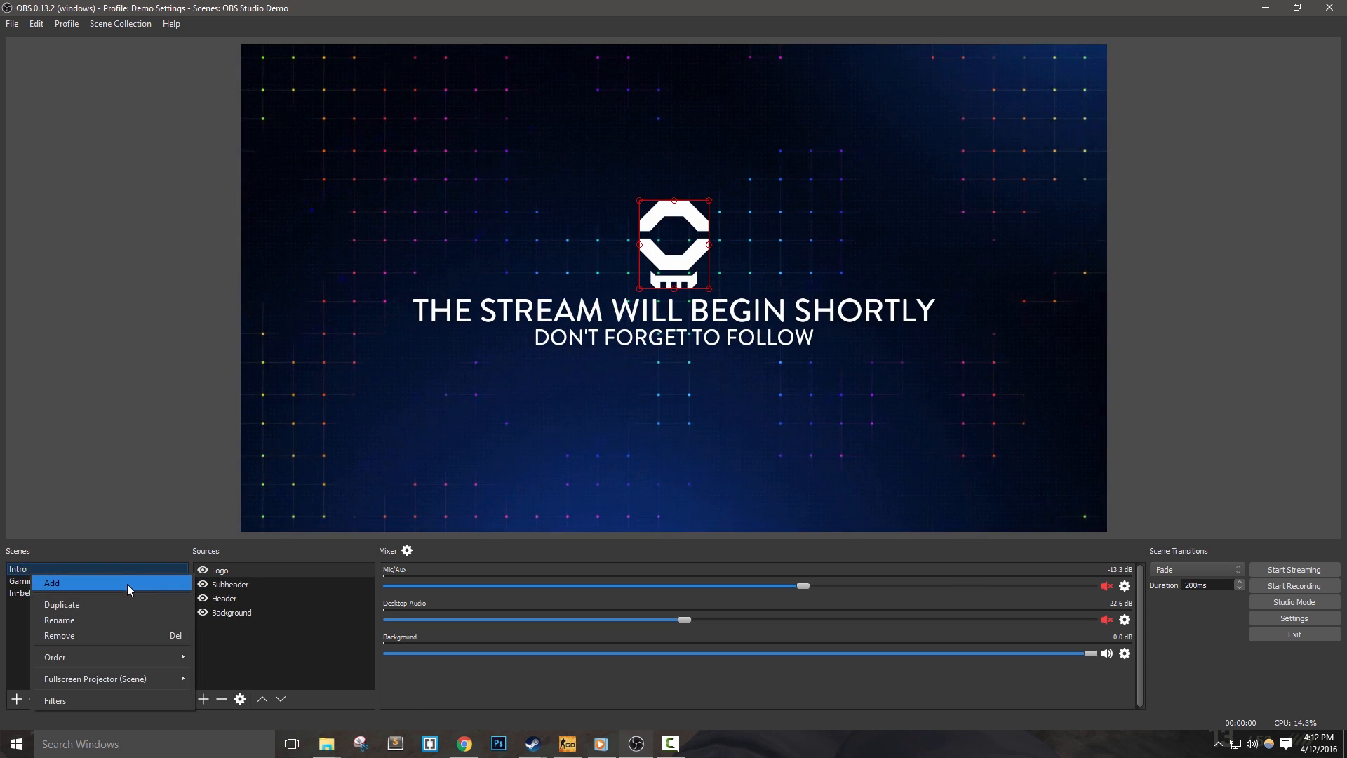
pyautogui.click(52, 582)
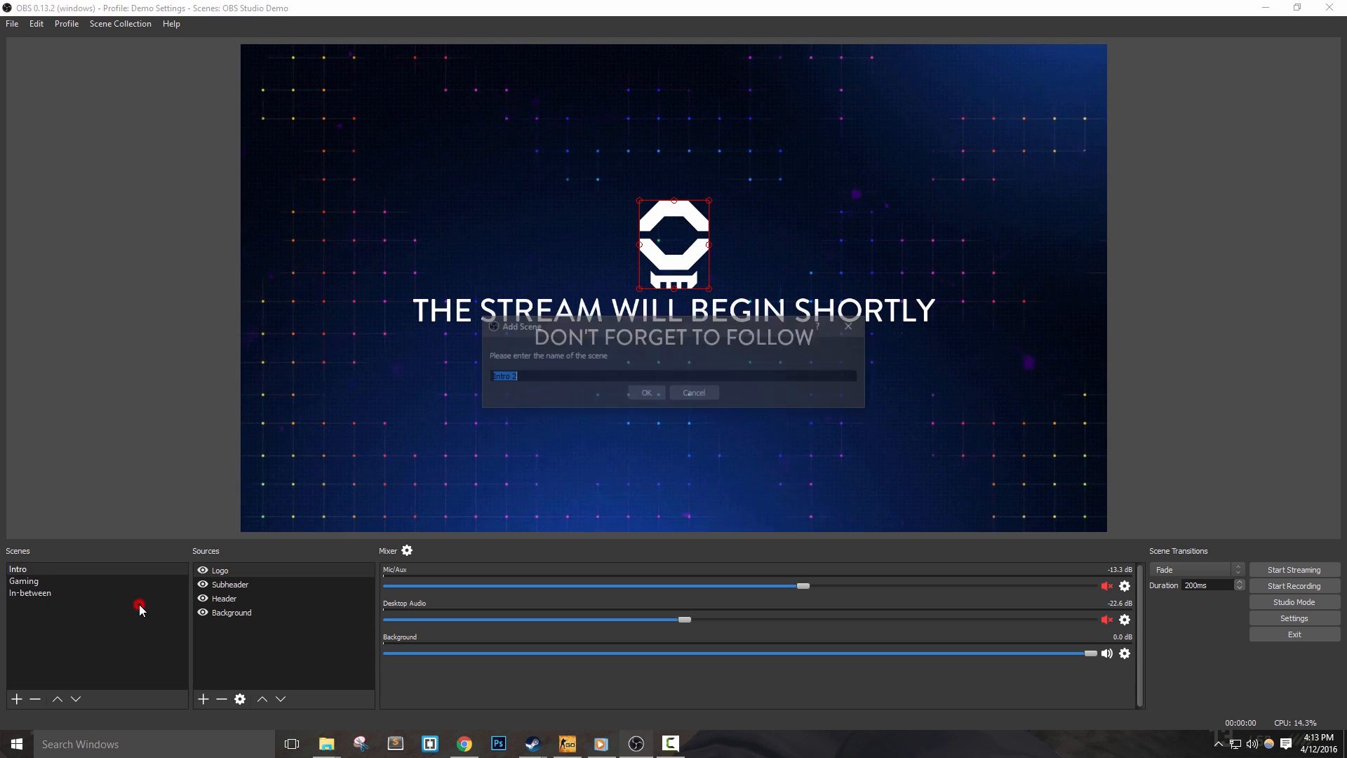
pyautogui.write('BRB')
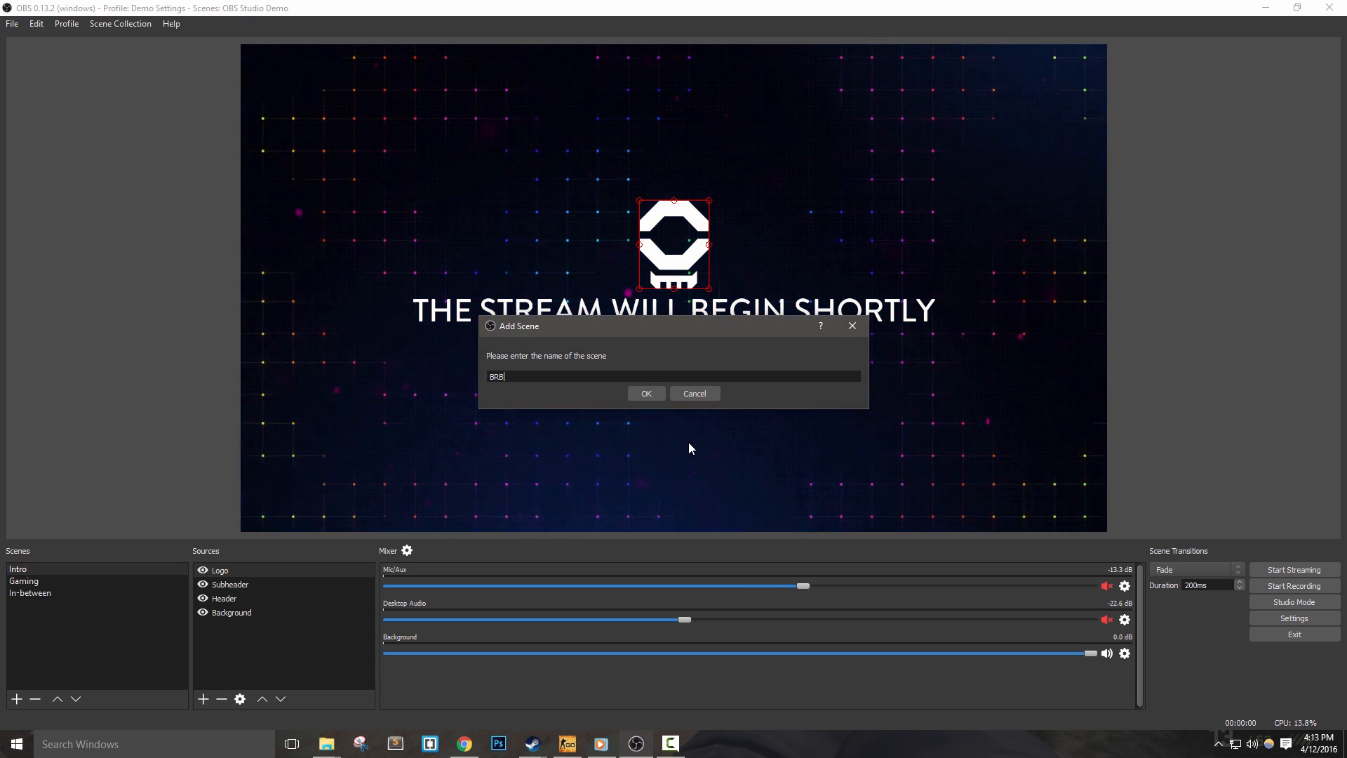
pyautogui.click(644, 393)
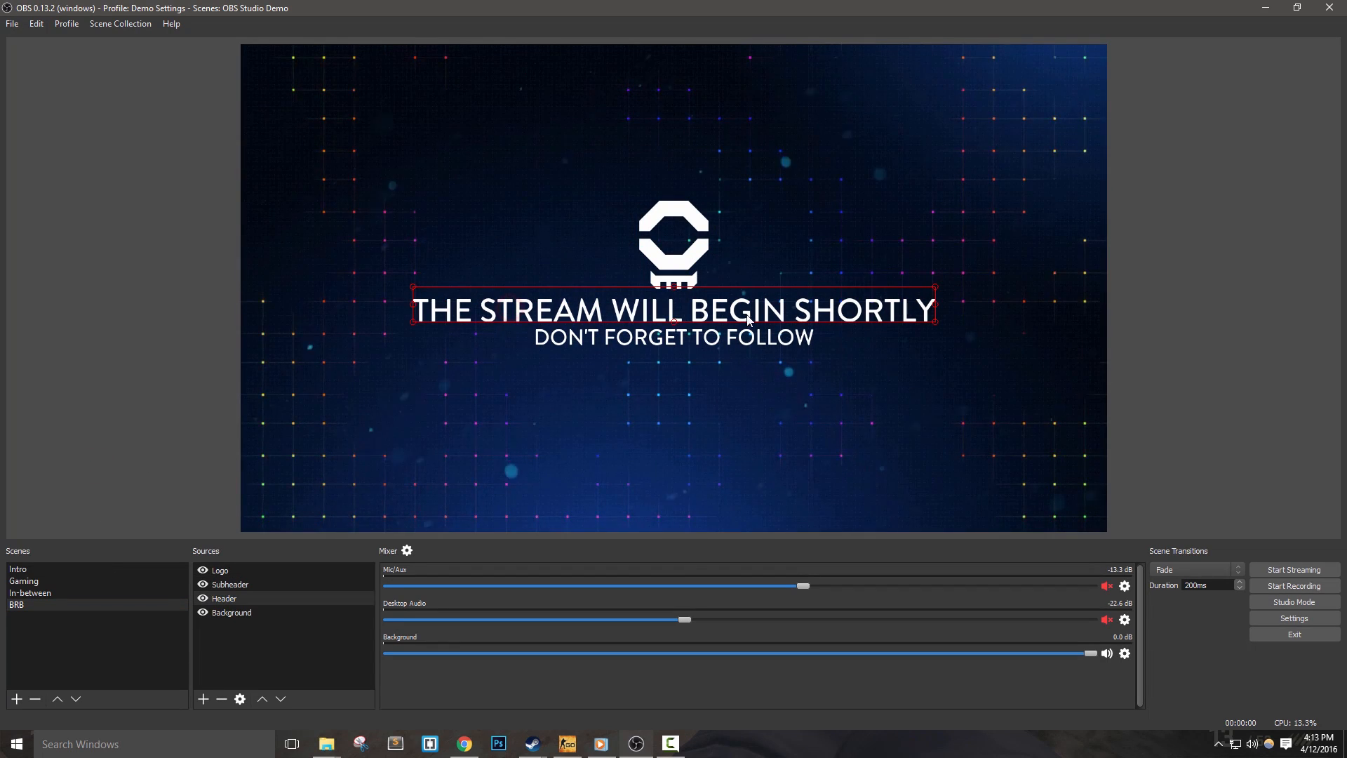
pyautogui.moveTo(487, 467)
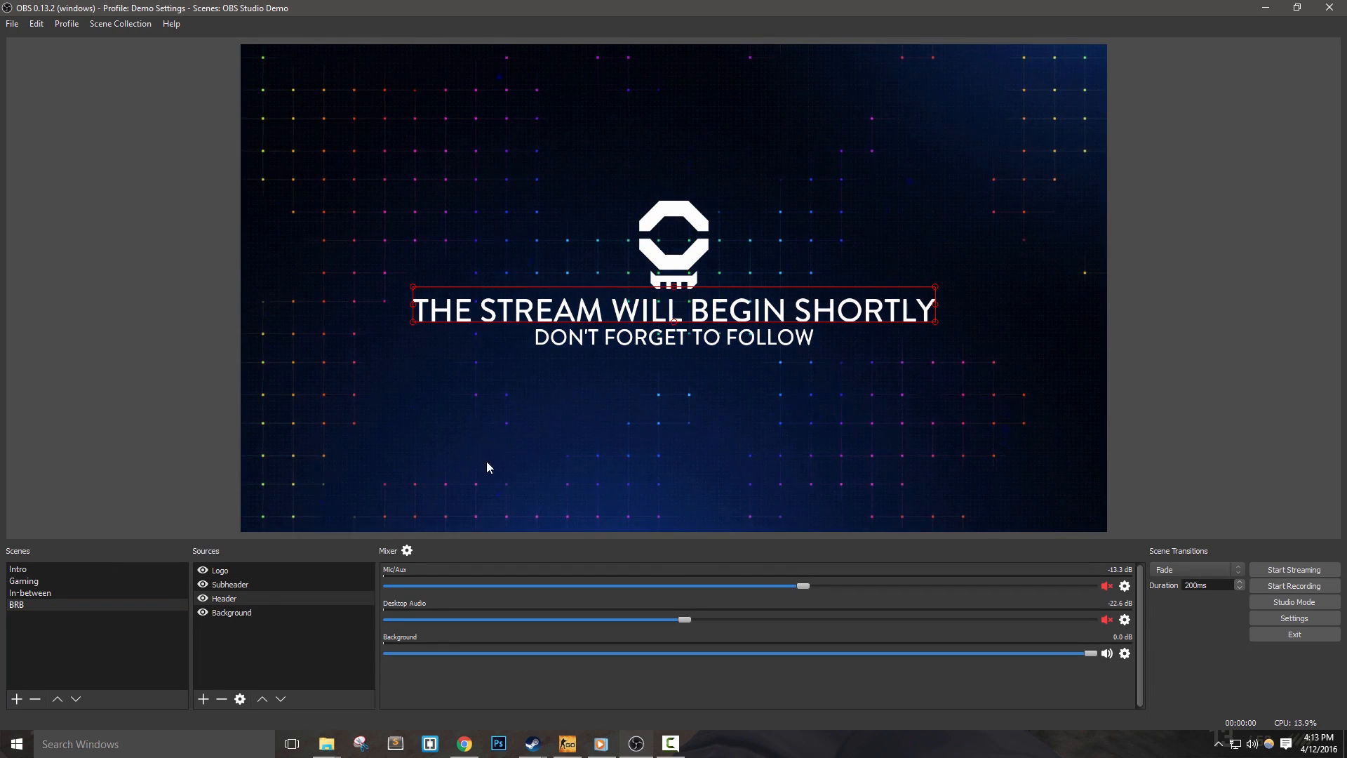
# Change the shared Header text to 'TAKING A BREAK, BRB!' and realign it.
pyautogui.click(225, 598)
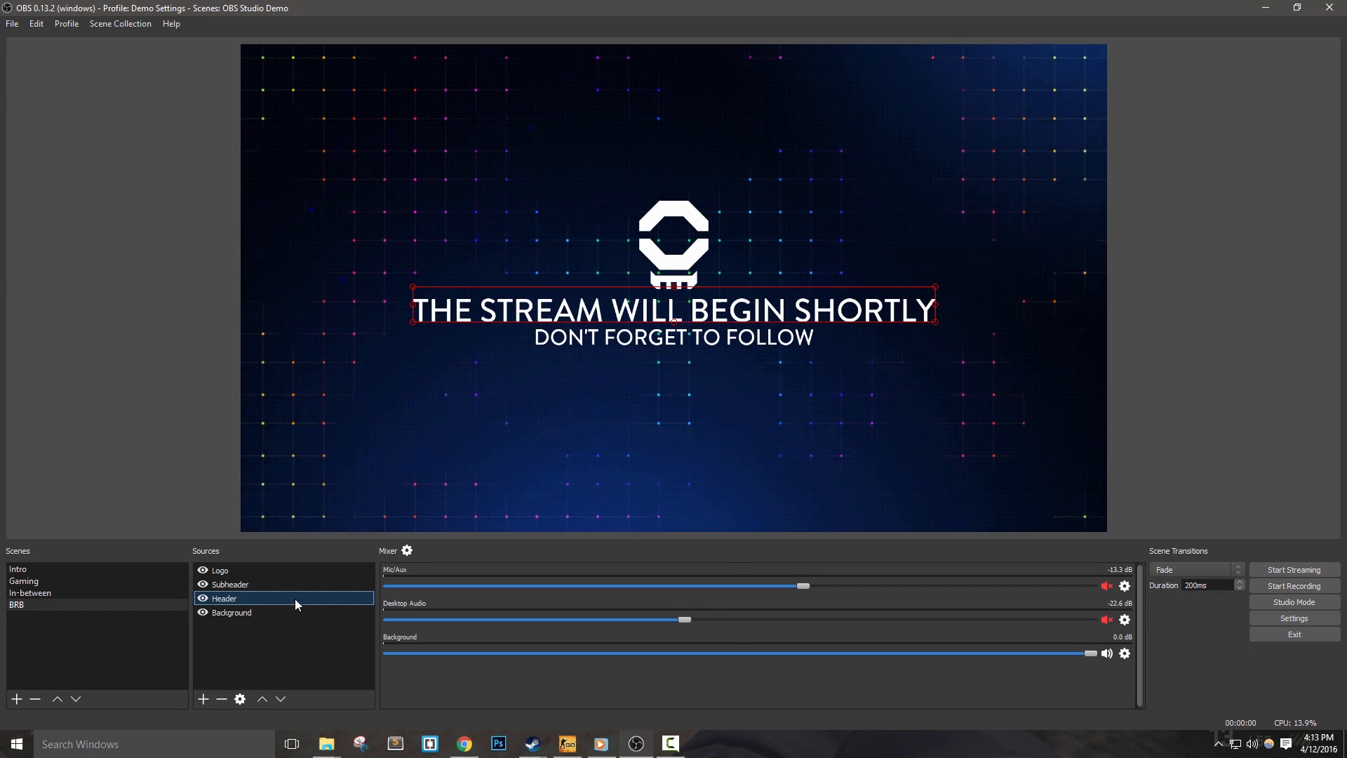
pyautogui.doubleClick(223, 598)
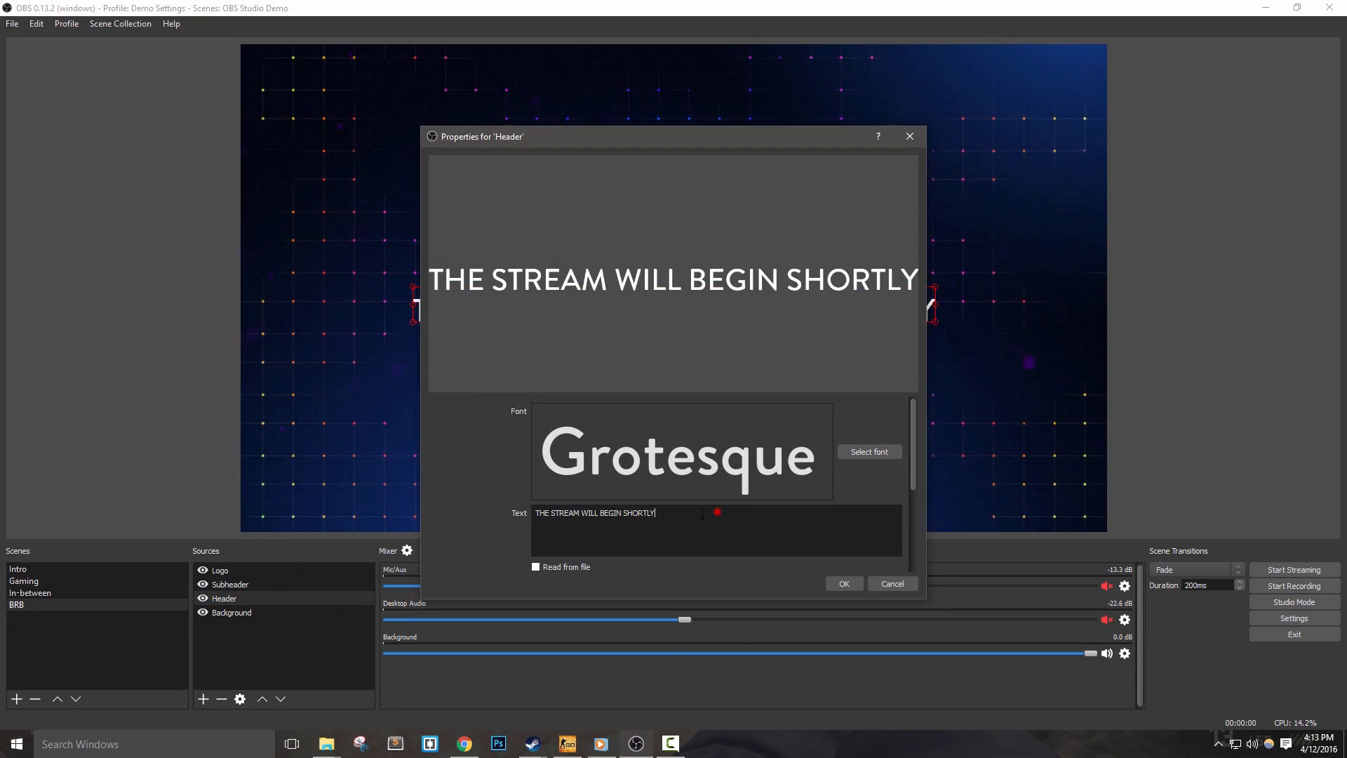
pyautogui.write('TAKING A BREAK, BRB!')
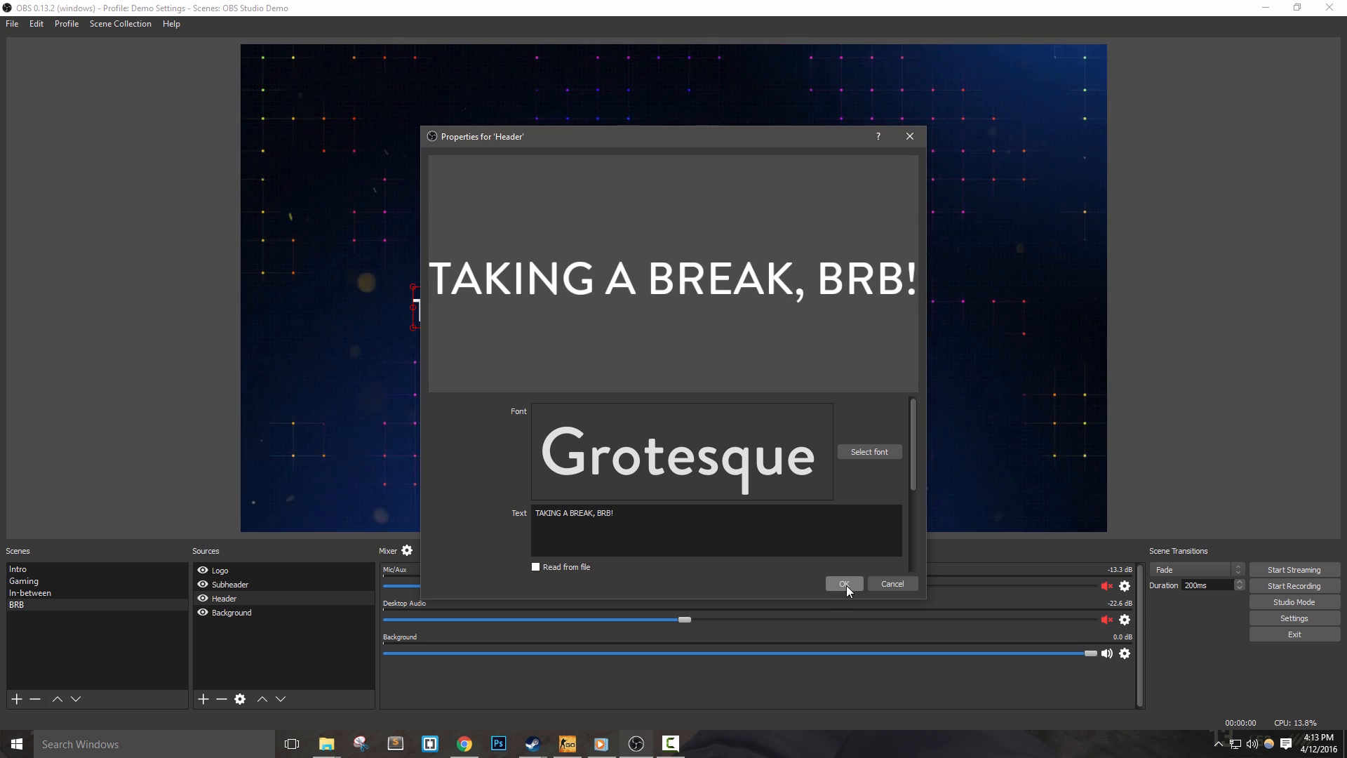
pyautogui.click(844, 584)
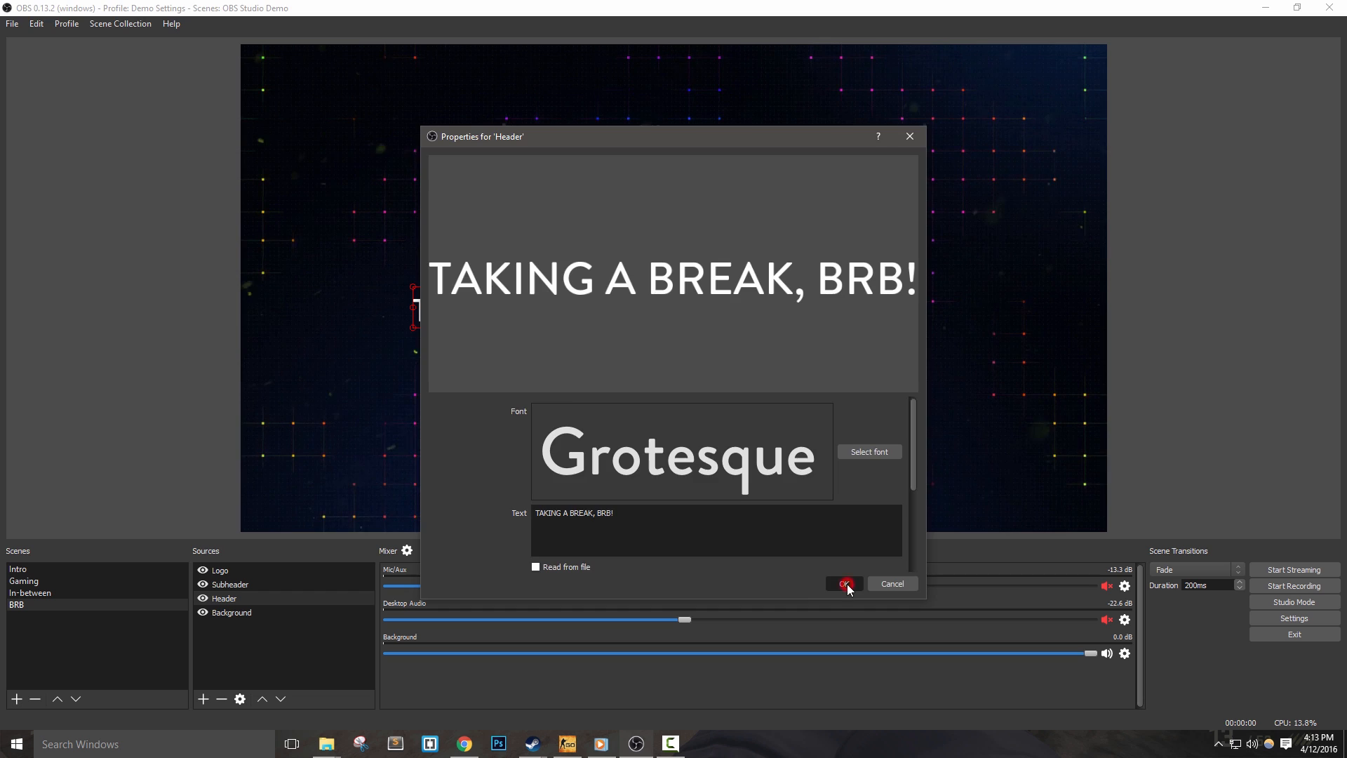
pyautogui.click(843, 584)
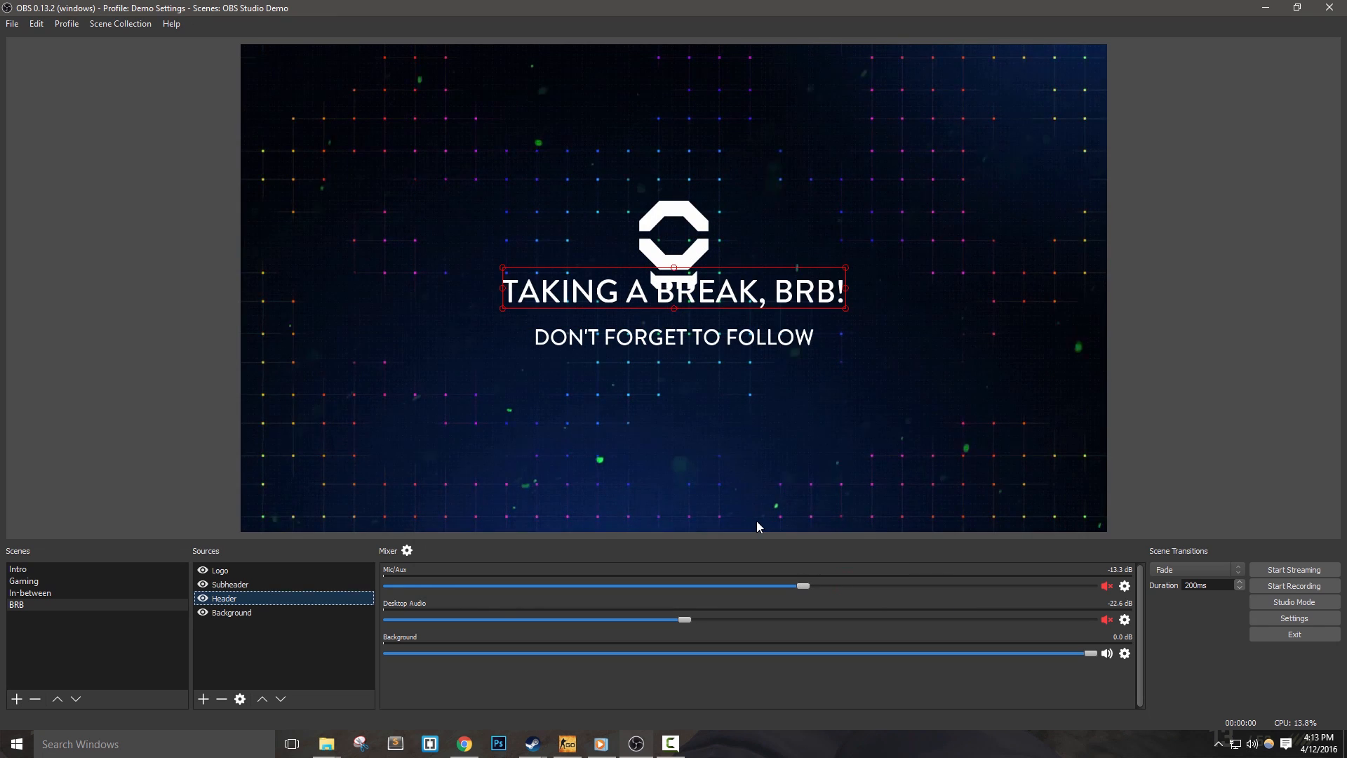
pyautogui.click(229, 612)
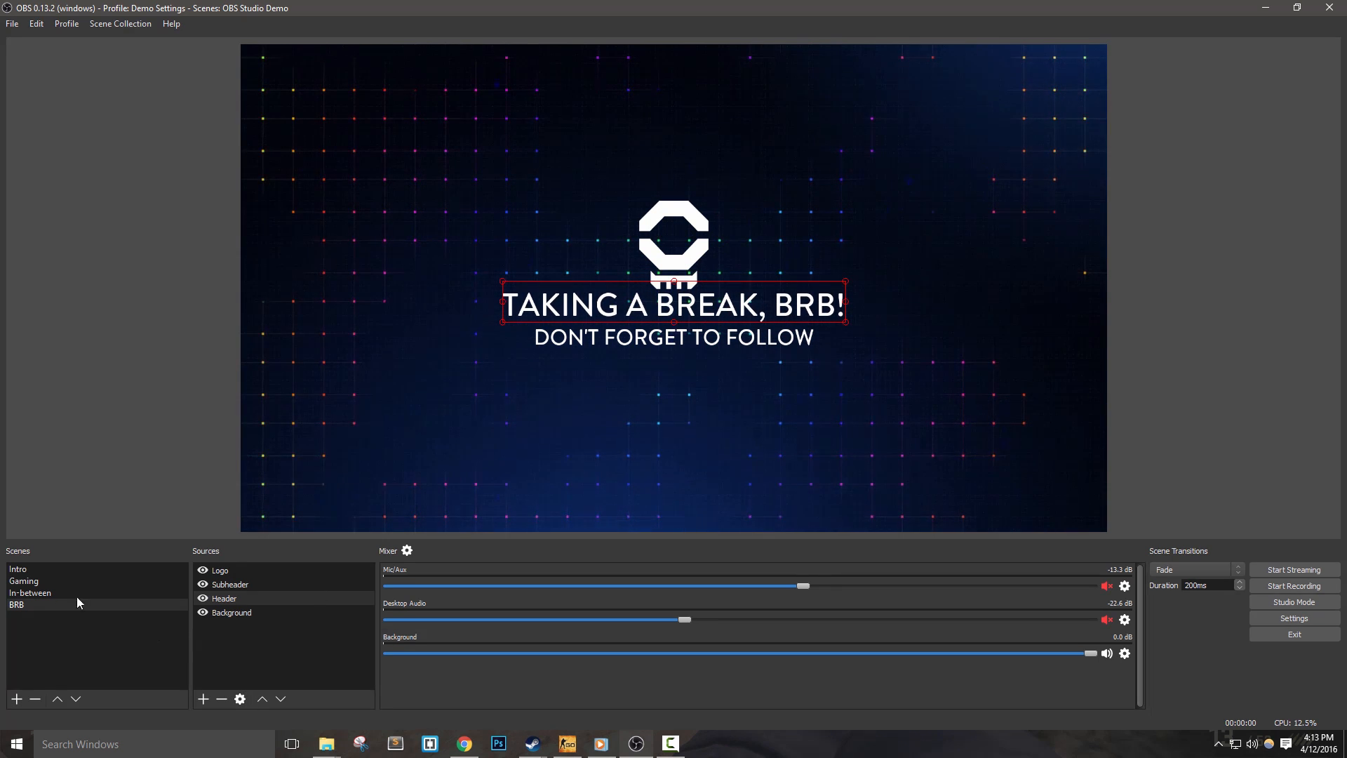
# Return to the Intro scene, which now also shows the new header text.
pyautogui.click(17, 569)
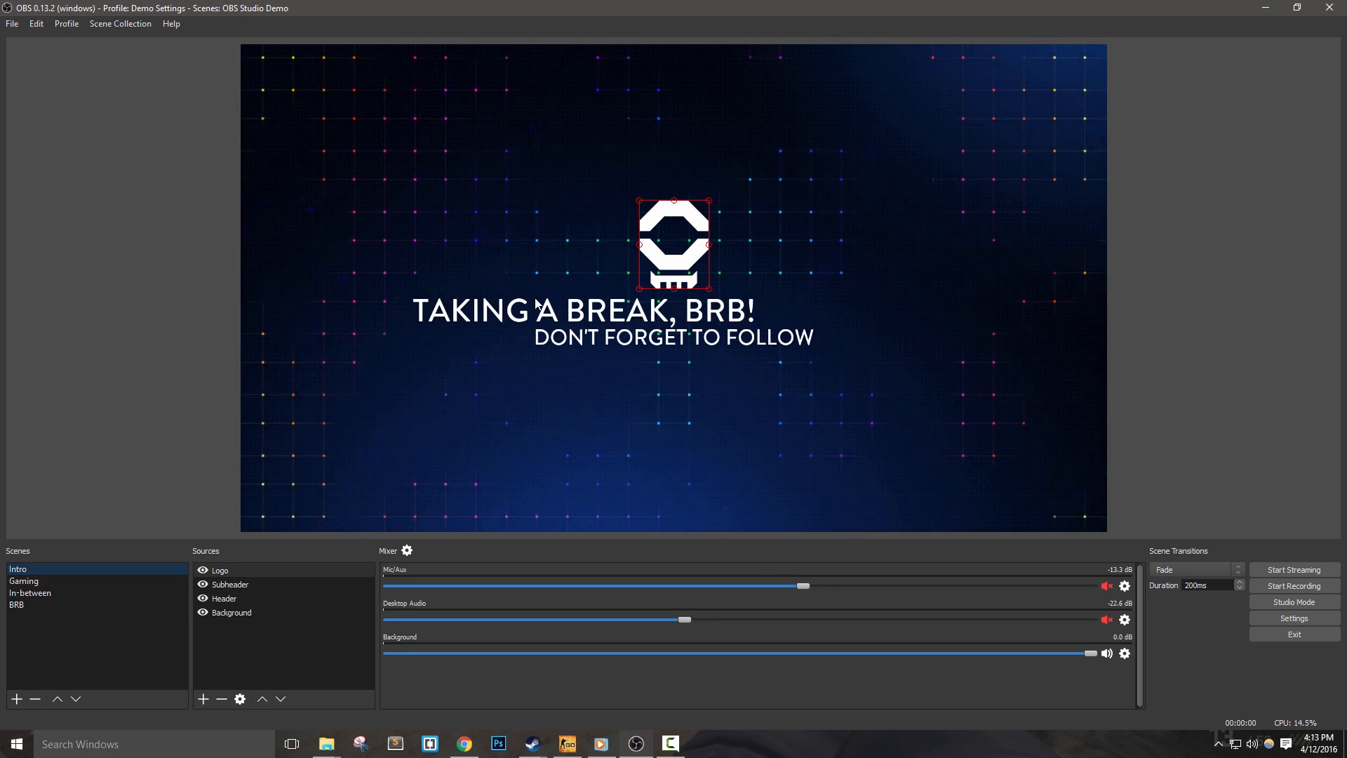
pyautogui.click(16, 569)
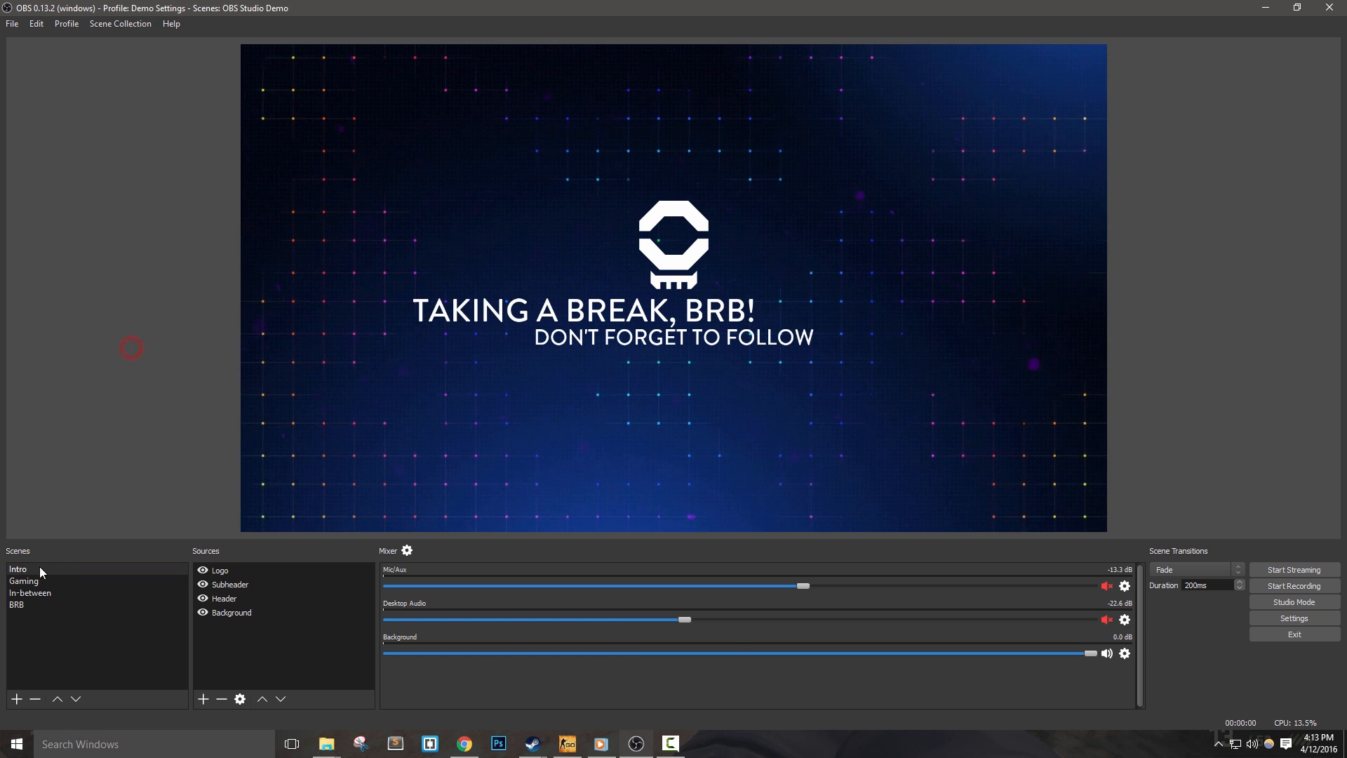
# Remove the shared Header source from the Intro scene.
pyautogui.click(17, 568)
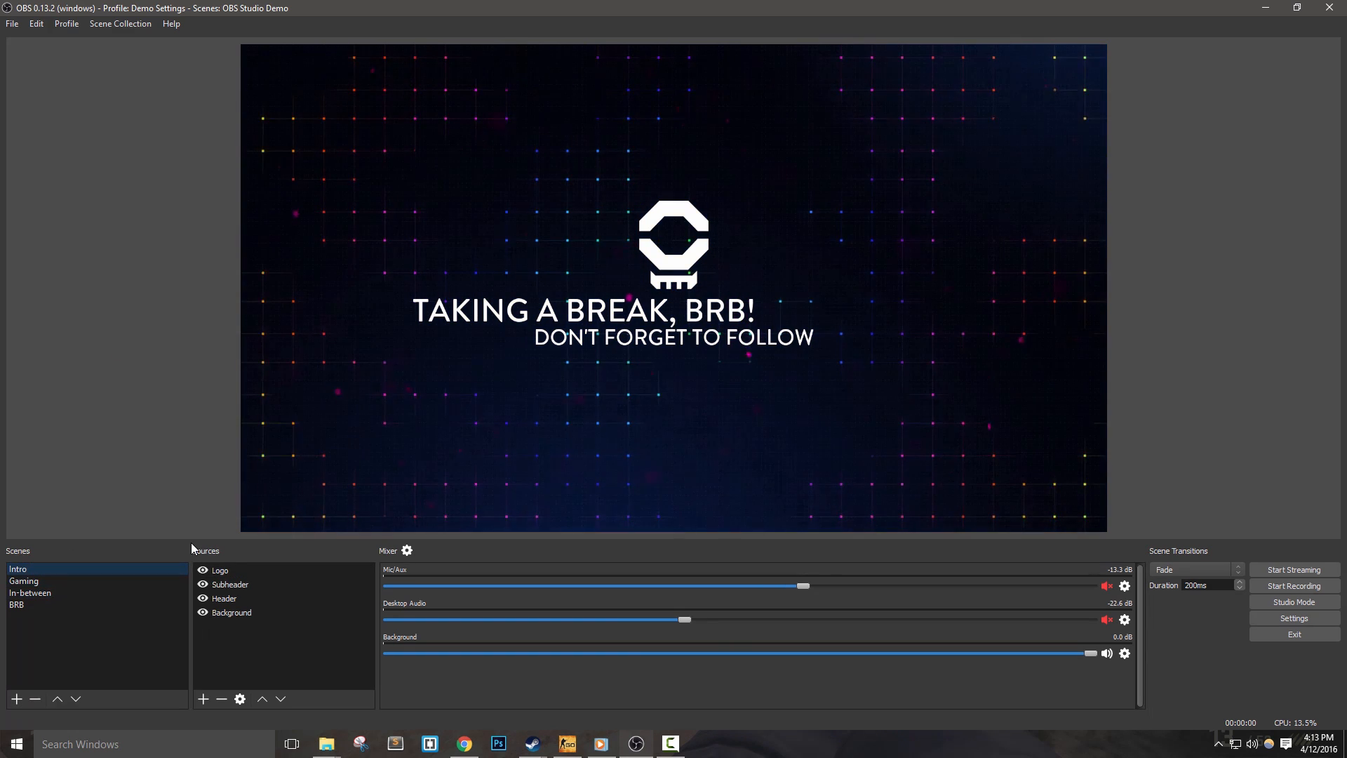
pyautogui.click(224, 598)
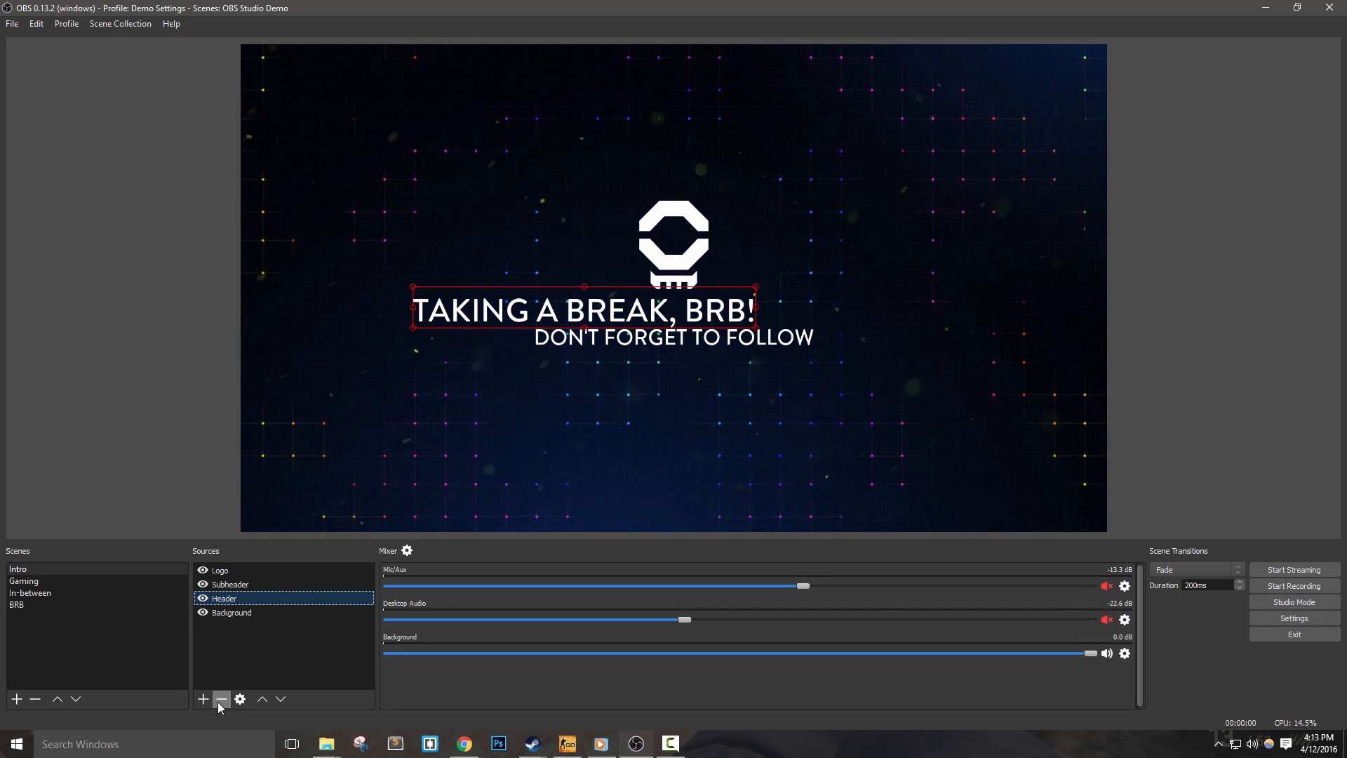
pyautogui.click(220, 699)
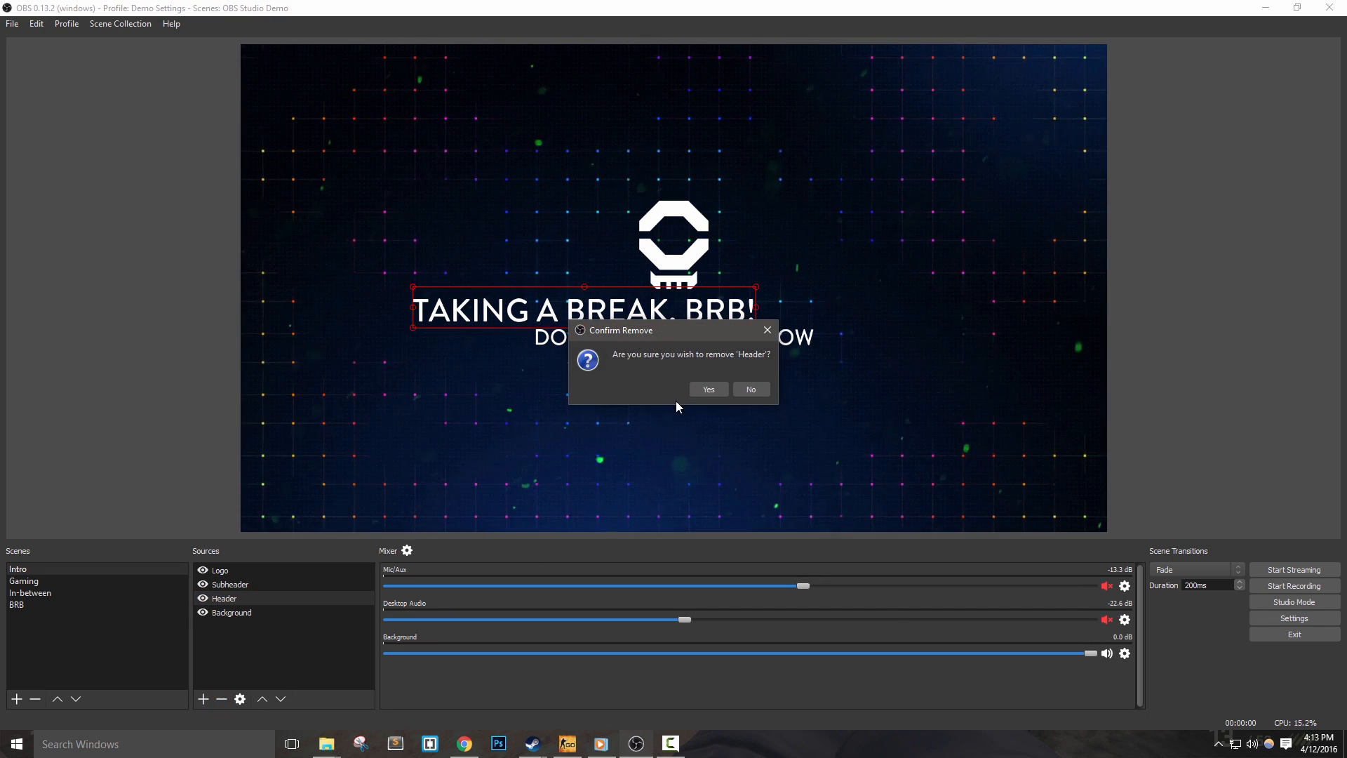
pyautogui.click(706, 389)
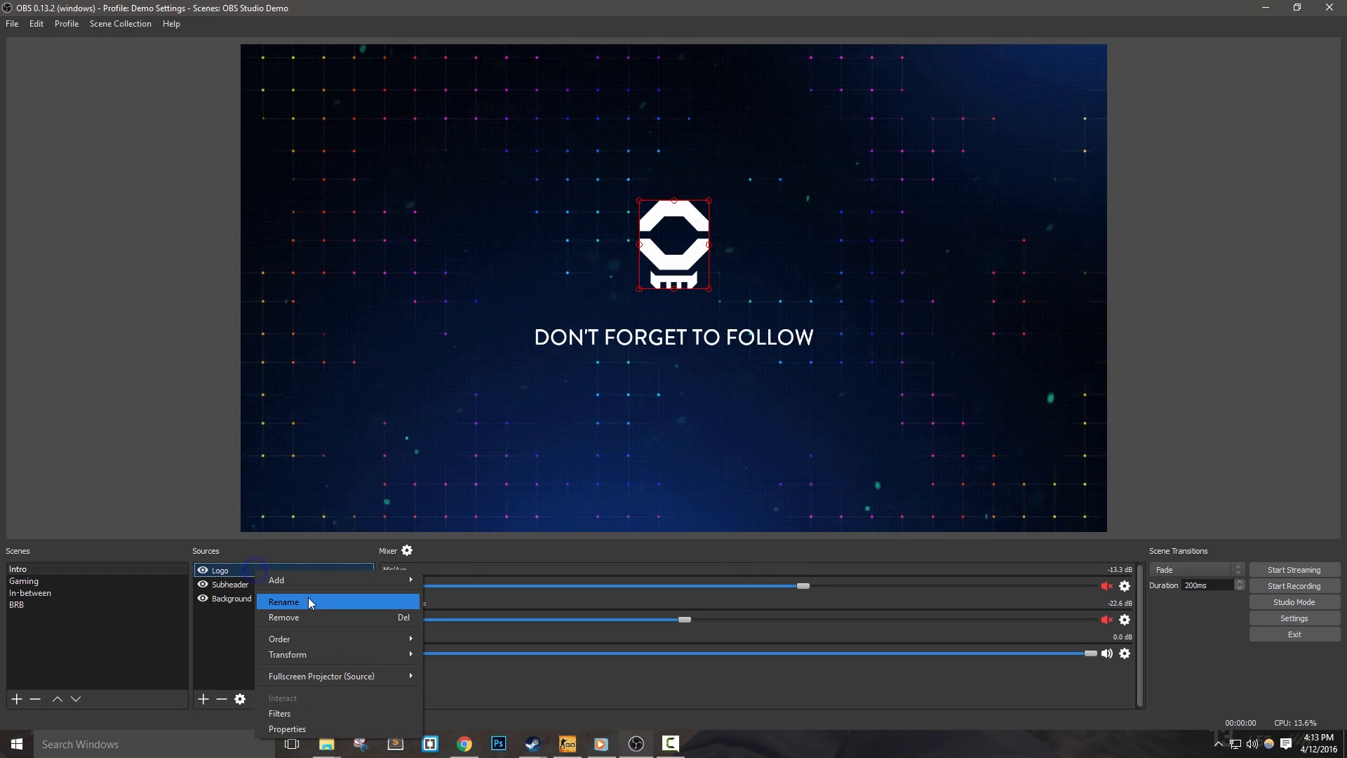
# Add a 'Welcome - Header' text source reading 'THE STEAM WILL BEGIN SHORTLY' in Grotesque font.
pyautogui.click(481, 636)
pyautogui.write('Welcome -')
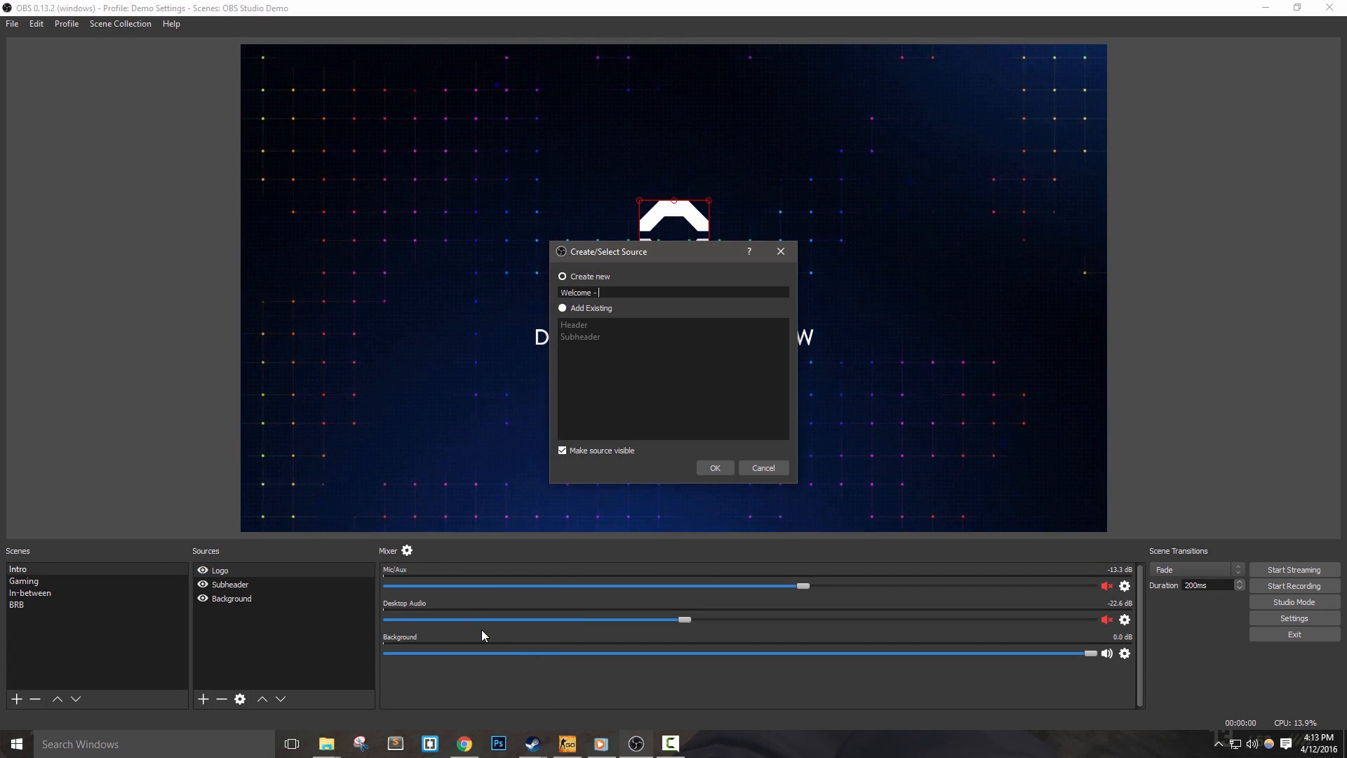
pyautogui.click(713, 468)
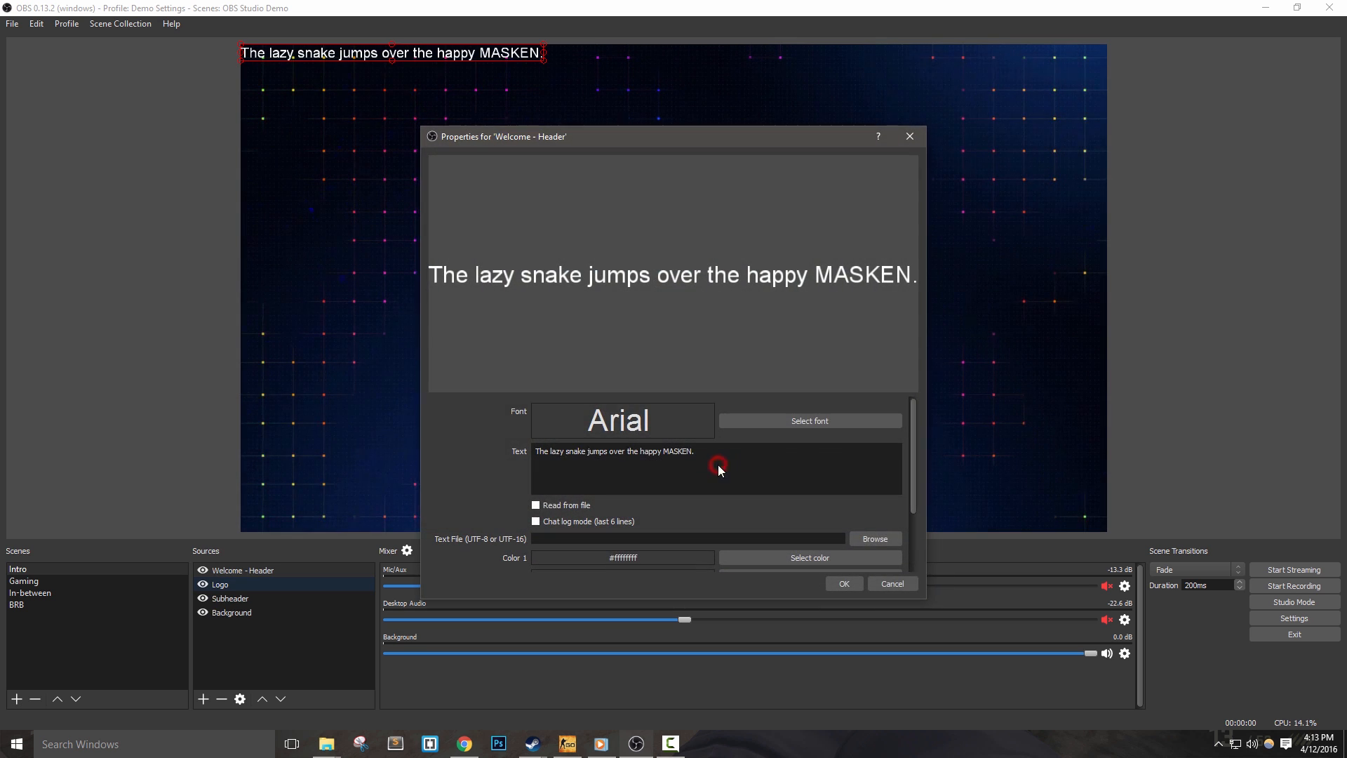
pyautogui.write('THE')
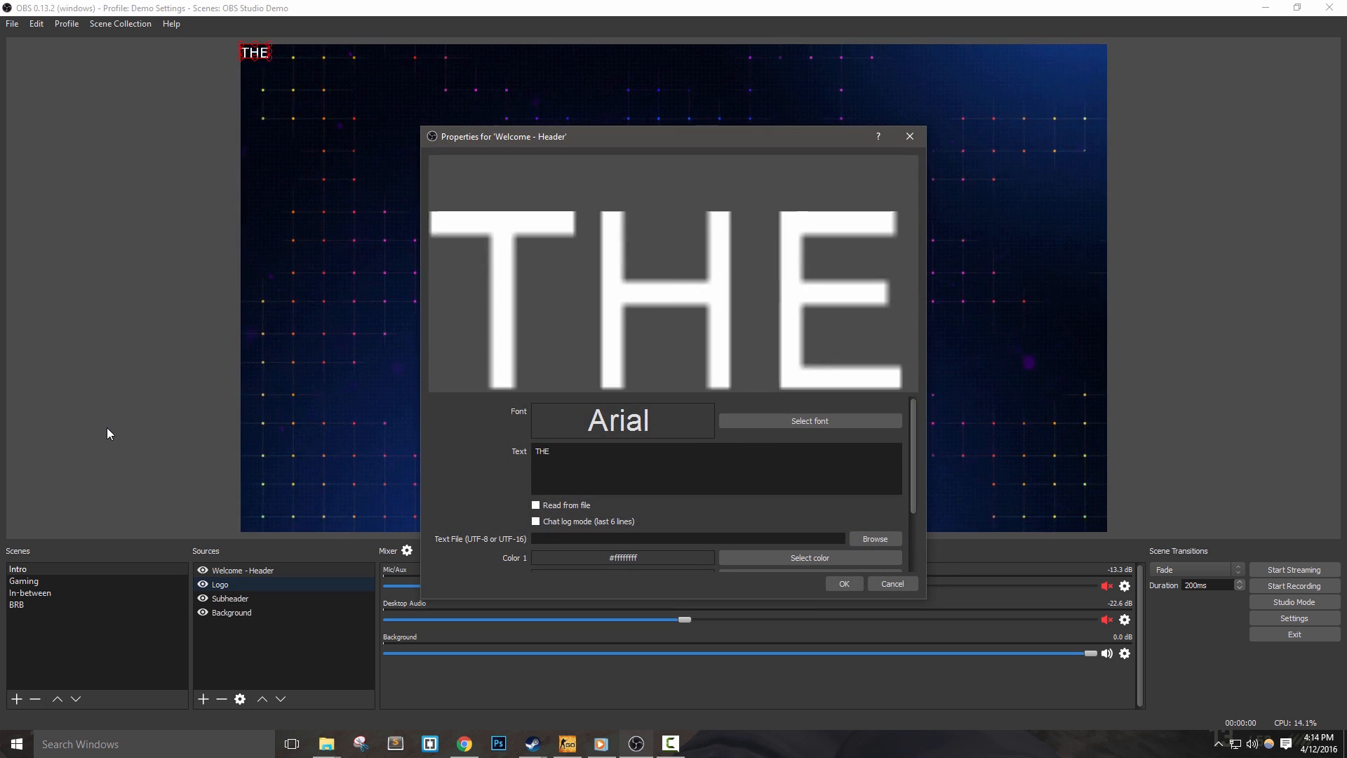
pyautogui.write('STEAM WILL BEGIN SHORTLY')
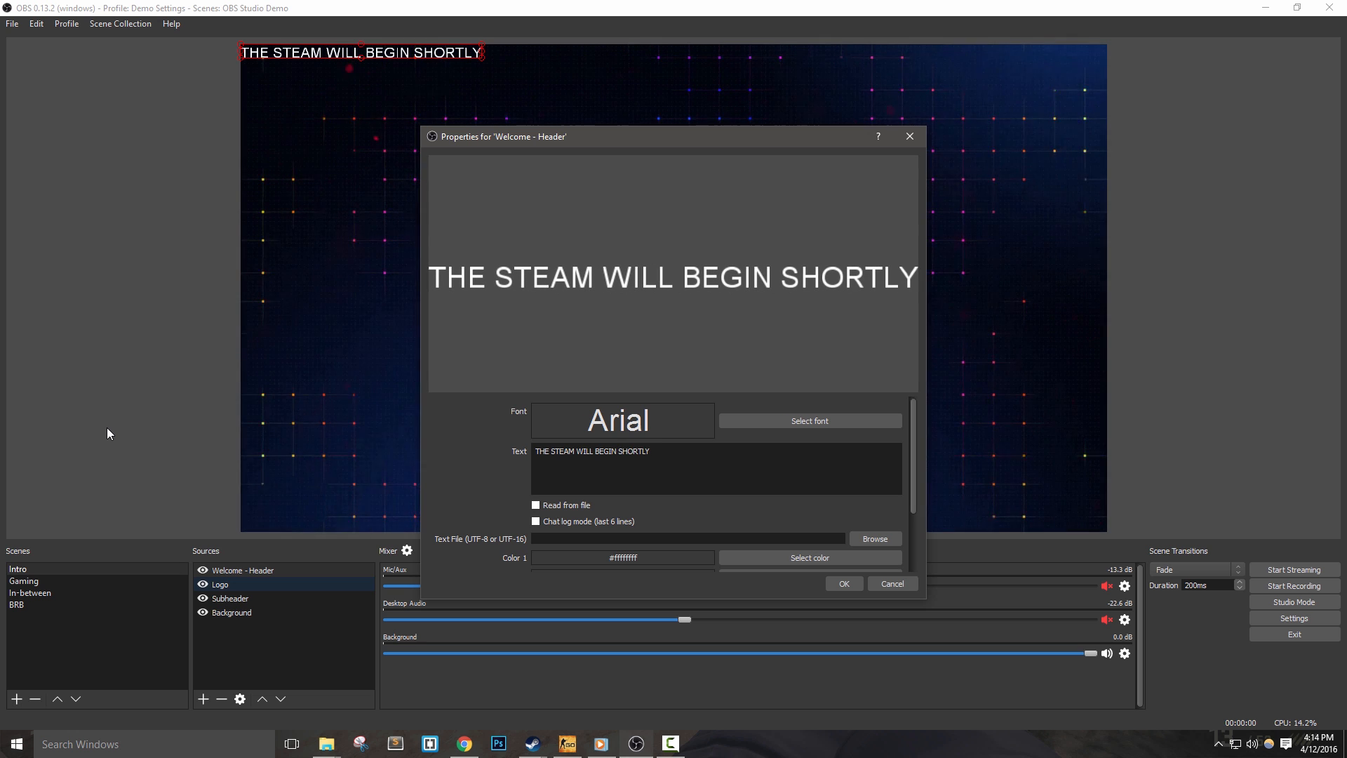
pyautogui.click(808, 420)
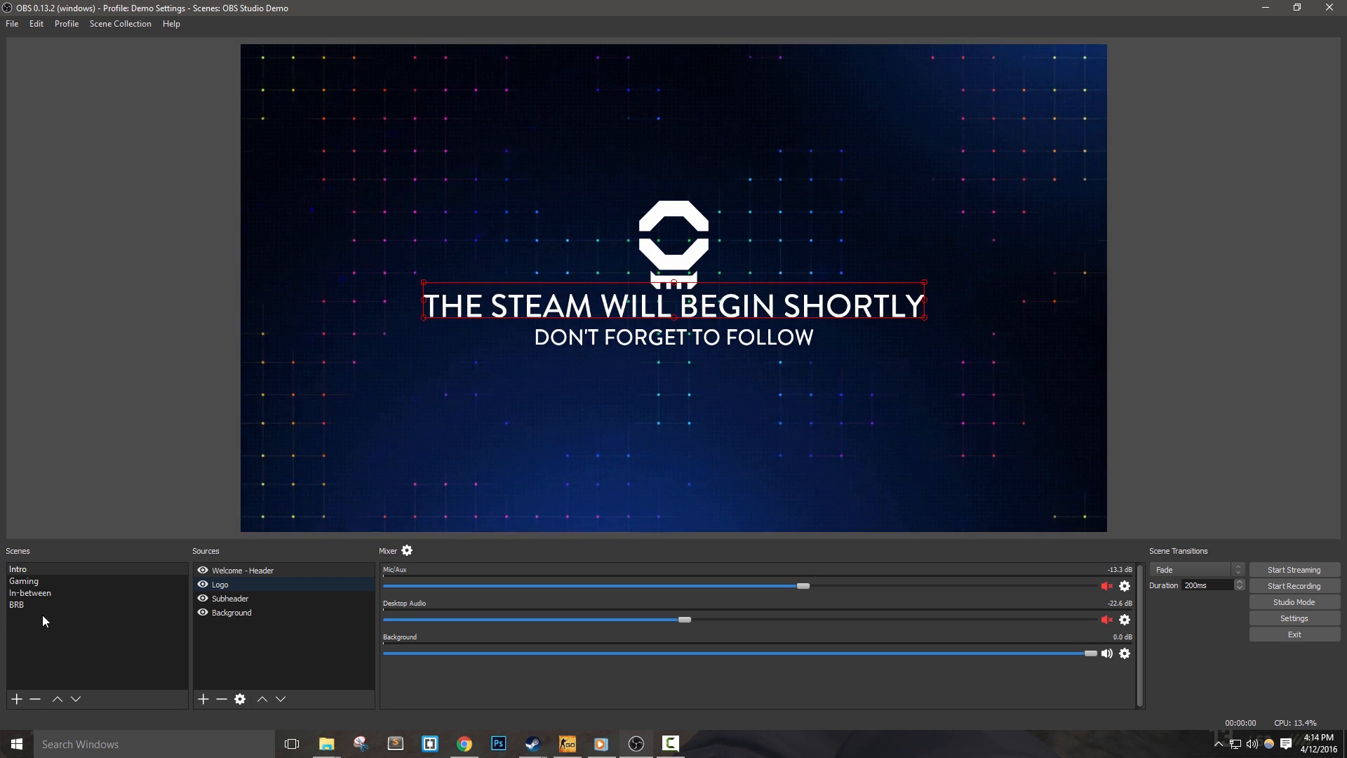
# In the In-between scene, add an image source named 'Watermark' using the logo PNG, near the lower right.
pyautogui.click(24, 581)
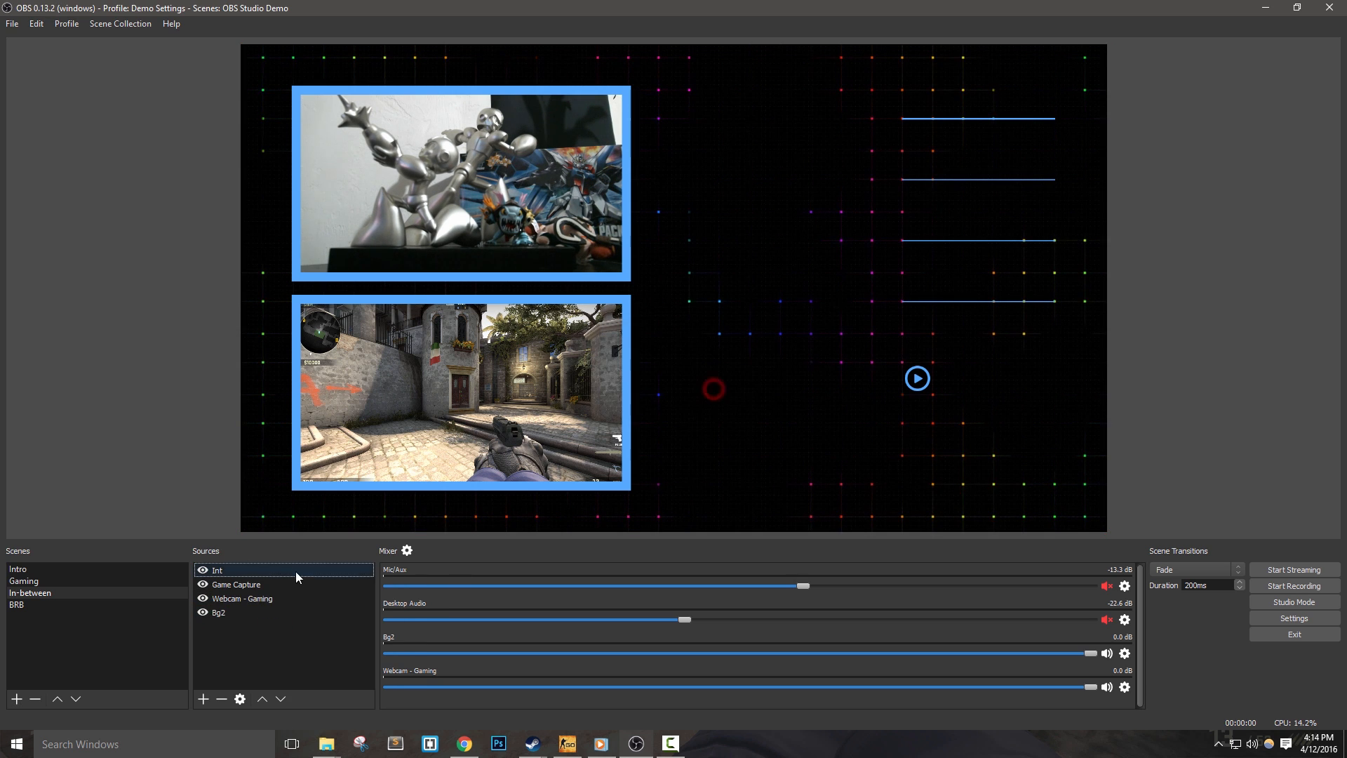
pyautogui.rightClick(217, 570)
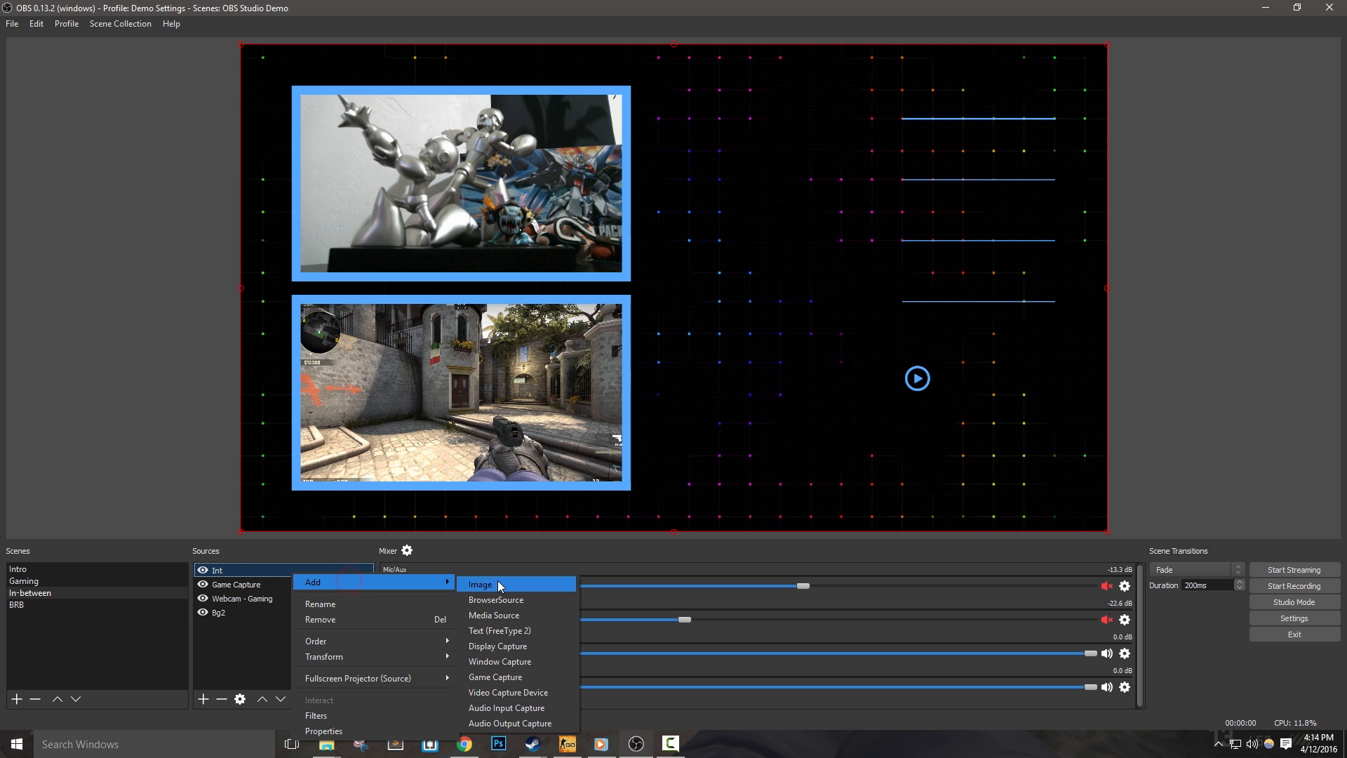
pyautogui.click(480, 584)
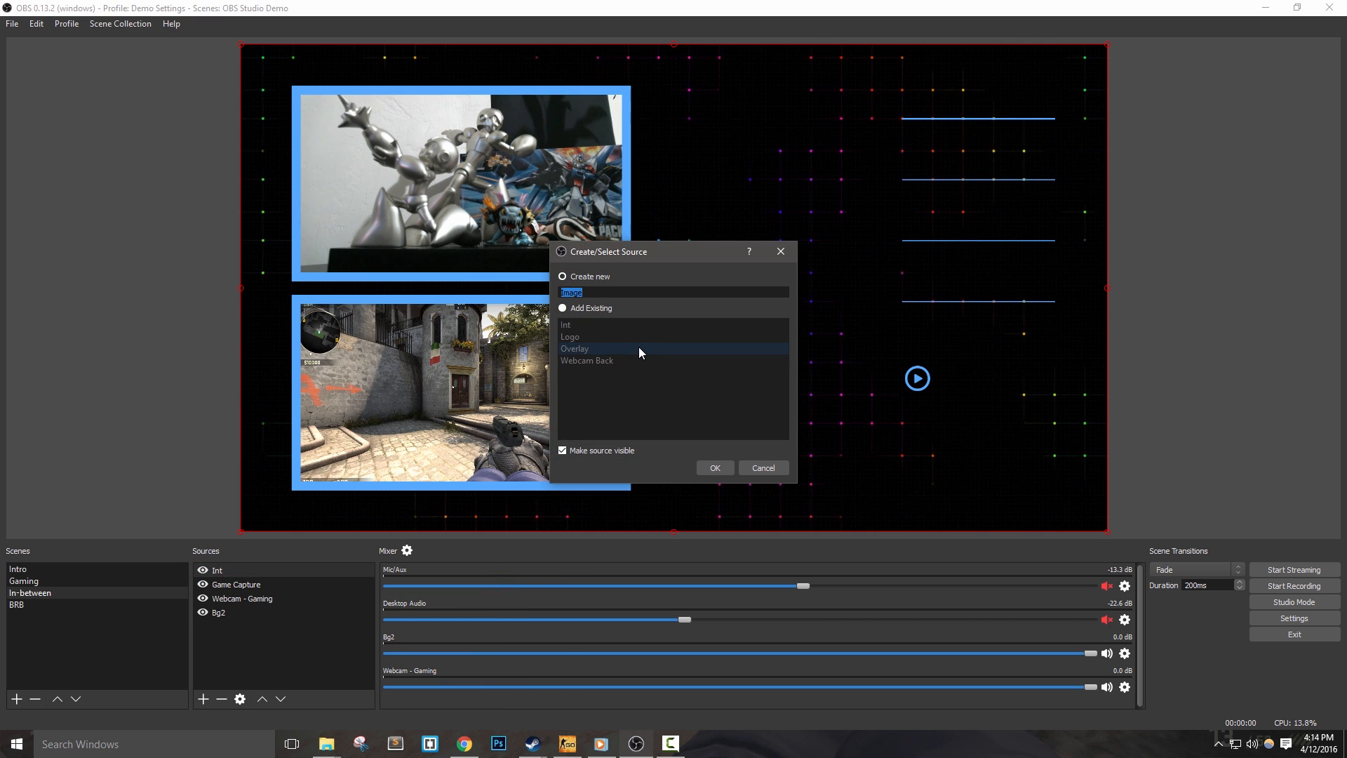
pyautogui.write('Watermark')
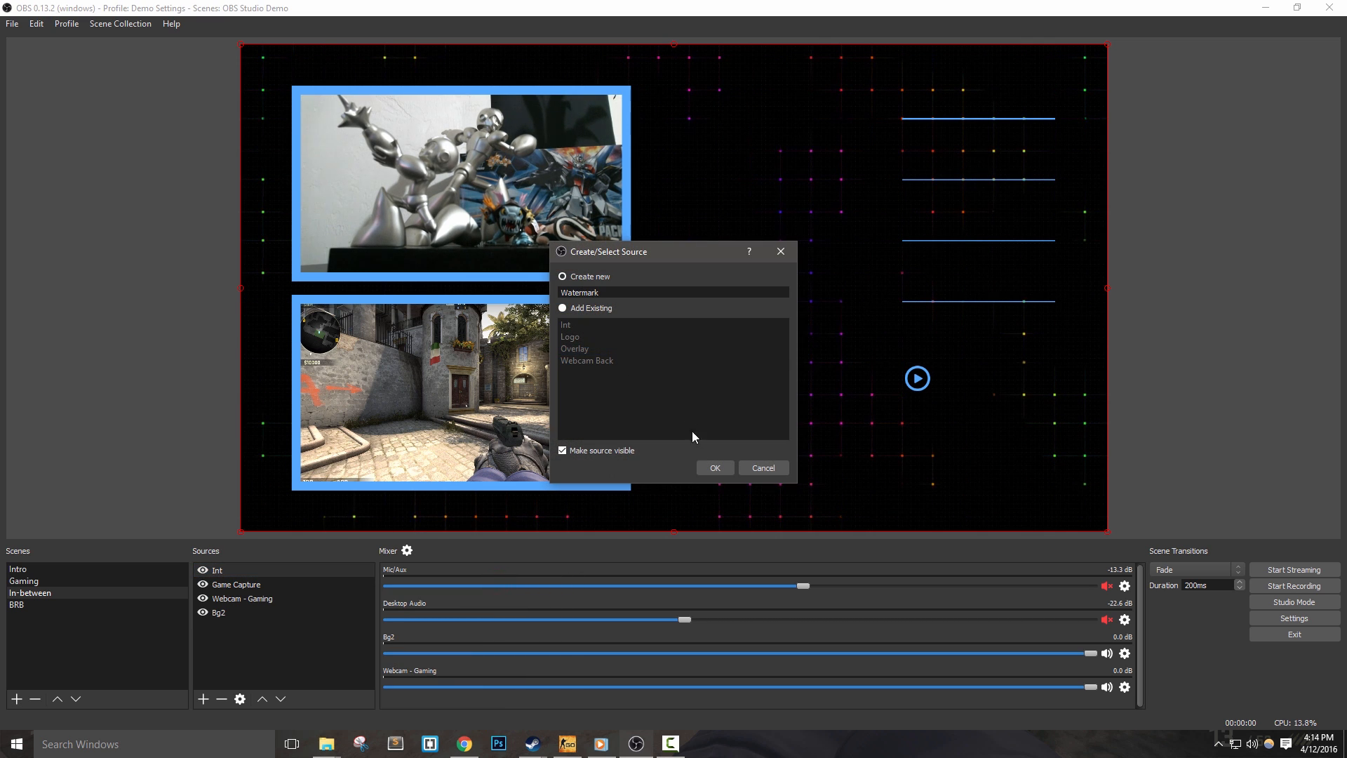
pyautogui.click(713, 468)
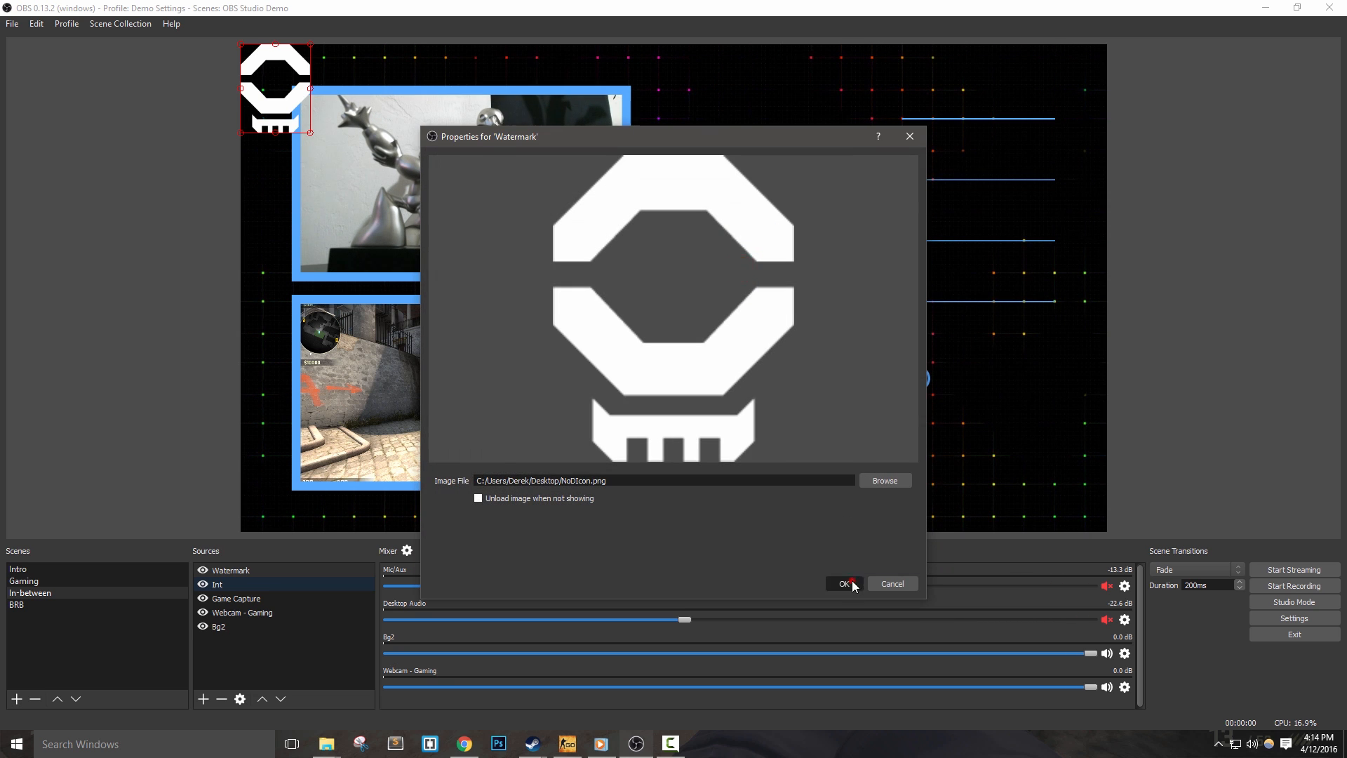
pyautogui.click(844, 584)
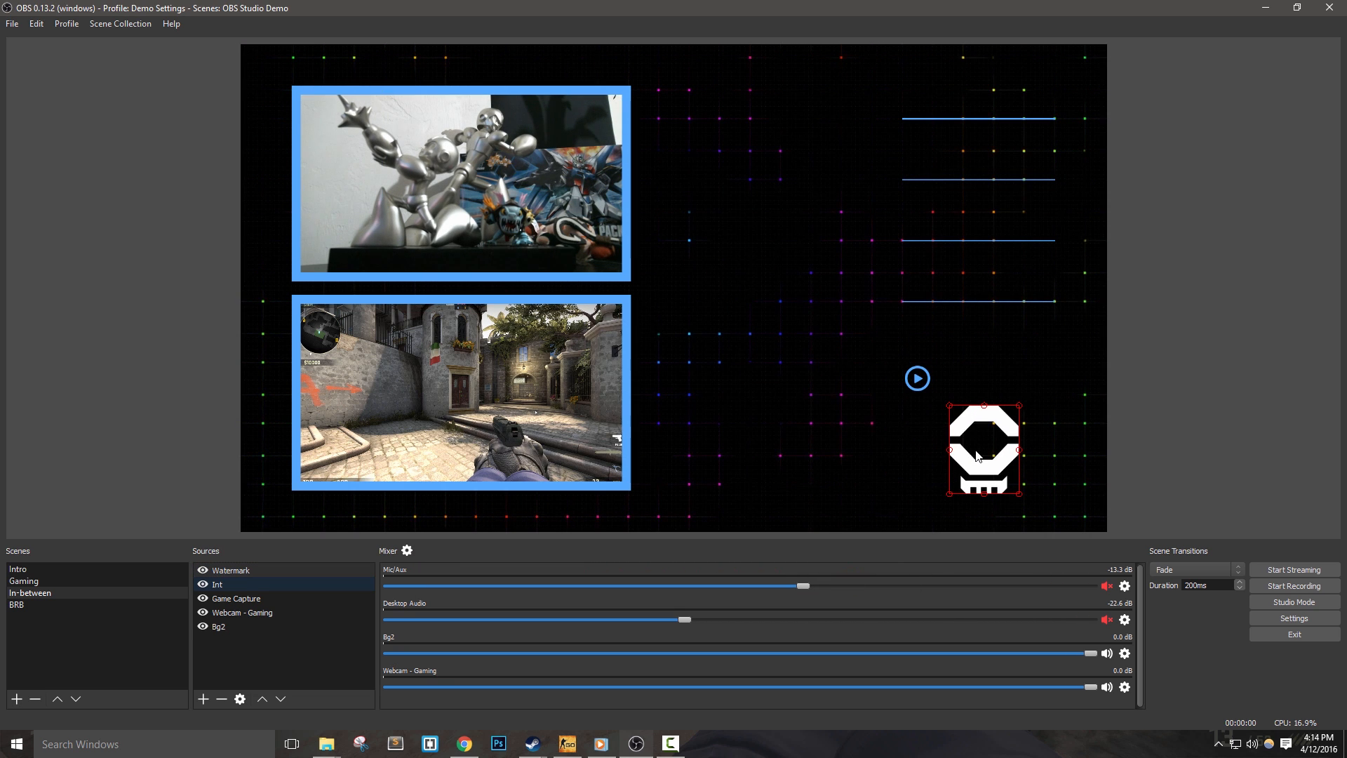
pyautogui.rightClick(231, 569)
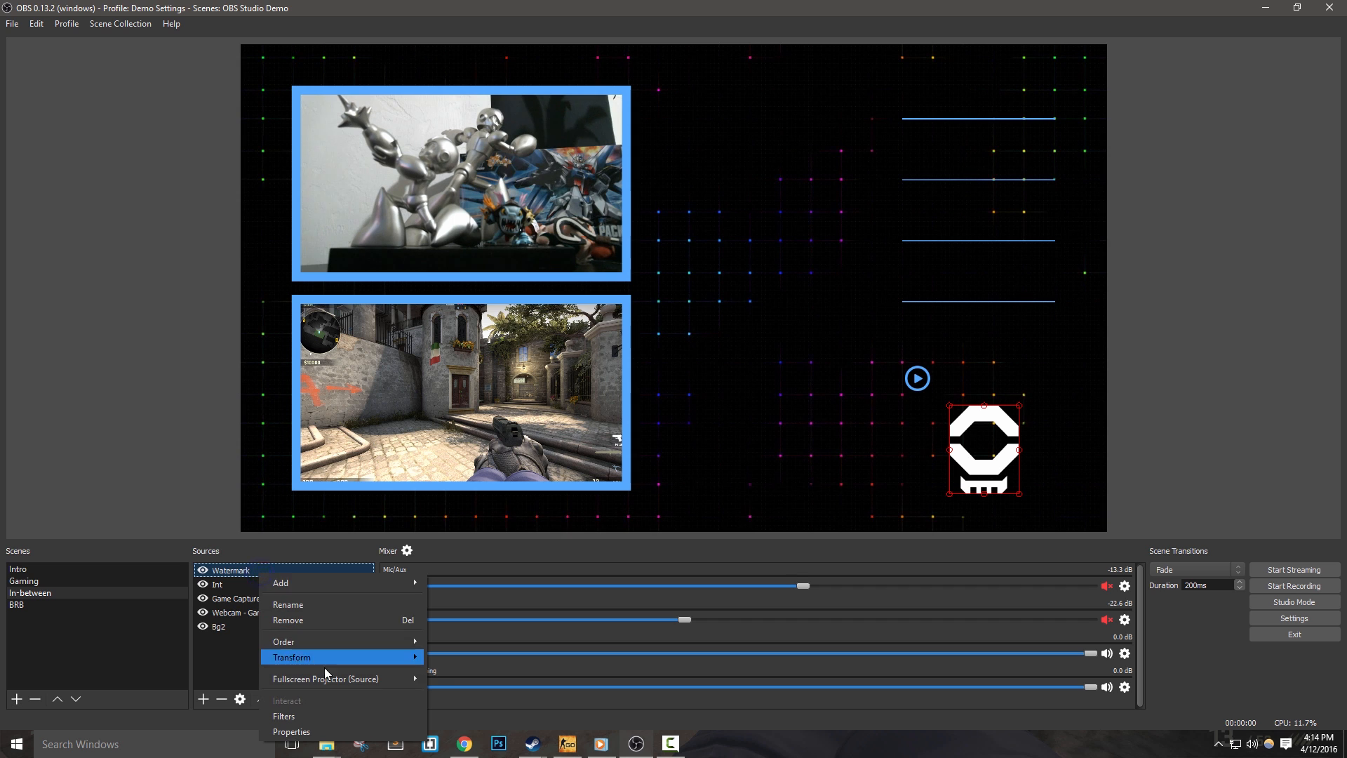
# Add a Color Correction filter to Watermark at 30 opacity with a blue tint; set fade duration 500ms.
pyautogui.click(285, 716)
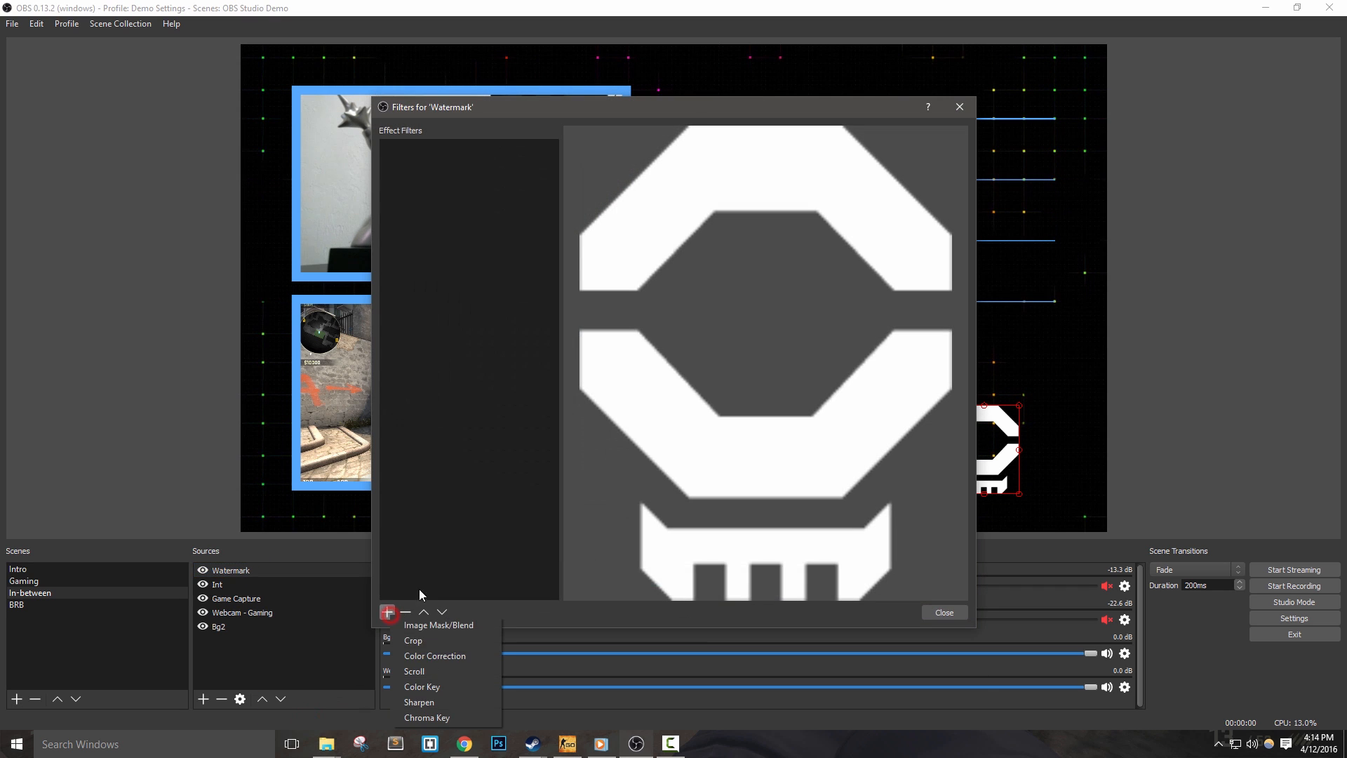
pyautogui.click(435, 655)
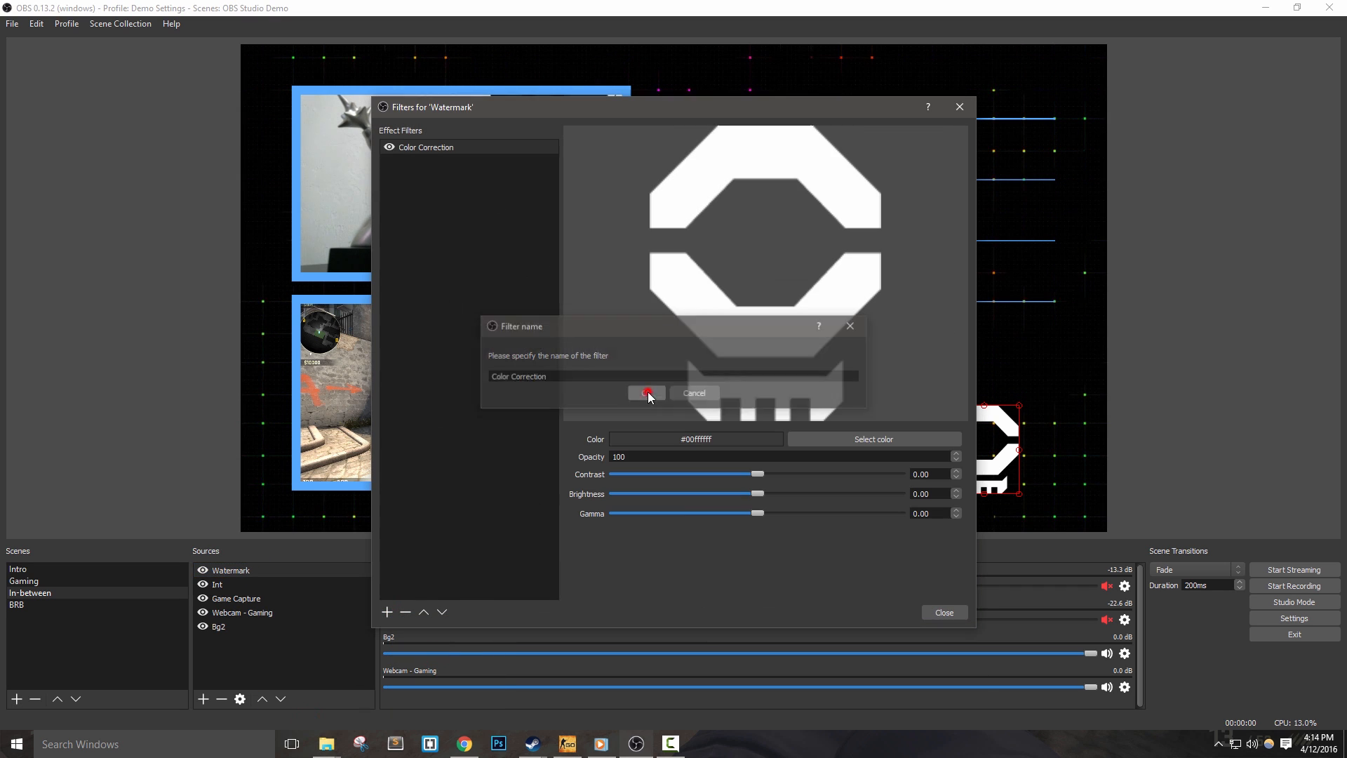
pyautogui.click(644, 393)
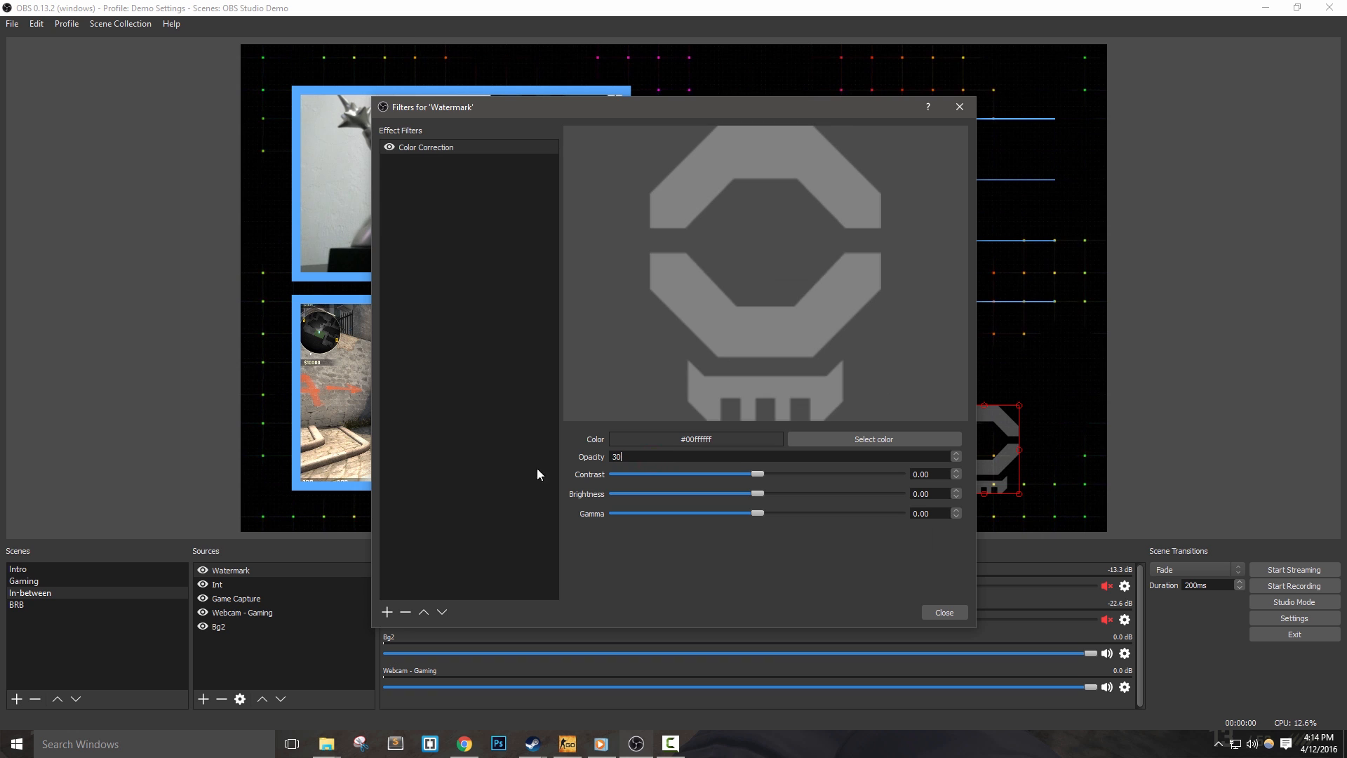
pyautogui.click(874, 439)
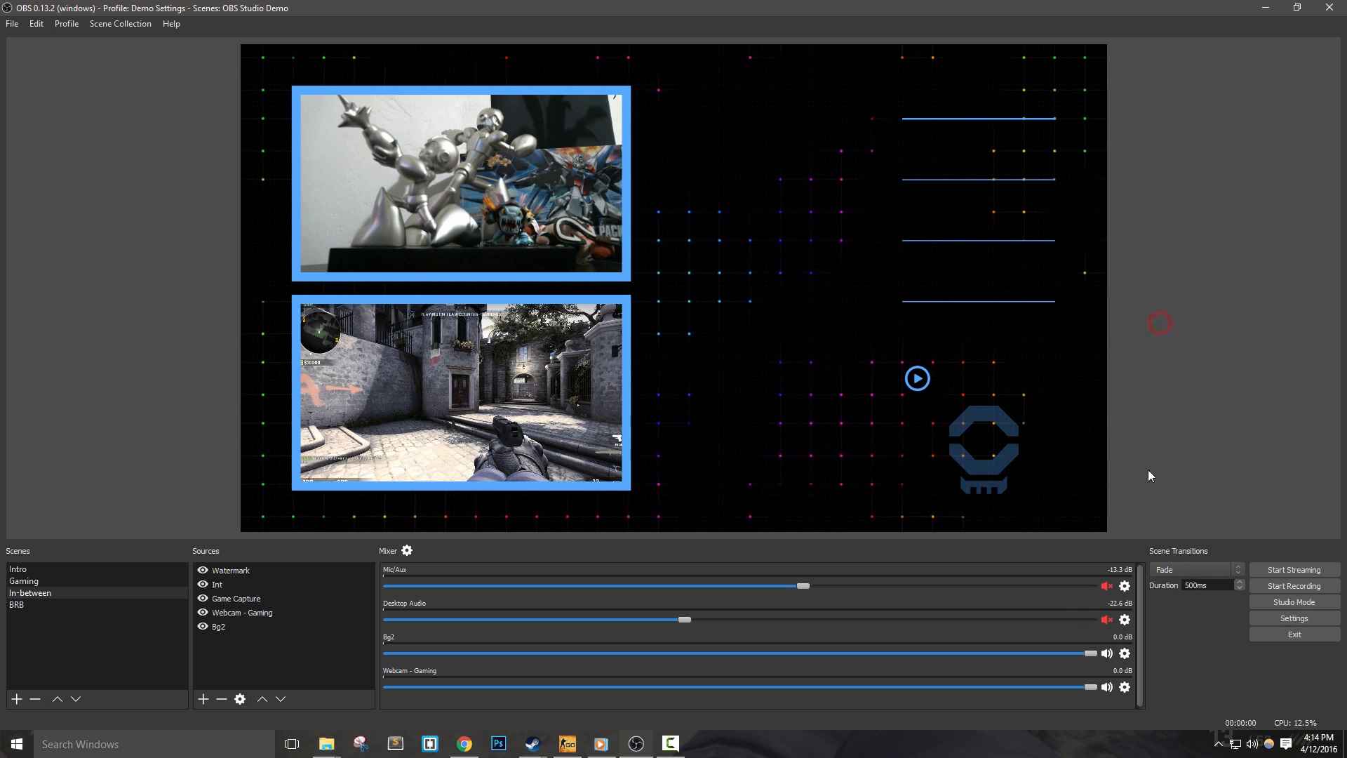
# Switch between Gaming, Intro, In-between and Intro to preview the 500ms fade.
pyautogui.click(23, 582)
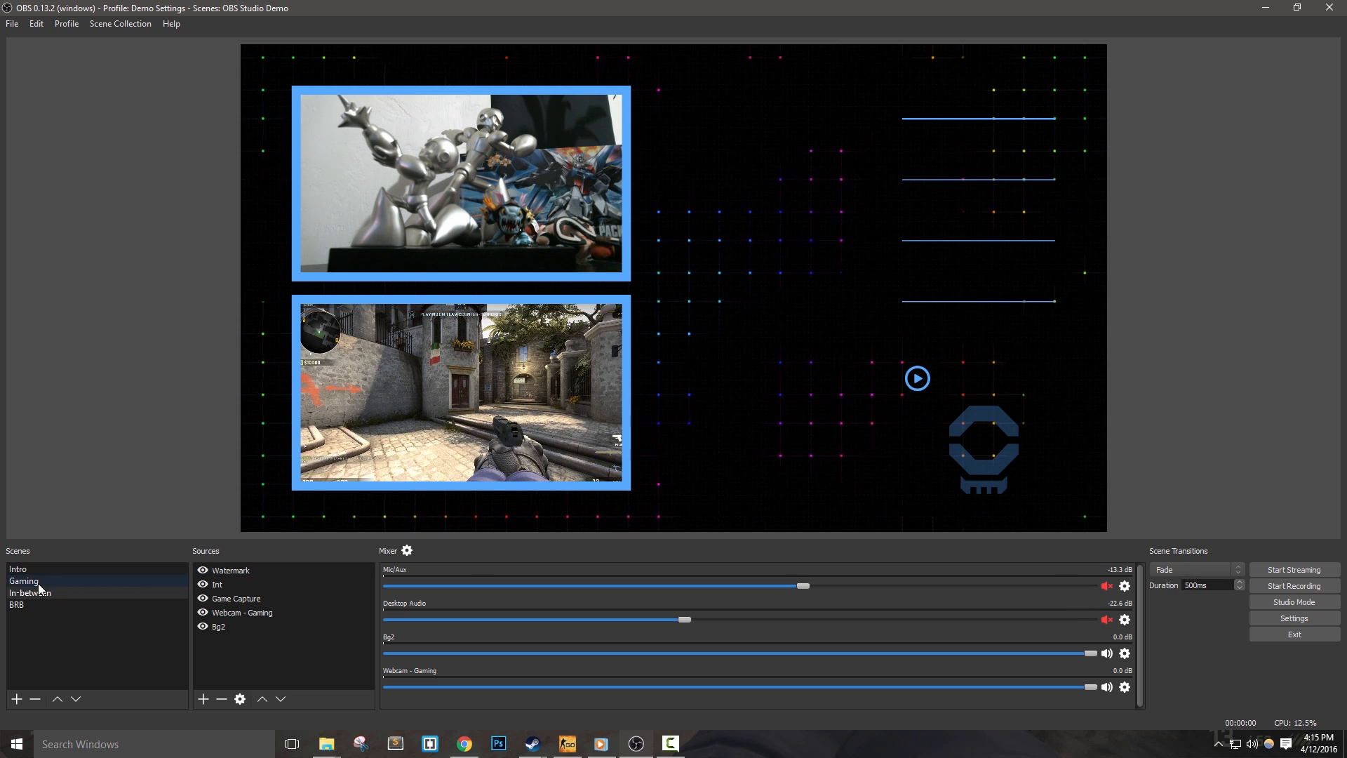
pyautogui.click(18, 569)
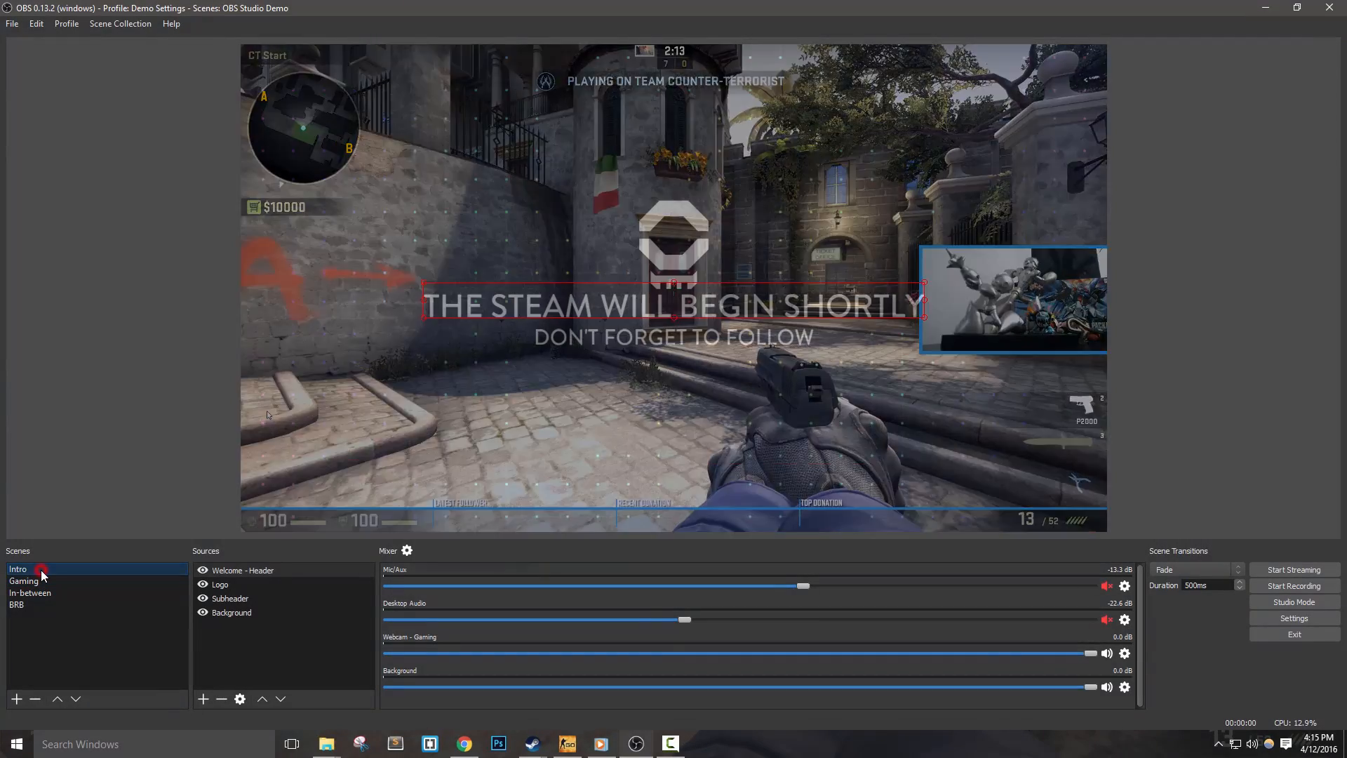
pyautogui.click(30, 592)
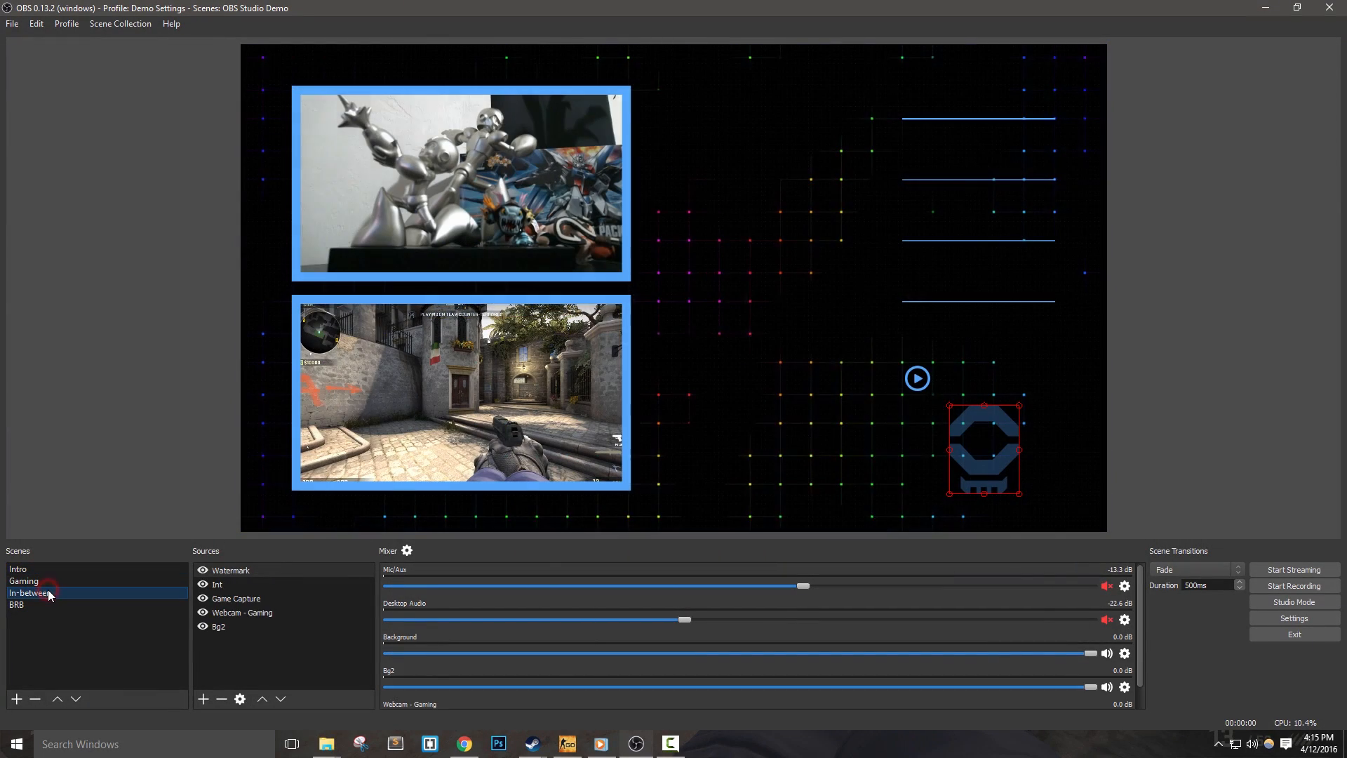
pyautogui.click(17, 568)
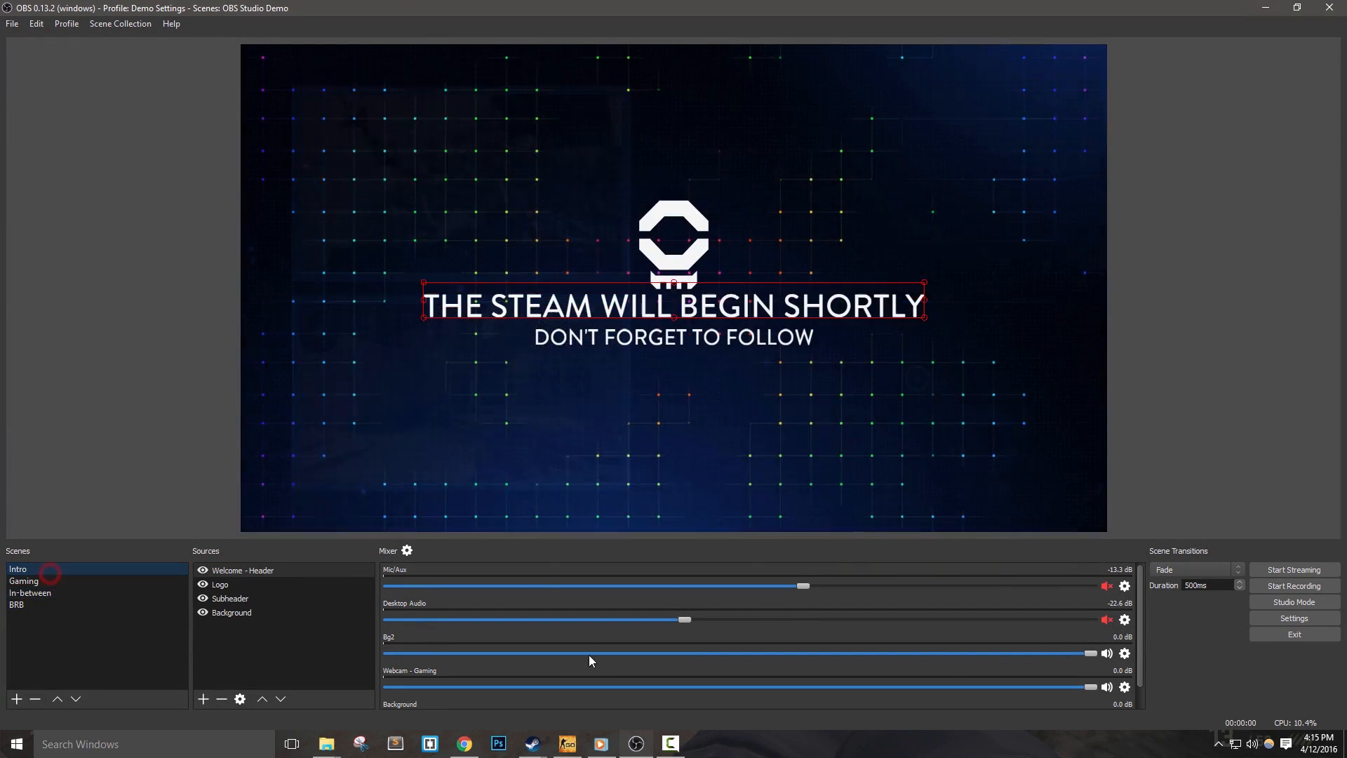
# In Settings > Hotkeys, assign Shift+1–4 to the Switch to scene fields for each scene.
pyautogui.click(1292, 617)
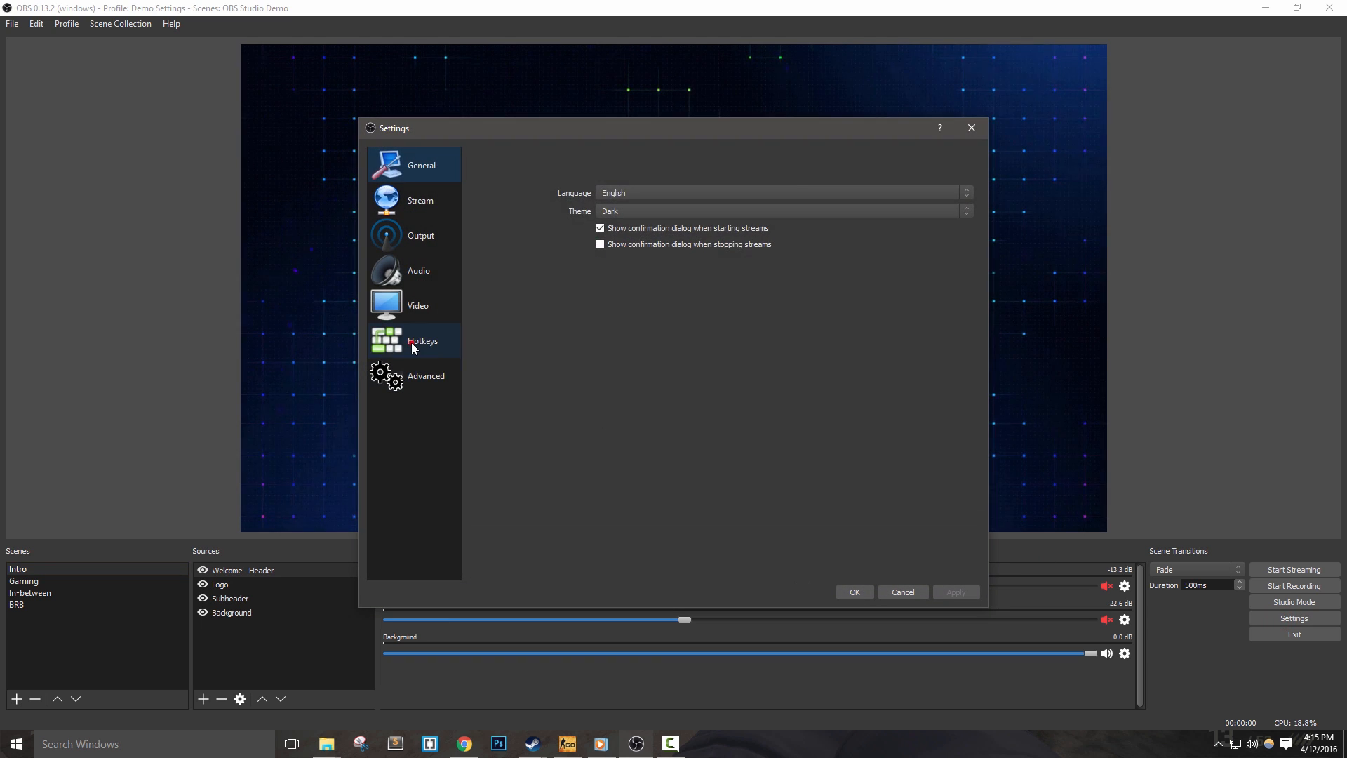
pyautogui.click(423, 339)
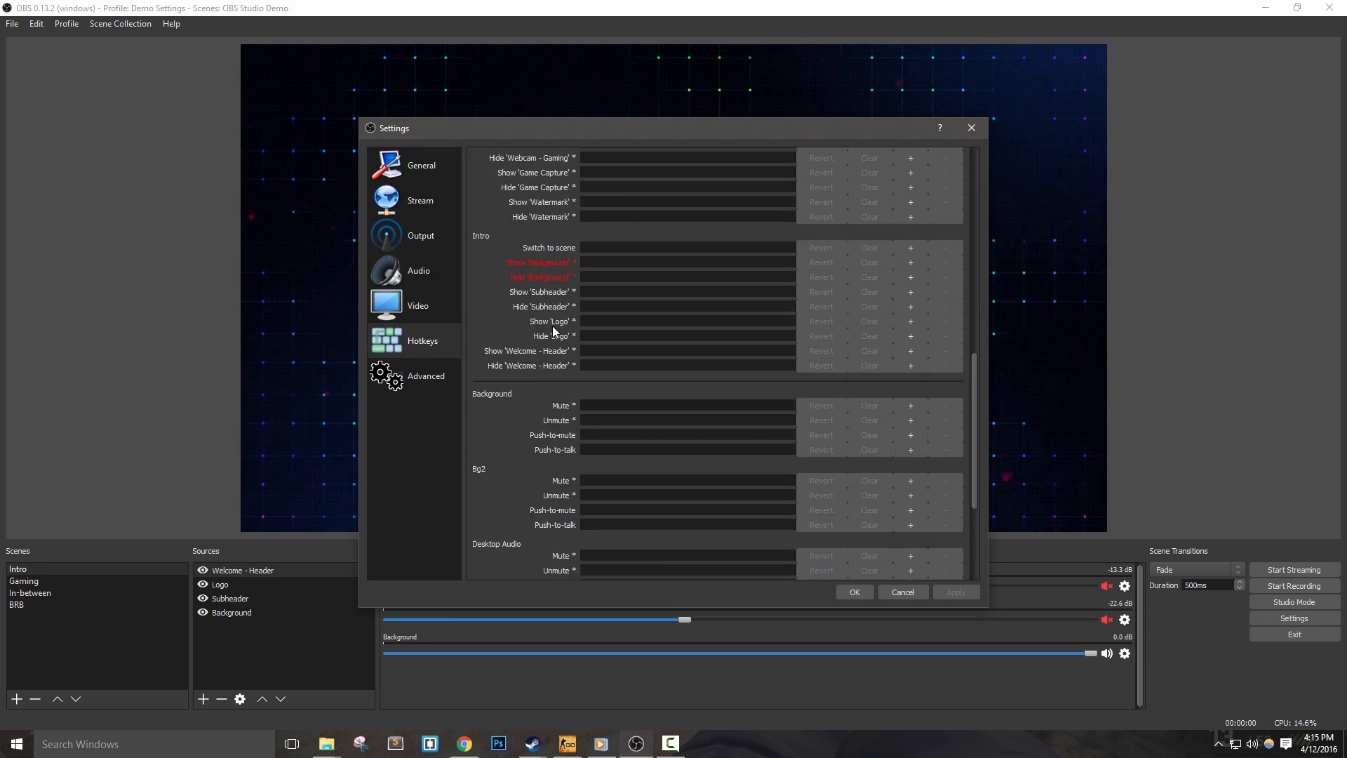
pyautogui.scroll(-3)
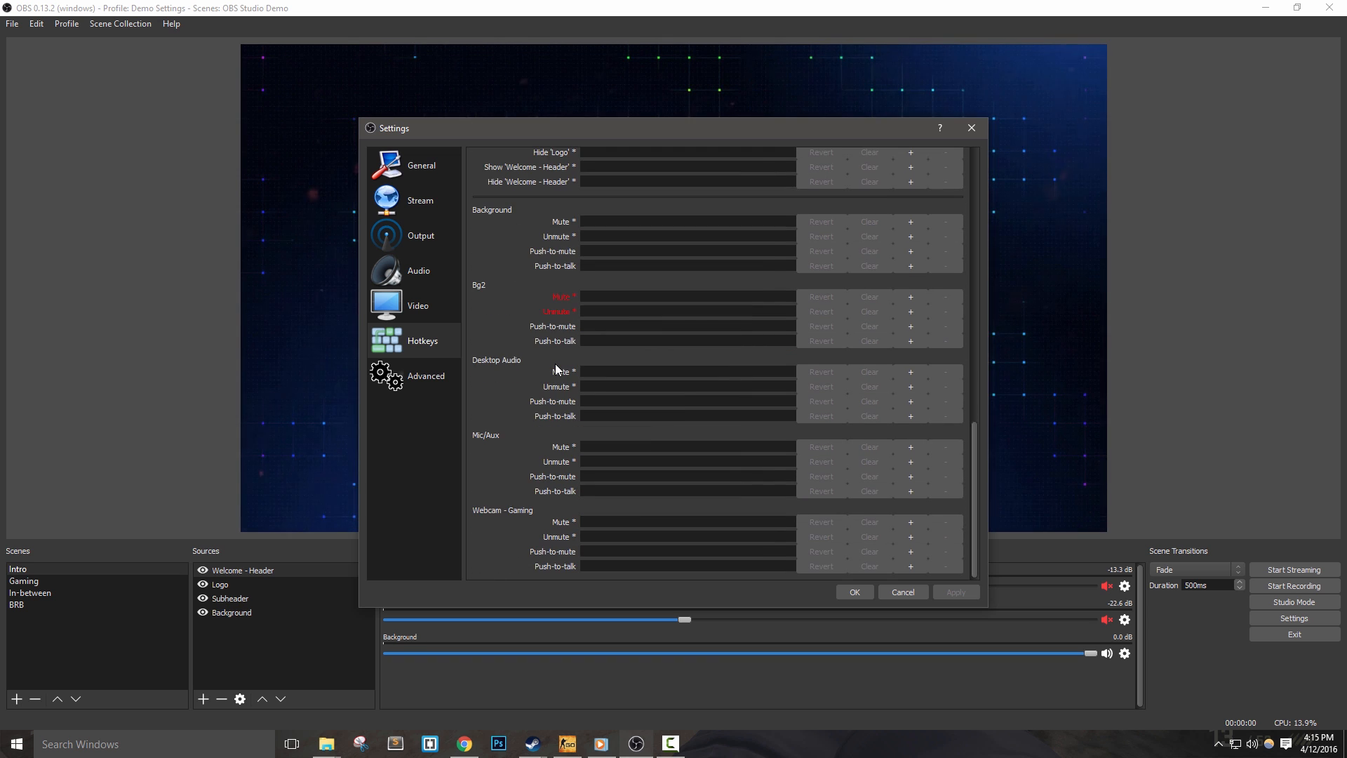
pyautogui.scroll(-3)
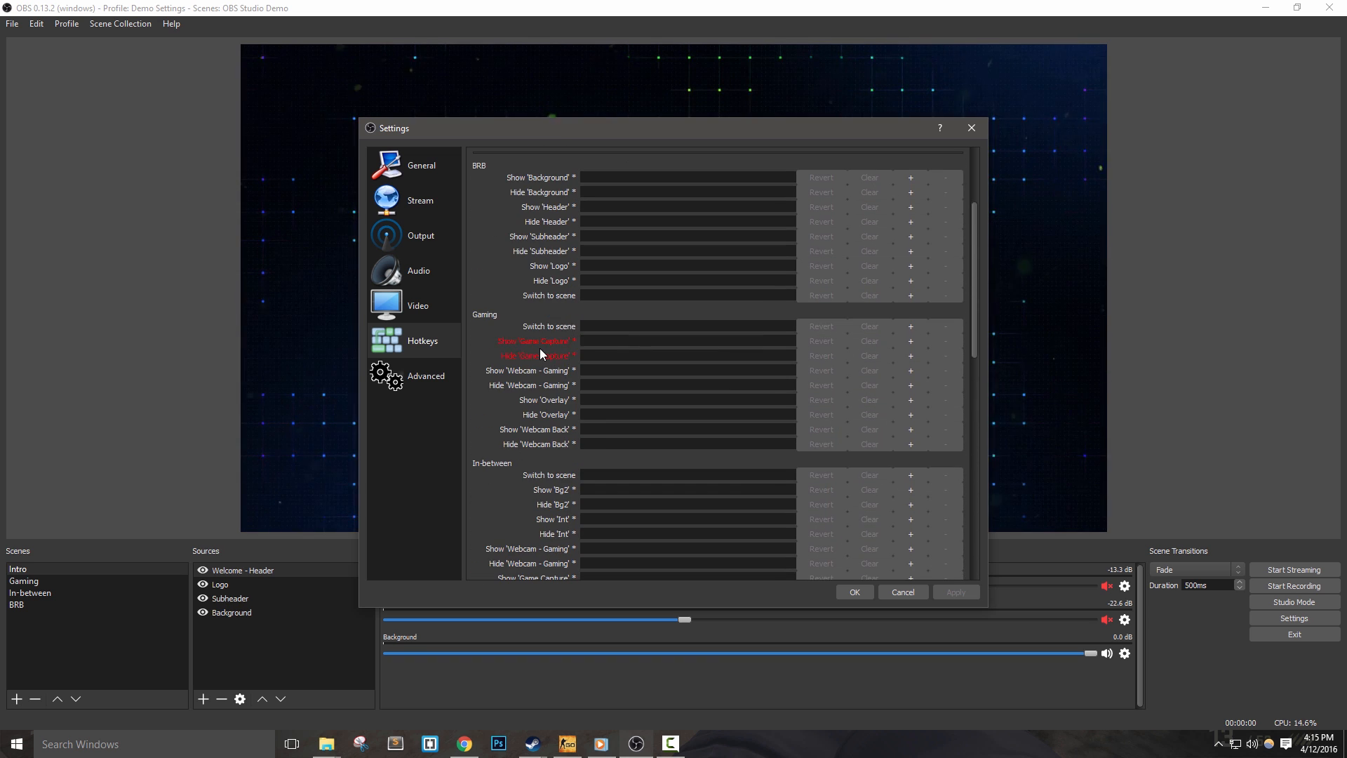
pyautogui.scroll(-3)
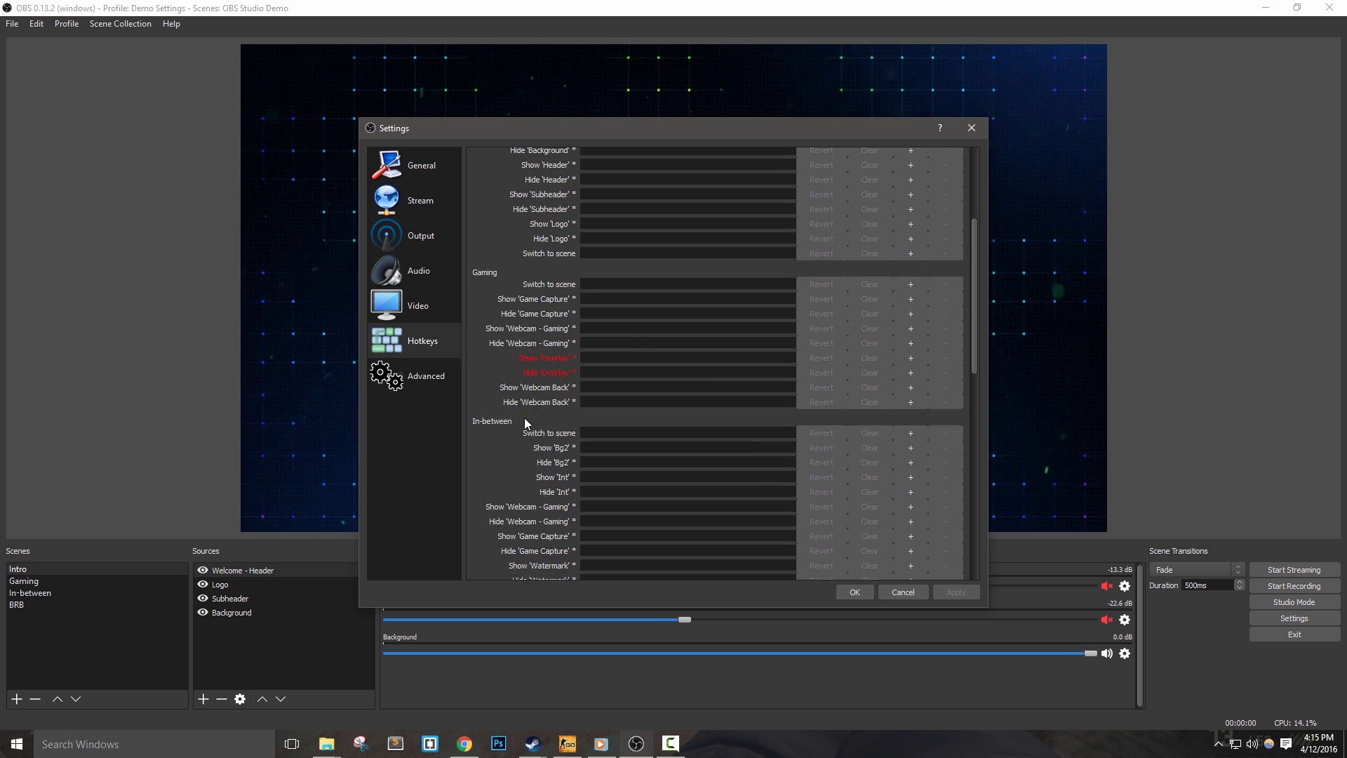
pyautogui.scroll(-3)
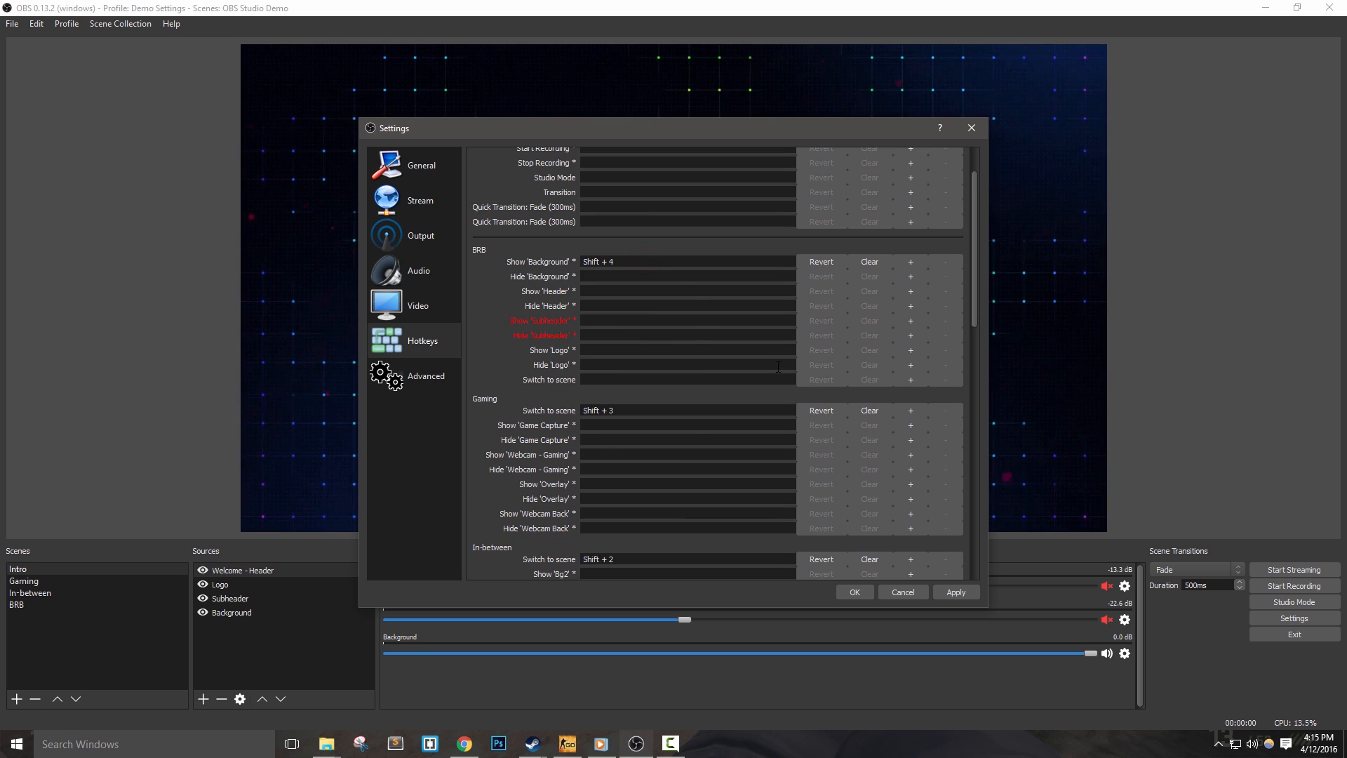
# Apply the new scene hotkeys and close Settings.
pyautogui.click(956, 593)
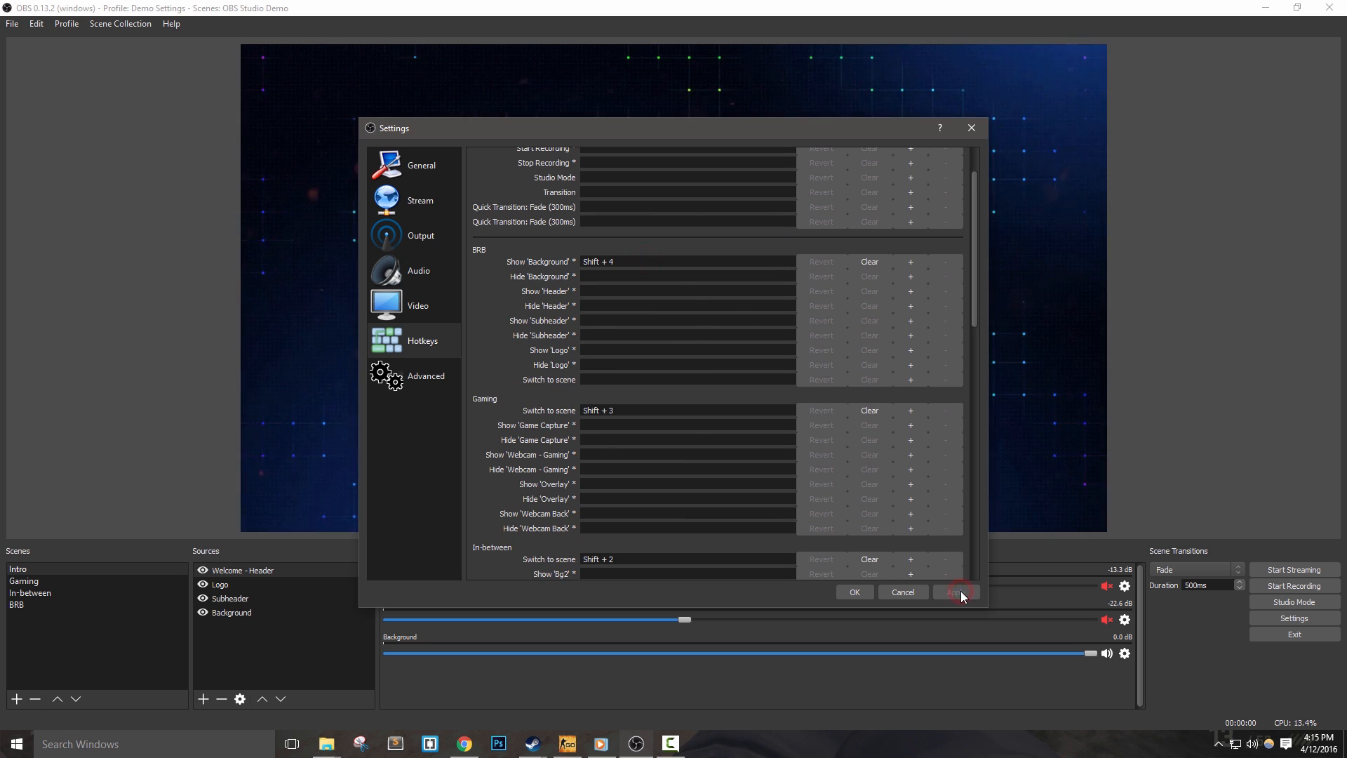
pyautogui.click(854, 592)
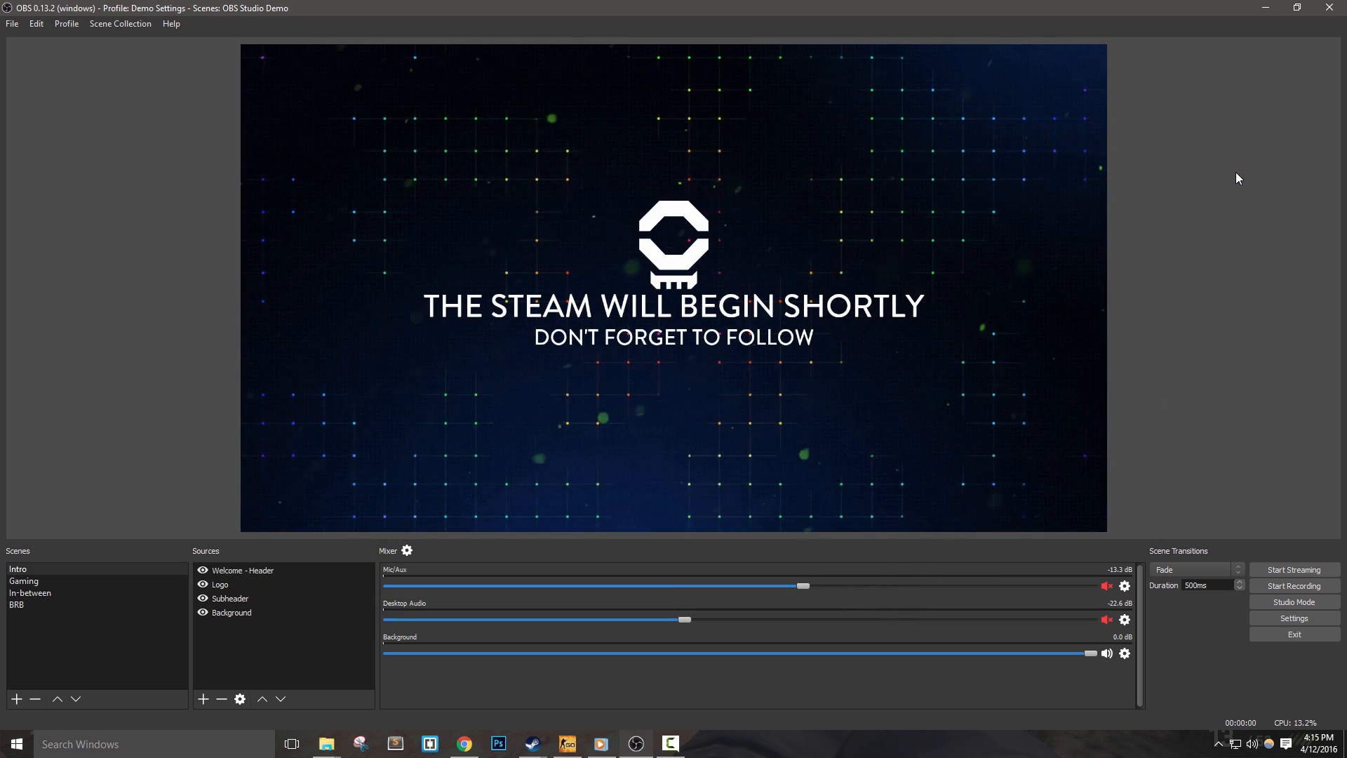
# Cycle through the In-between, Gaming and BRB scenes with the fade, ending on In-between.
pyautogui.click(24, 582)
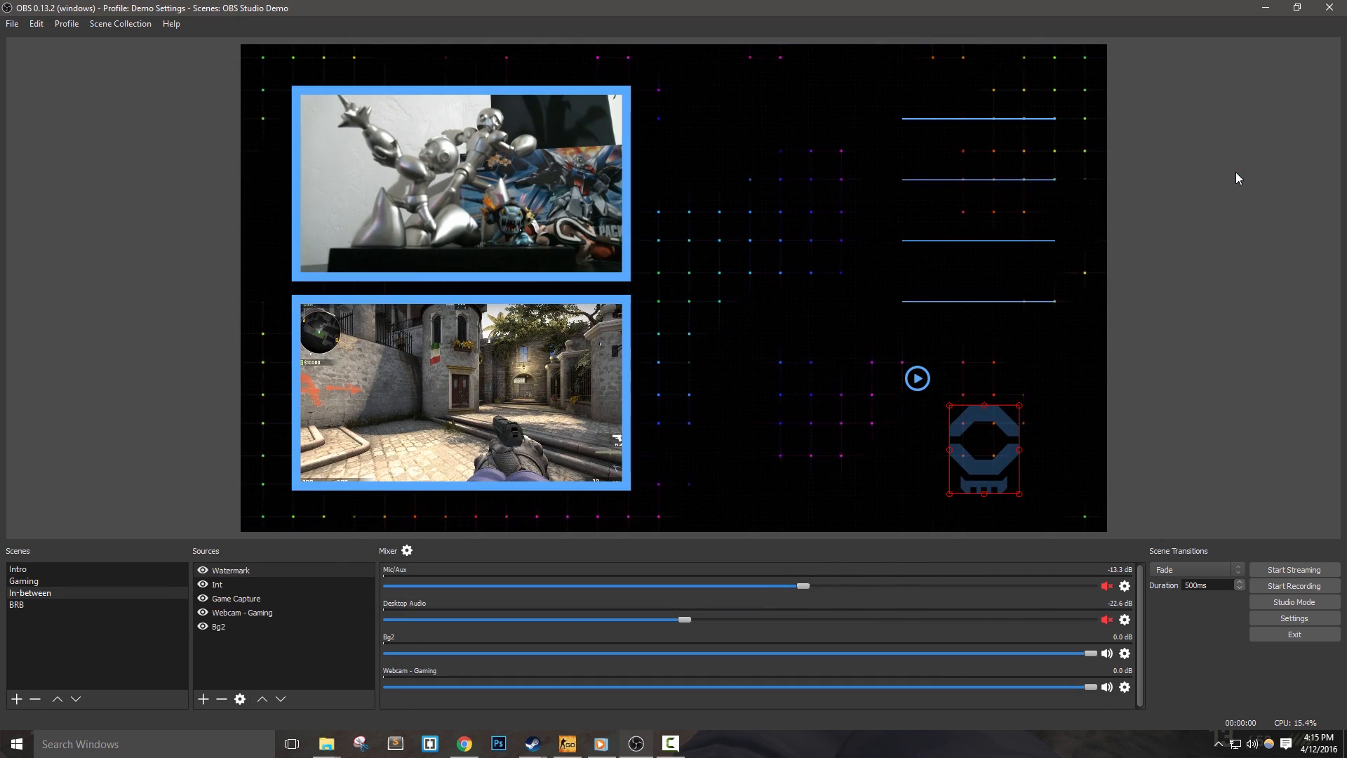
pyautogui.click(24, 581)
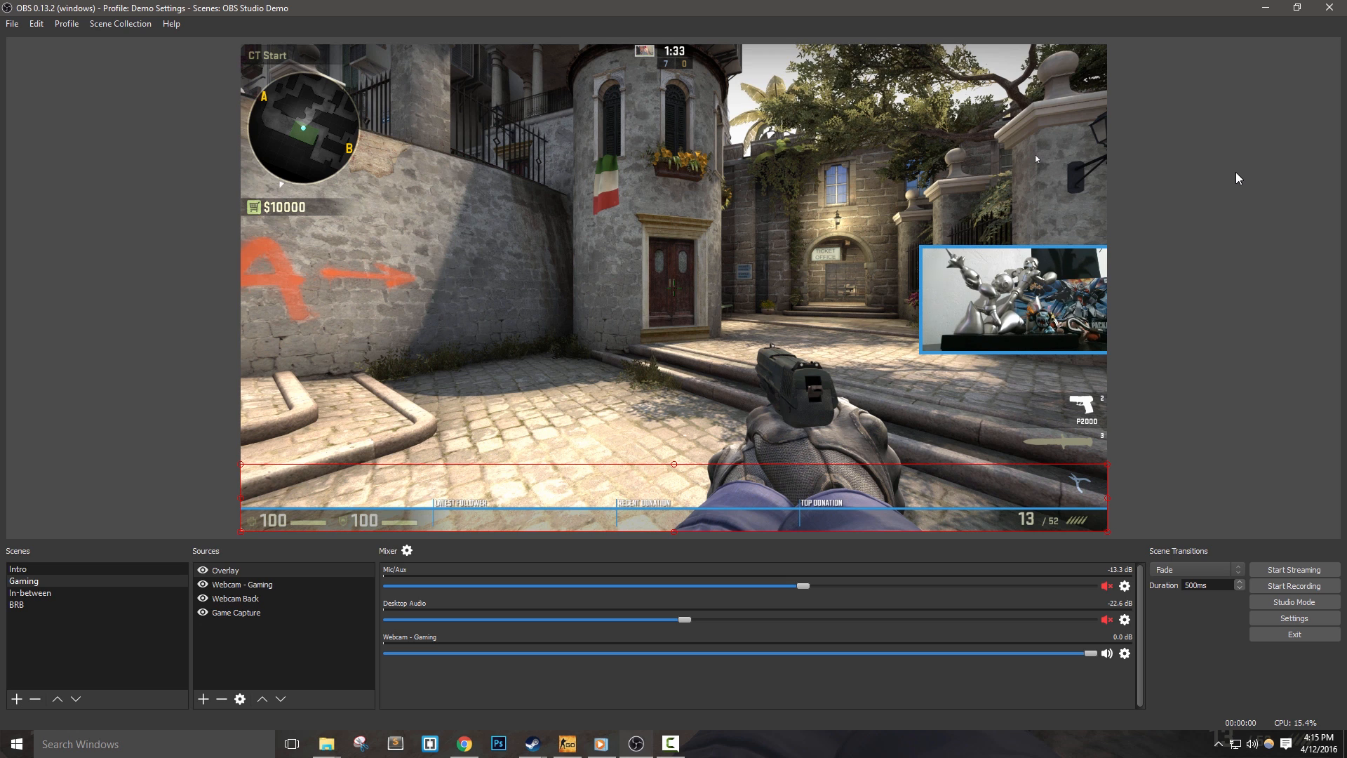
pyautogui.click(17, 569)
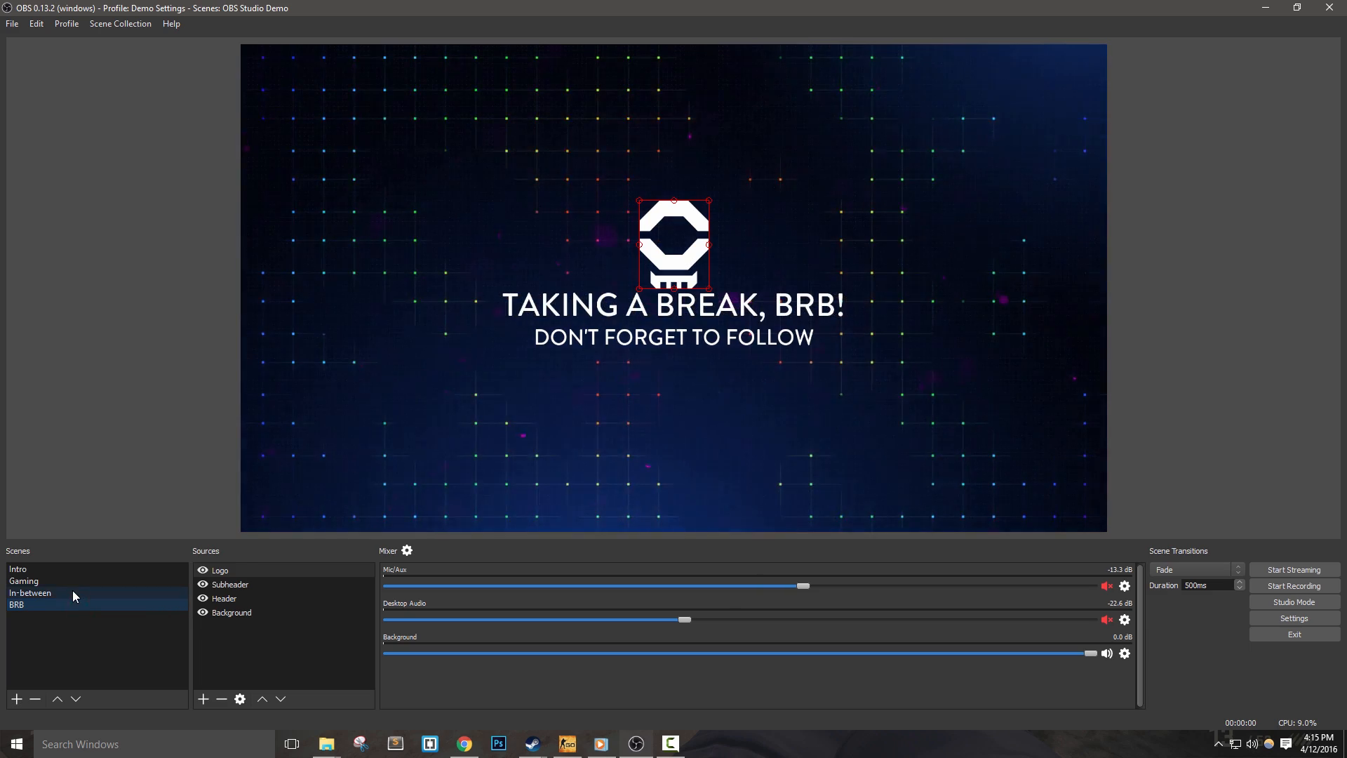
pyautogui.click(23, 581)
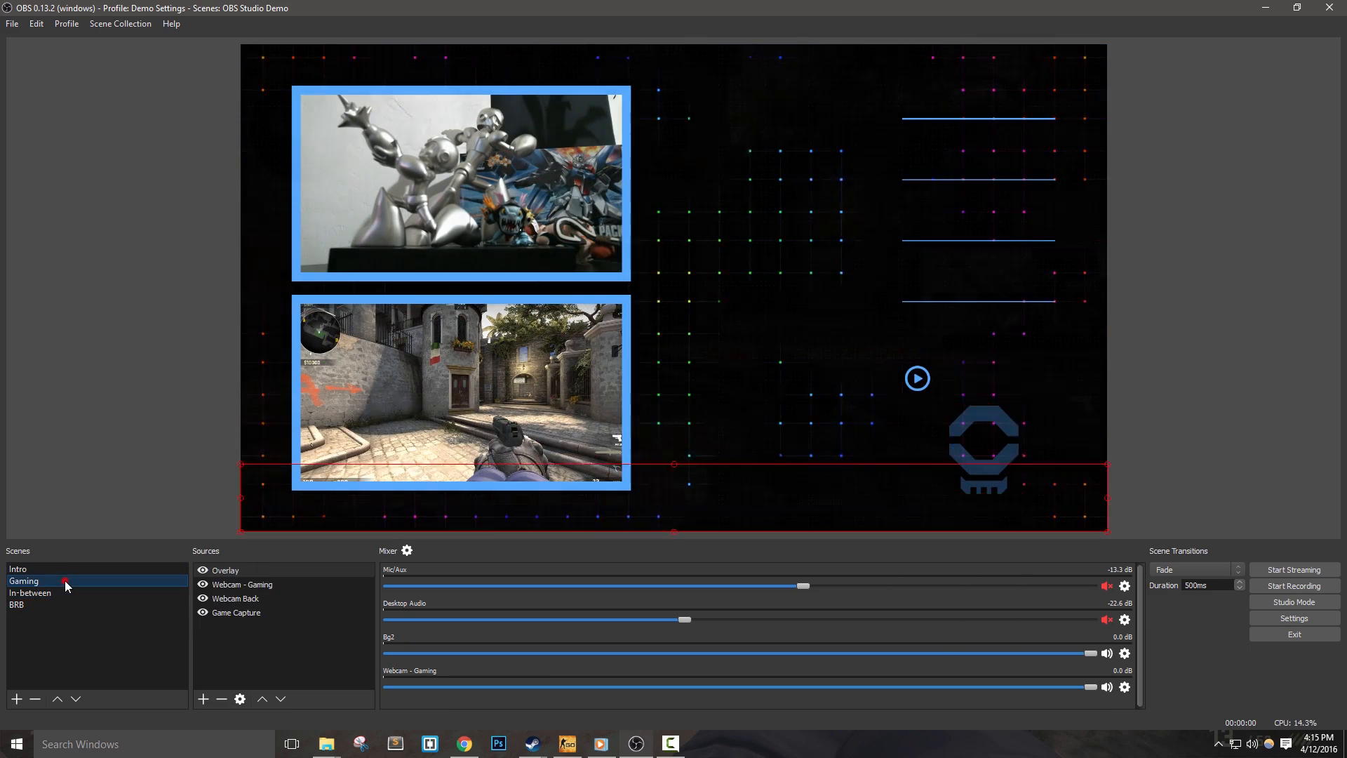
pyautogui.click(29, 593)
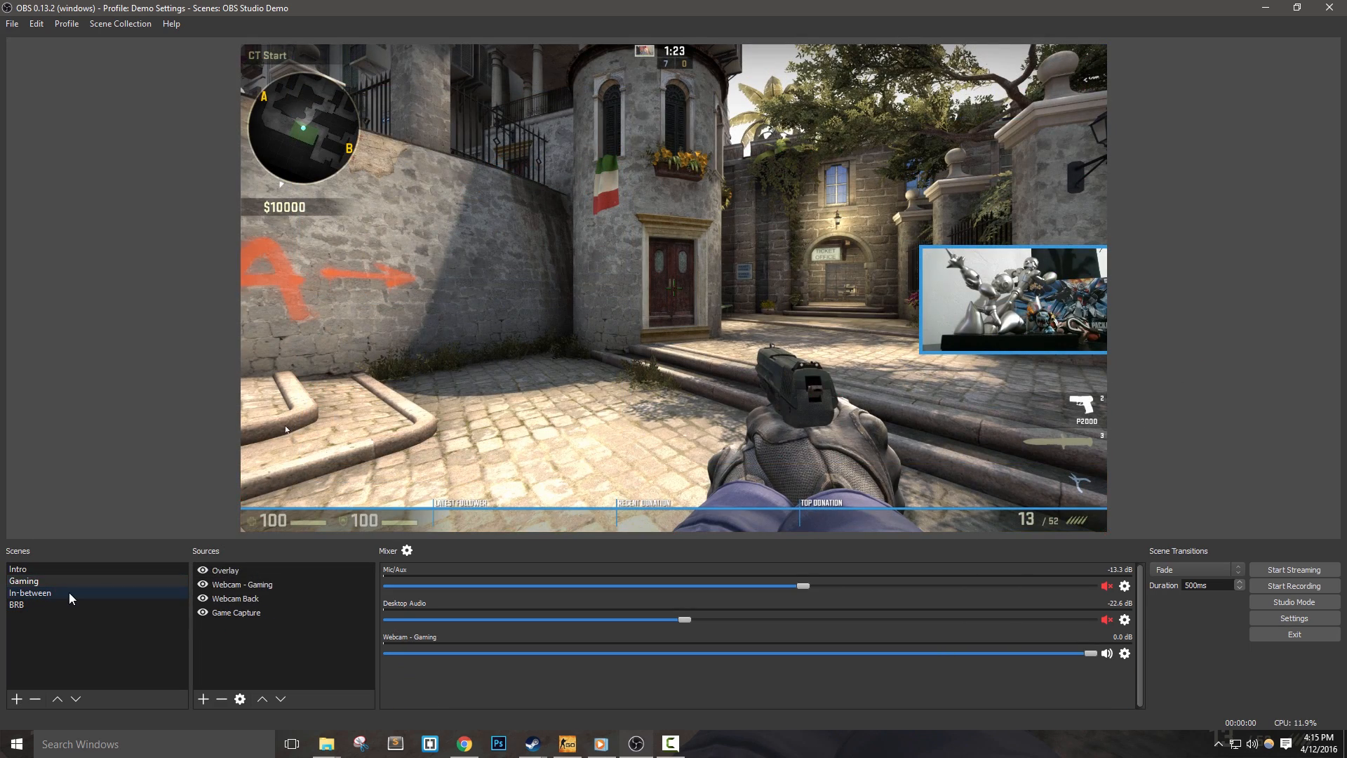
pyautogui.click(29, 592)
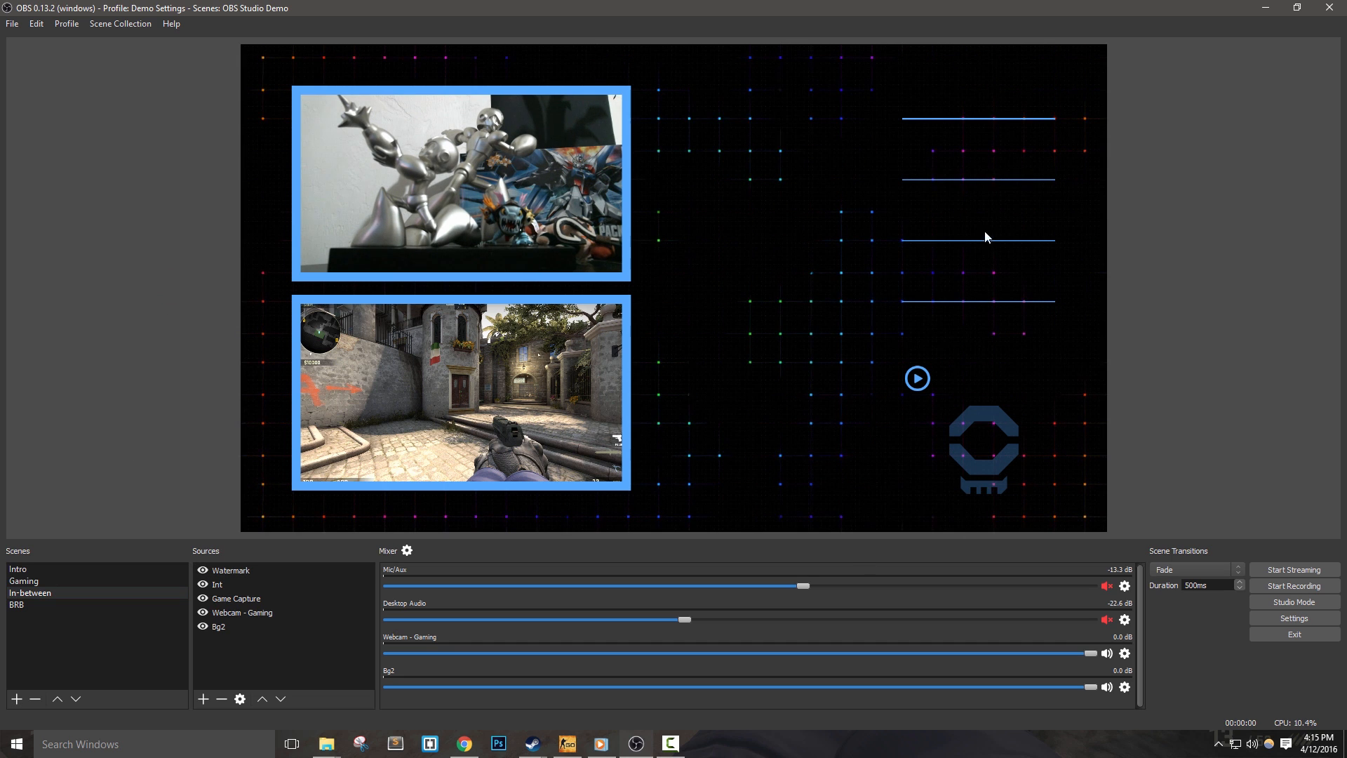
pyautogui.moveTo(981, 403)
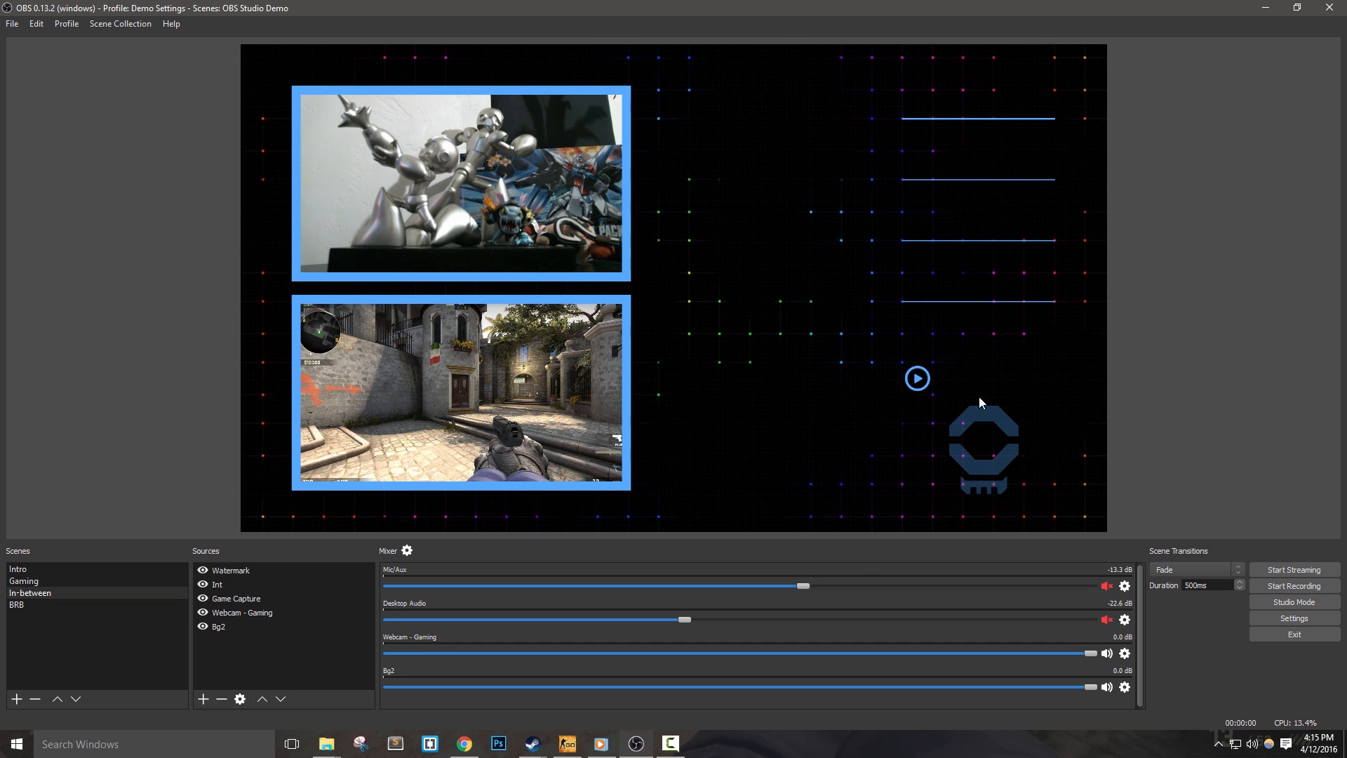
pyautogui.moveTo(759, 427)
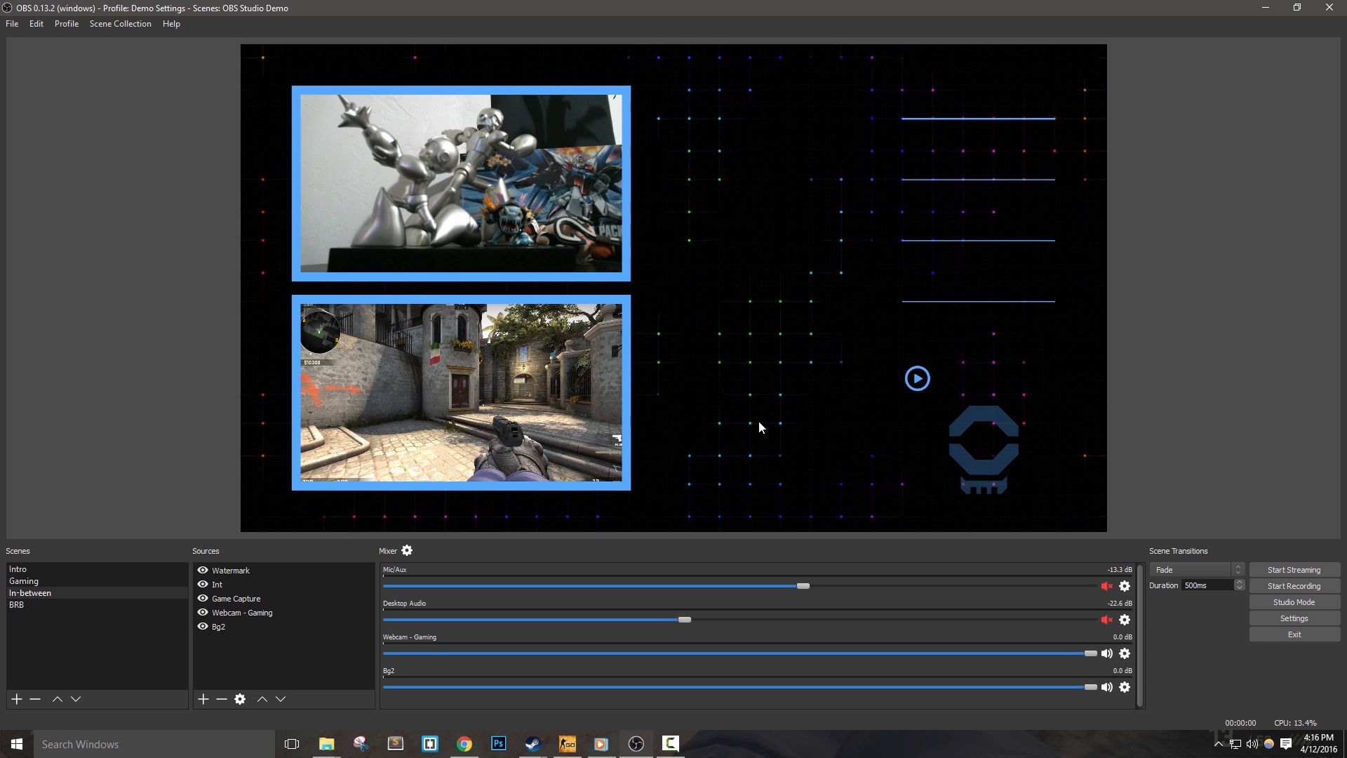